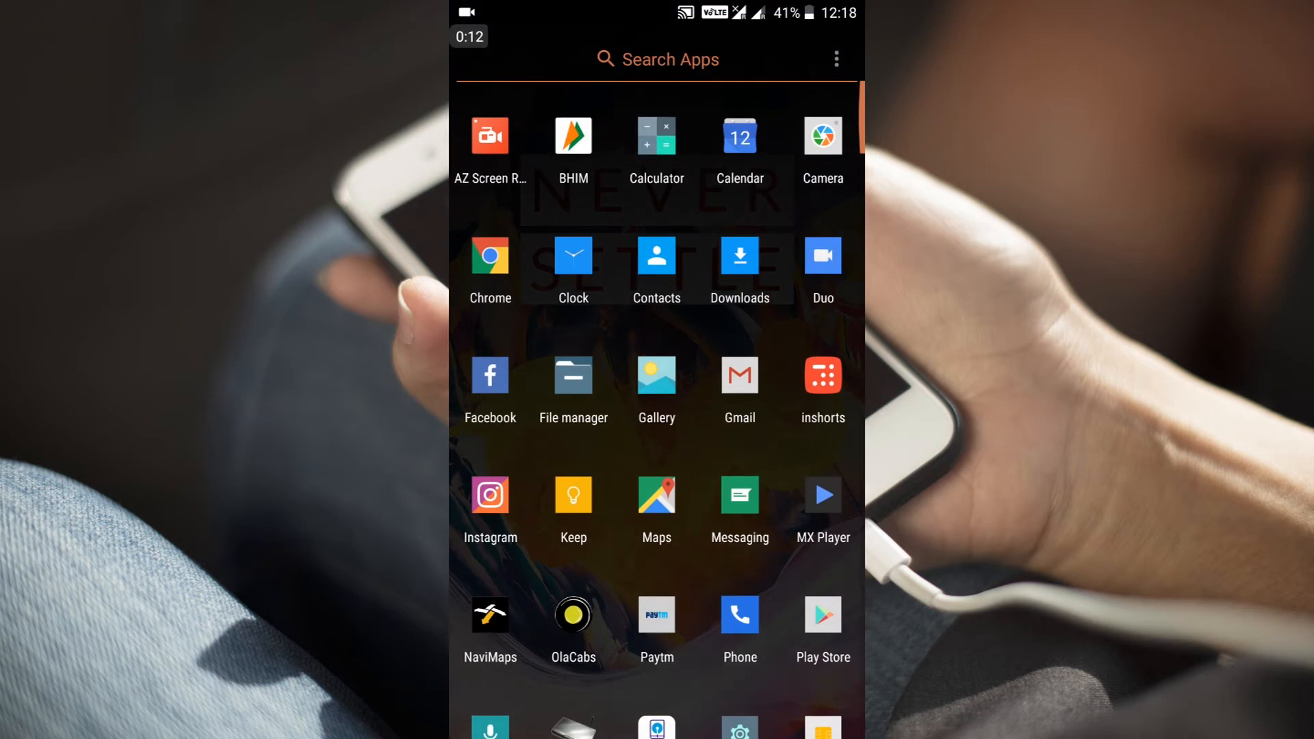
- Scroll down the Settings list and toggle location services on, then back off
scroll("down", 3)
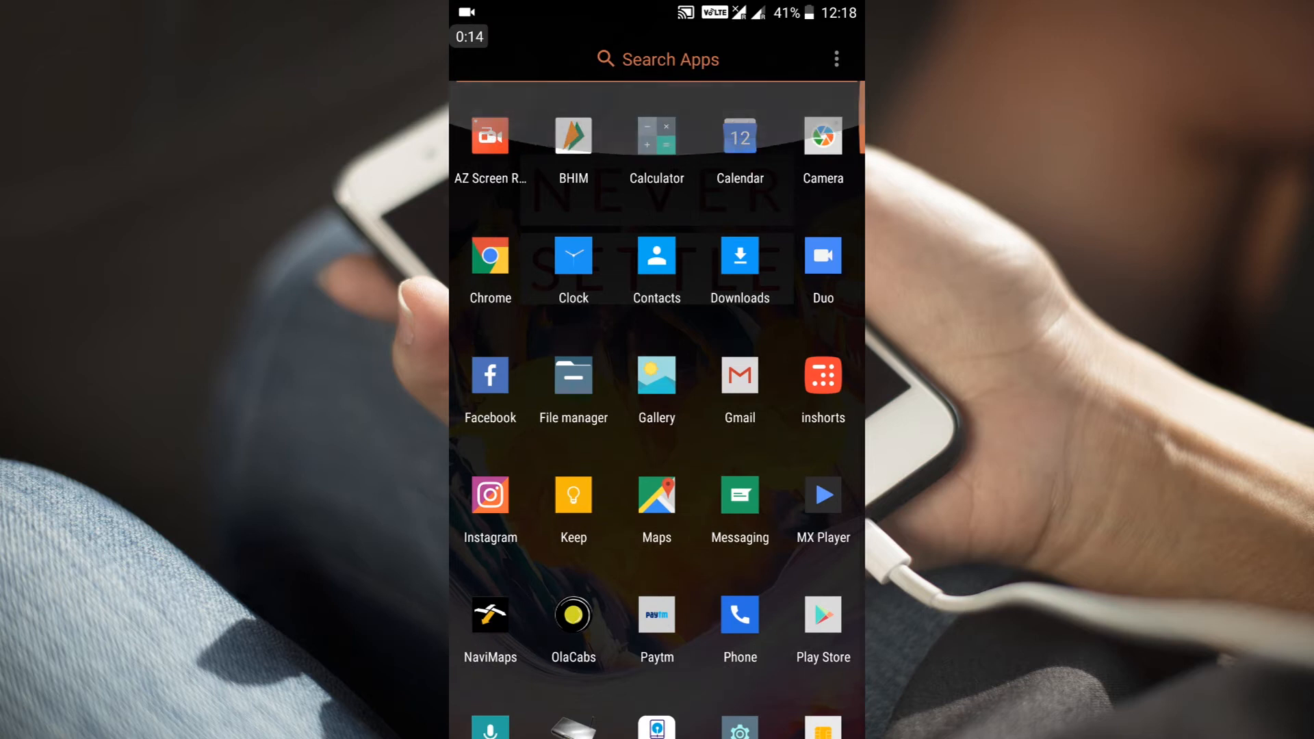
scroll("down", 3)
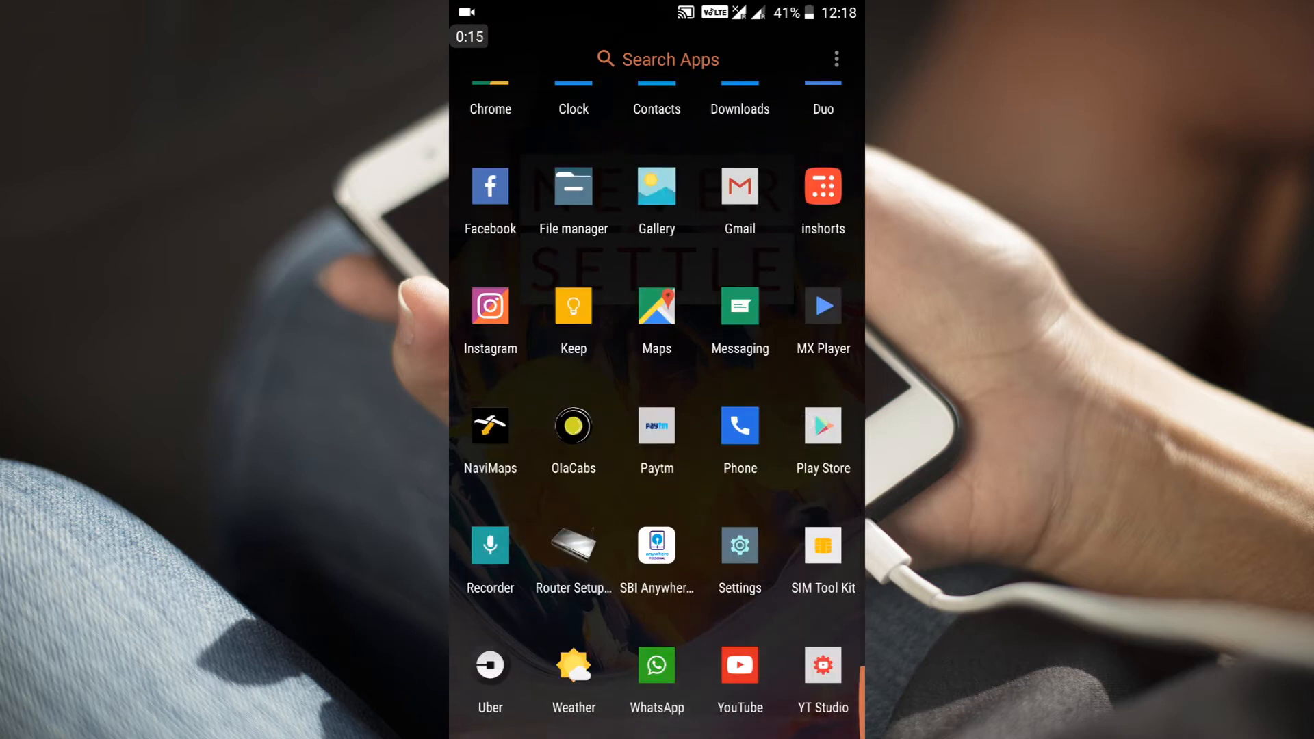
scroll("down", 3)
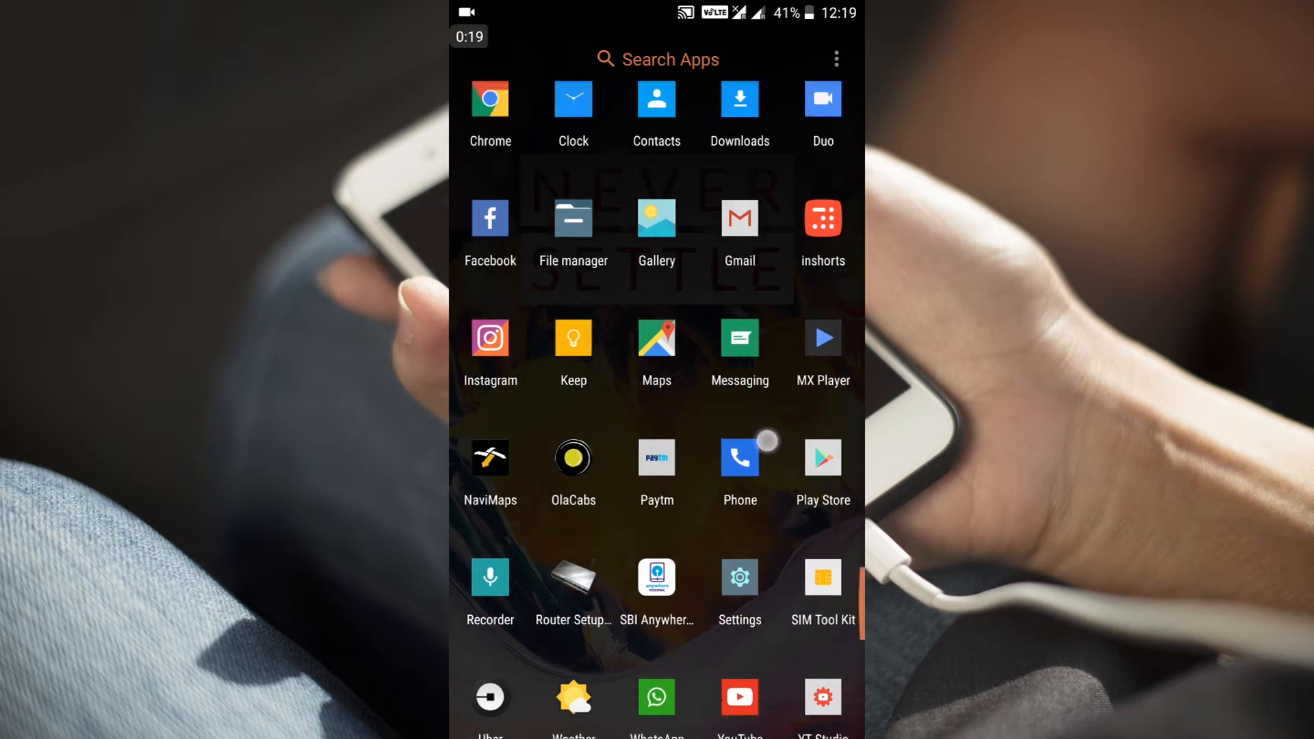
scroll("down", 3)
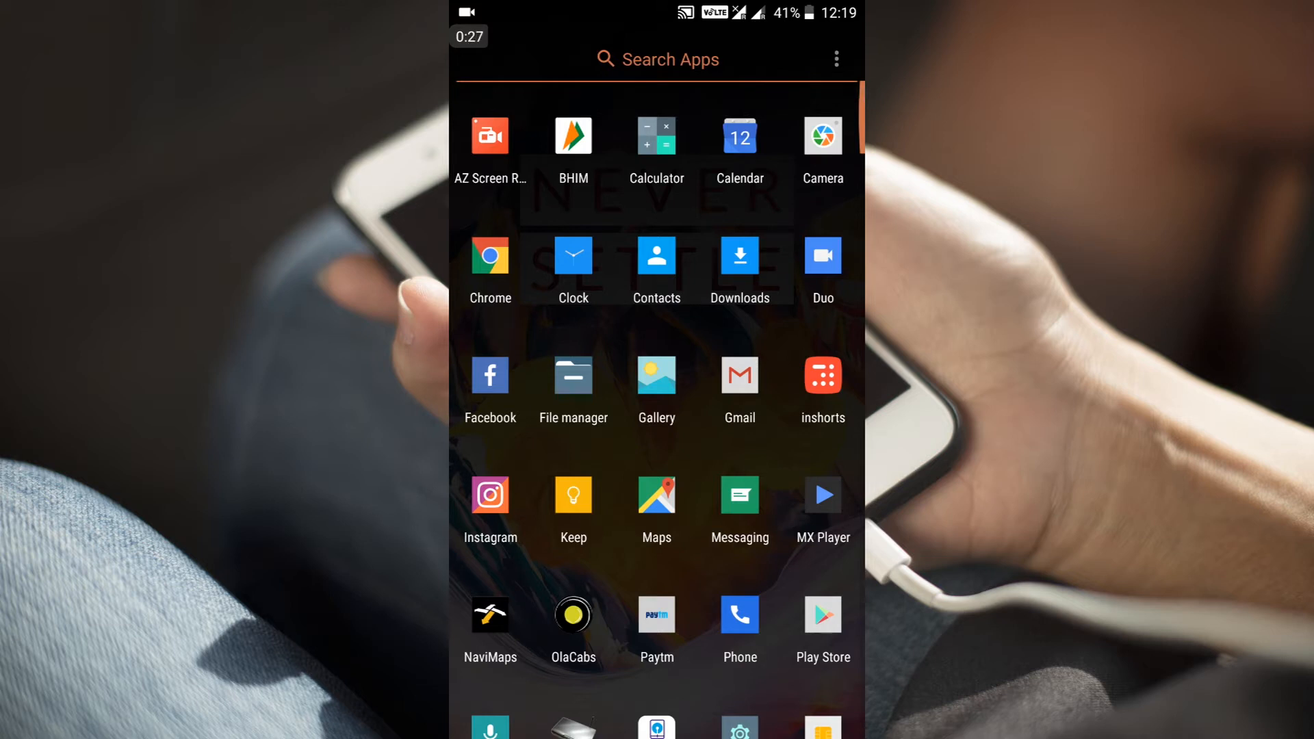
scroll("down", 3)
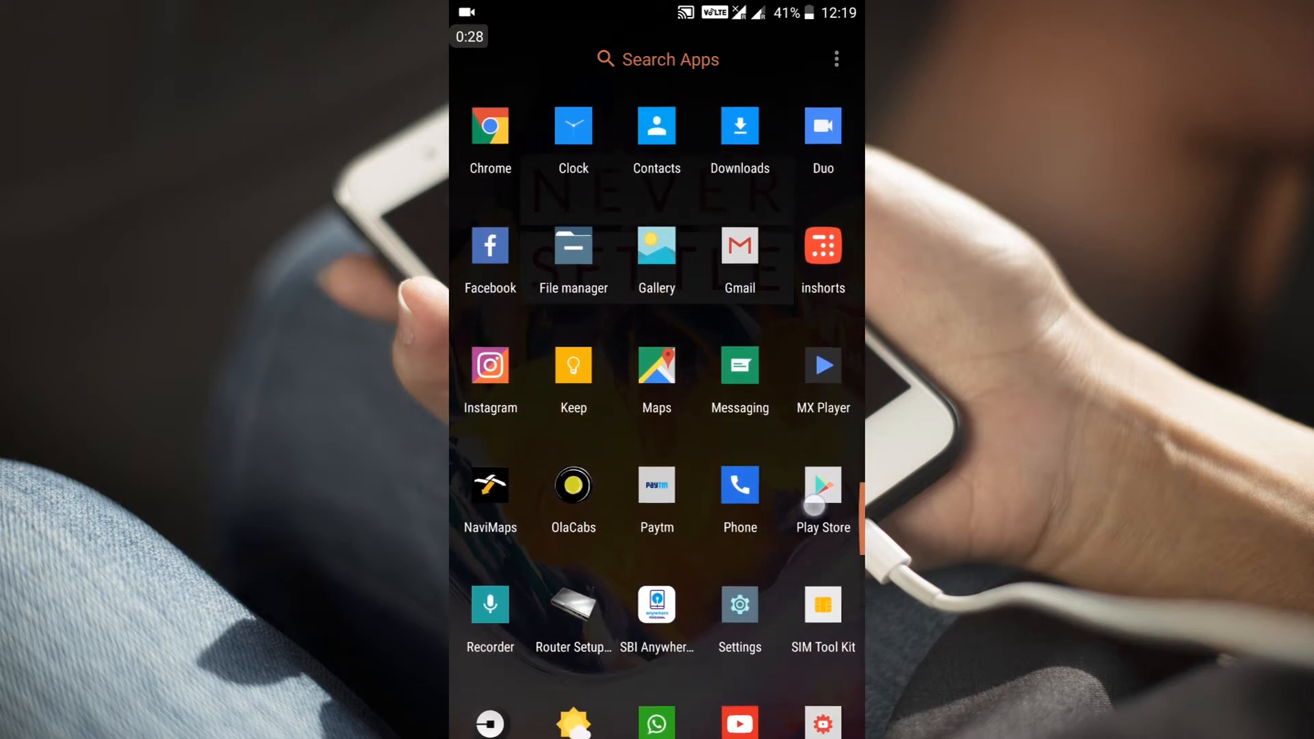
scroll("down", 3)
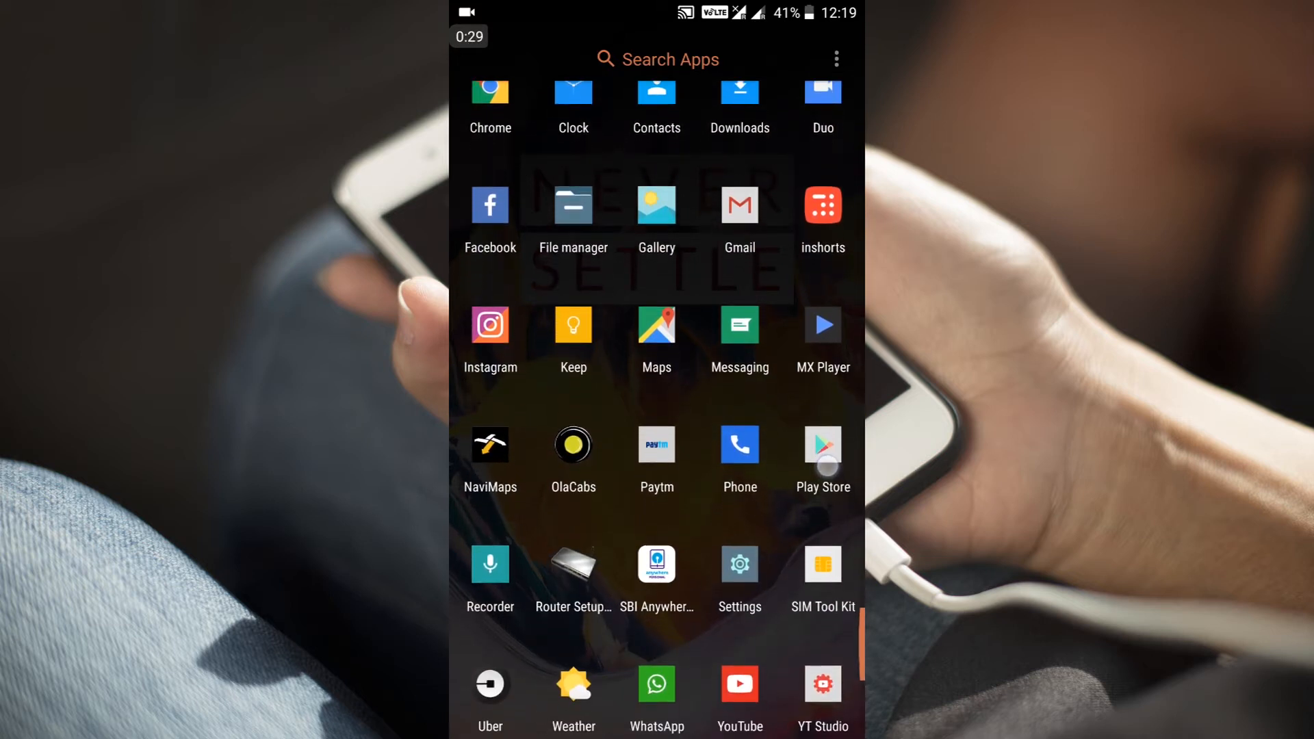
scroll("down", 3)
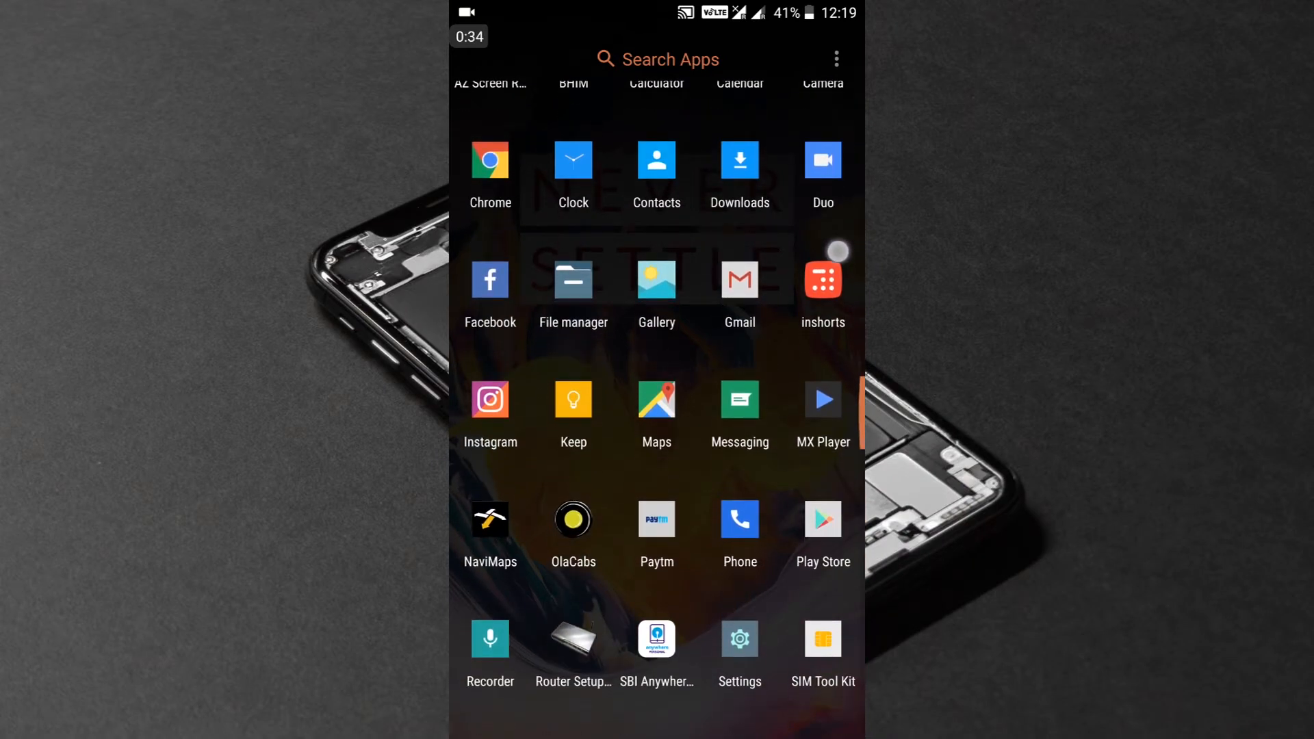
scroll("down", 3)
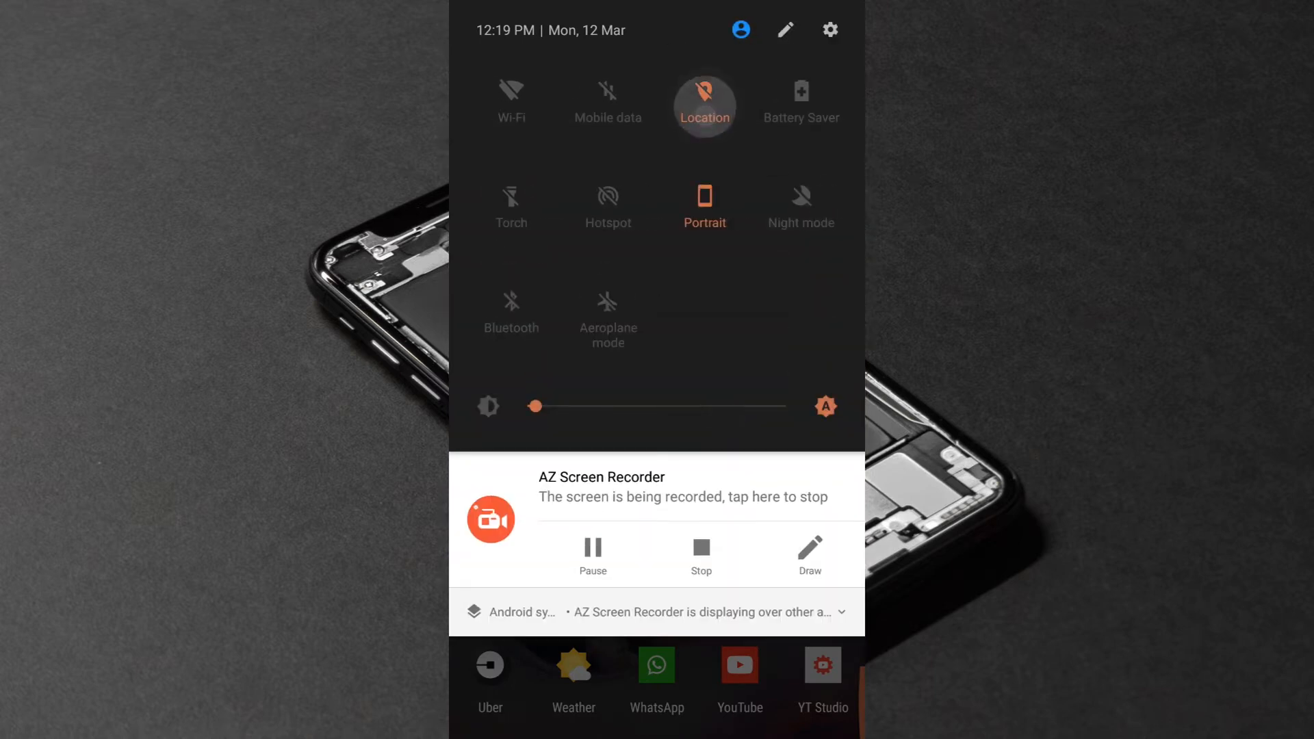
left_click(704, 101)
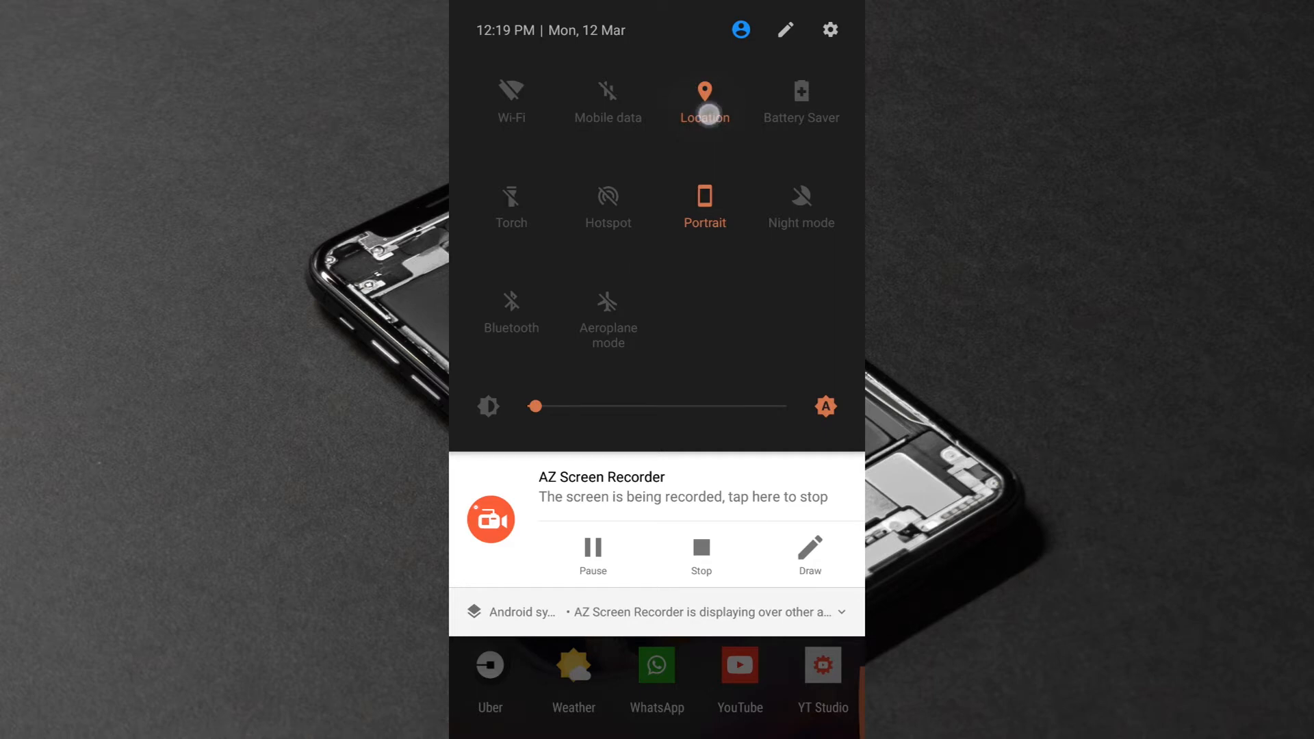
left_click(705, 99)
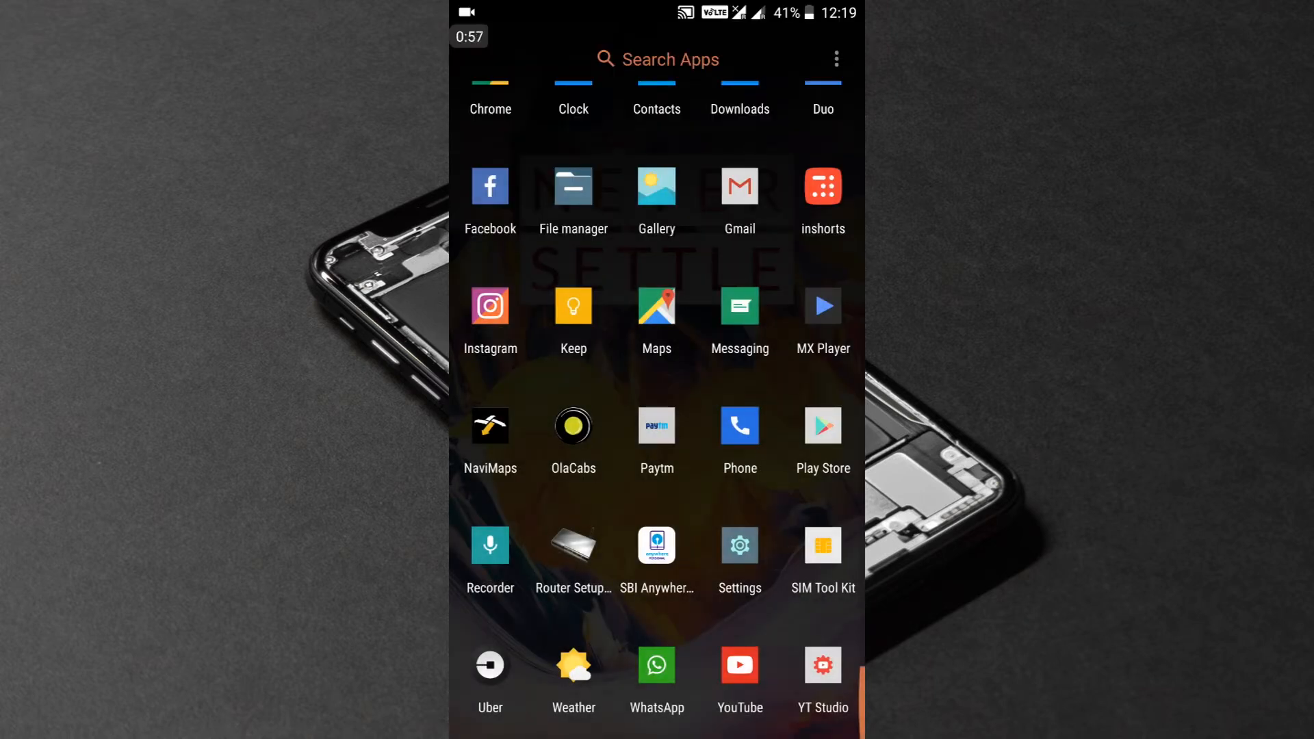
- Scroll further down Settings and open About phone
left_click(822, 444)
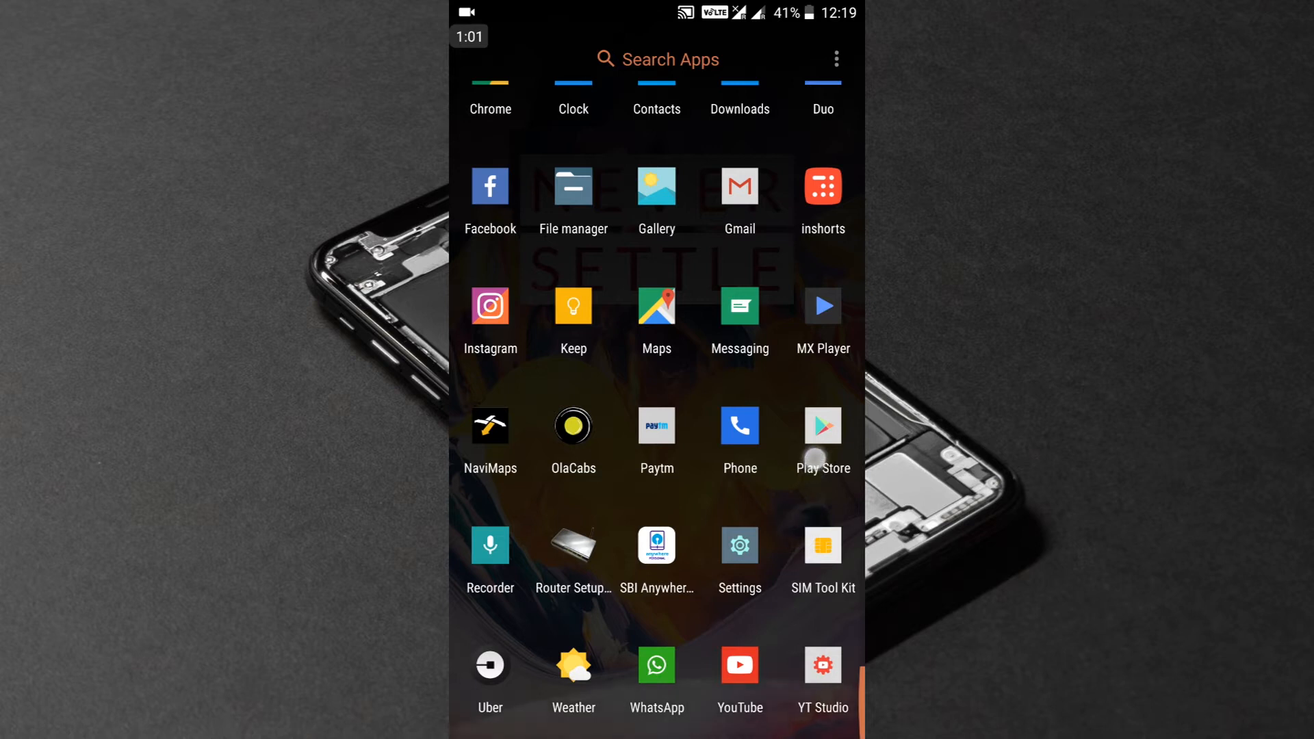
mouse_move(829, 362)
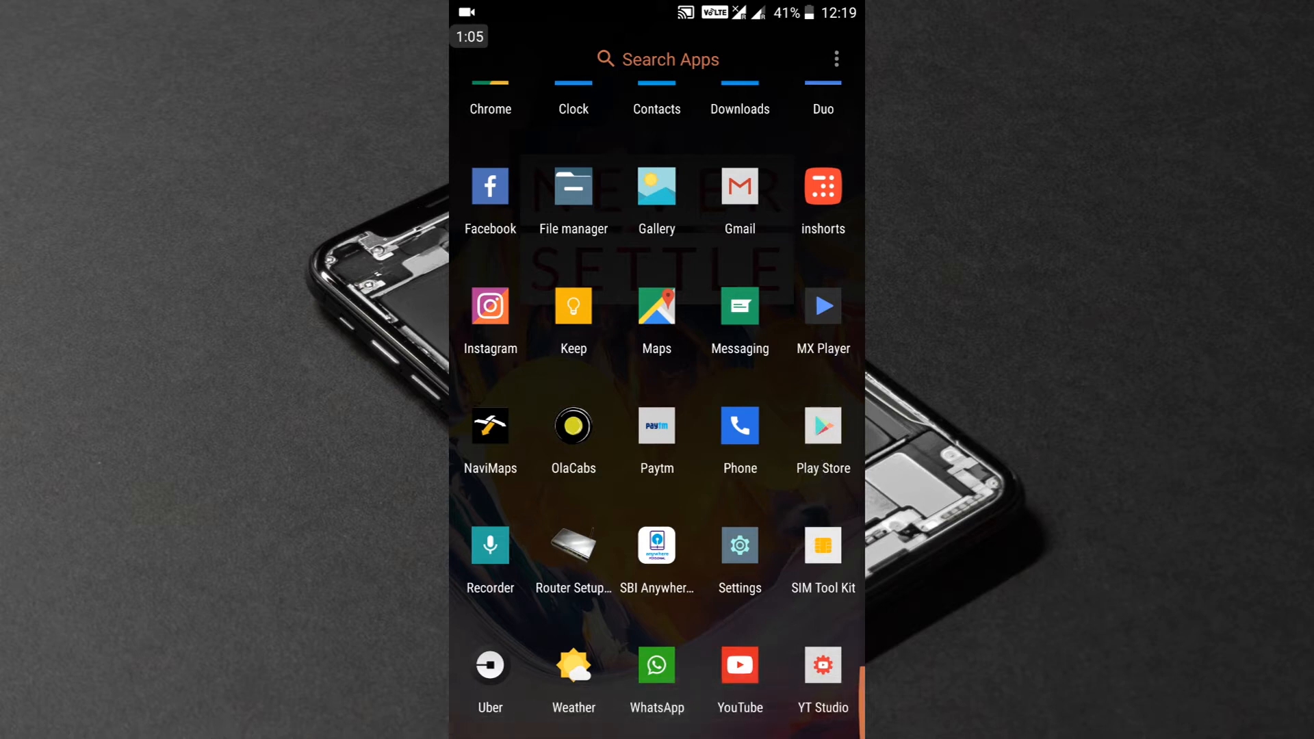
left_click(823, 436)
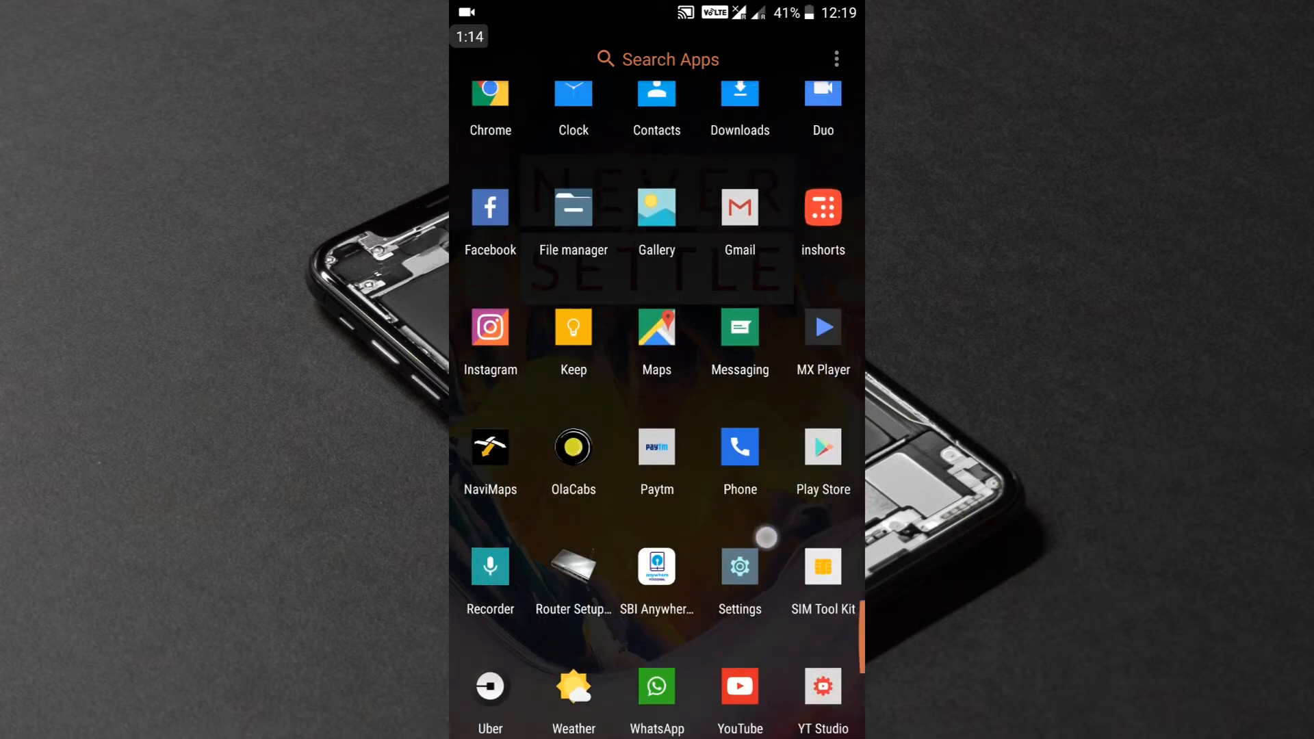
scroll("down", 3)
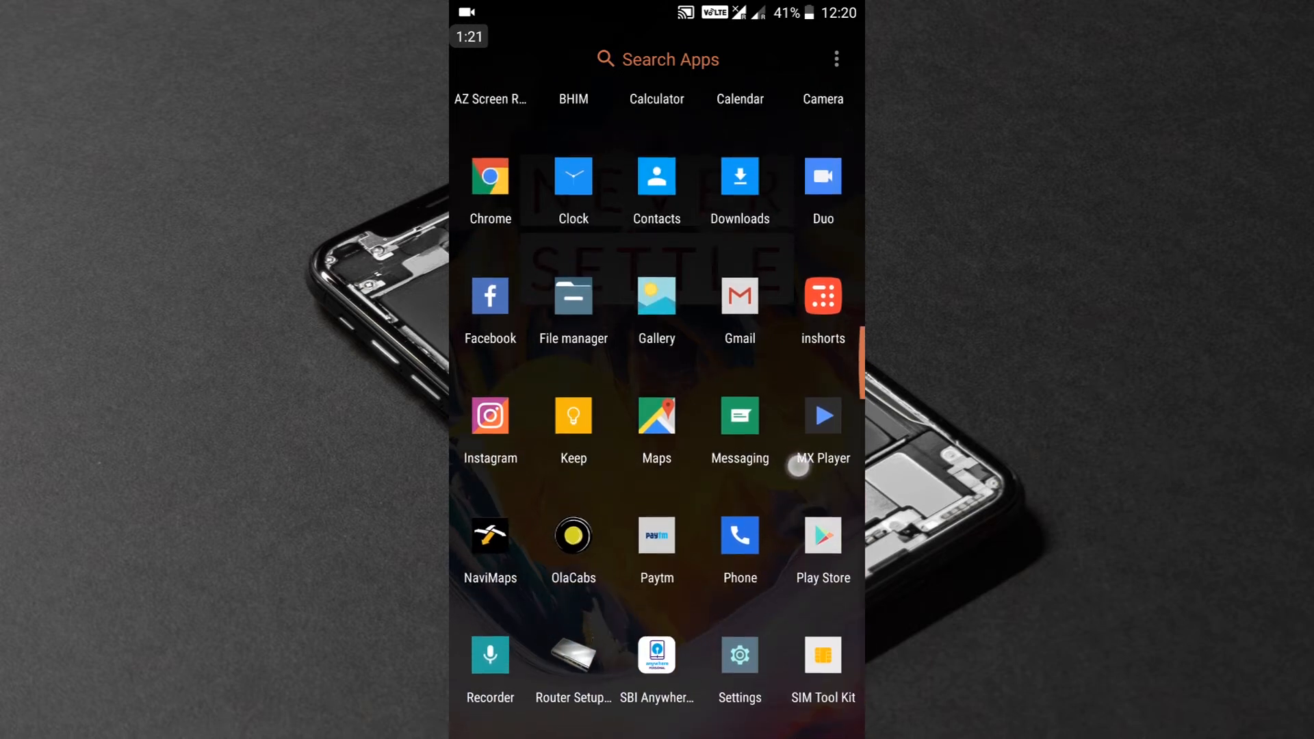
scroll("down", 3)
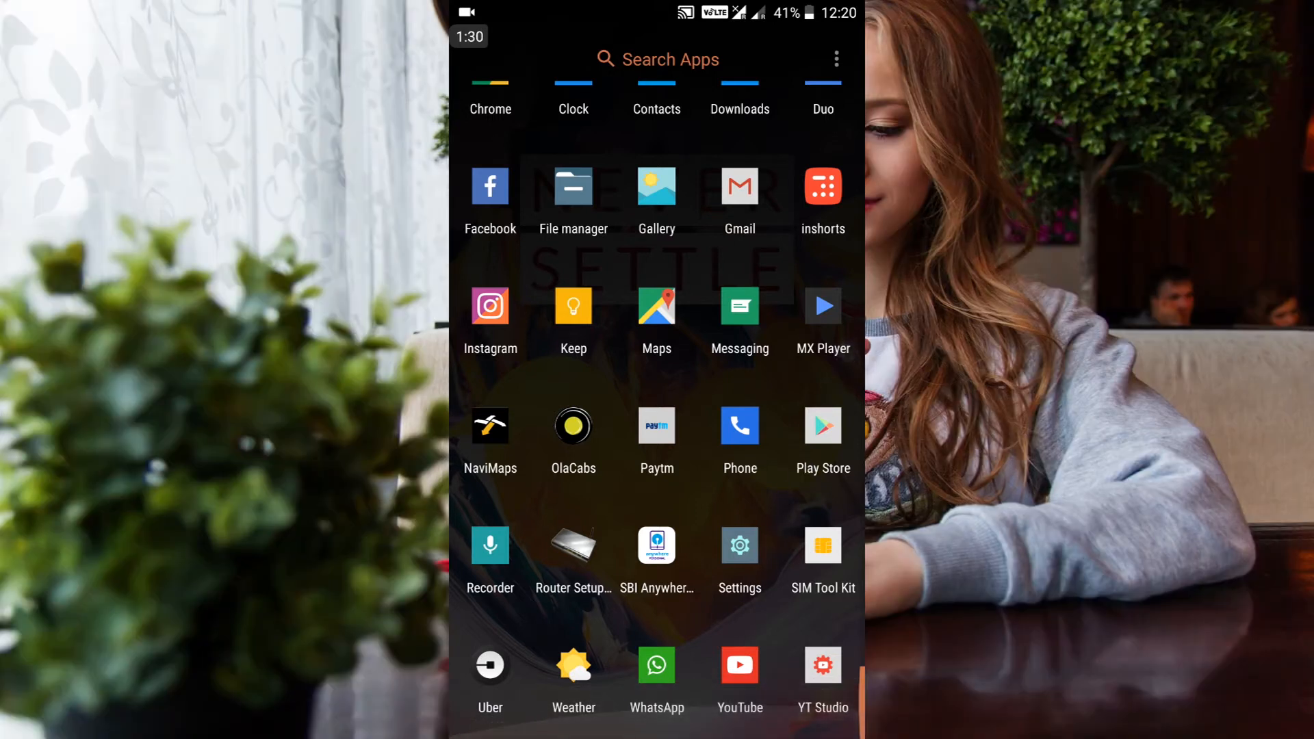
scroll("down", 3)
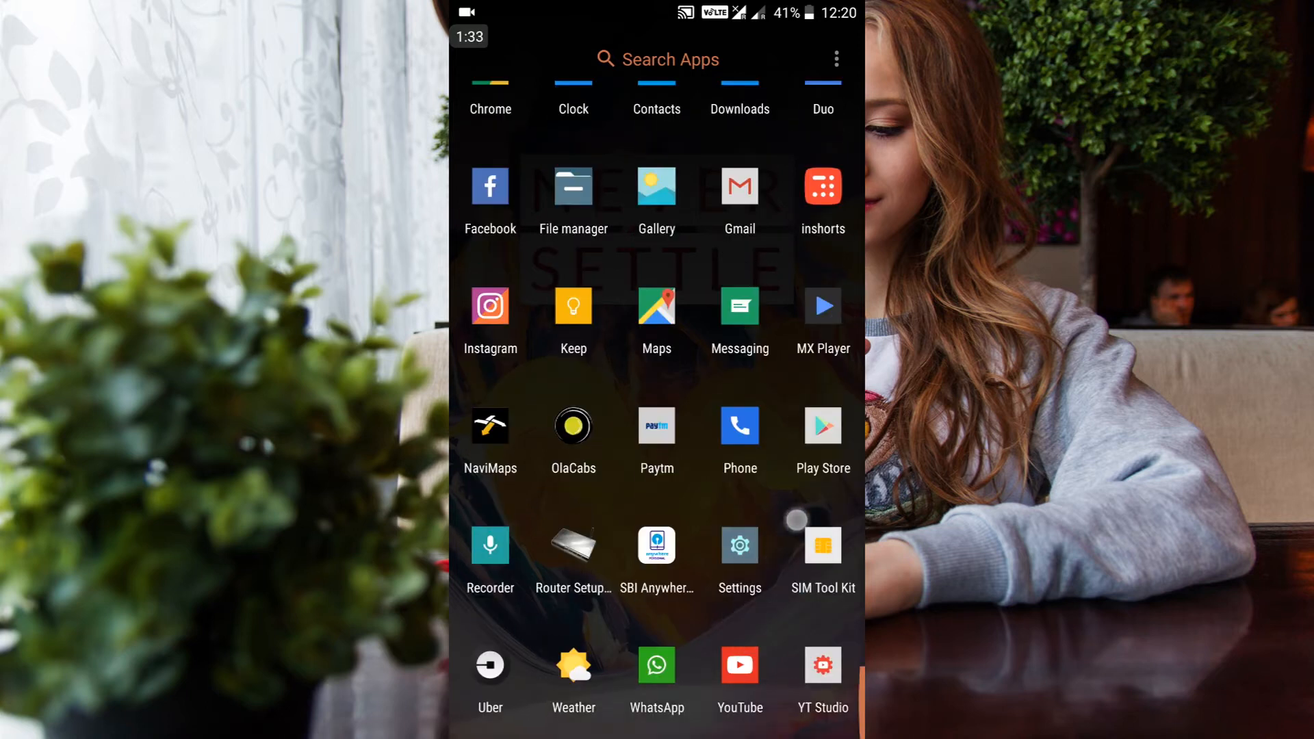
scroll("down", 3)
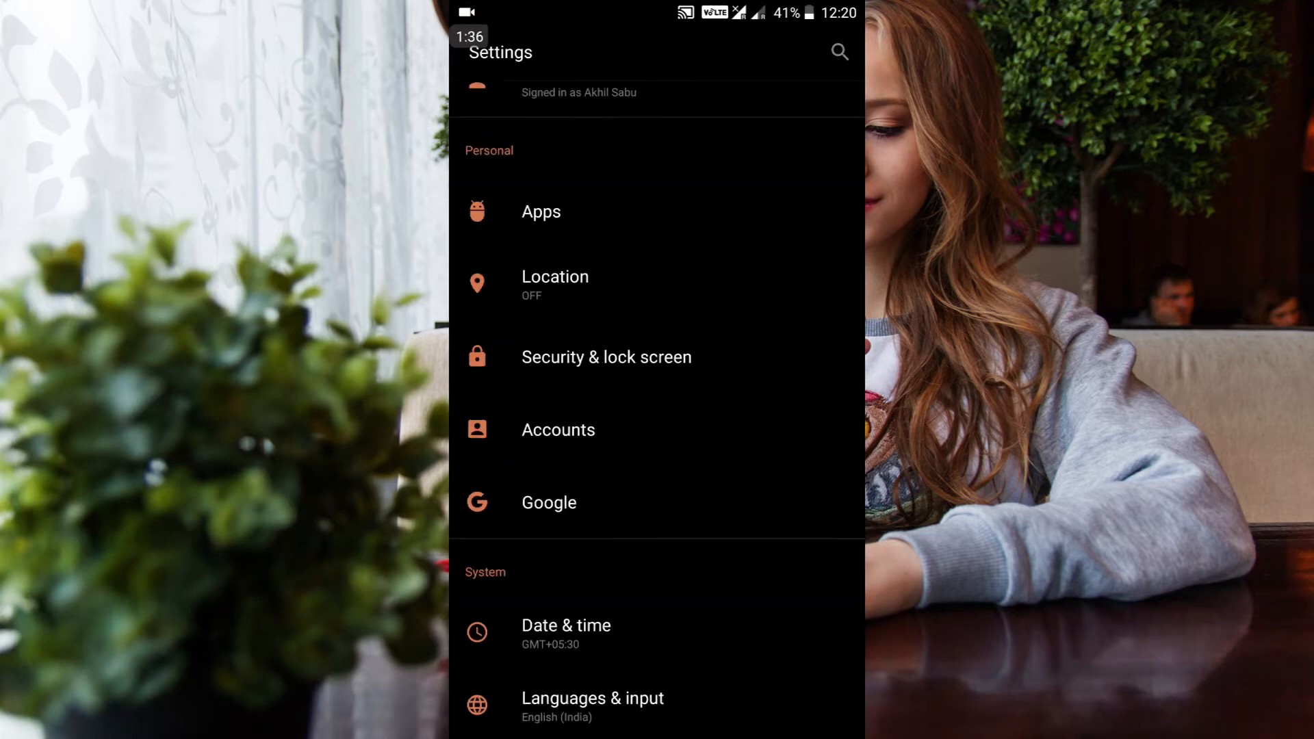
scroll("down", 3)
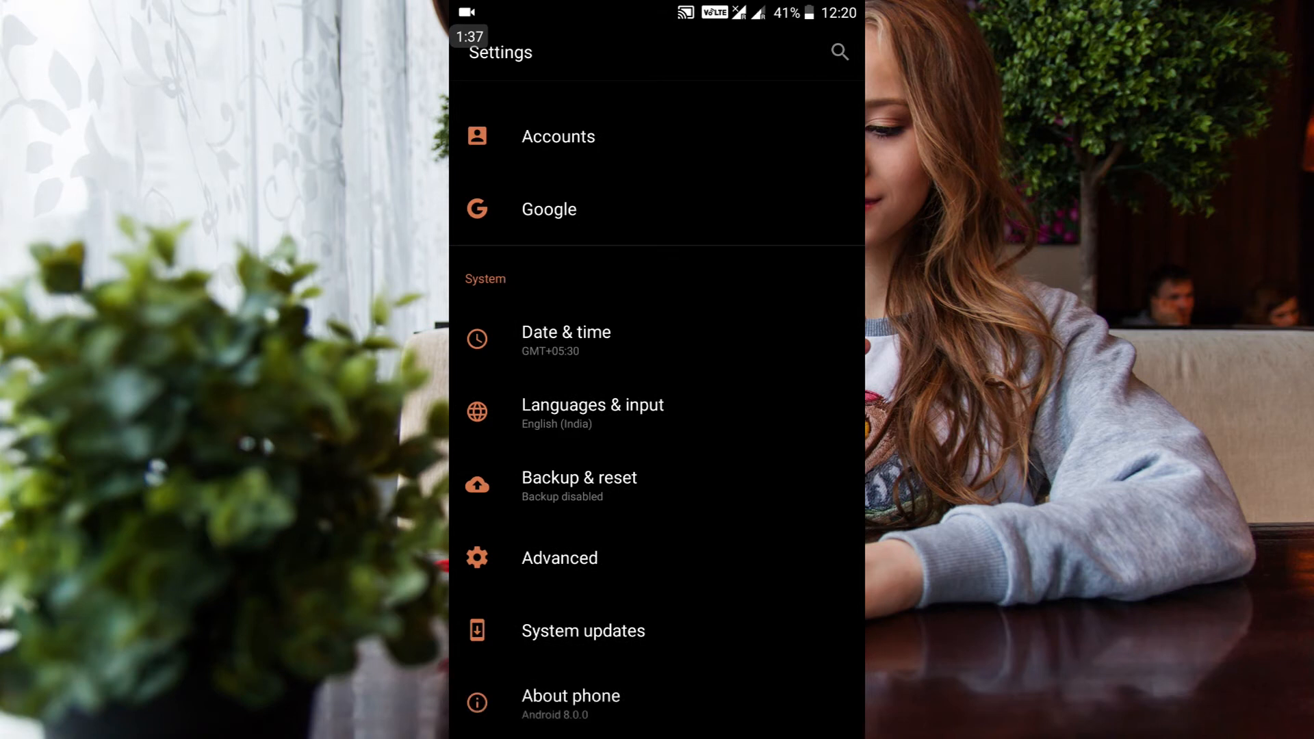
left_click(571, 695)
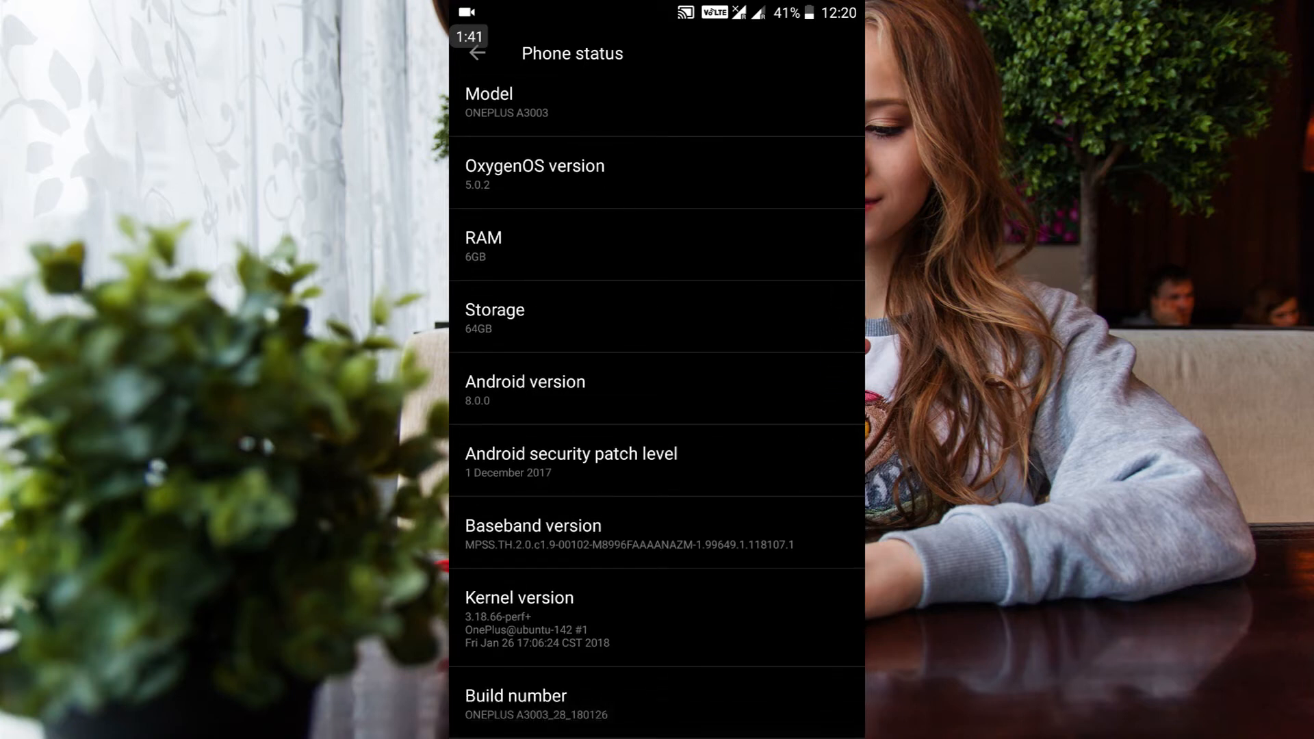
- Browse the Phone status details, then return to the main Settings list
scroll("down", 3)
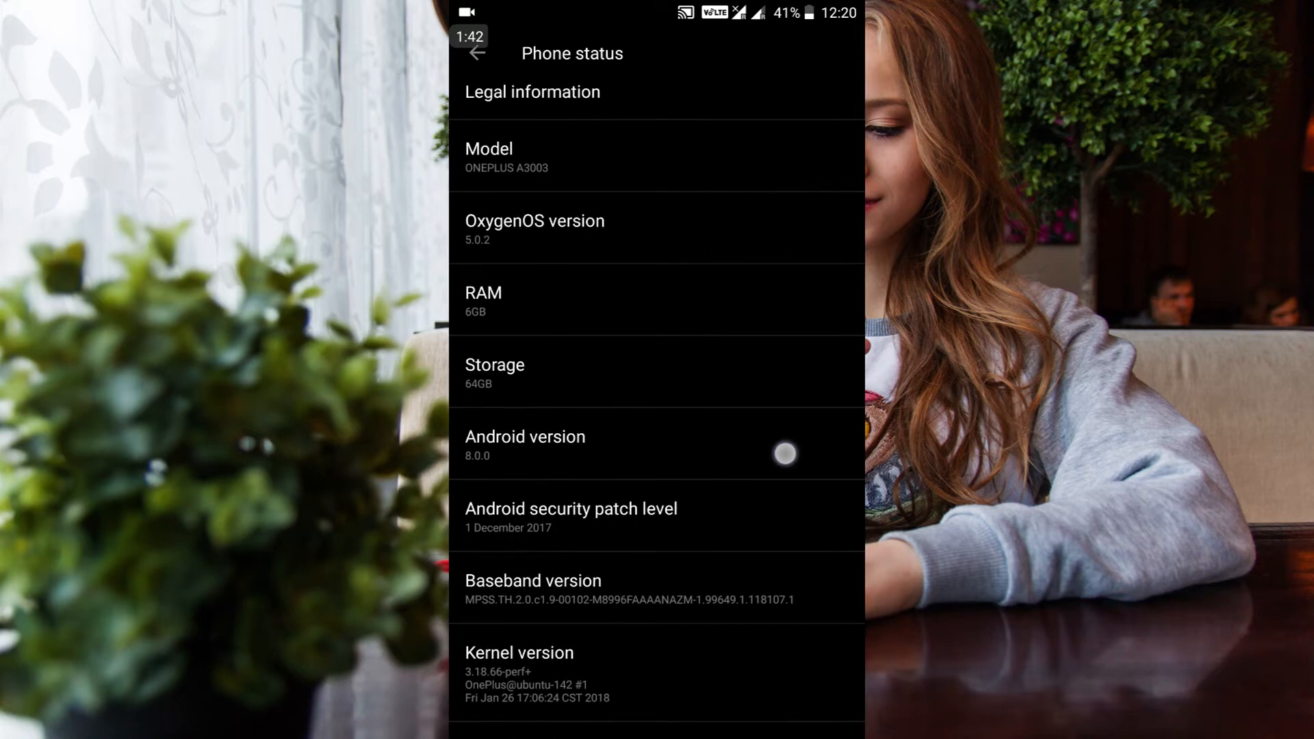
scroll("down", 3)
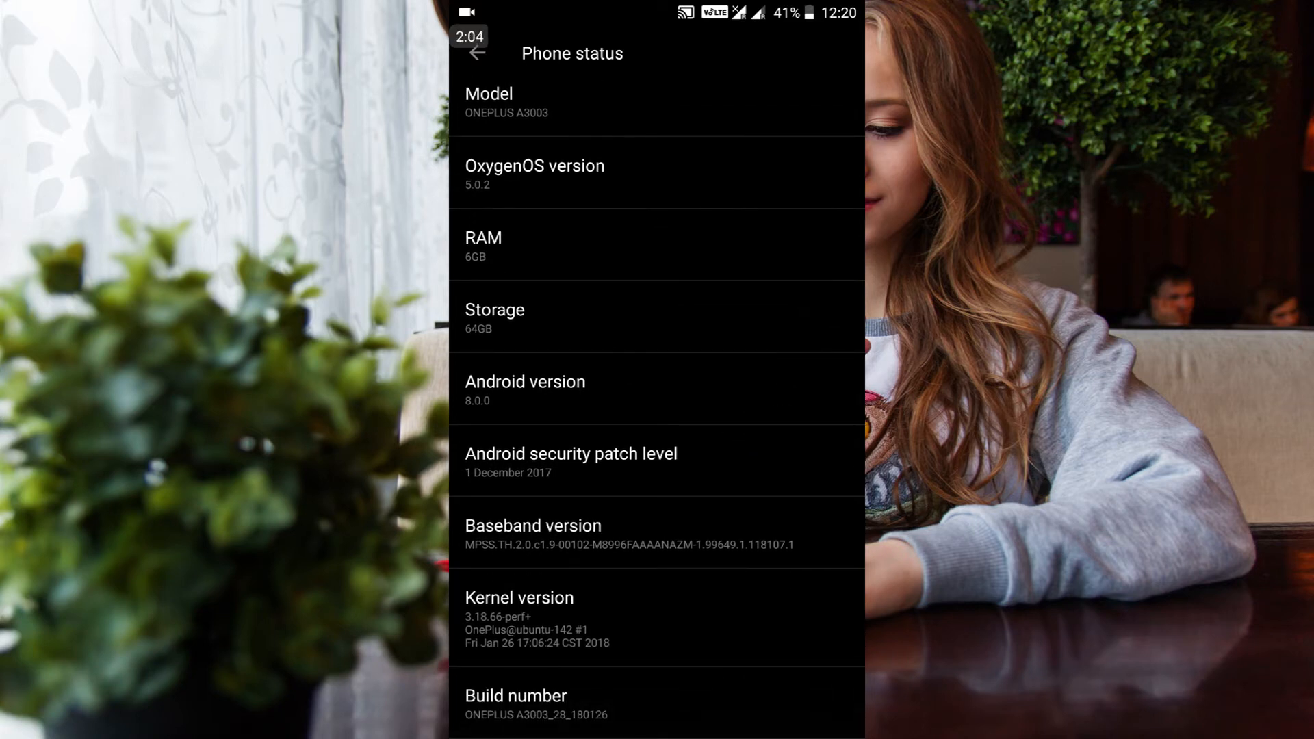
left_click(718, 555)
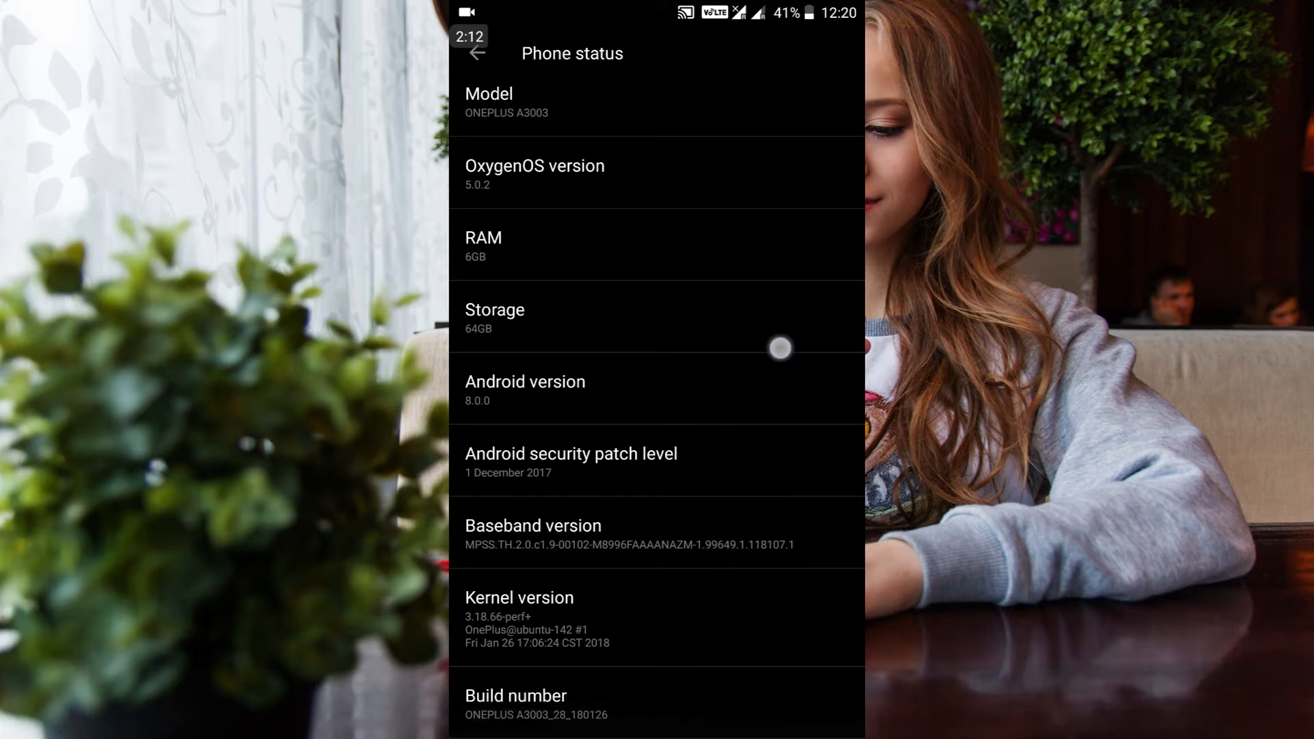
scroll("down", 3)
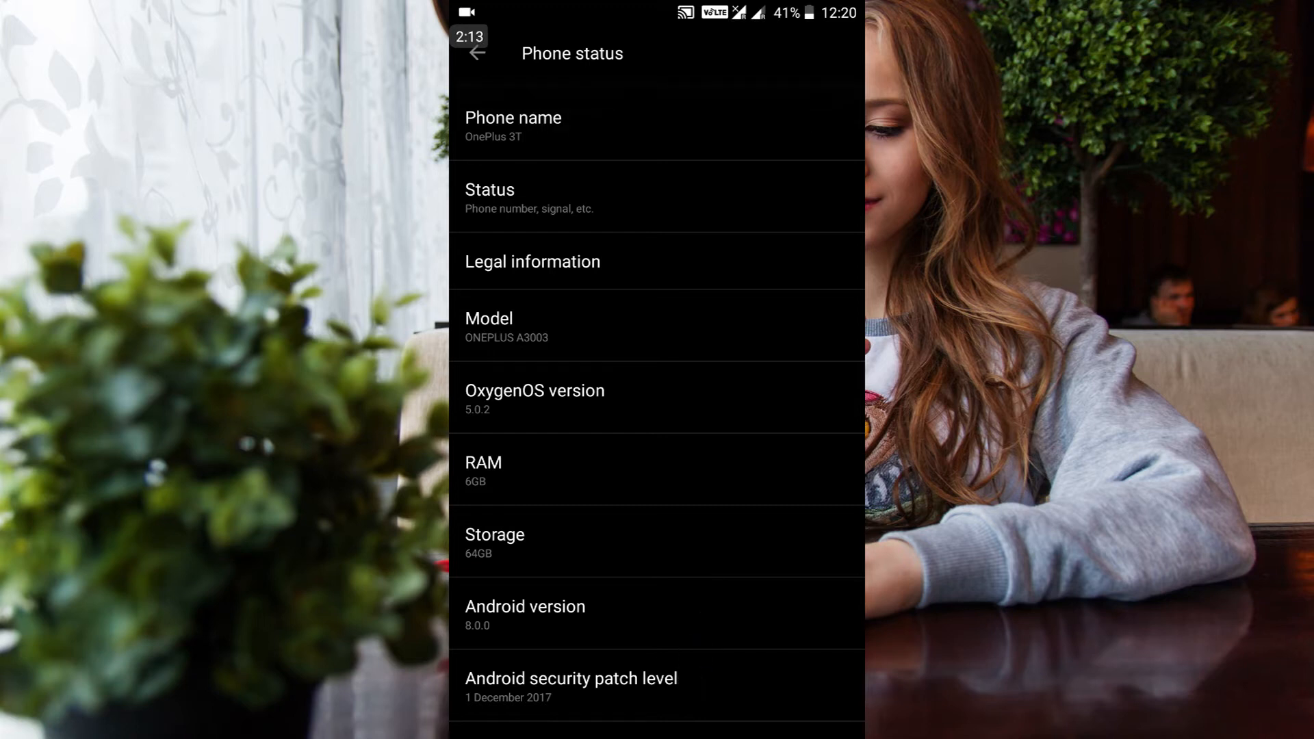
left_click(656, 400)
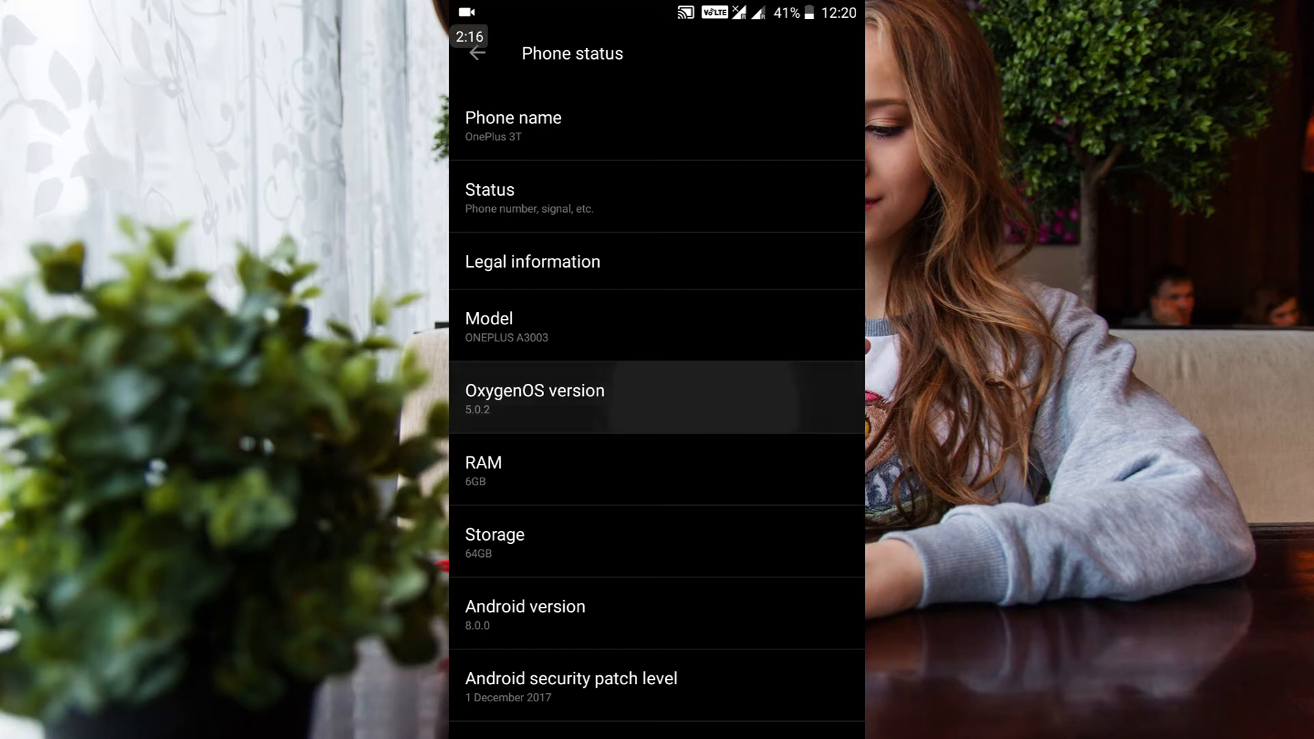
scroll("down", 3)
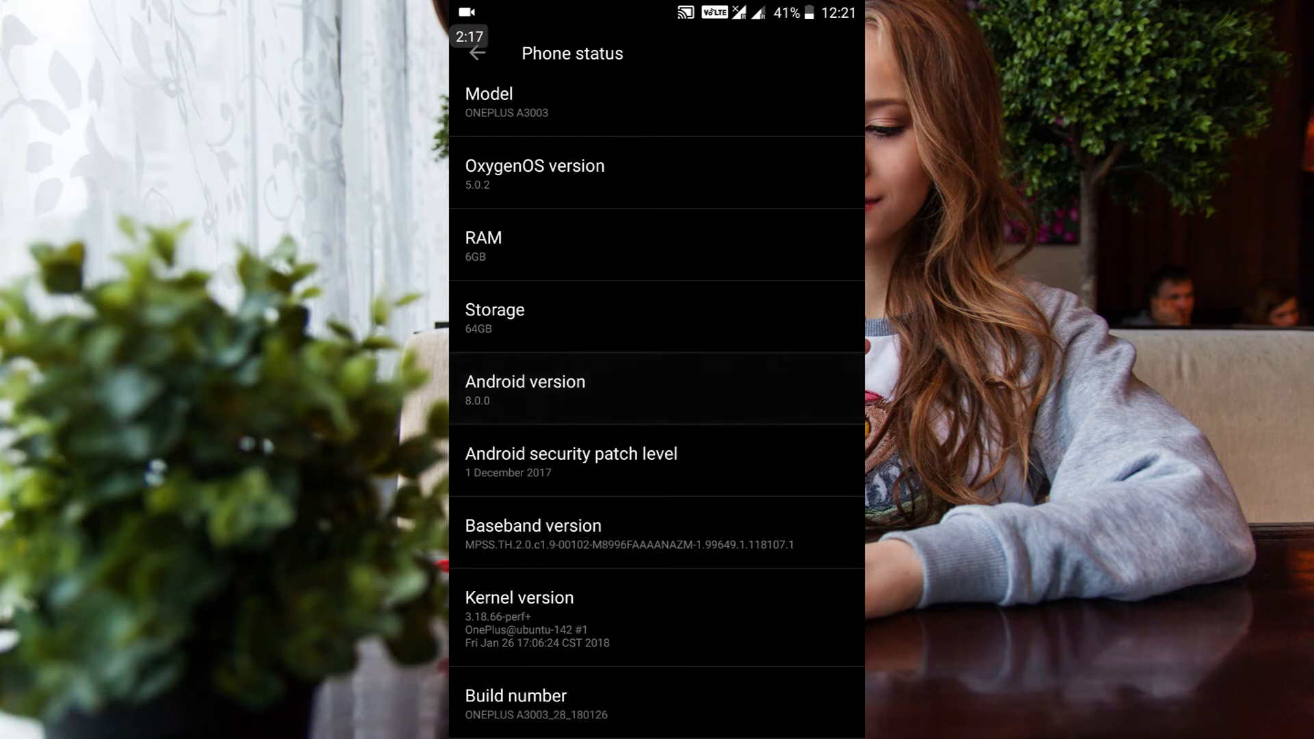
scroll("down", 3)
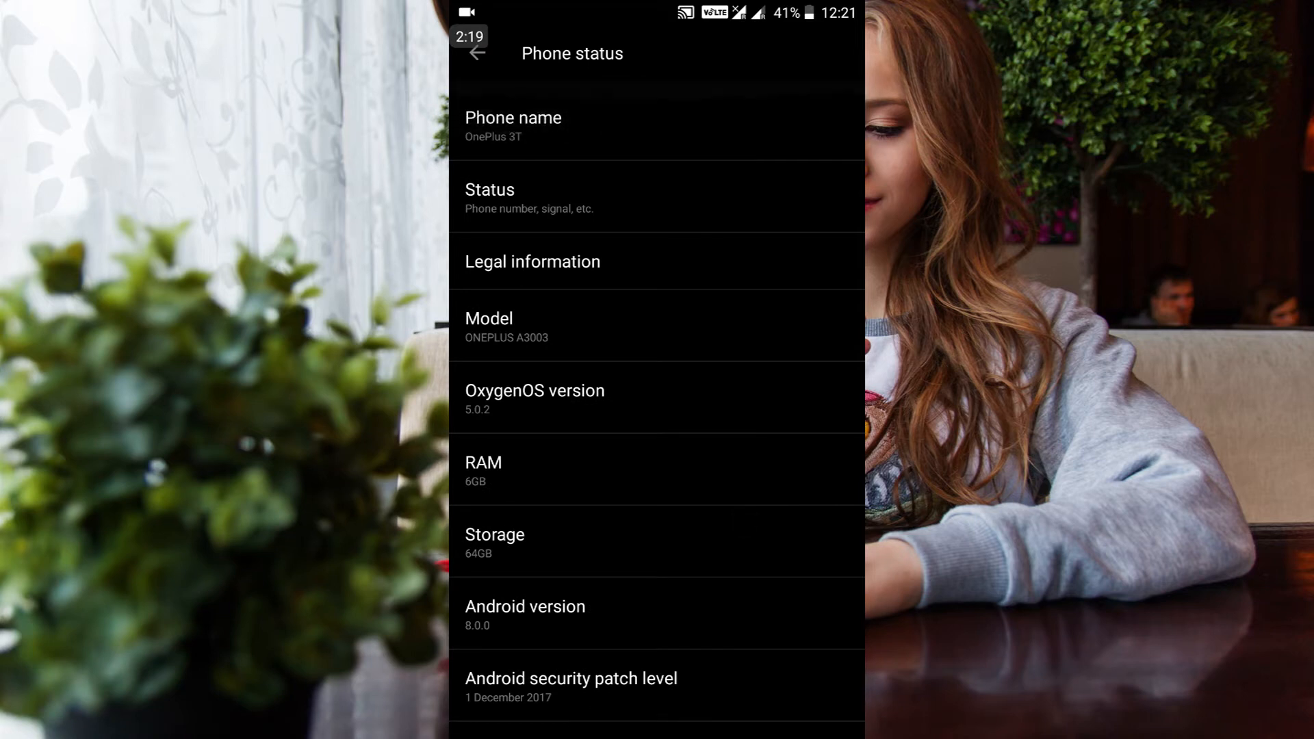
left_click(707, 440)
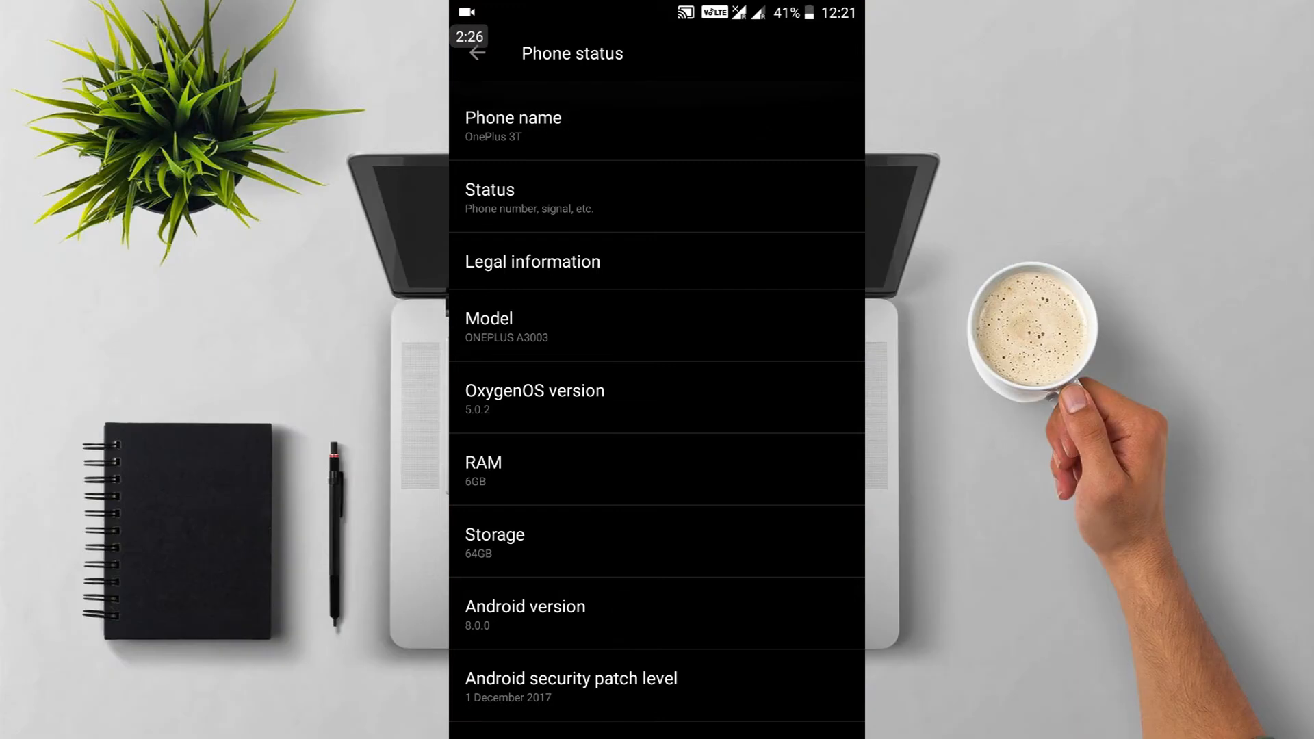
left_click(657, 397)
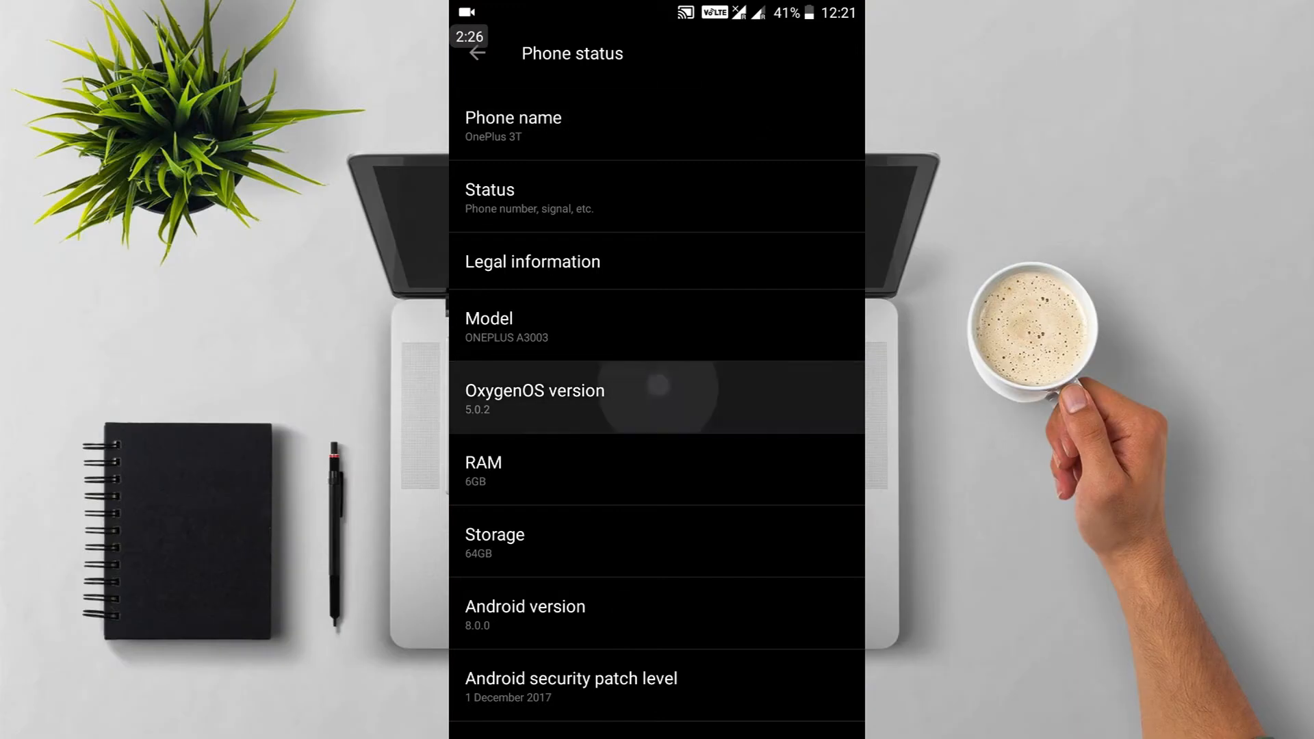
left_click(656, 399)
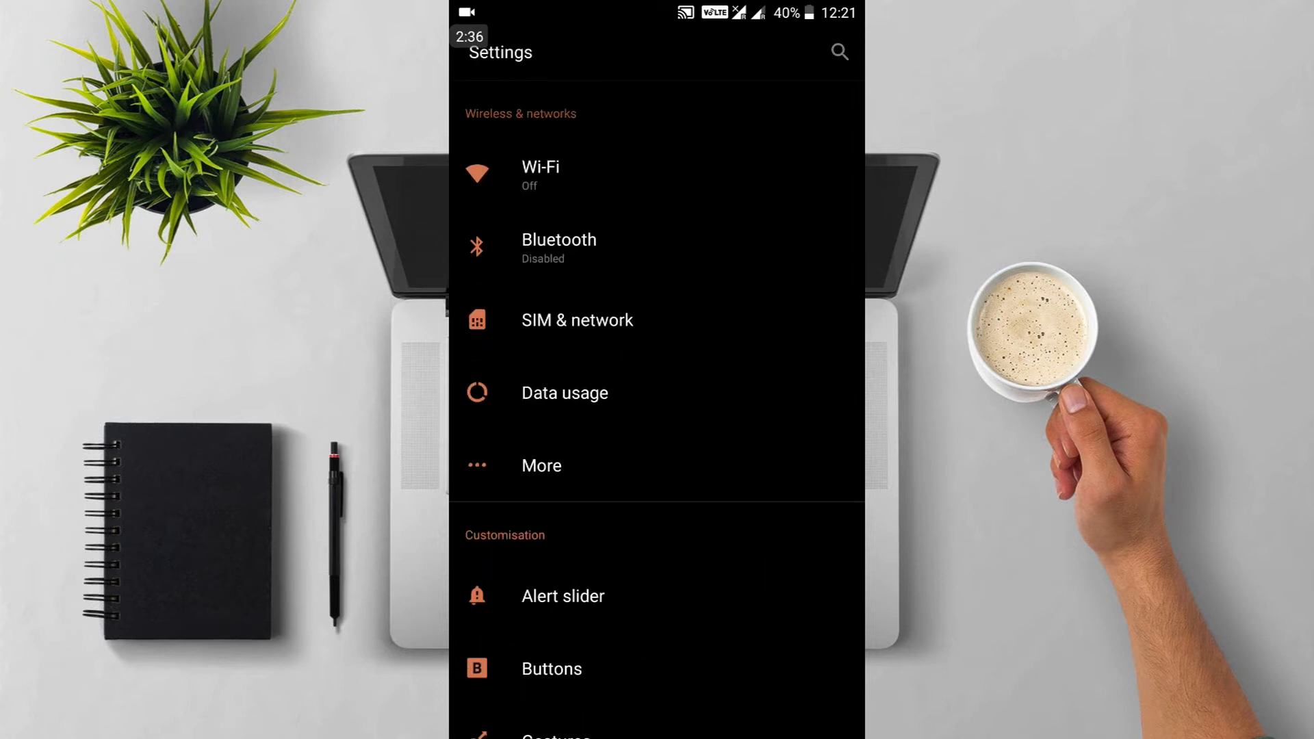
- Scroll the app drawer and long-press Paytm to show View Balance, Add Money, Scan & Pay
scroll("down", 3)
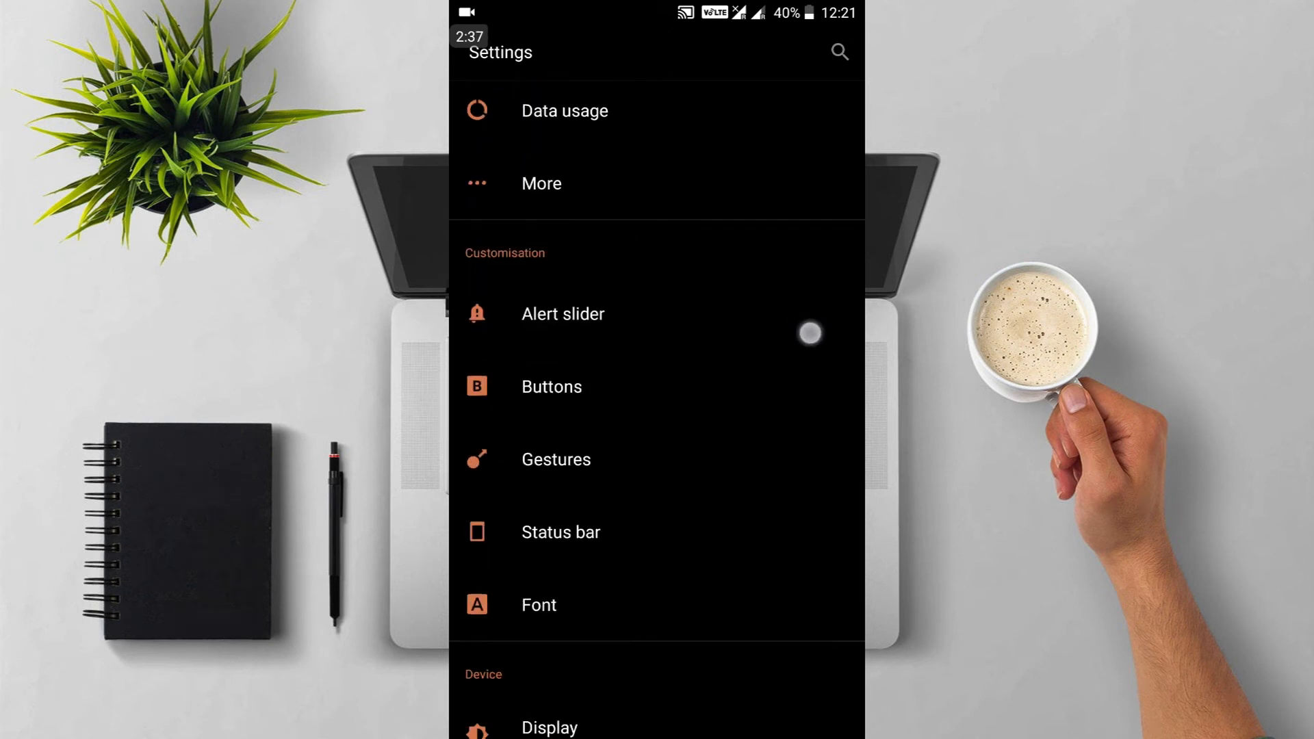
scroll("down", 3)
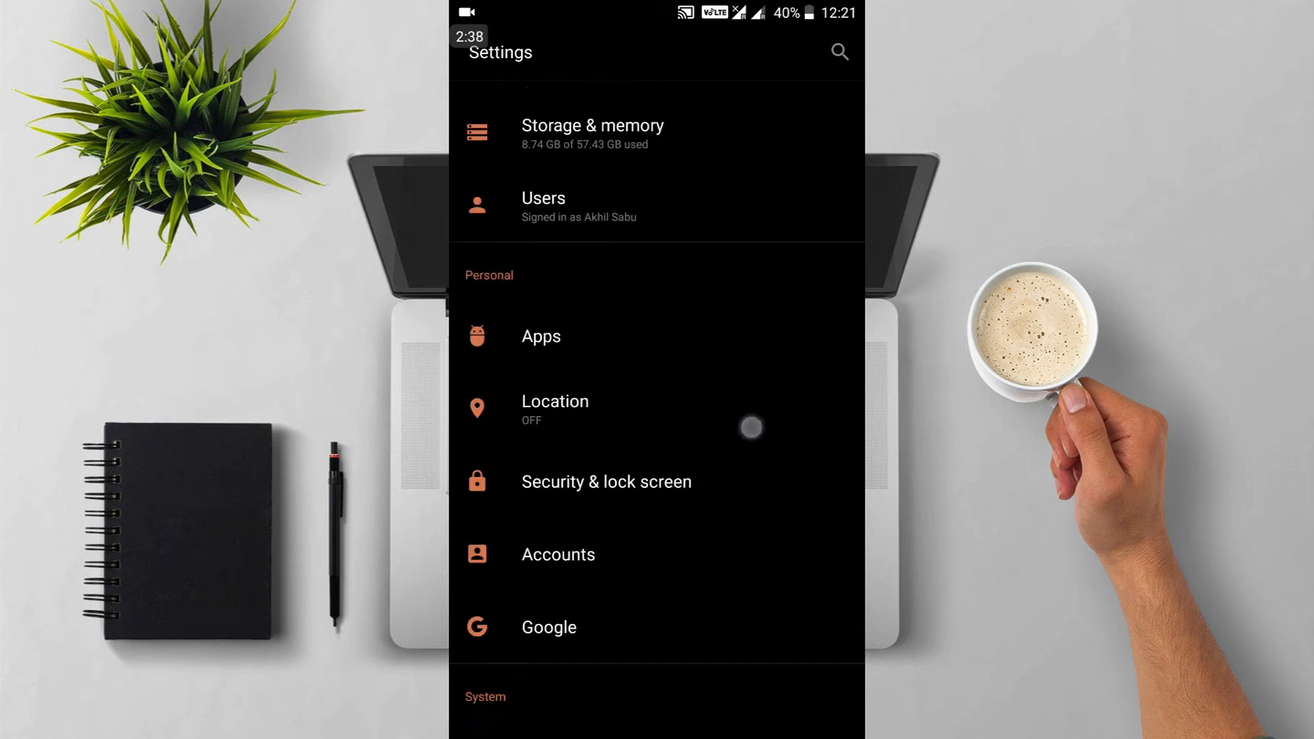
scroll("down", 3)
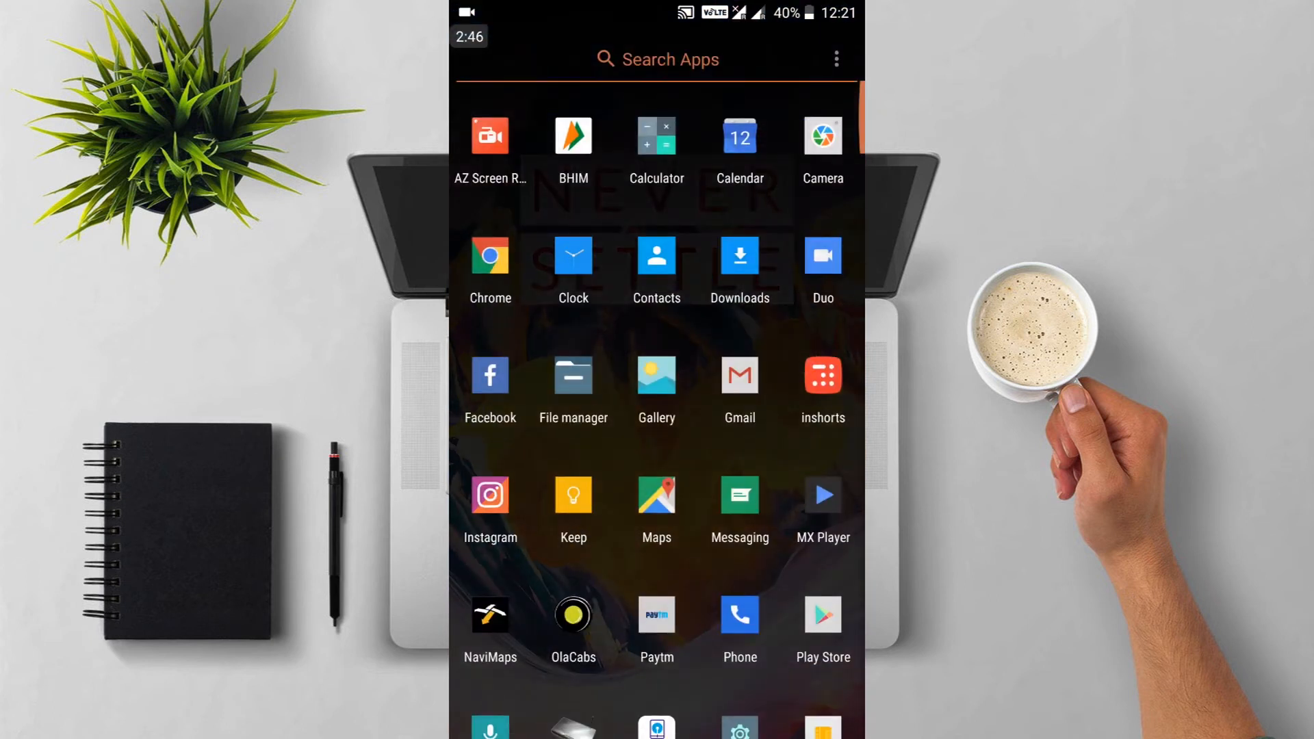
scroll("down", 3)
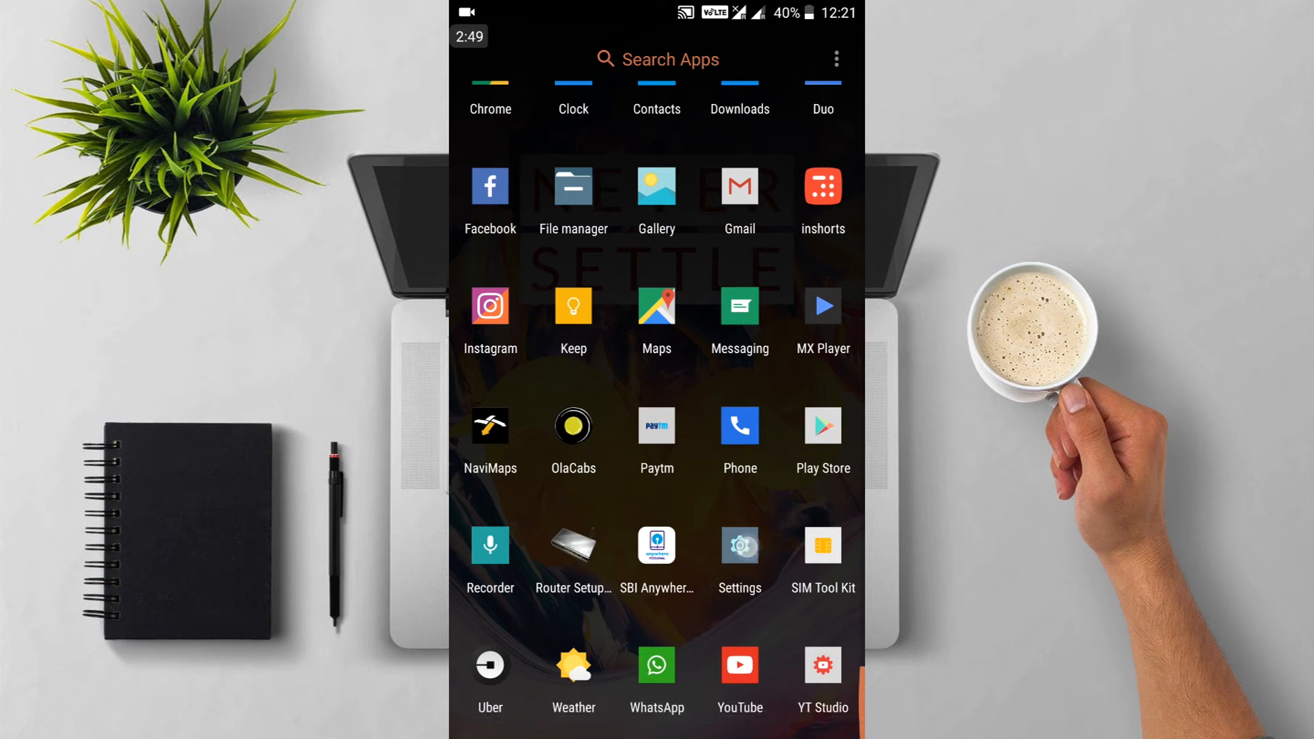
left_click(739, 545)
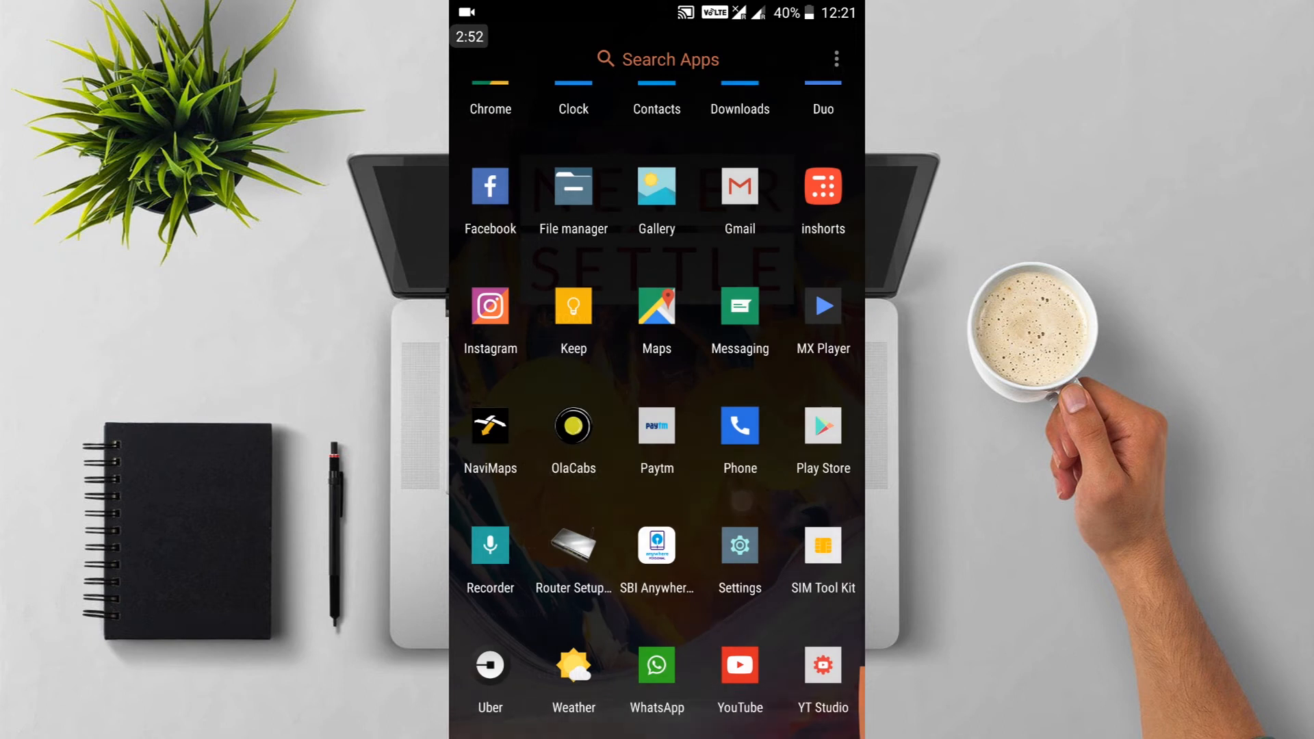
left_click(656, 427)
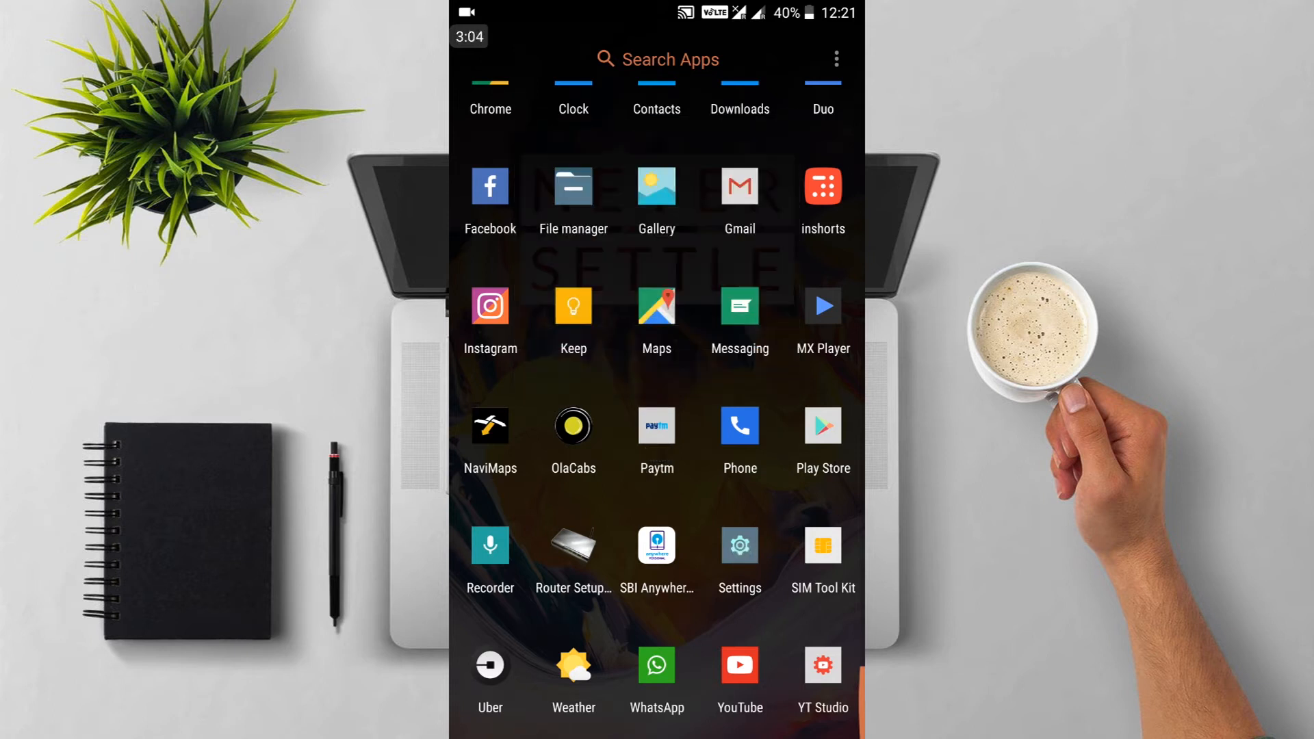
left_click(657, 425)
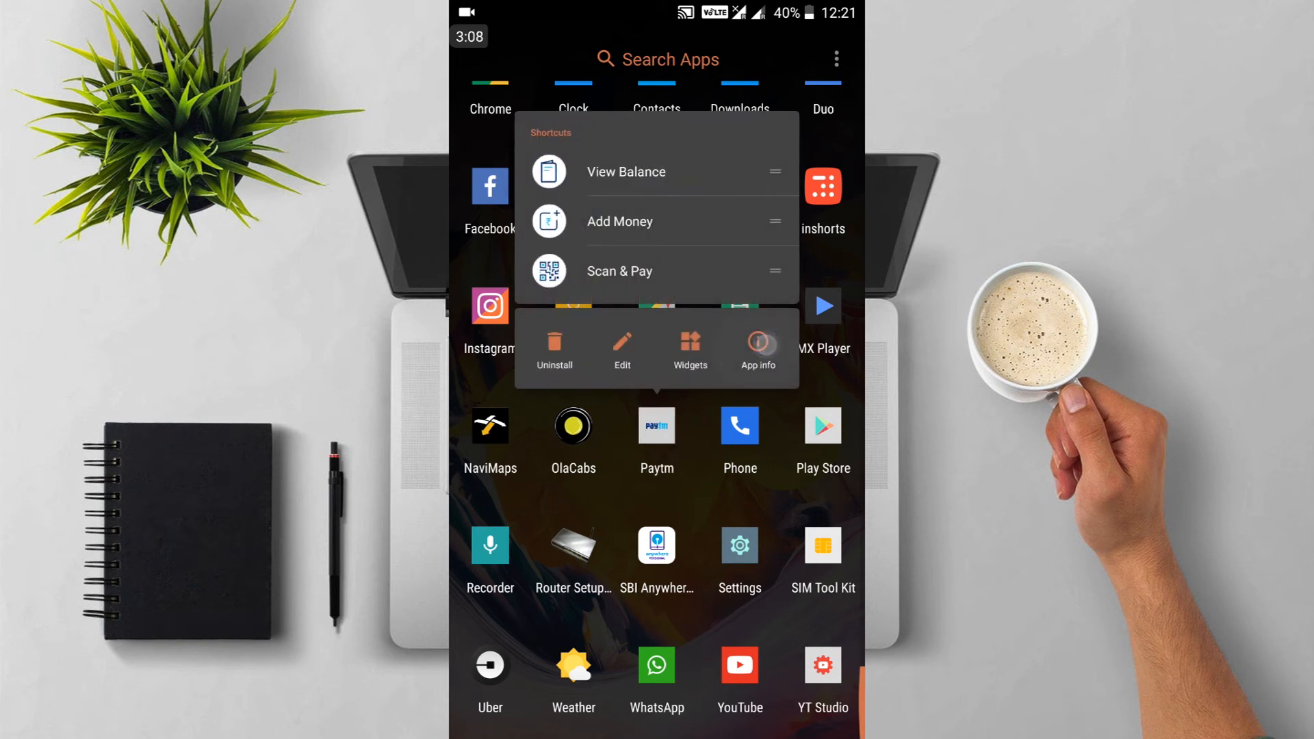
- Go from Paytm's shortcut menu to its App info, then its Battery usage page
left_click(755, 347)
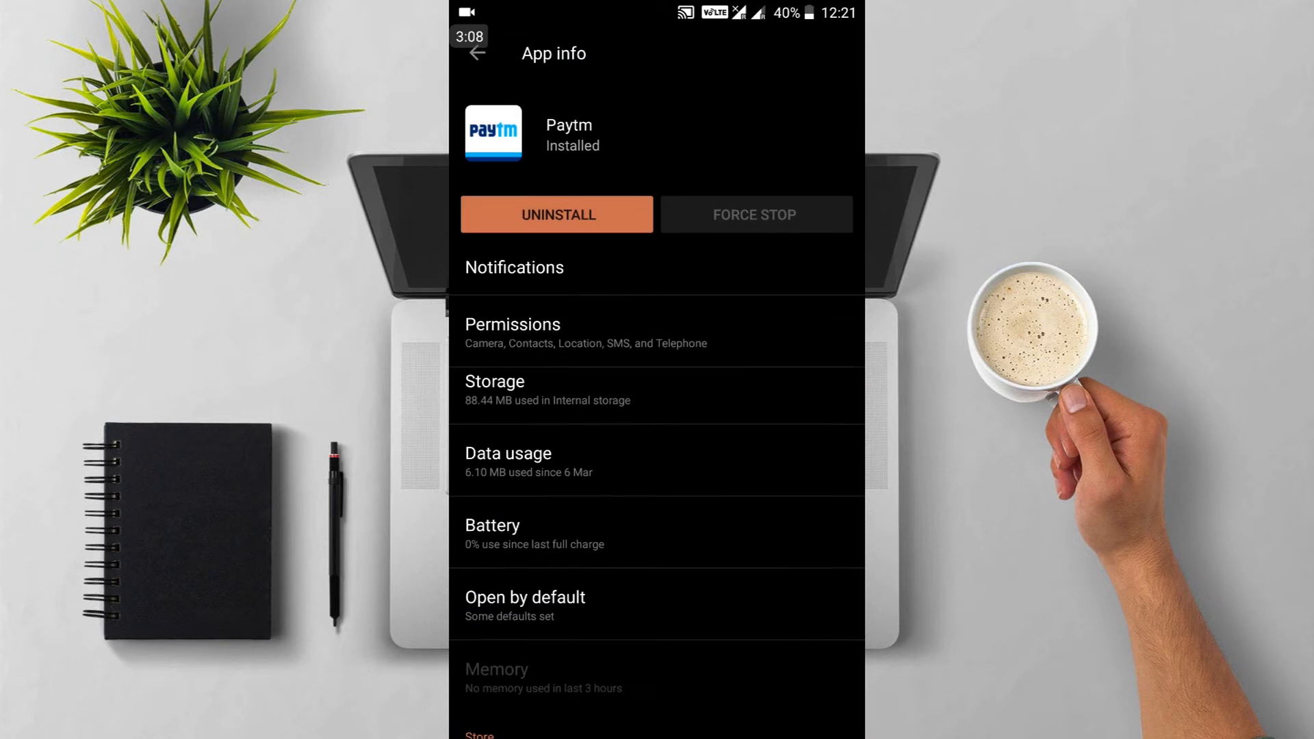
scroll("down", 3)
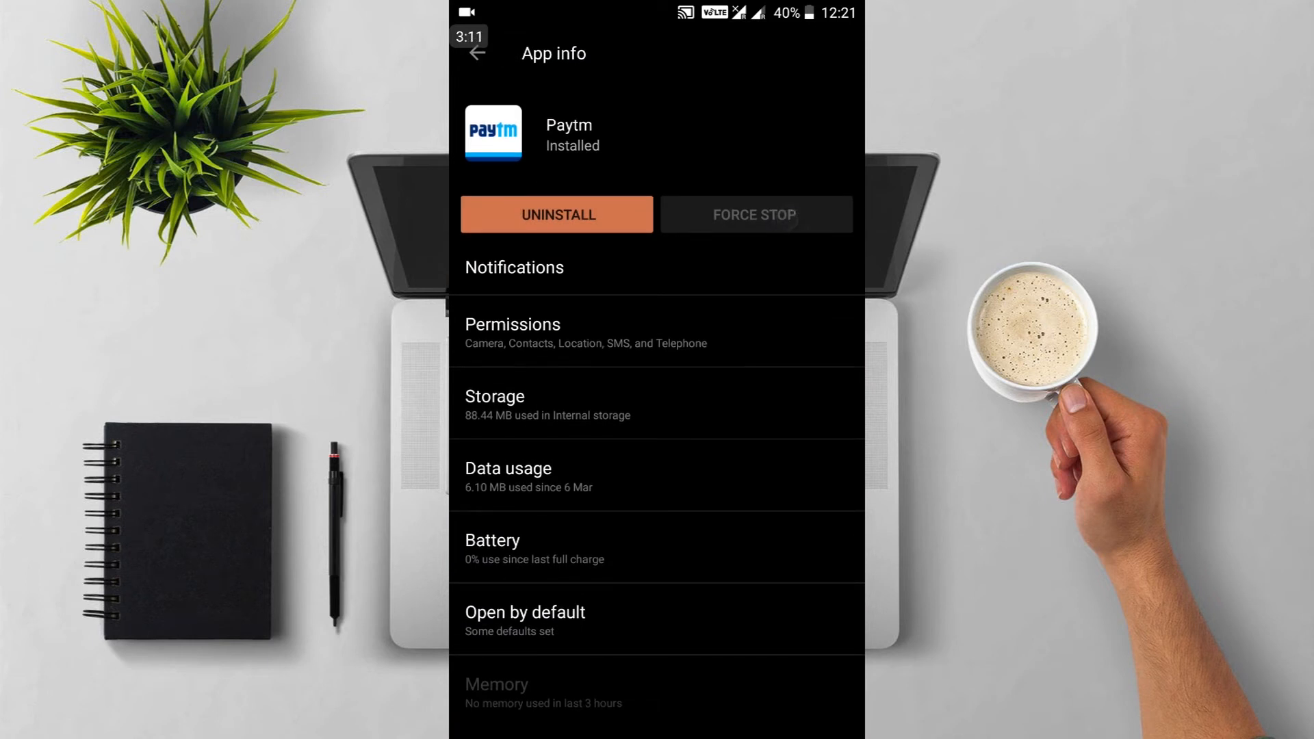
left_click(792, 214)
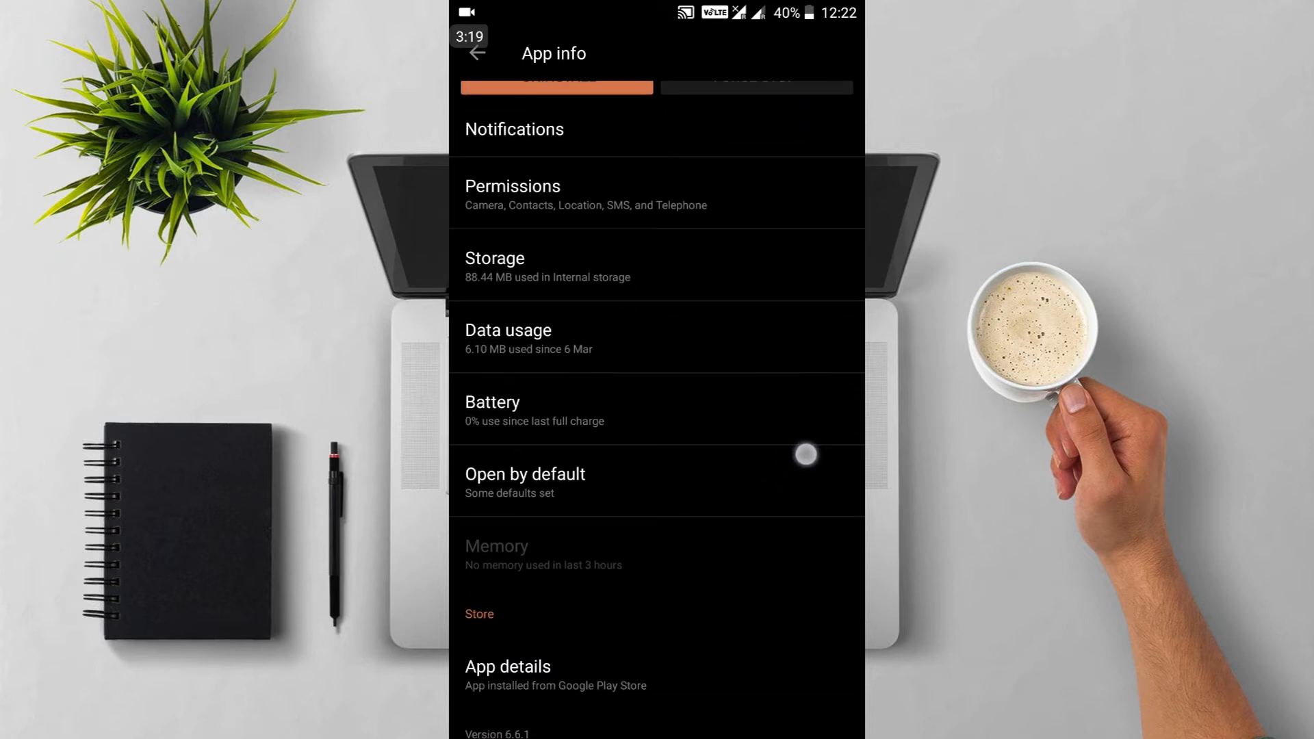
scroll("down", 3)
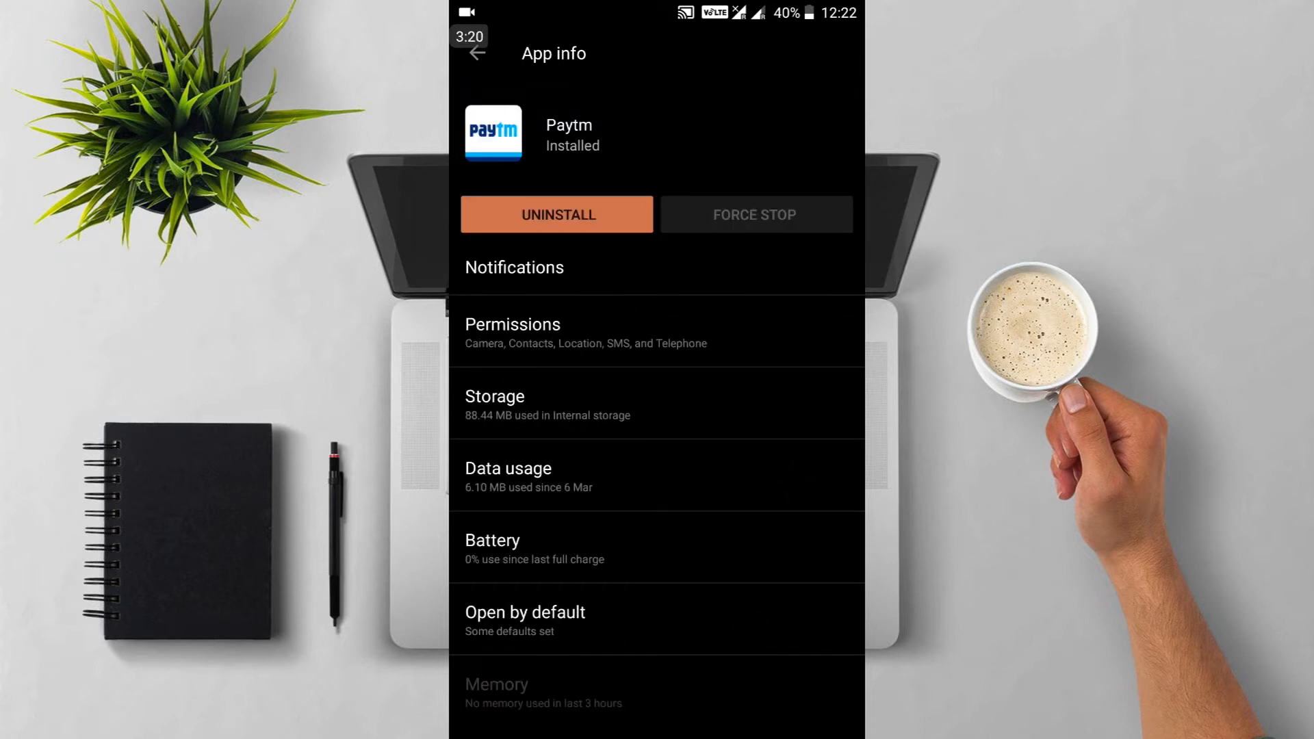
left_click(771, 213)
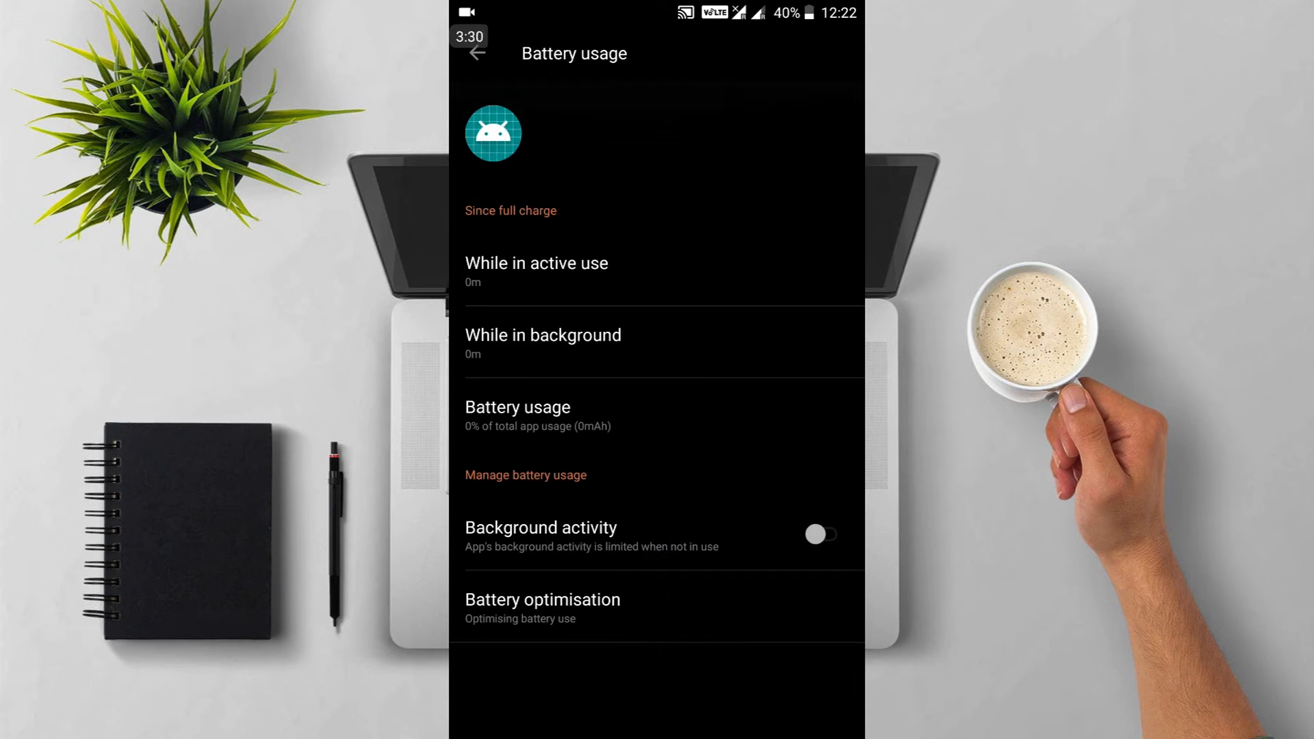
left_click(821, 534)
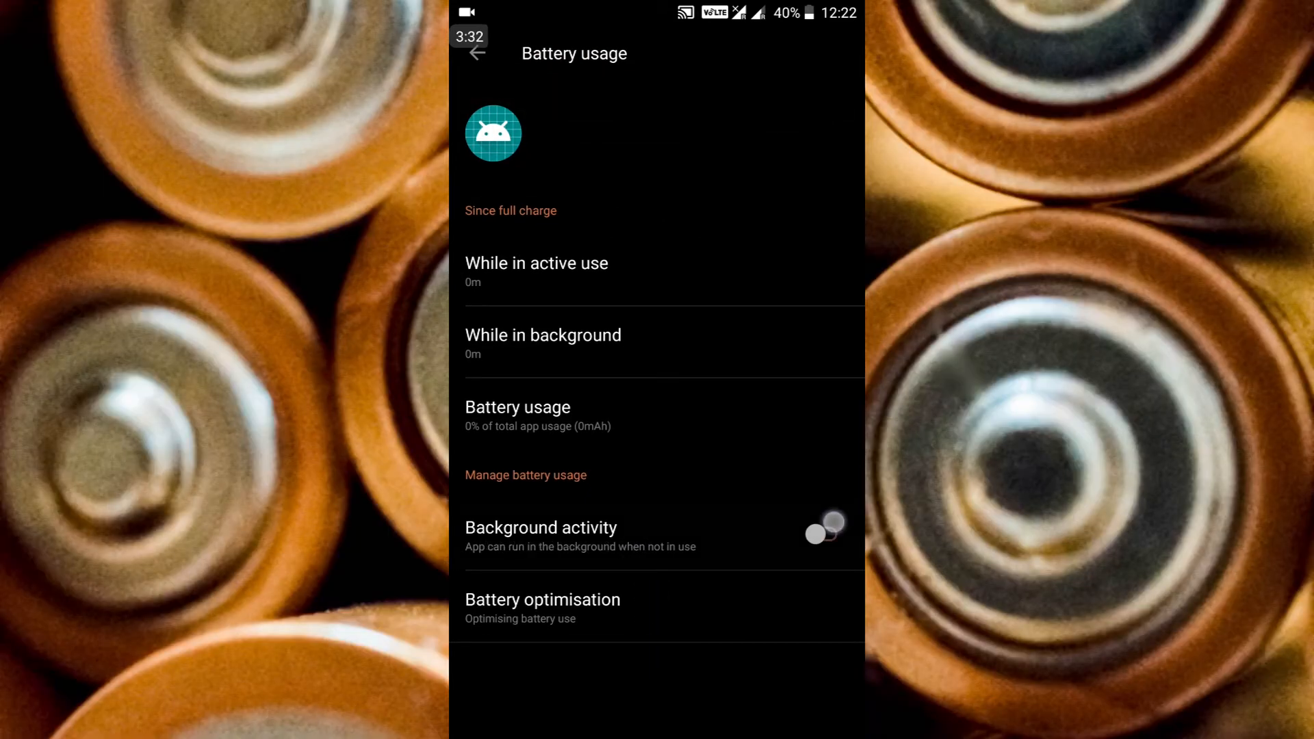
left_click(828, 535)
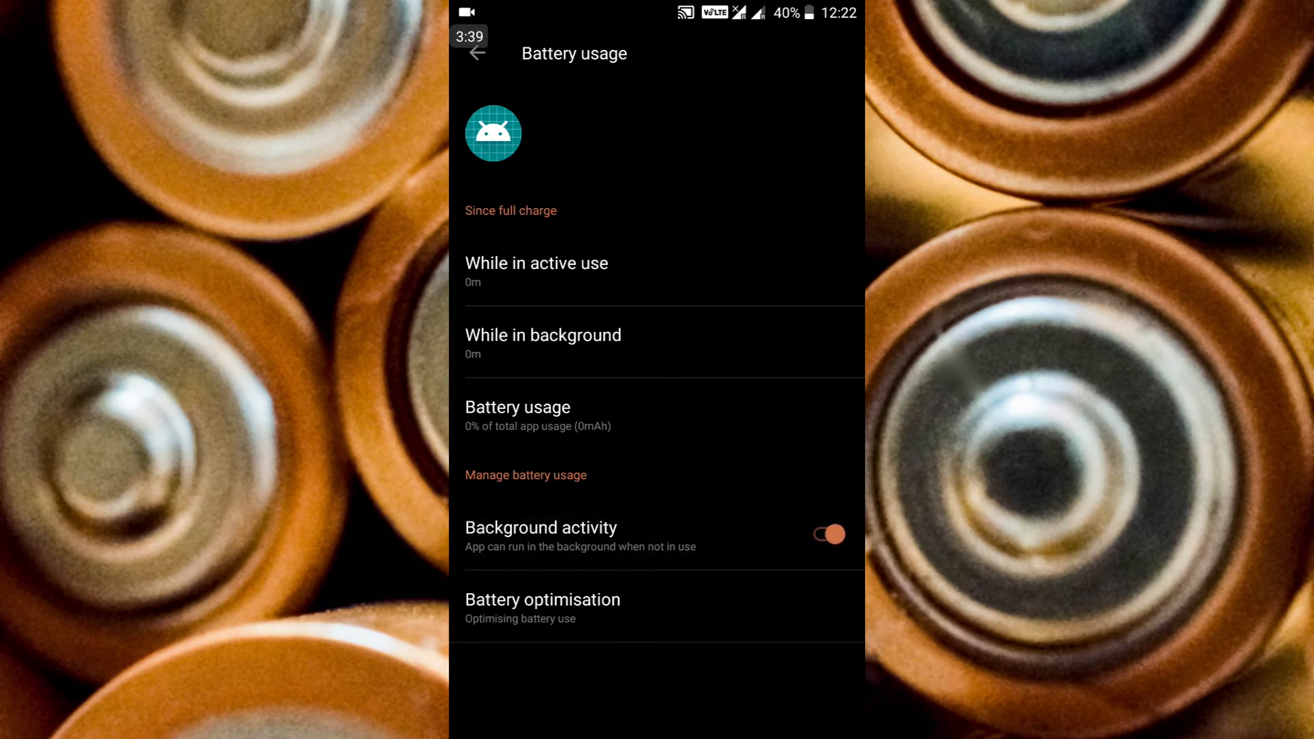
left_click(828, 534)
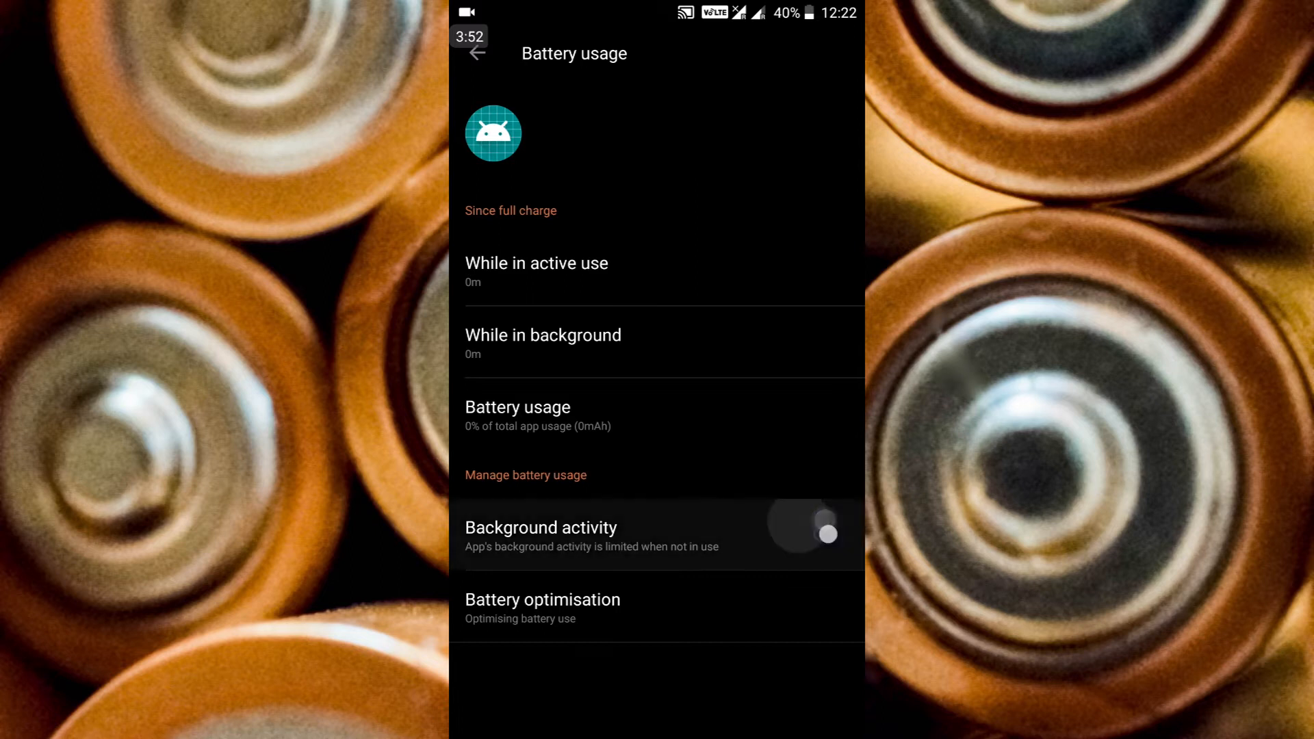
left_click(820, 533)
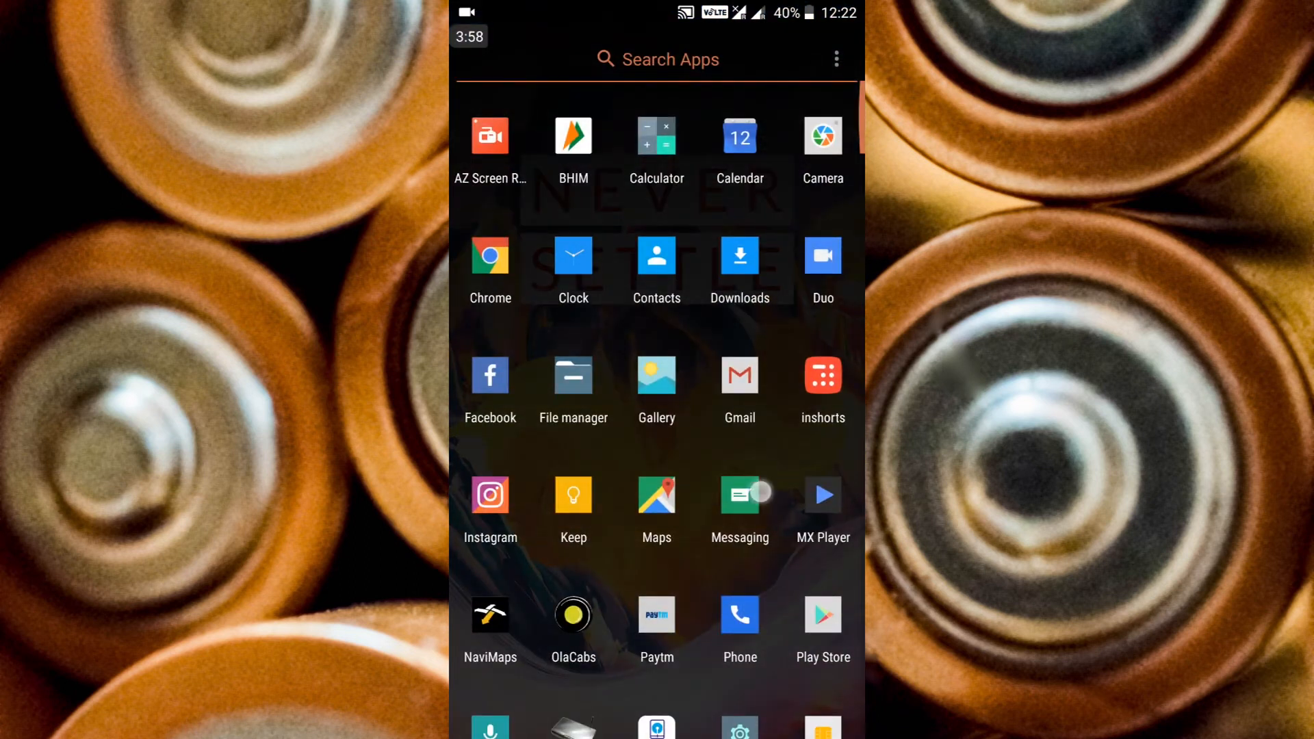
- Scroll down the app drawer to MX Player and bring up its shortcut menu
scroll("down", 3)
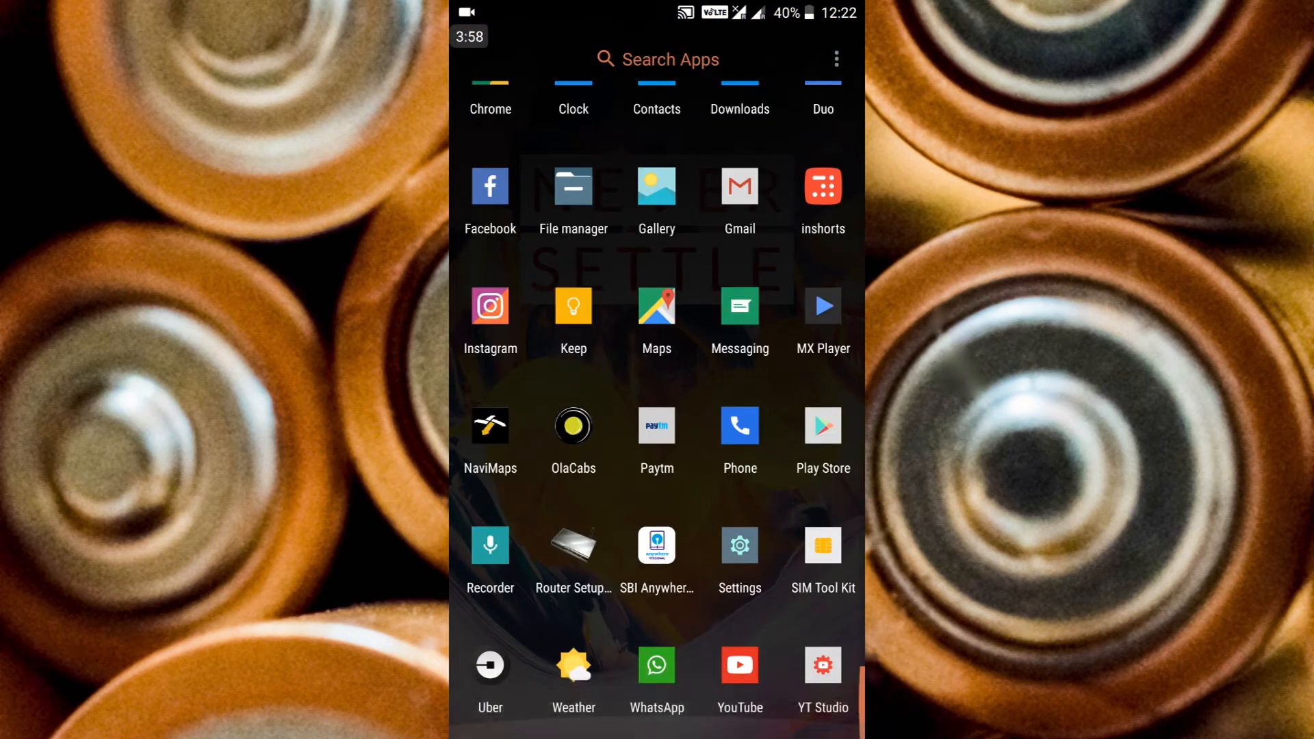
scroll("down", 3)
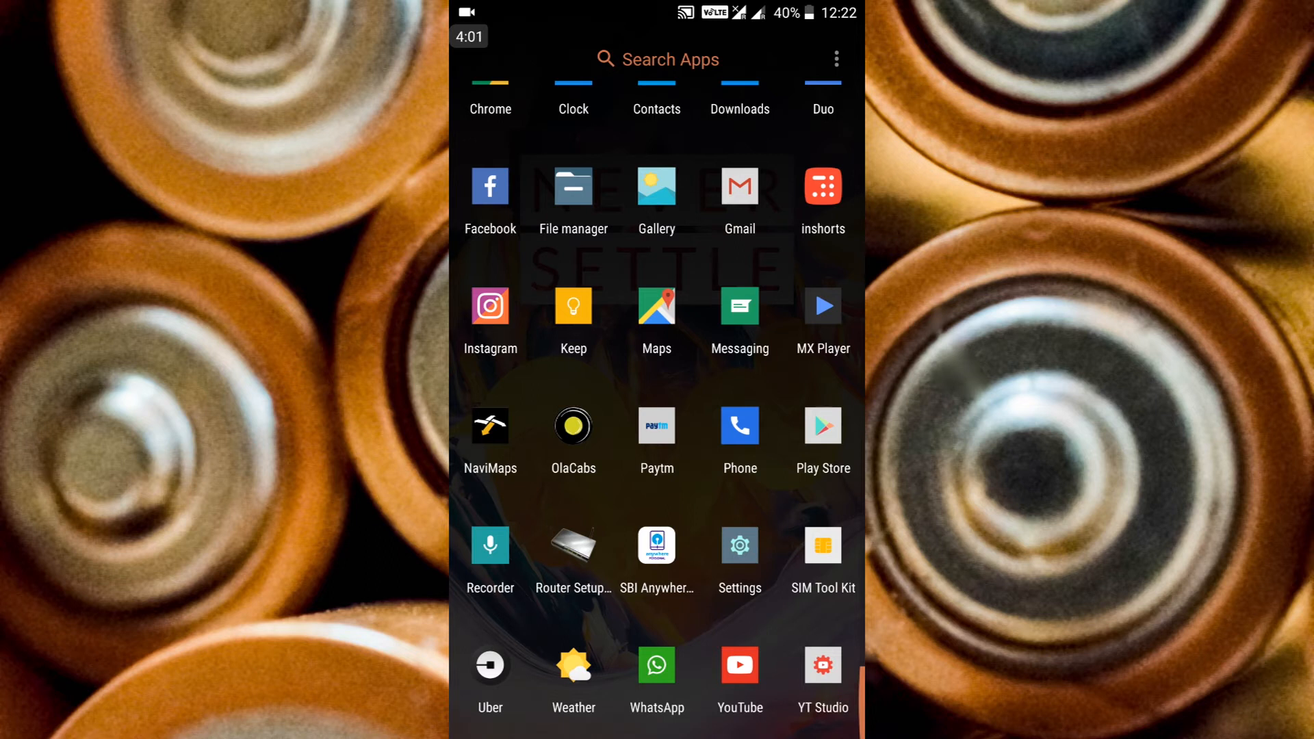
scroll("down", 3)
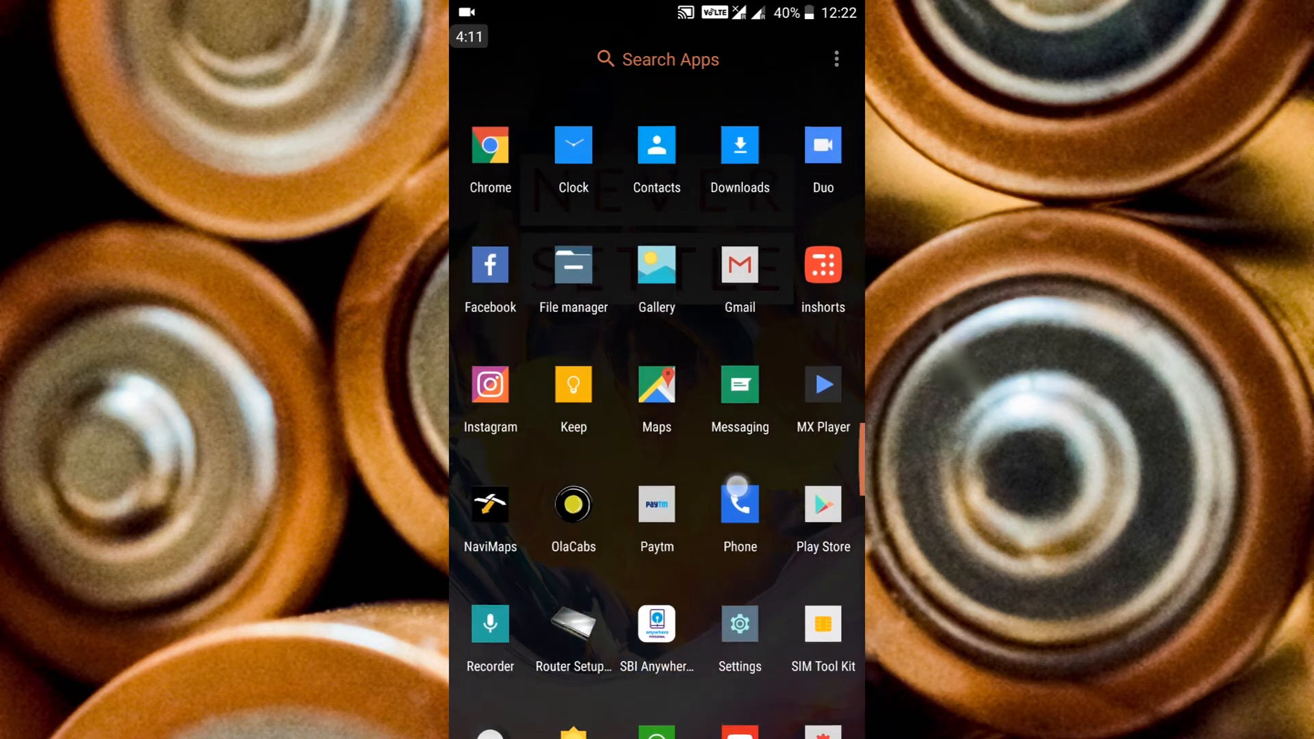
scroll("down", 3)
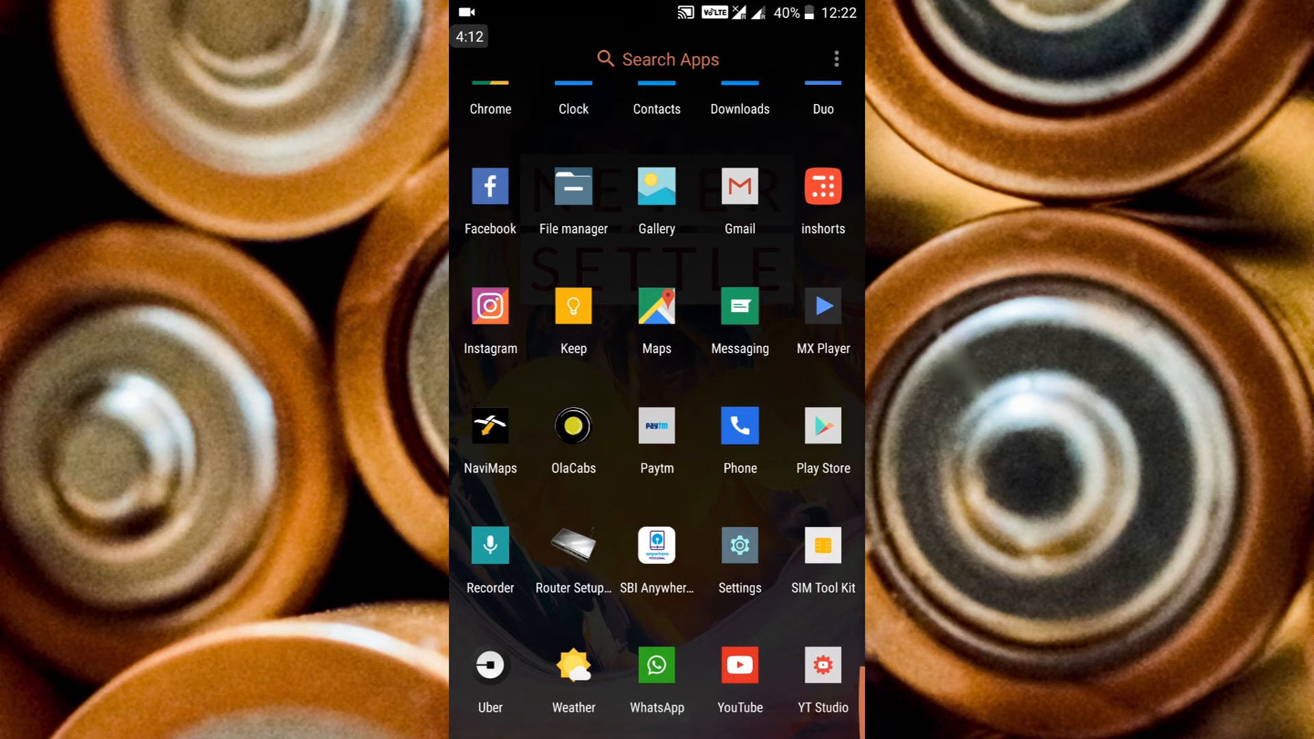
scroll("down", 3)
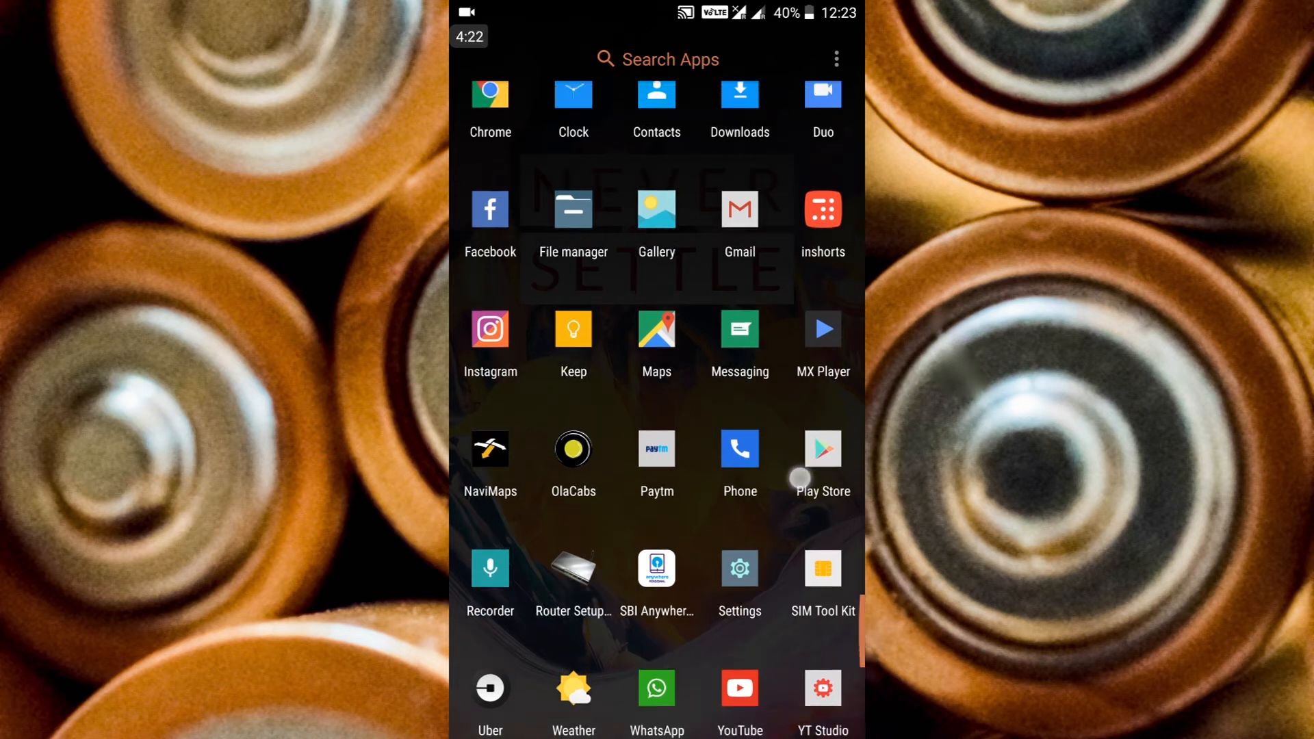
scroll("down", 3)
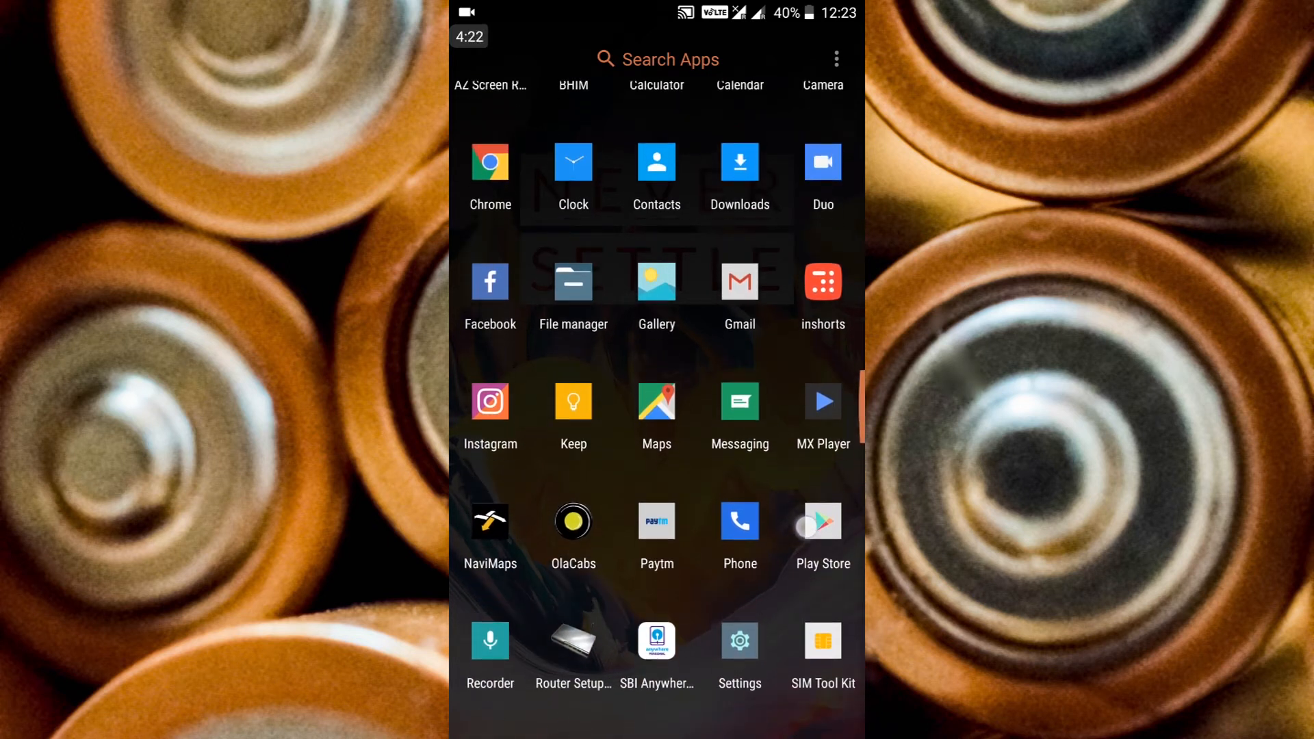
scroll("down", 3)
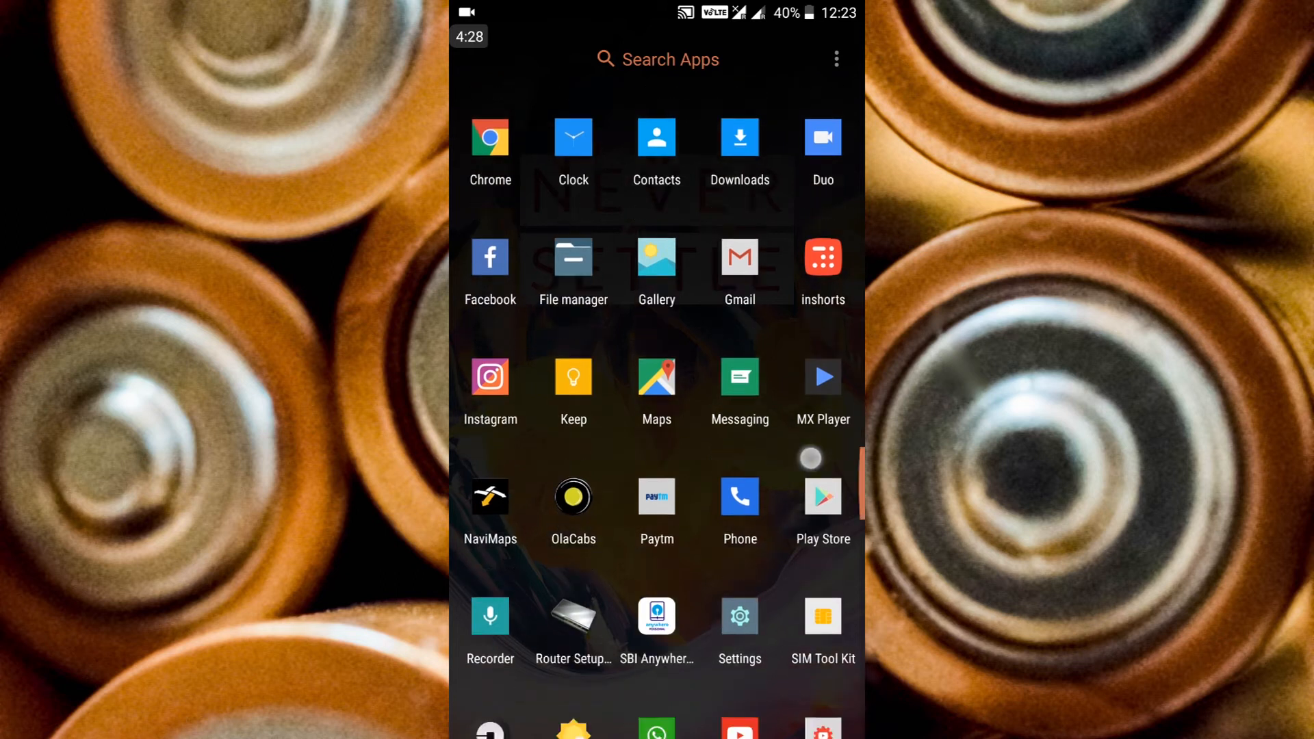
scroll("down", 3)
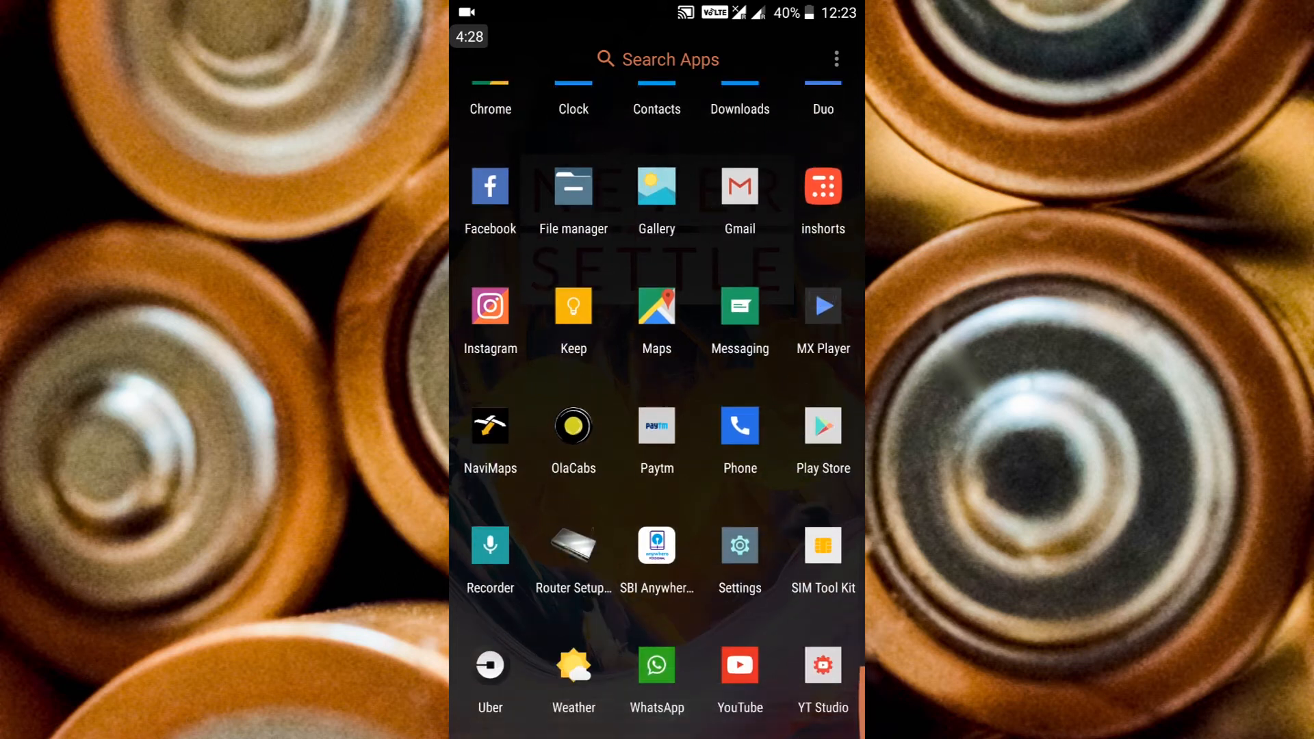
scroll("down", 3)
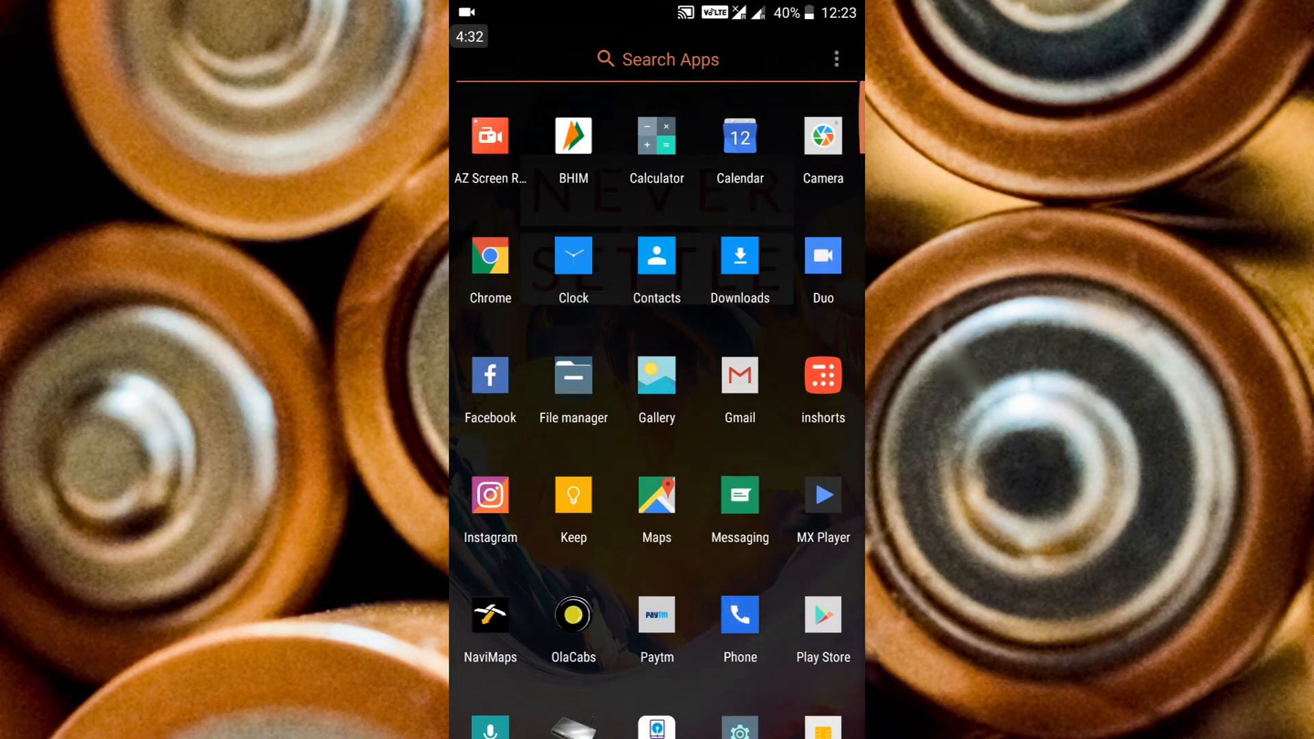
scroll("down", 3)
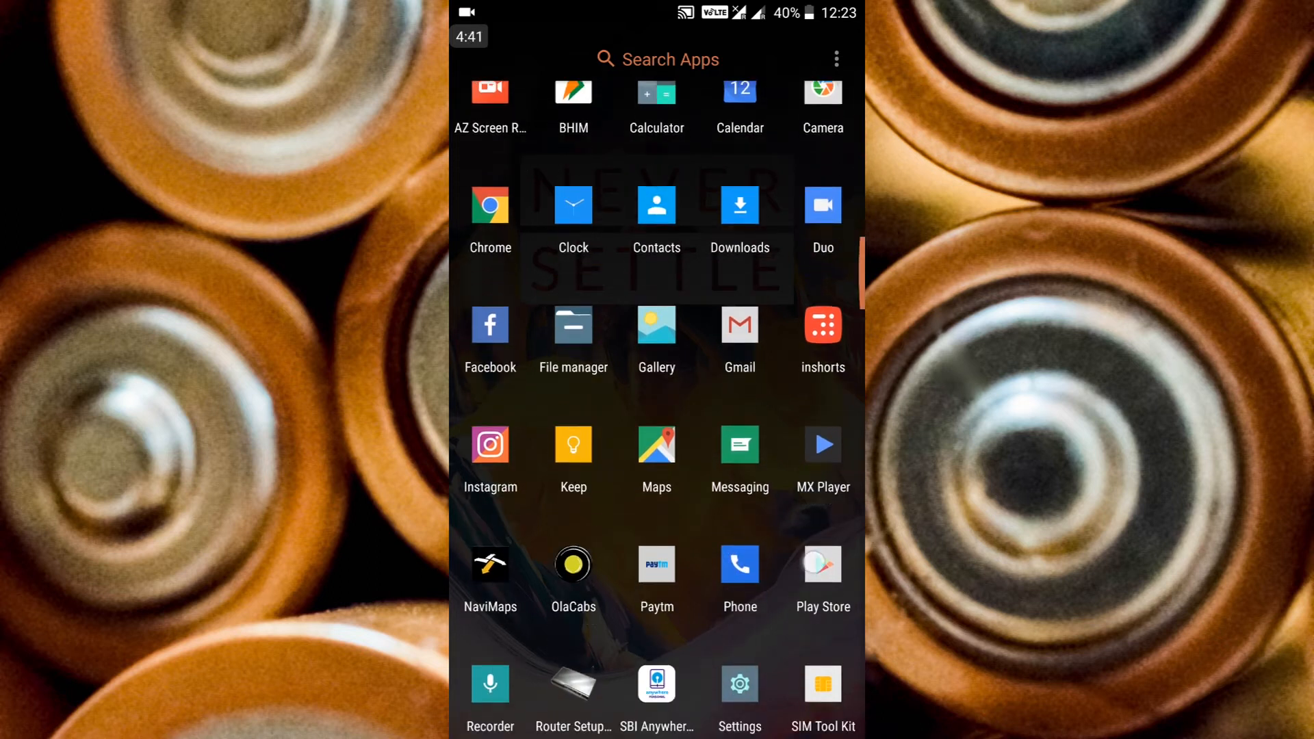
scroll("down", 3)
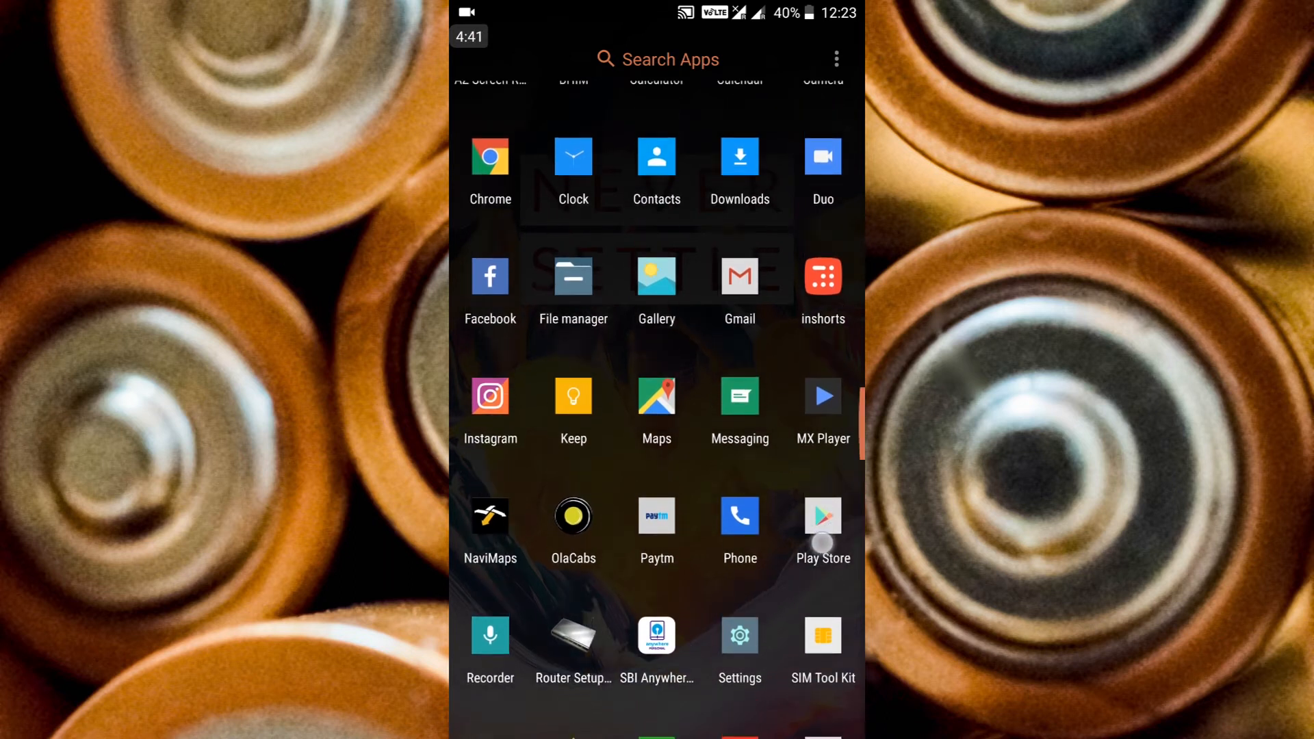
scroll("down", 3)
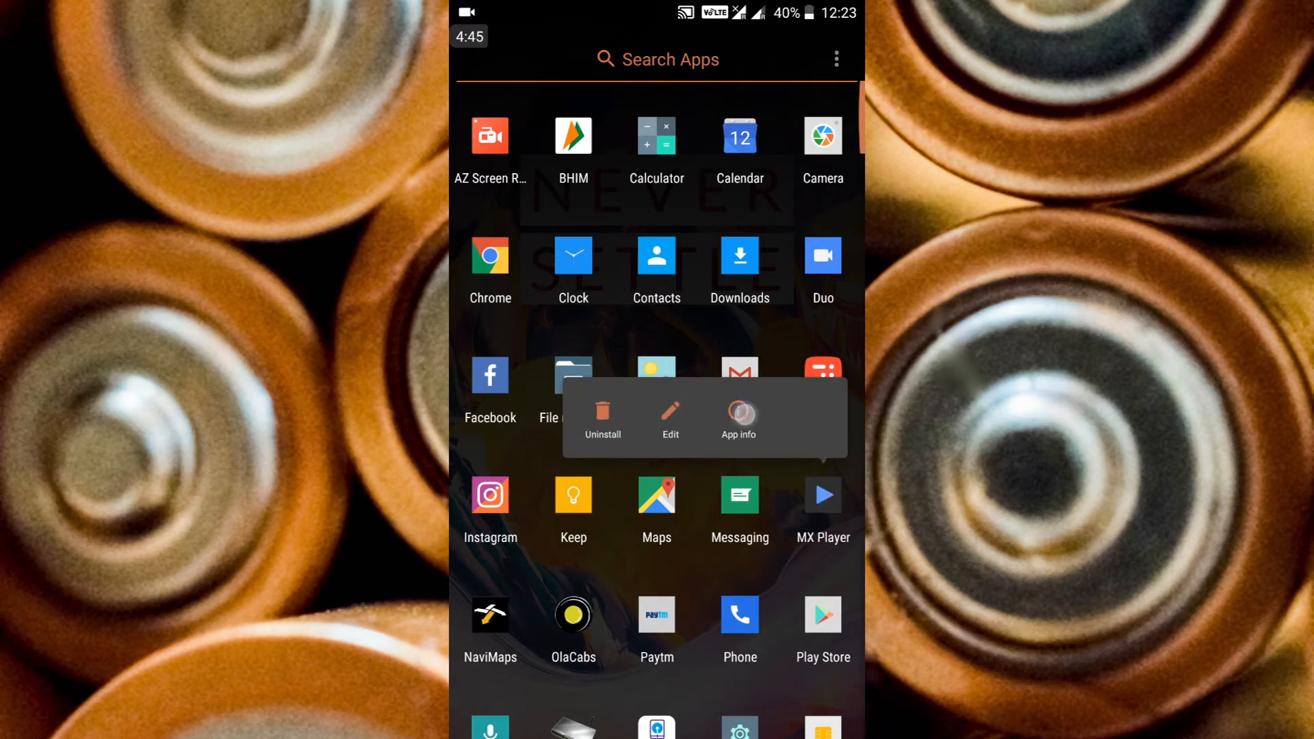
- Open MX Player's App info page from its shortcut menu
left_click(738, 419)
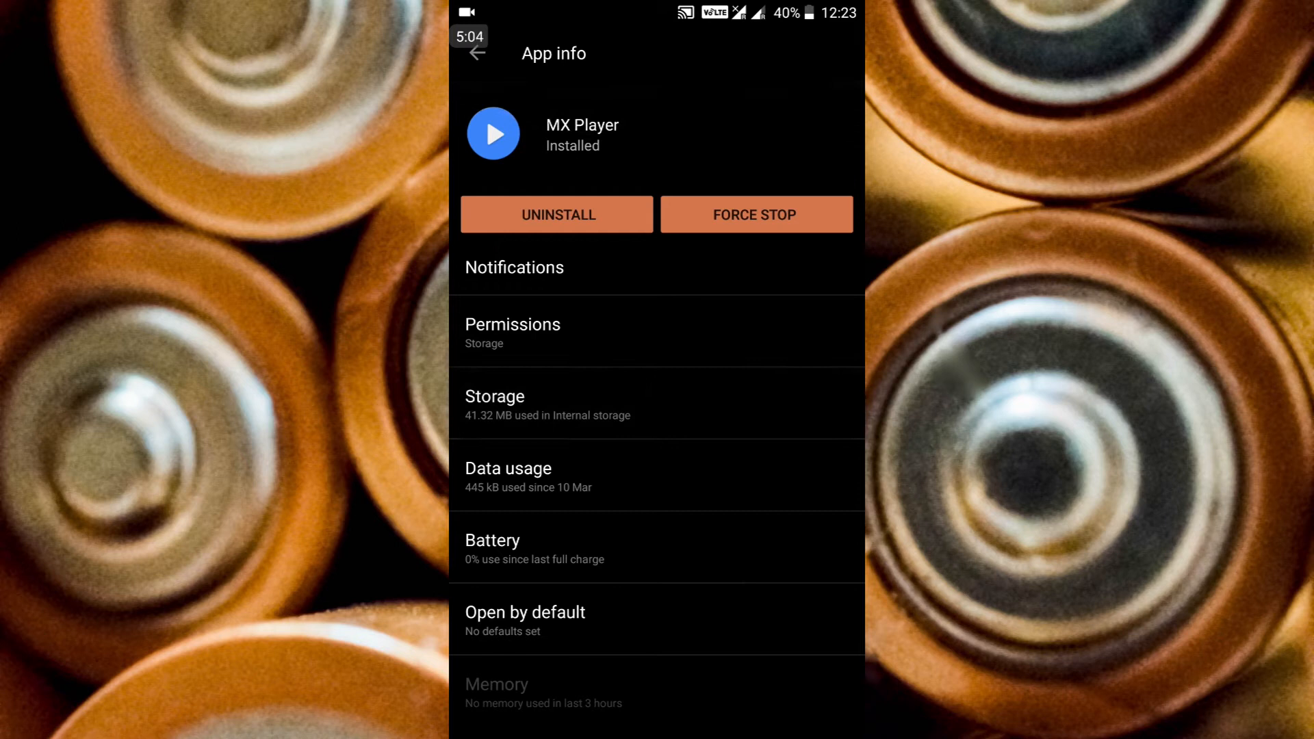
left_click(727, 547)
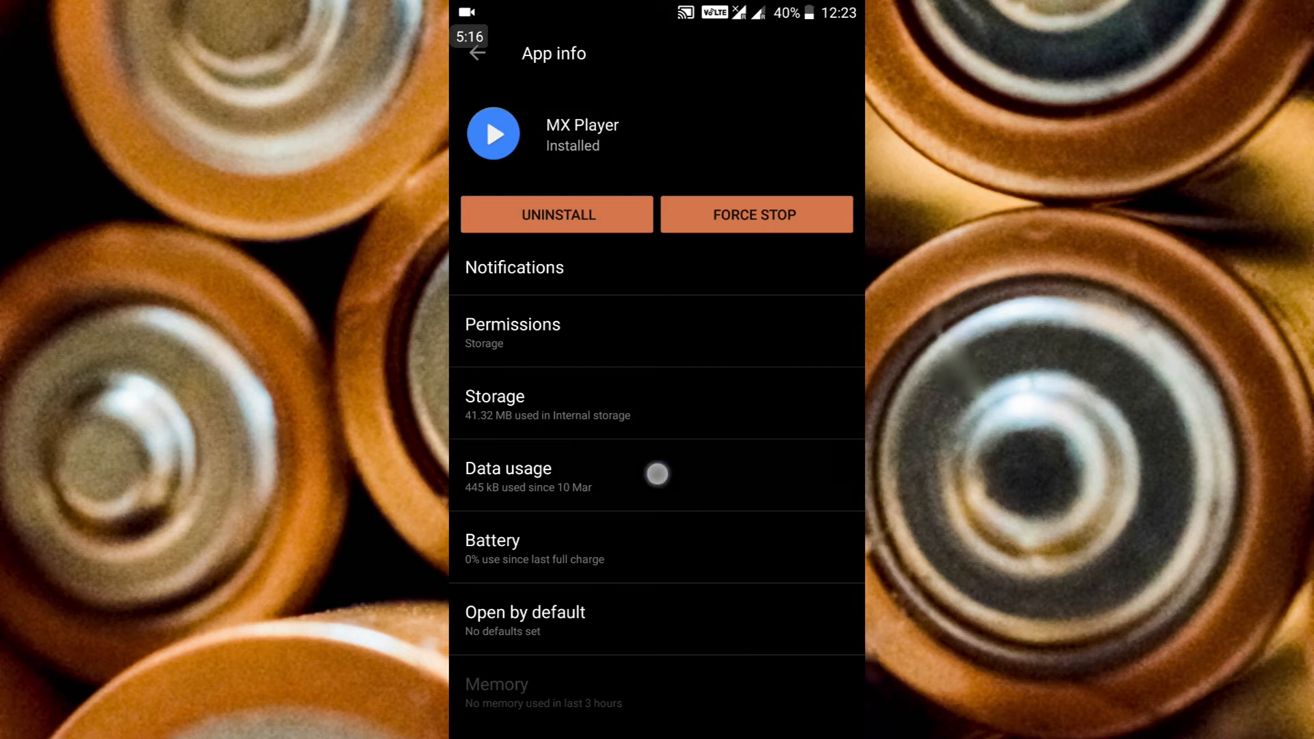
- Toggle MX Player's background data, Wi‑Fi and mobile data switches, ending with all restricted
left_click(507, 467)
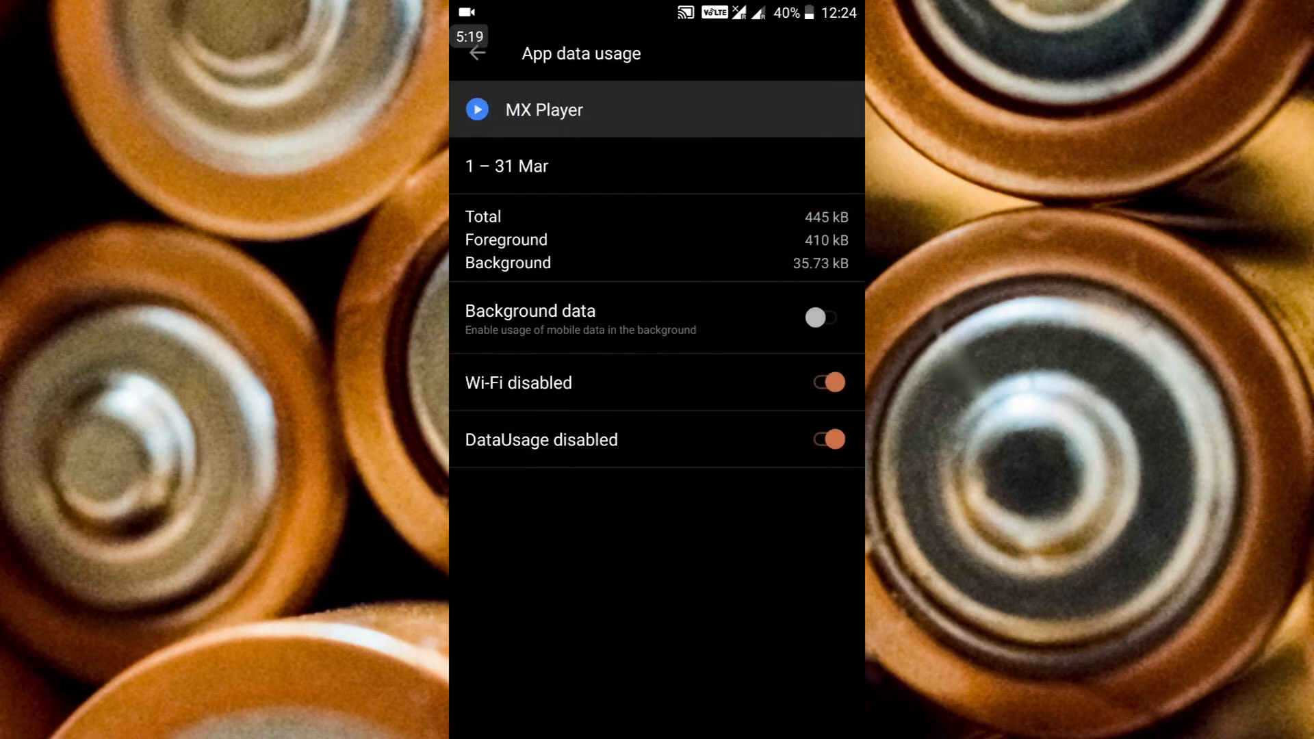
left_click(818, 318)
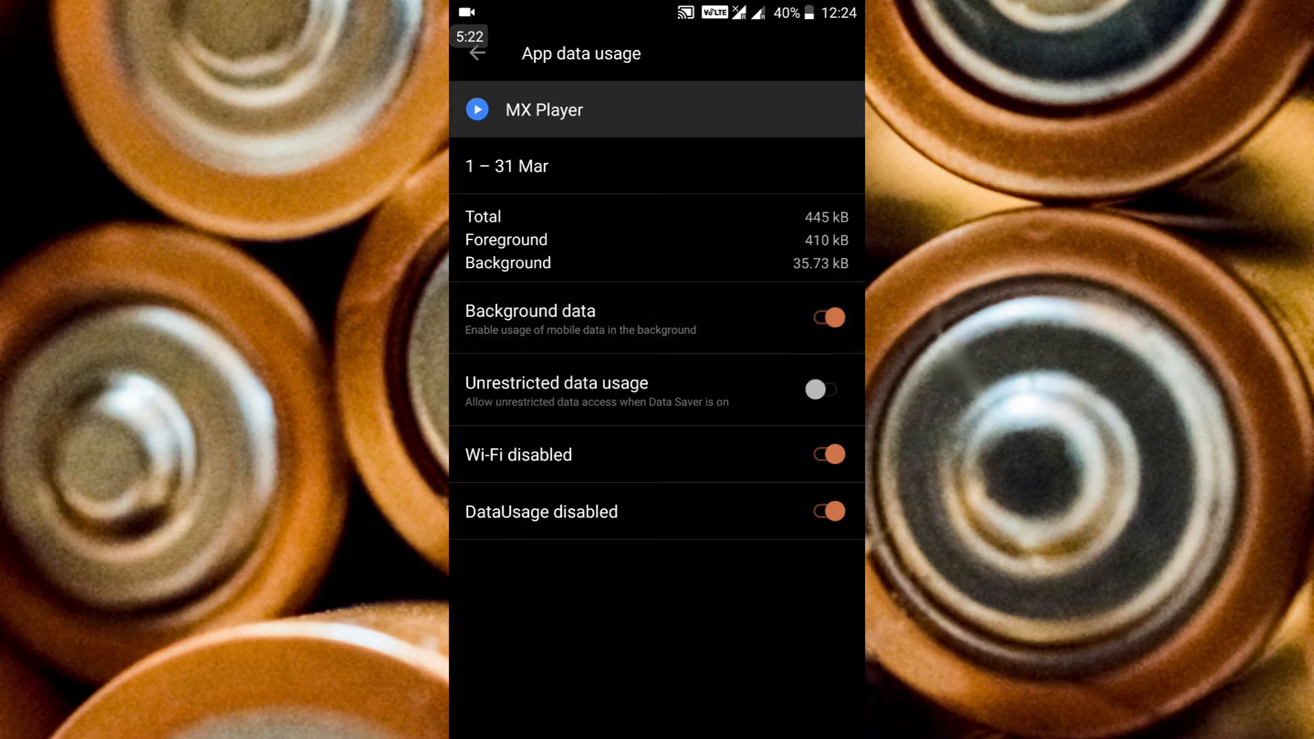
left_click(825, 455)
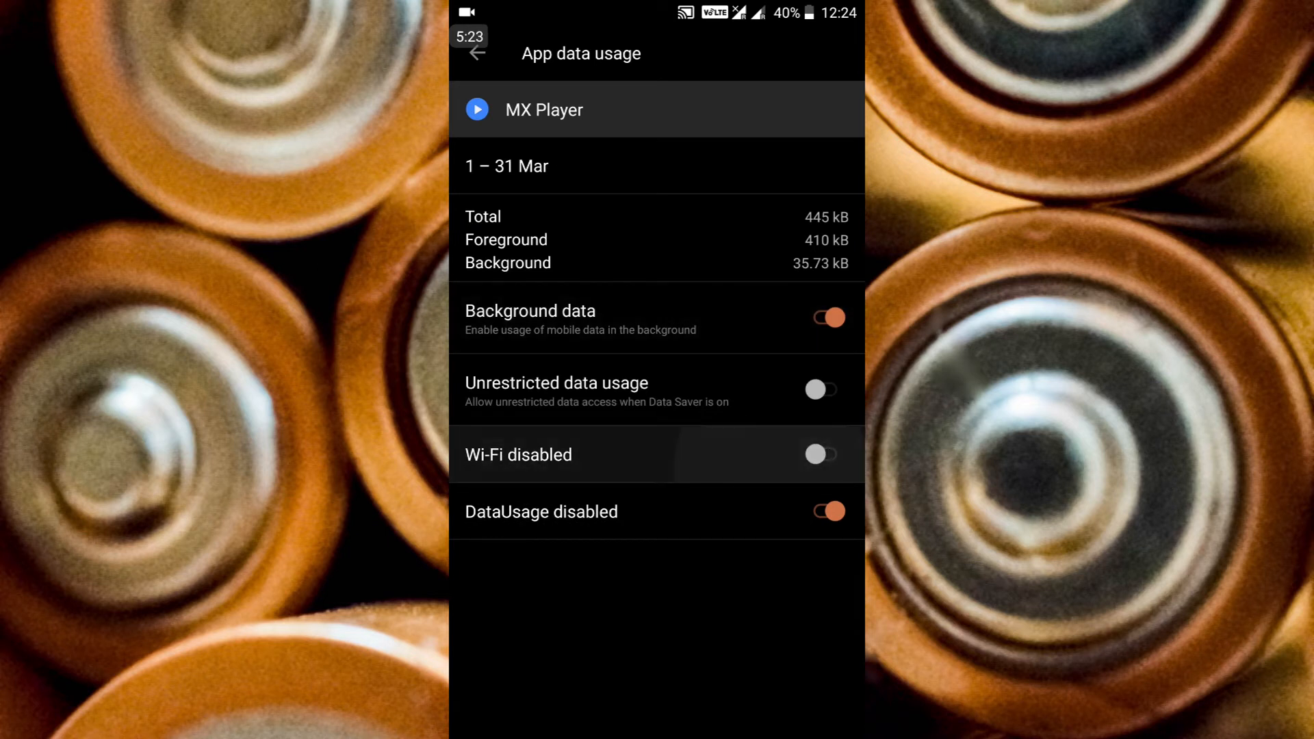
left_click(828, 511)
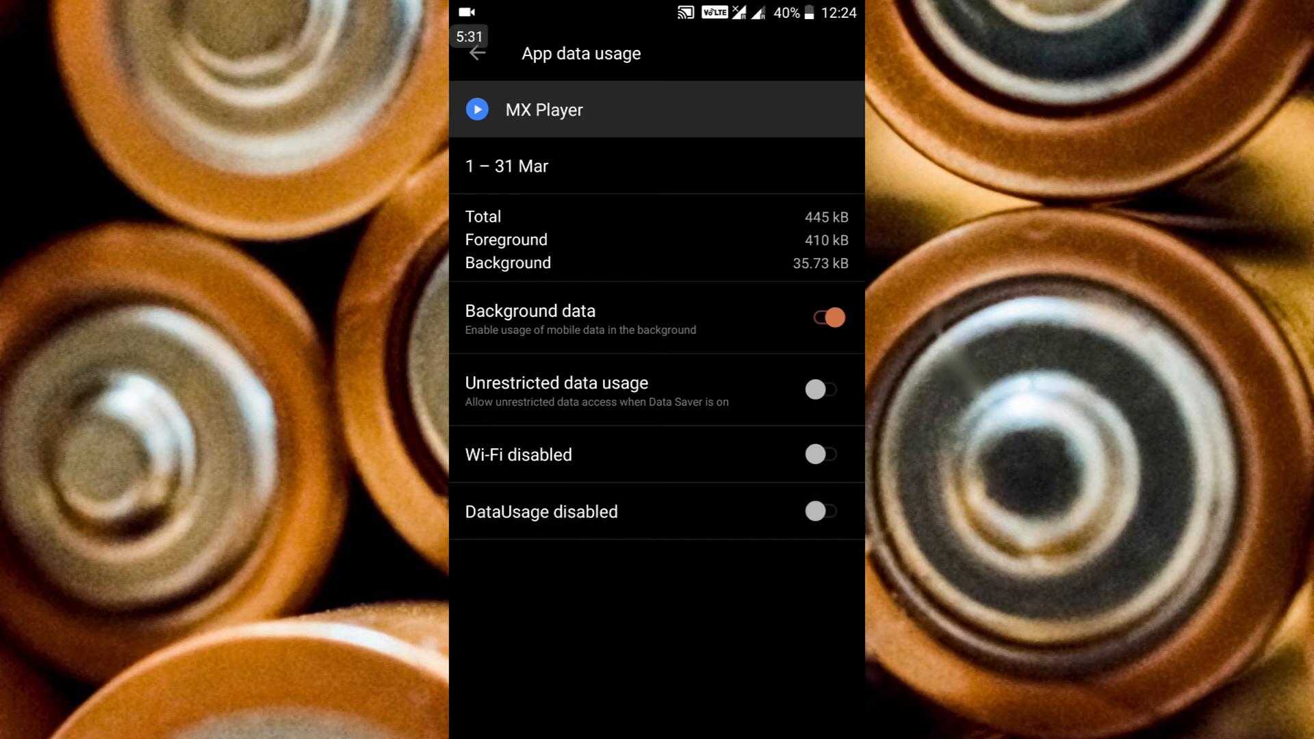
left_click(826, 318)
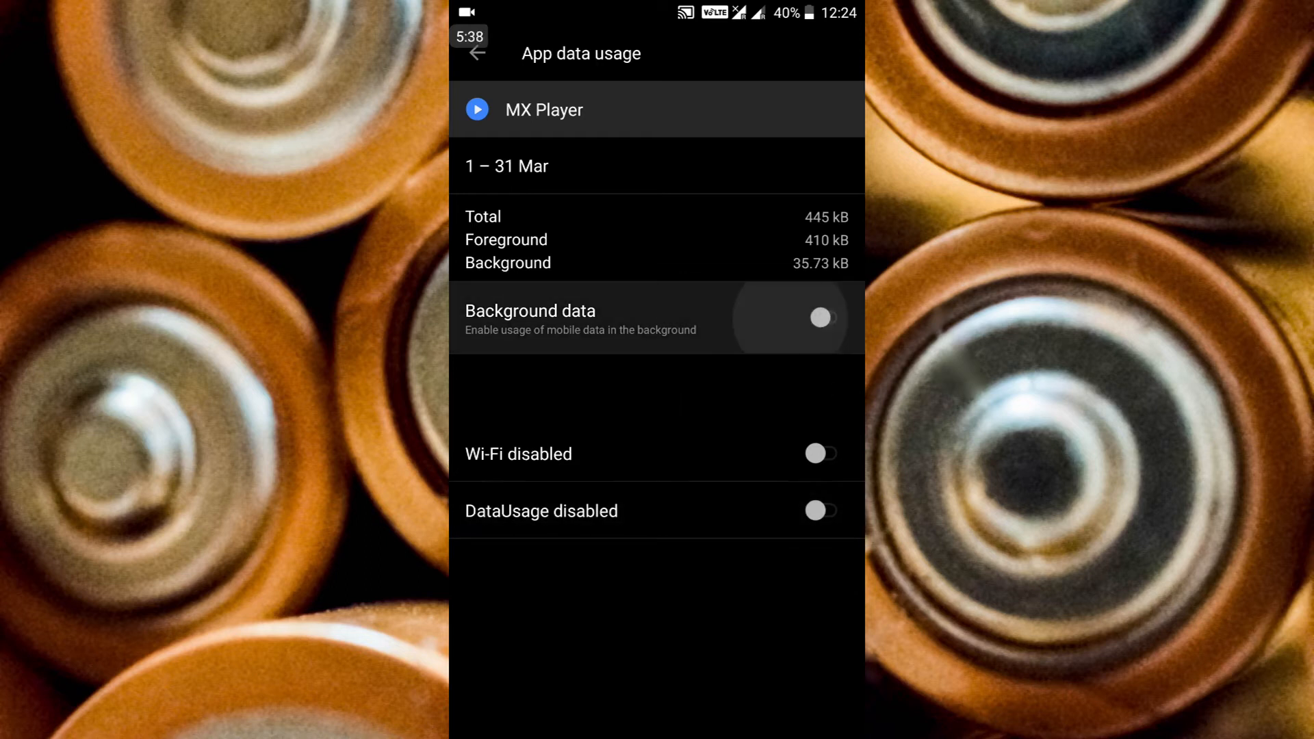
left_click(820, 317)
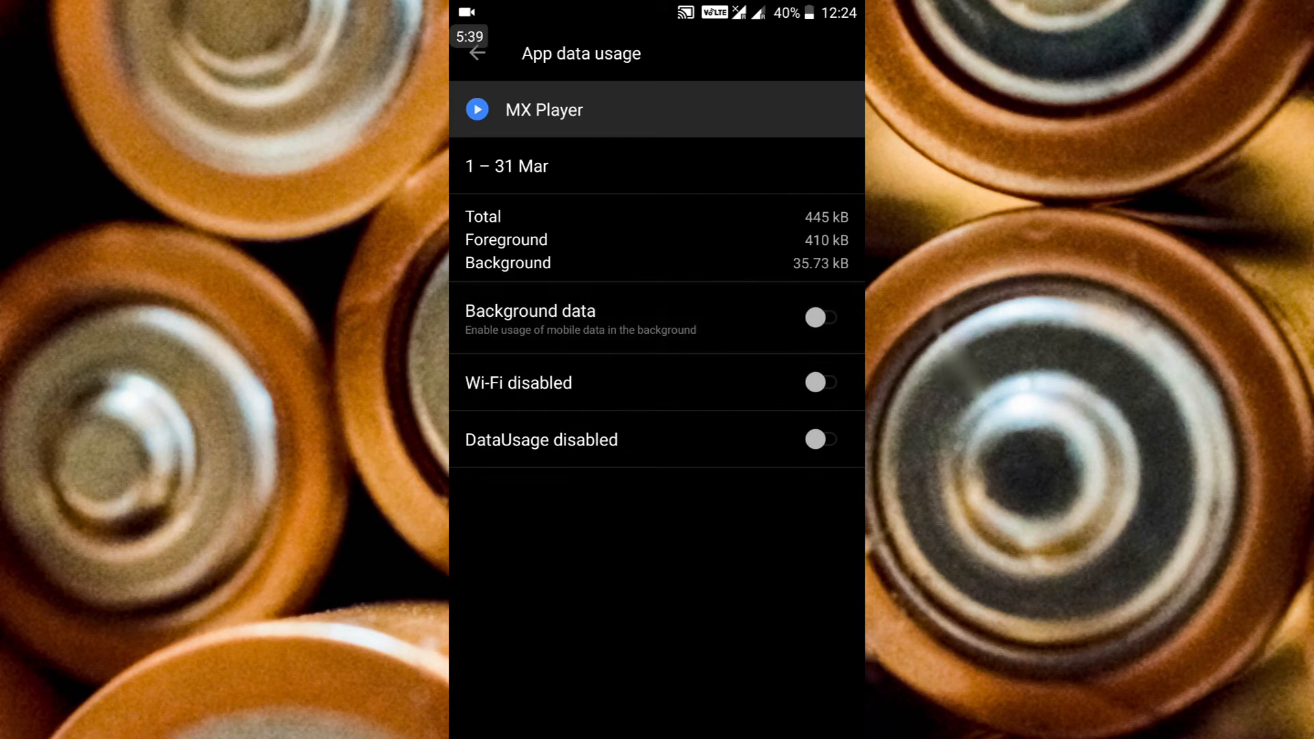
left_click(820, 382)
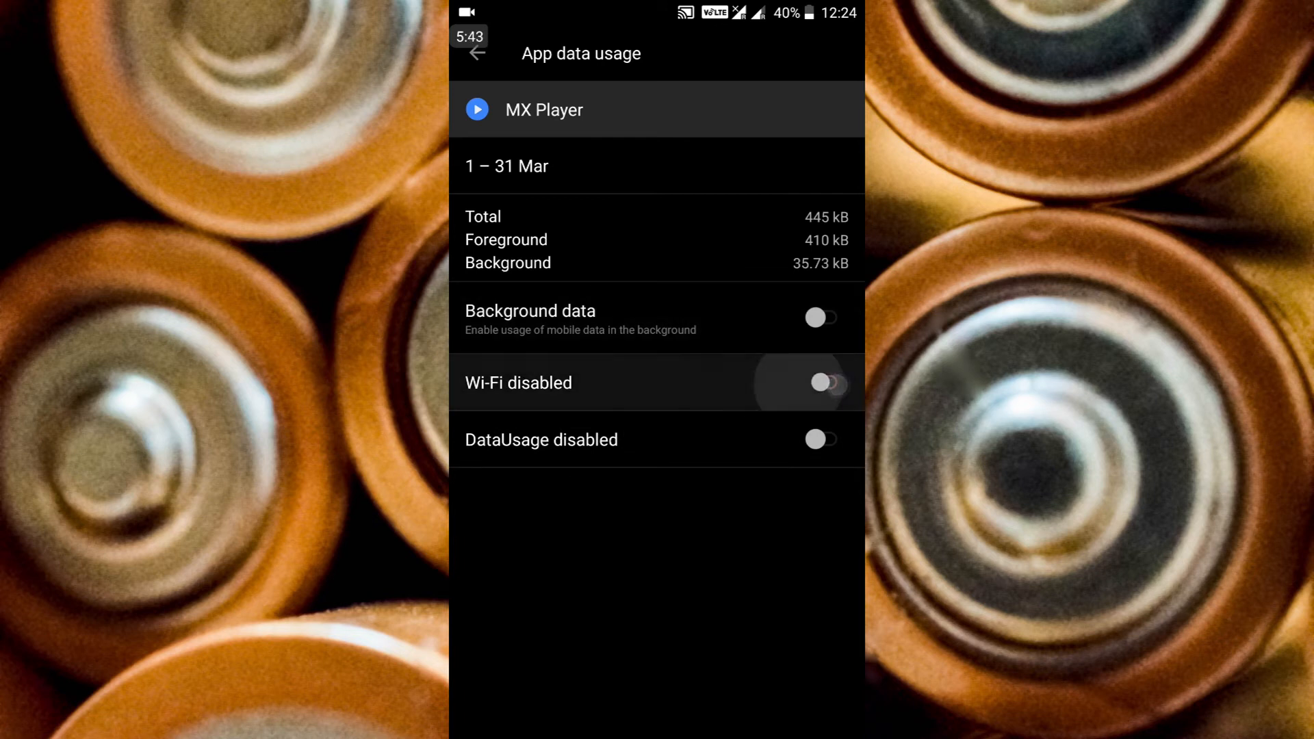
left_click(823, 383)
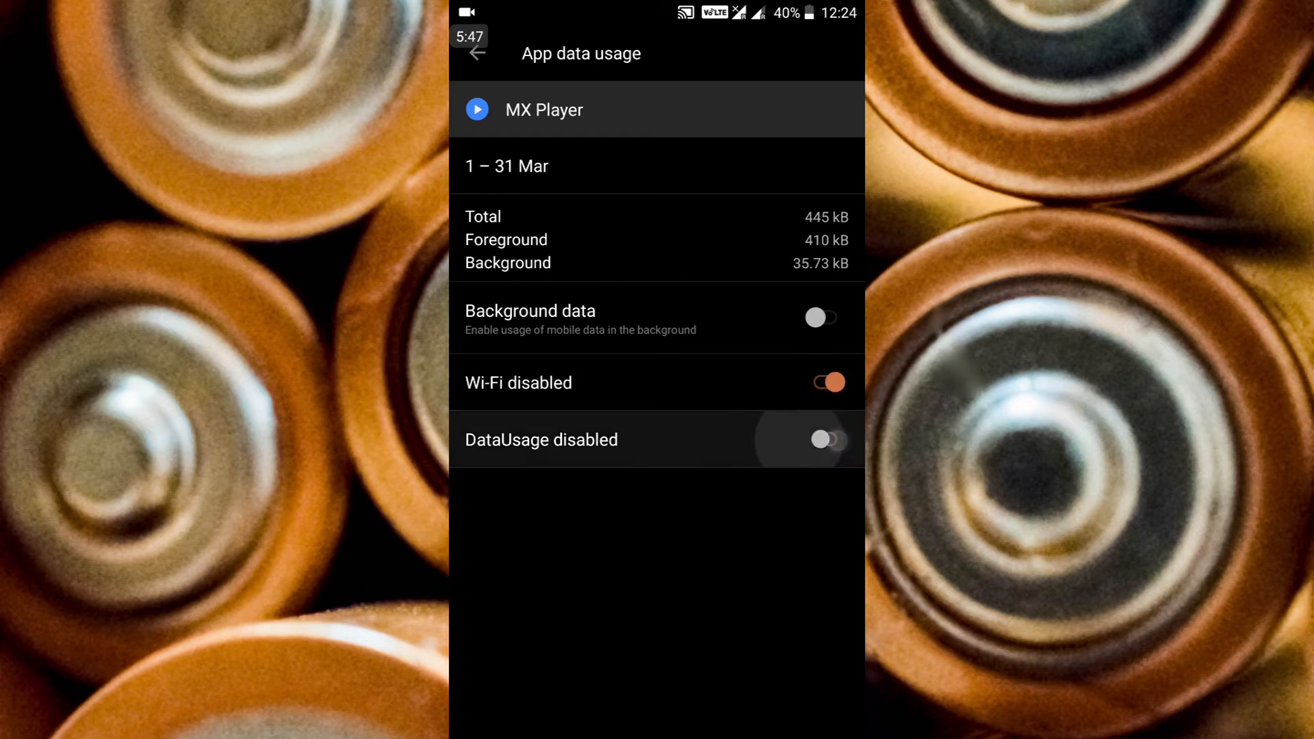
left_click(825, 440)
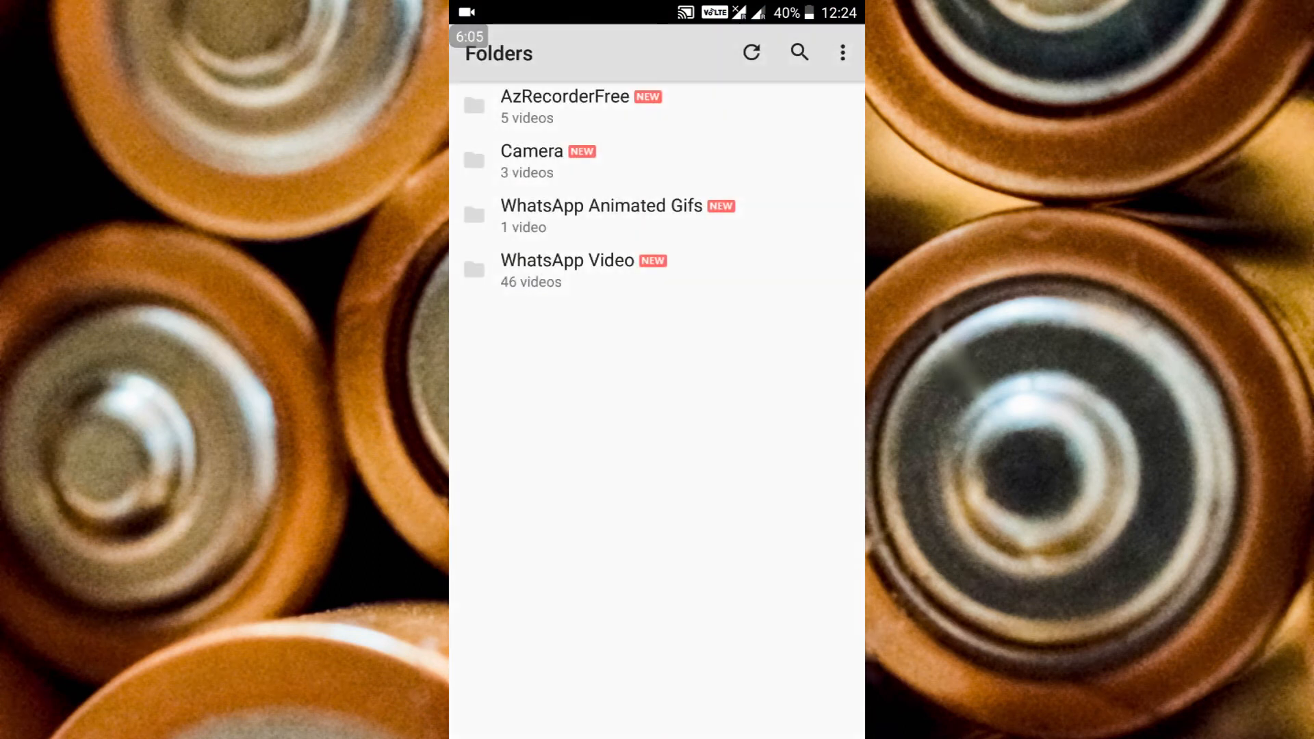
- Open MX Player's three-dot overflow menu on the Folders screen
left_click(843, 52)
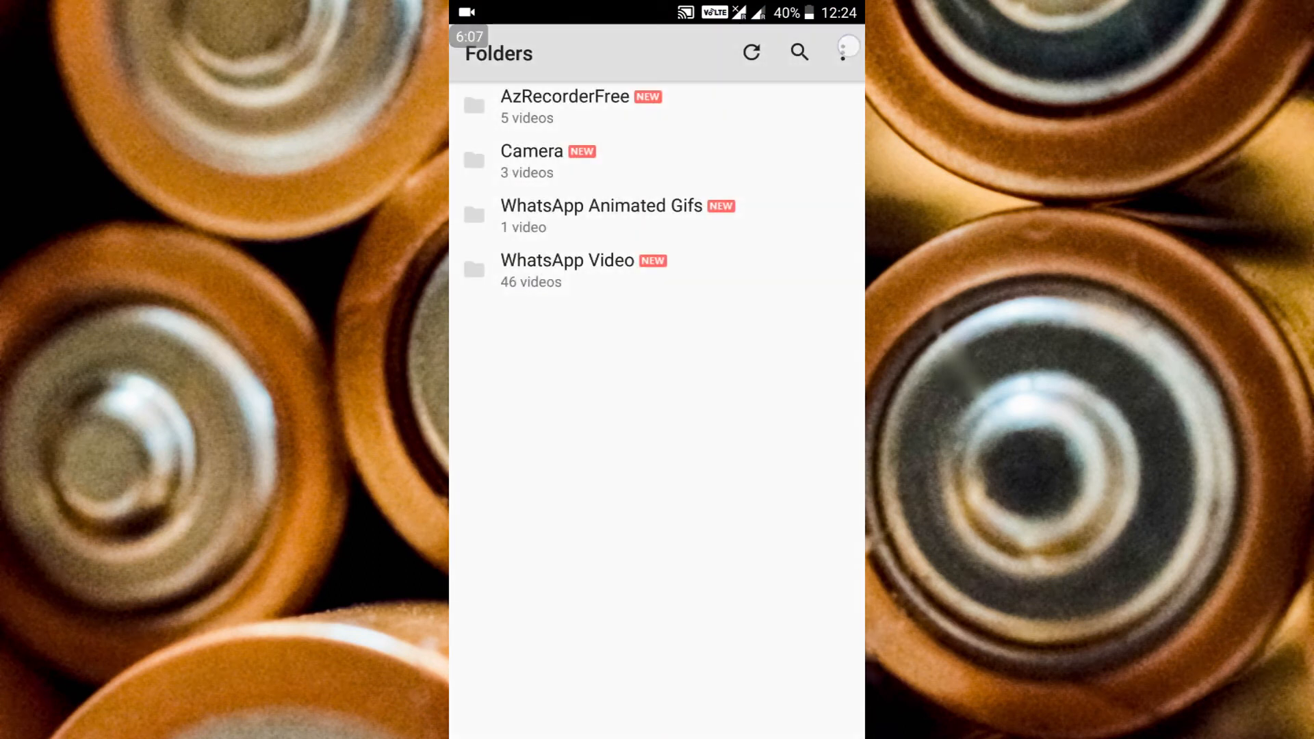
left_click(844, 52)
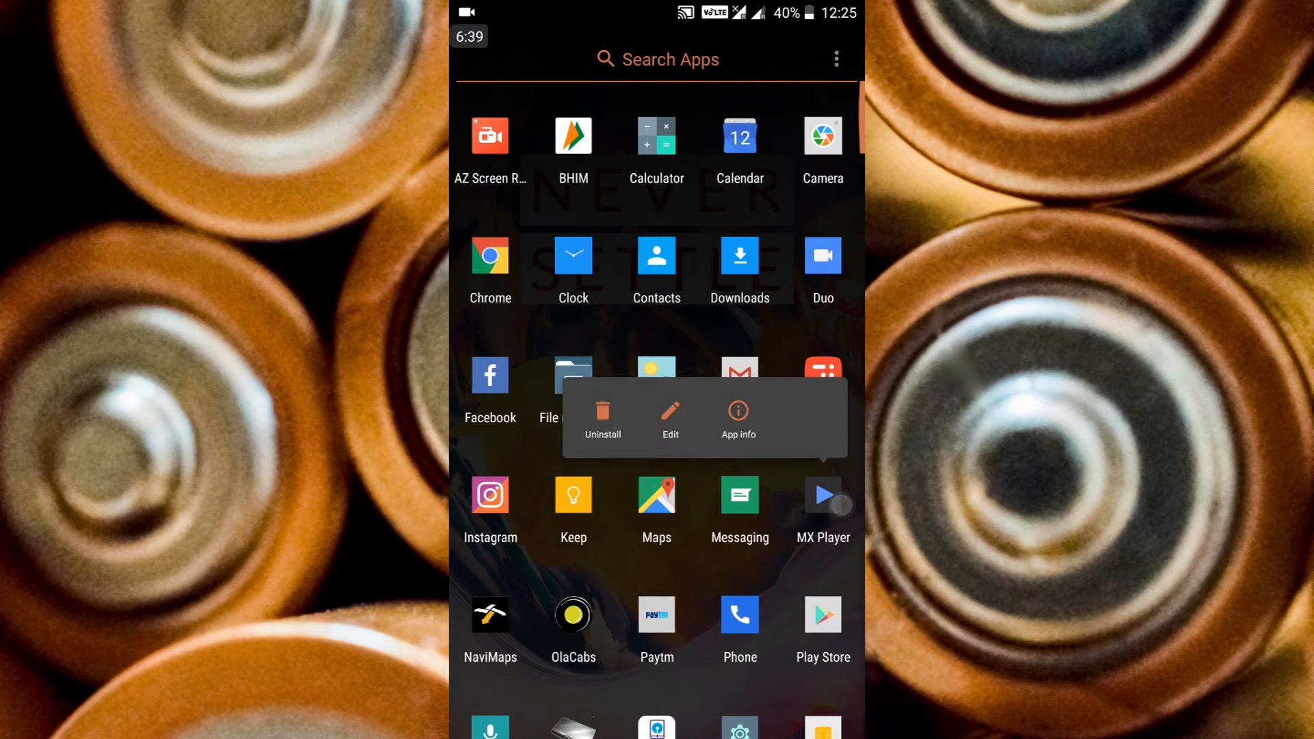
- Open MX Player's Battery page and switch background activity on, then limit it again
left_click(738, 411)
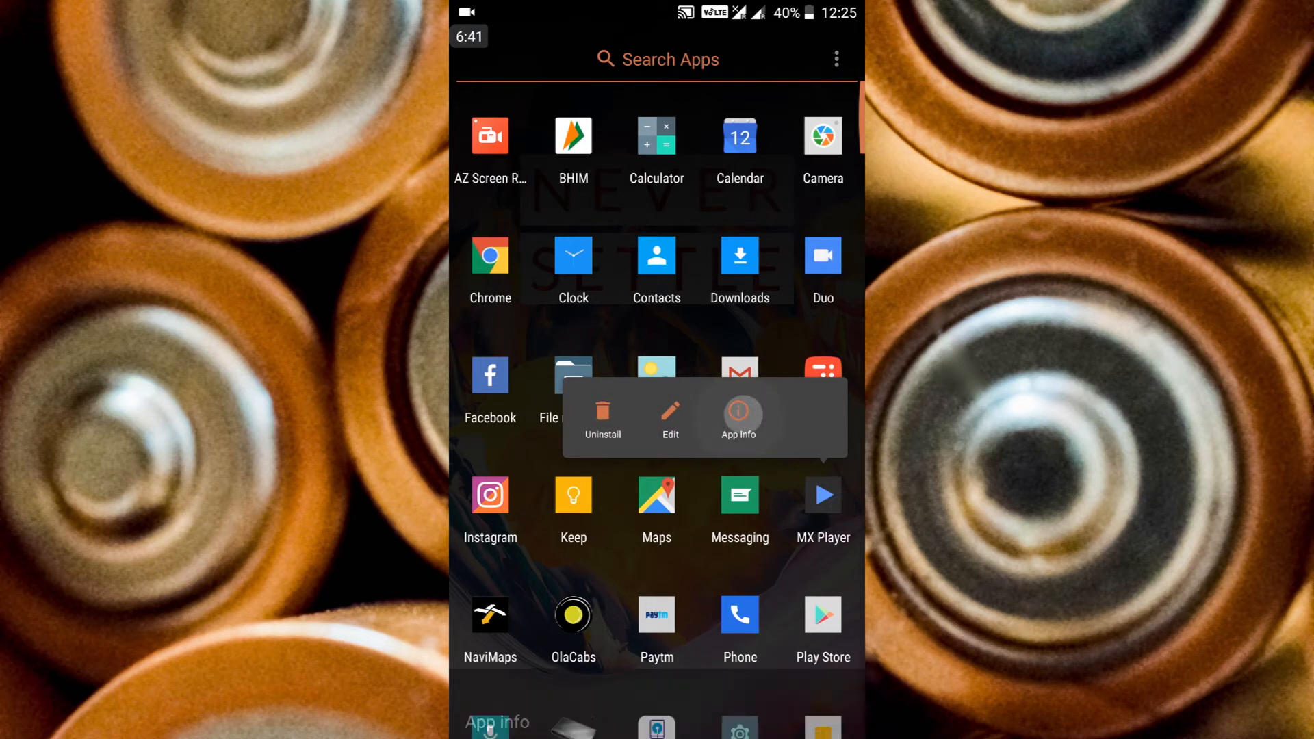
left_click(739, 417)
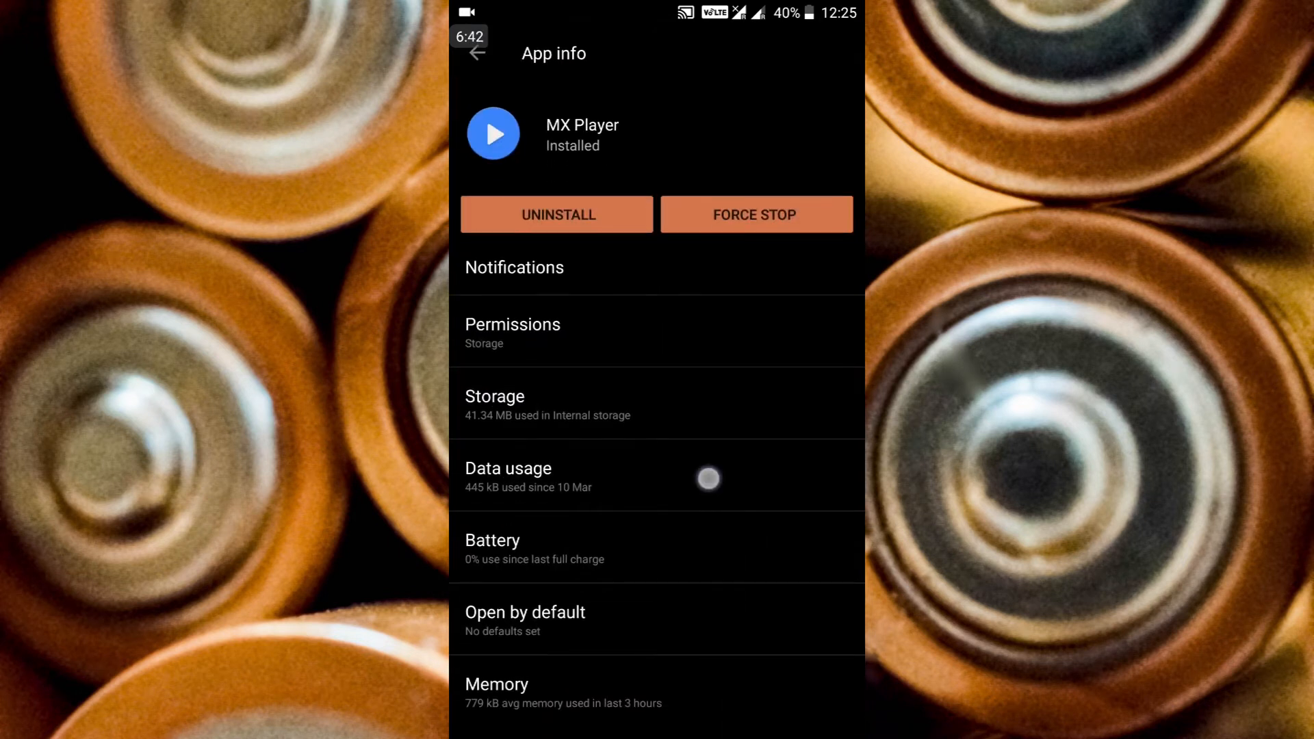
left_click(508, 475)
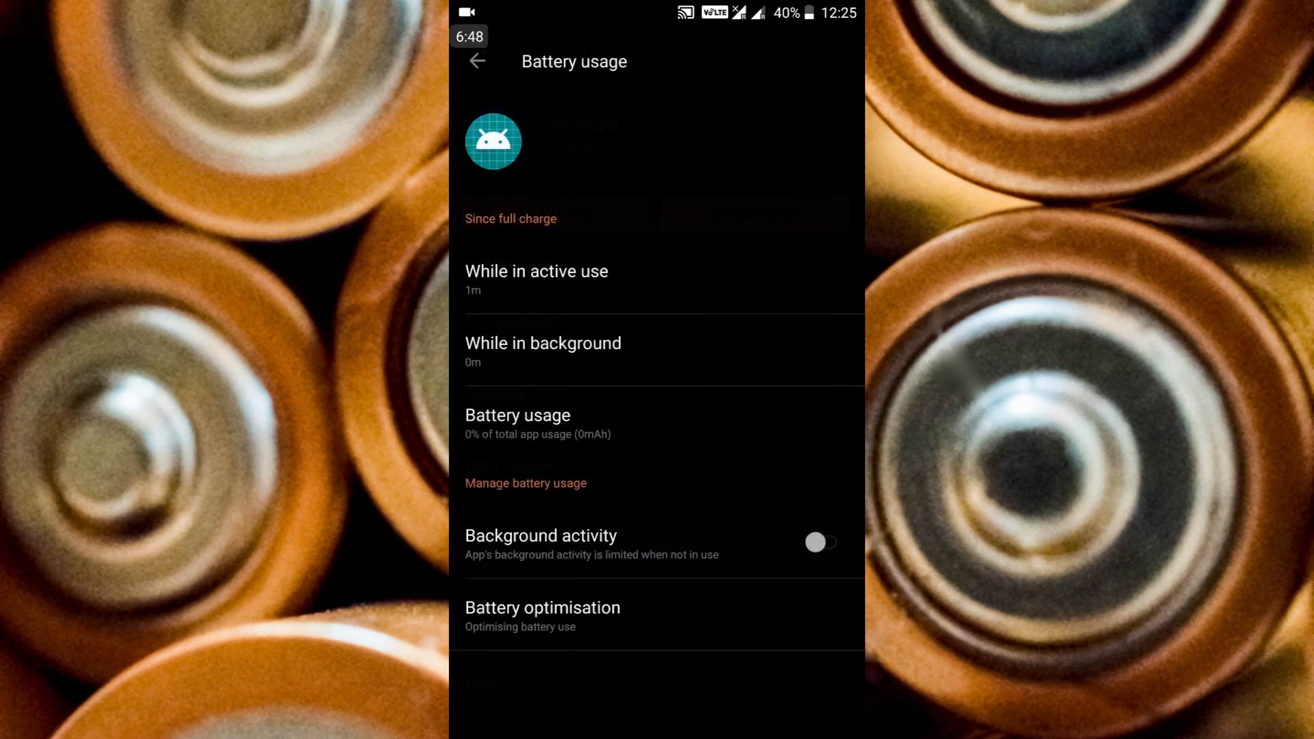
left_click(819, 541)
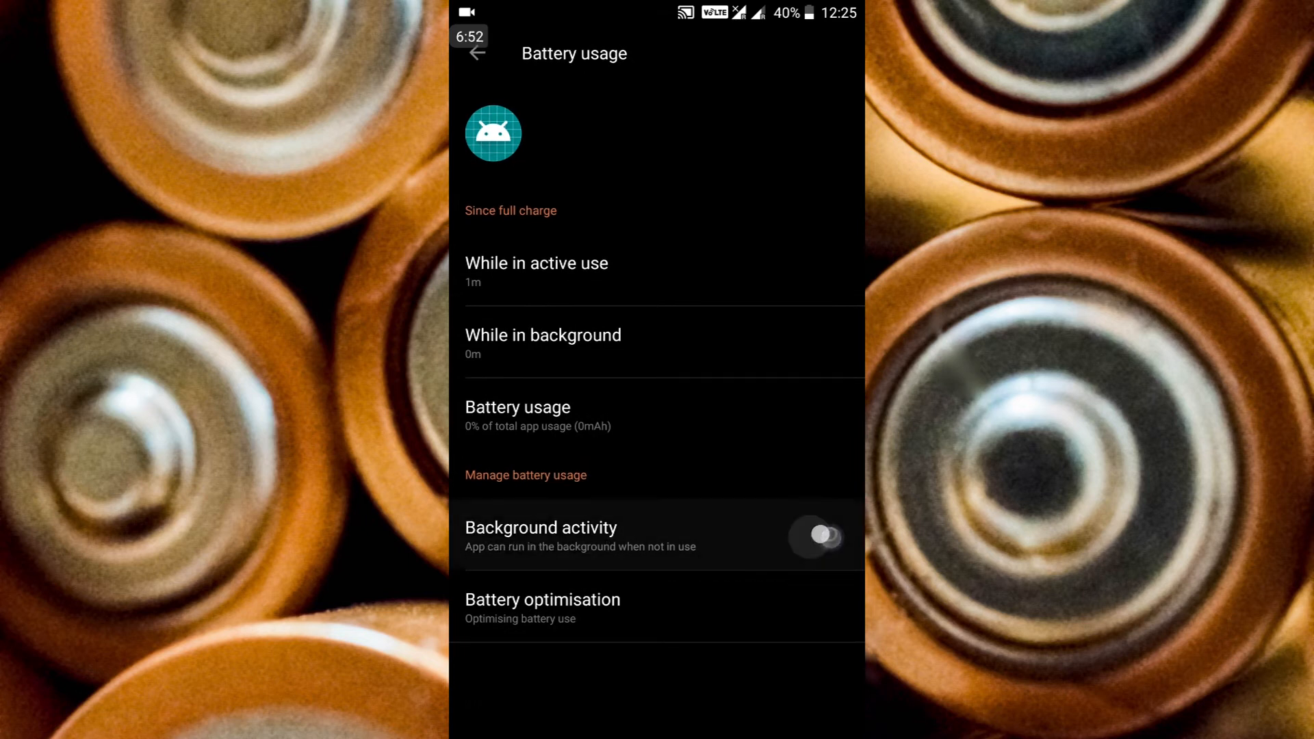
left_click(819, 535)
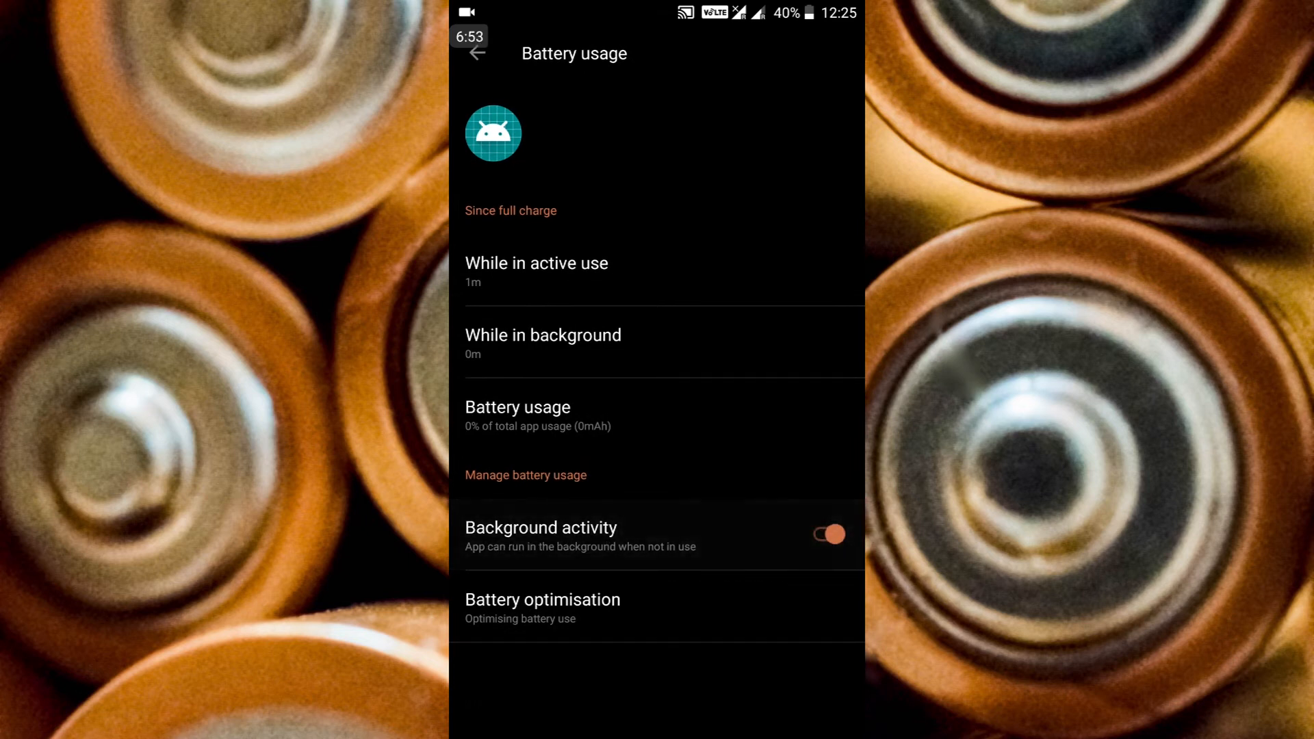
left_click(828, 535)
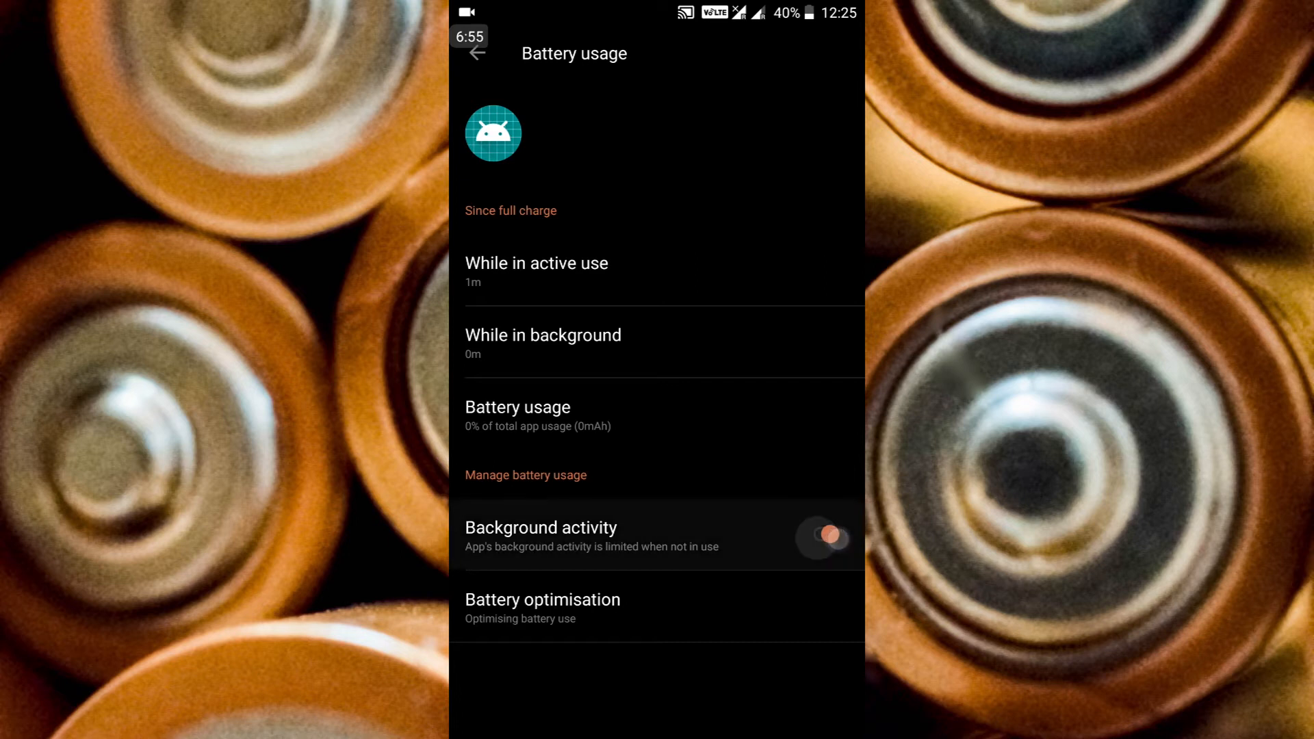
left_click(822, 536)
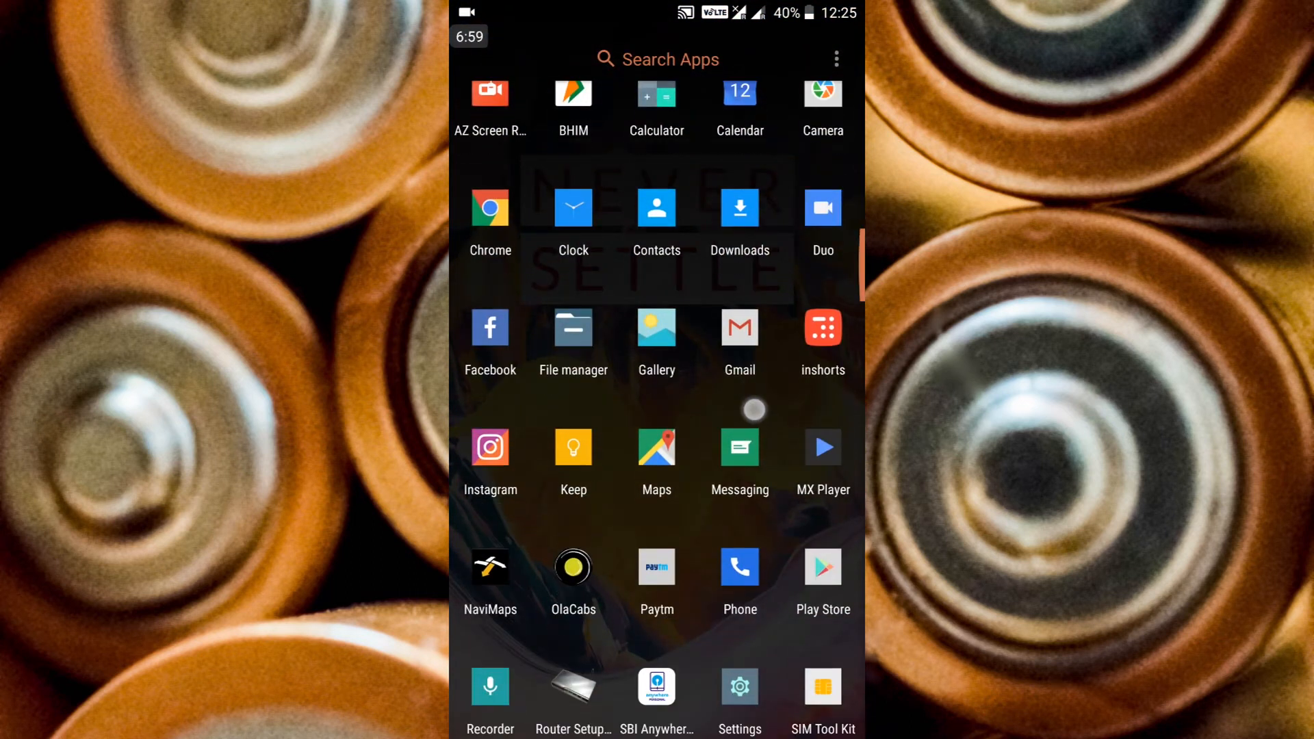
- Open Facebook's App info and force stop it, confirming with OK
scroll("down", 3)
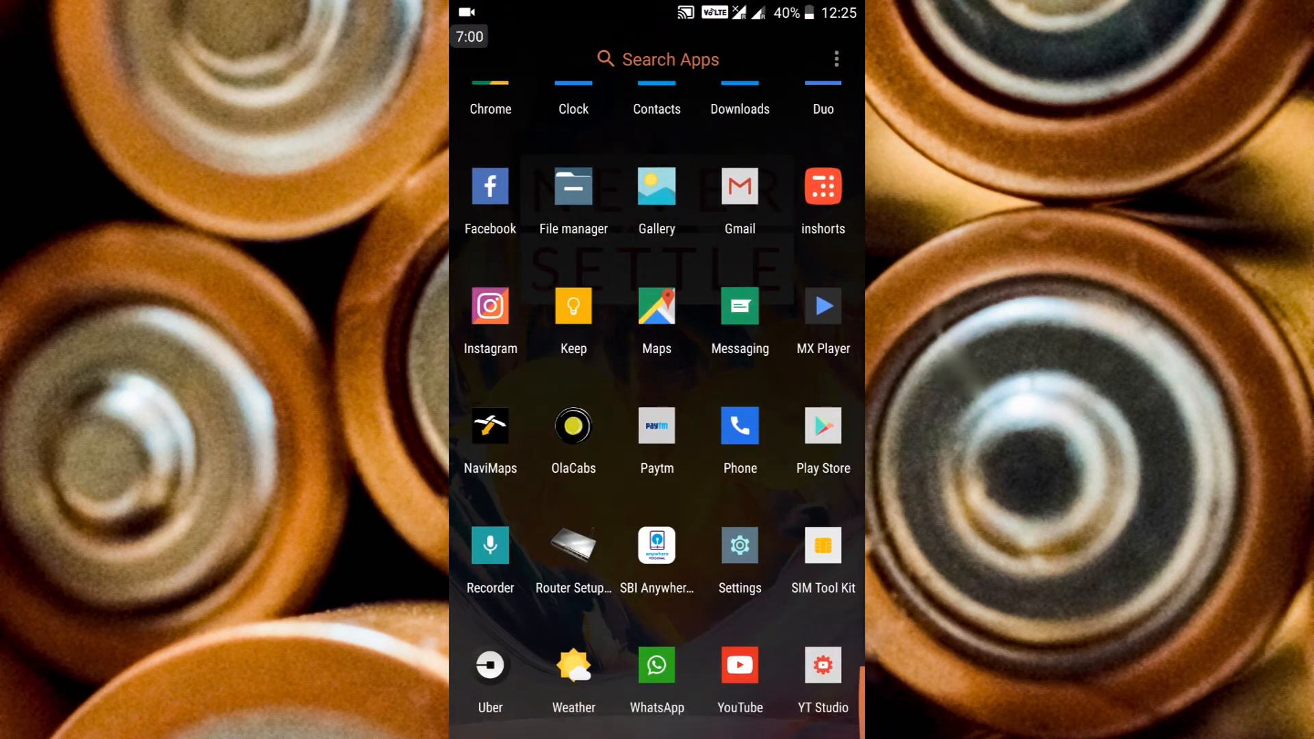
scroll("down", 3)
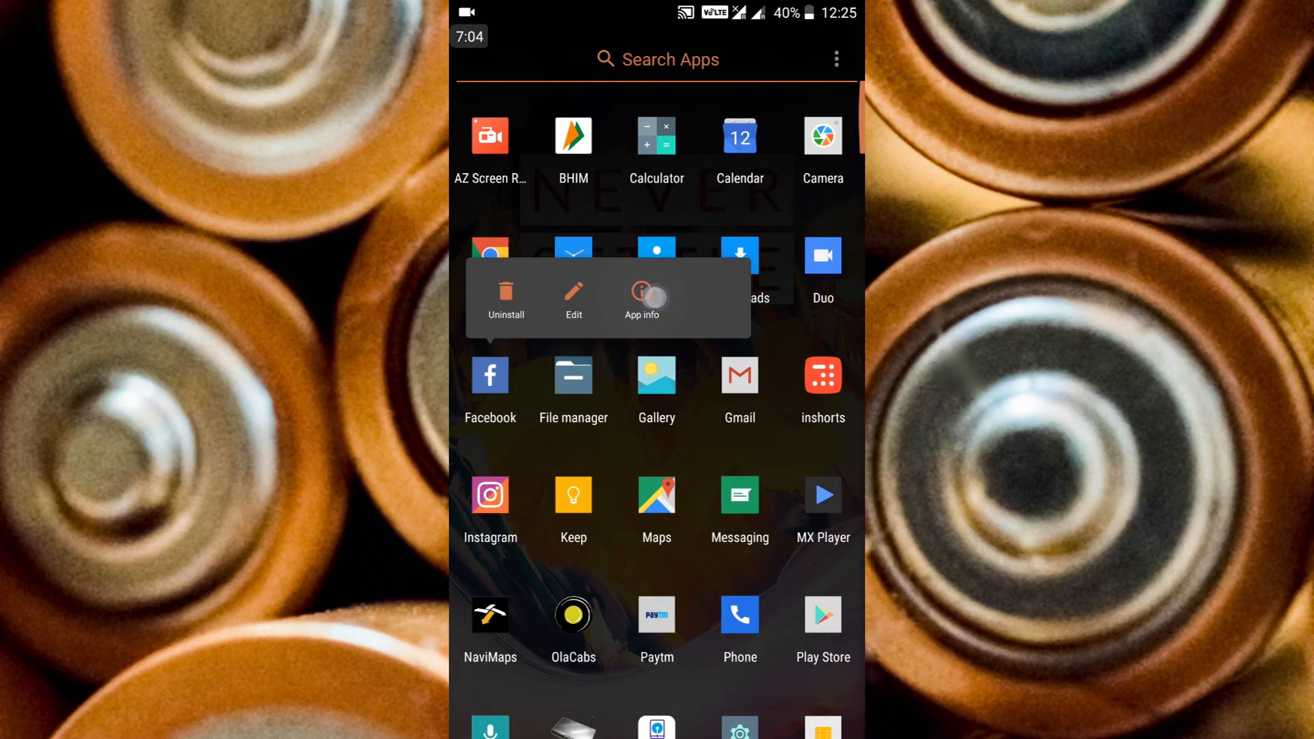
left_click(641, 298)
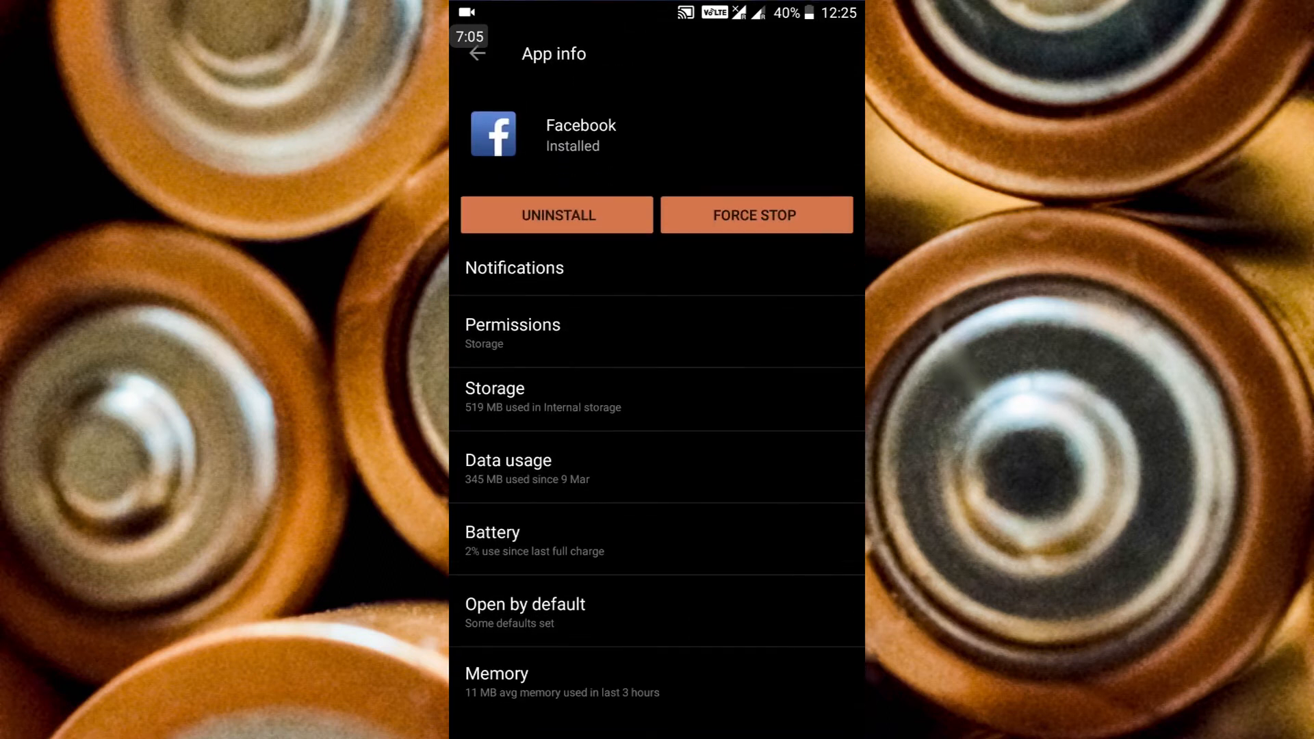
left_click(755, 214)
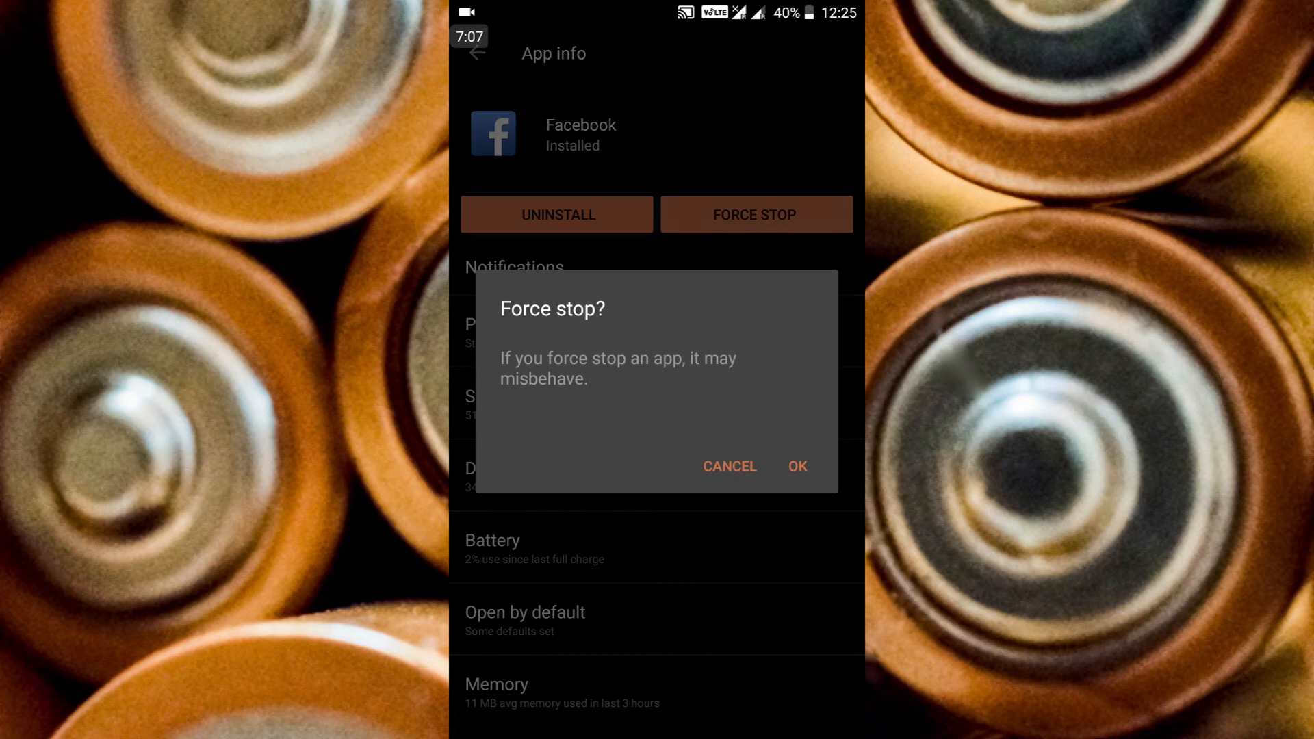
left_click(796, 467)
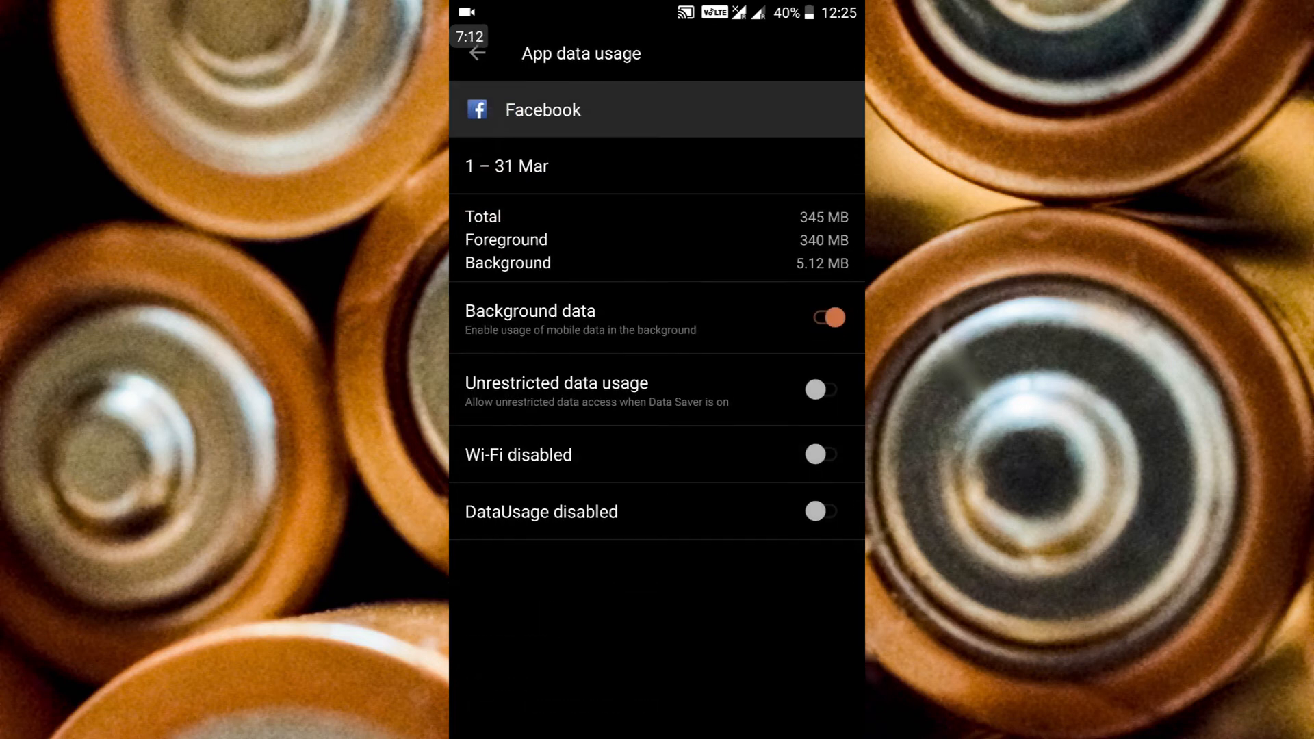
- Turn off Facebook's background data, block then re-allow Wi‑Fi and mobile data, and go back
left_click(820, 317)
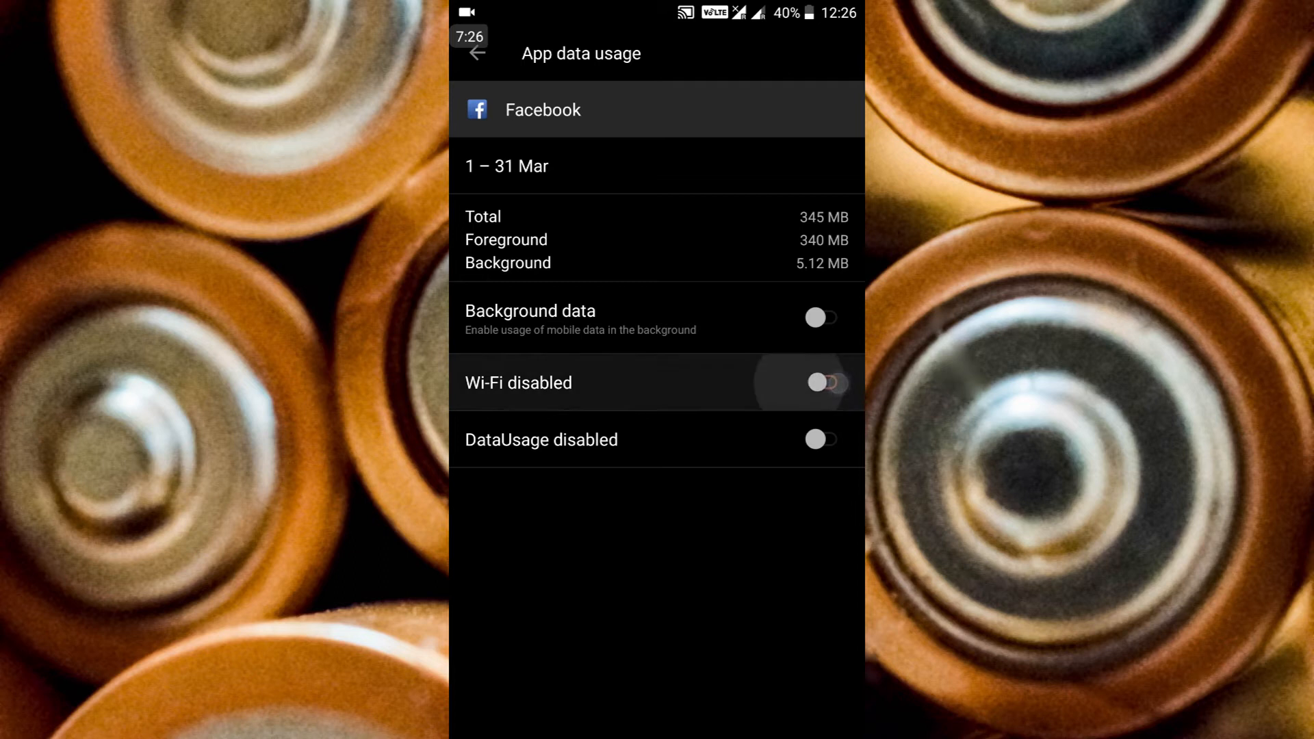
left_click(825, 382)
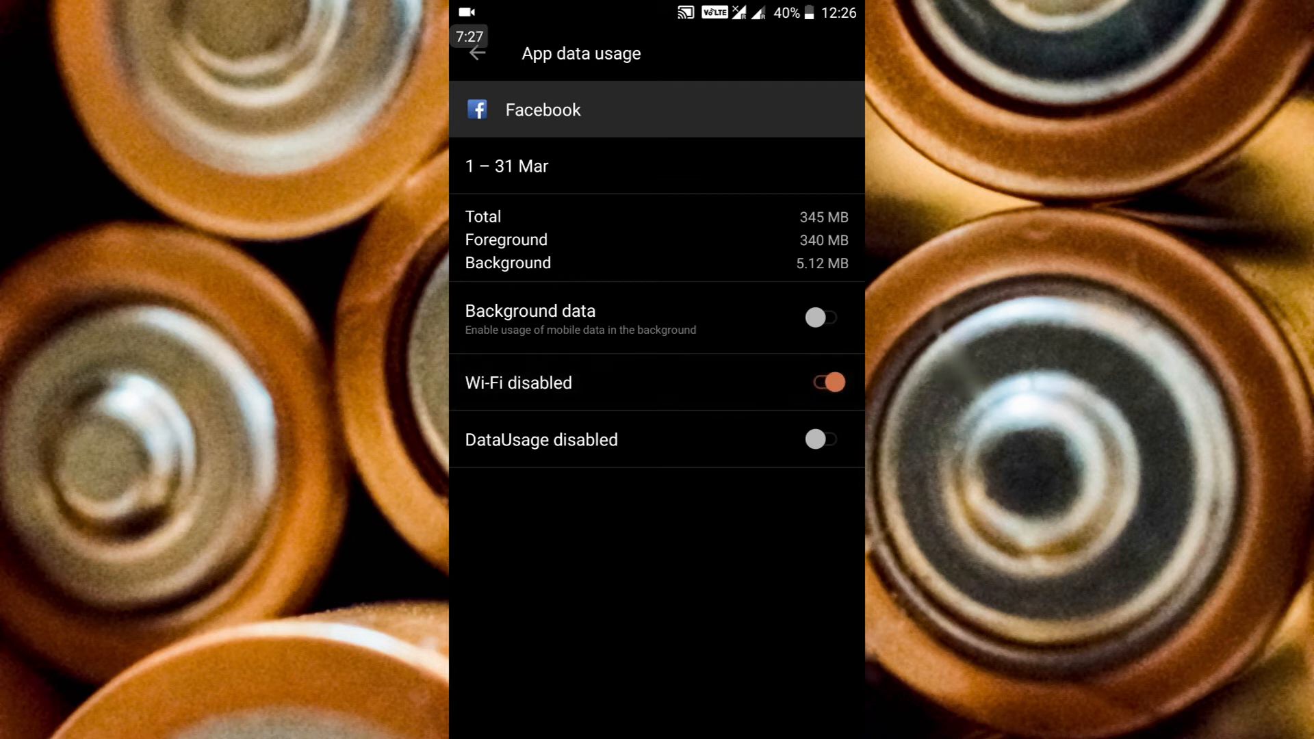
left_click(821, 440)
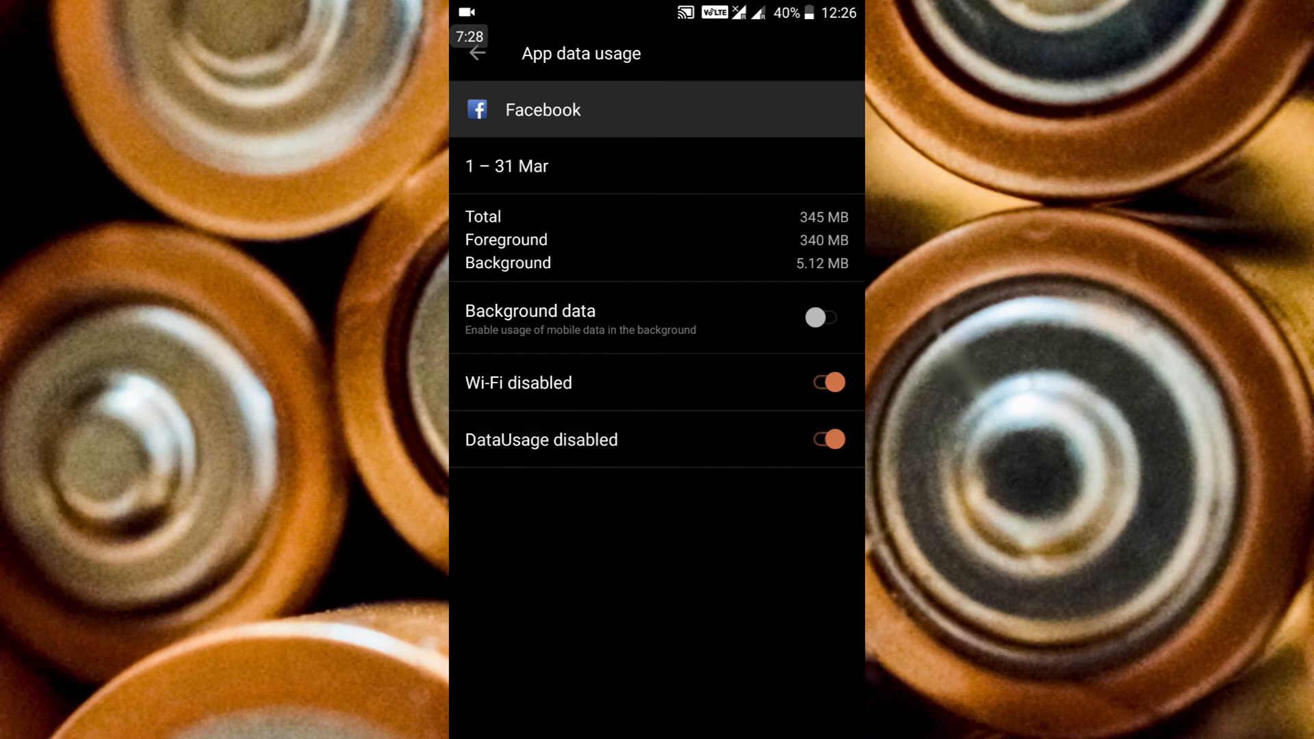
left_click(827, 439)
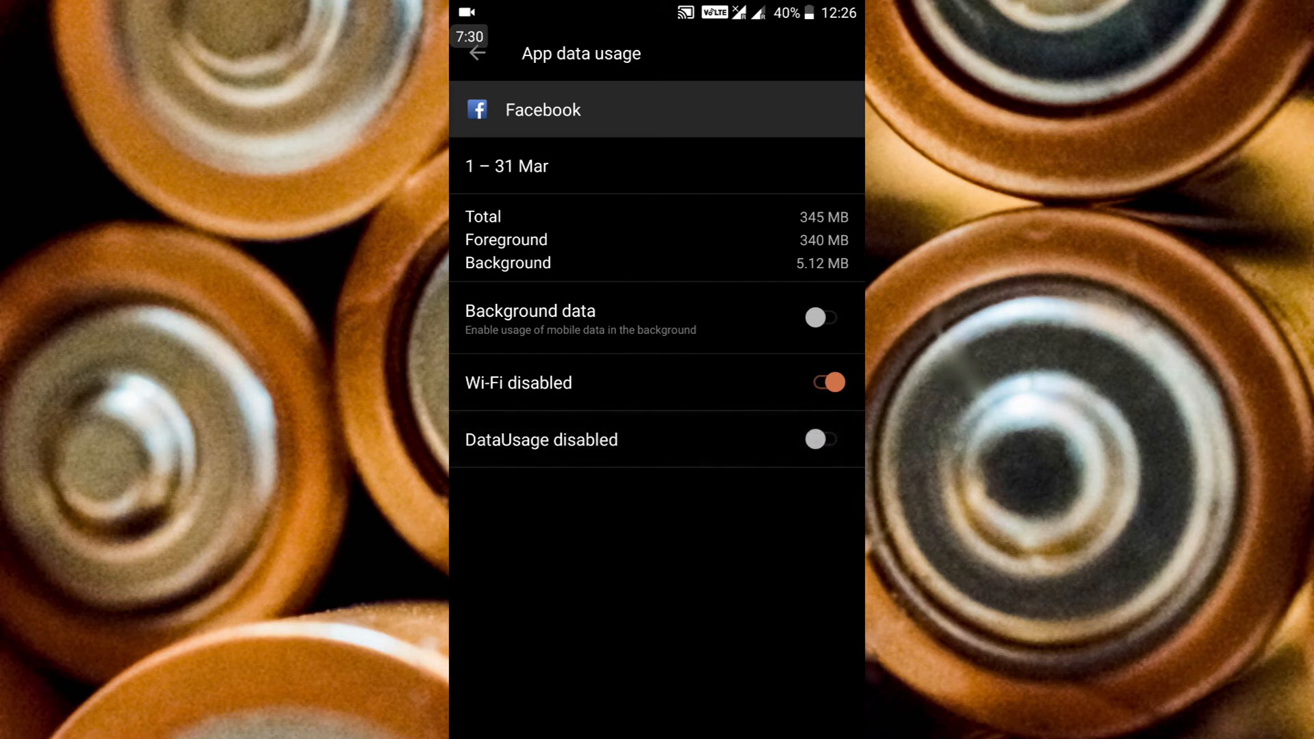
left_click(820, 382)
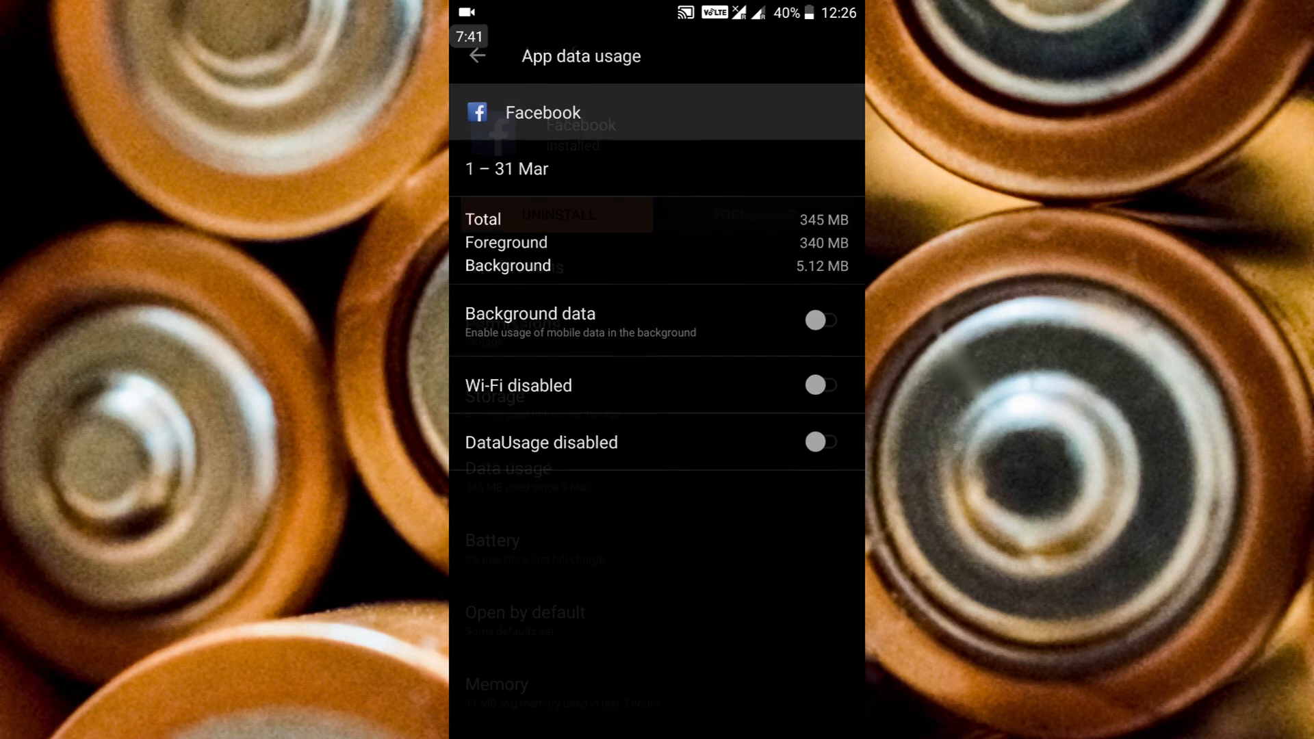
left_click(477, 56)
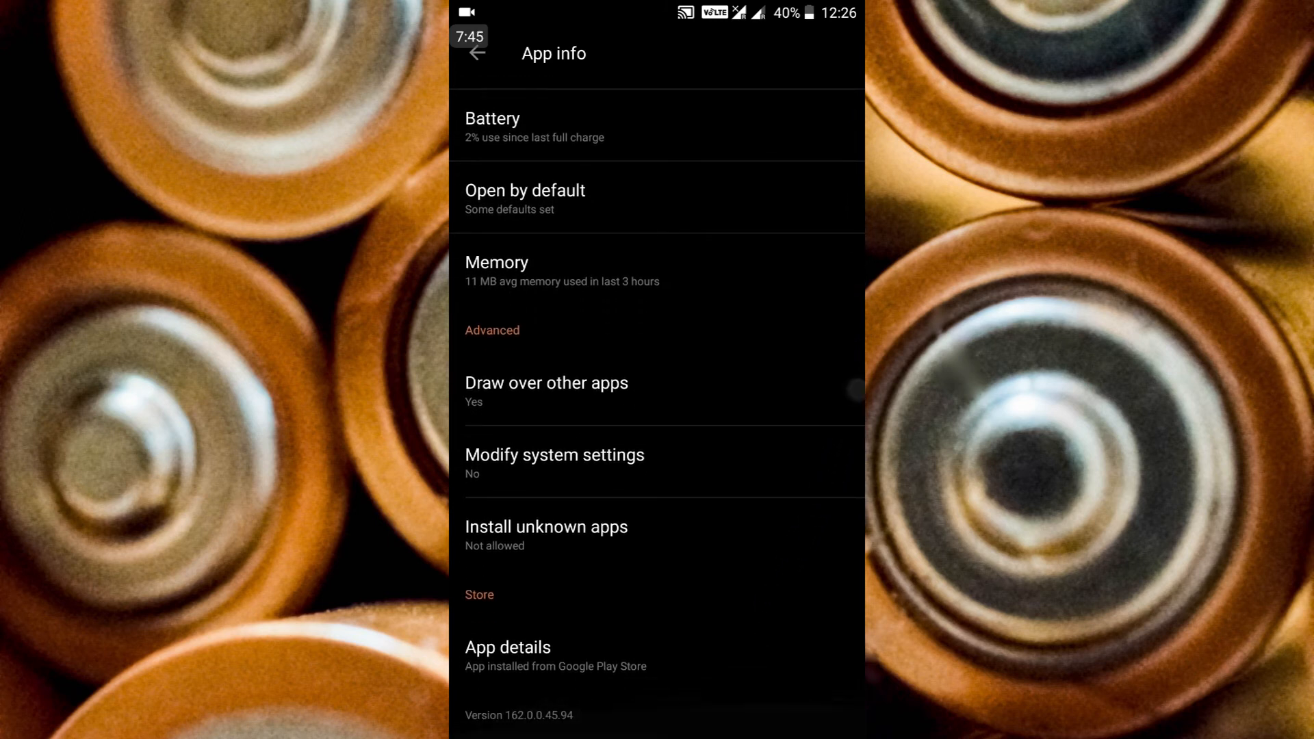
scroll("down", 3)
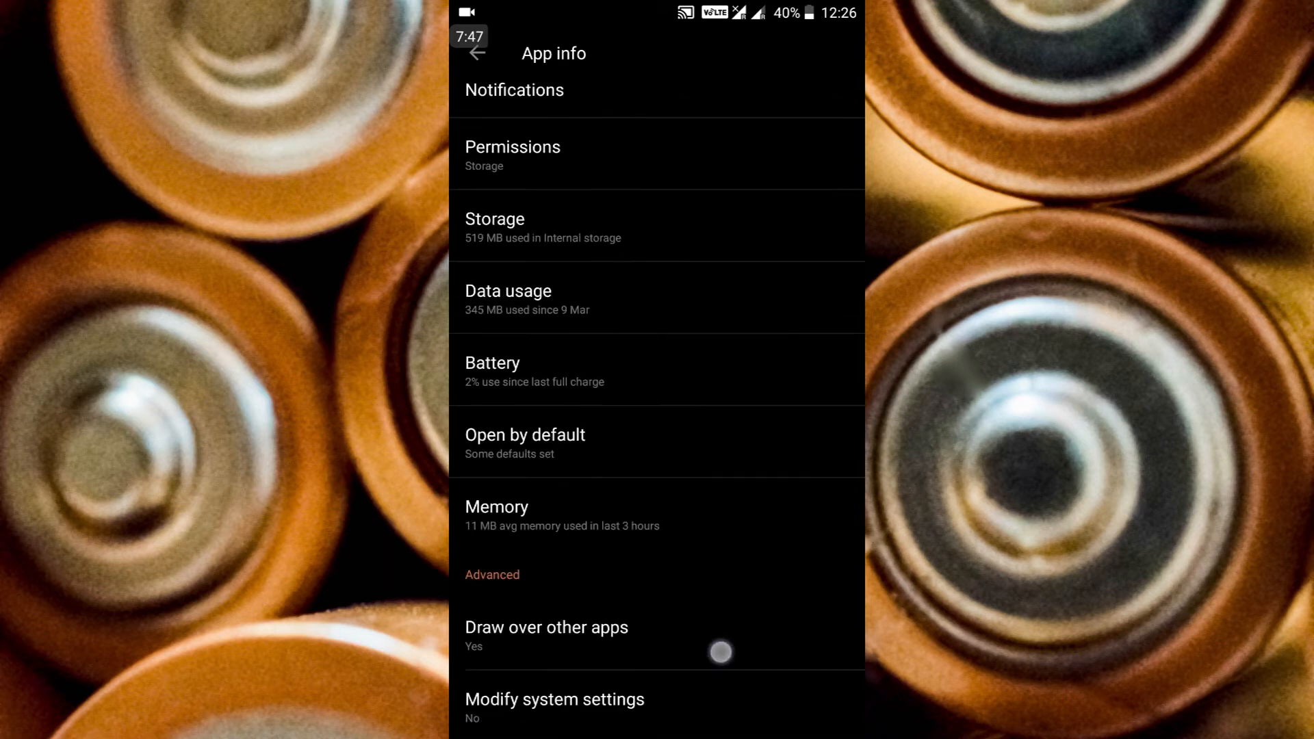
scroll("down", 3)
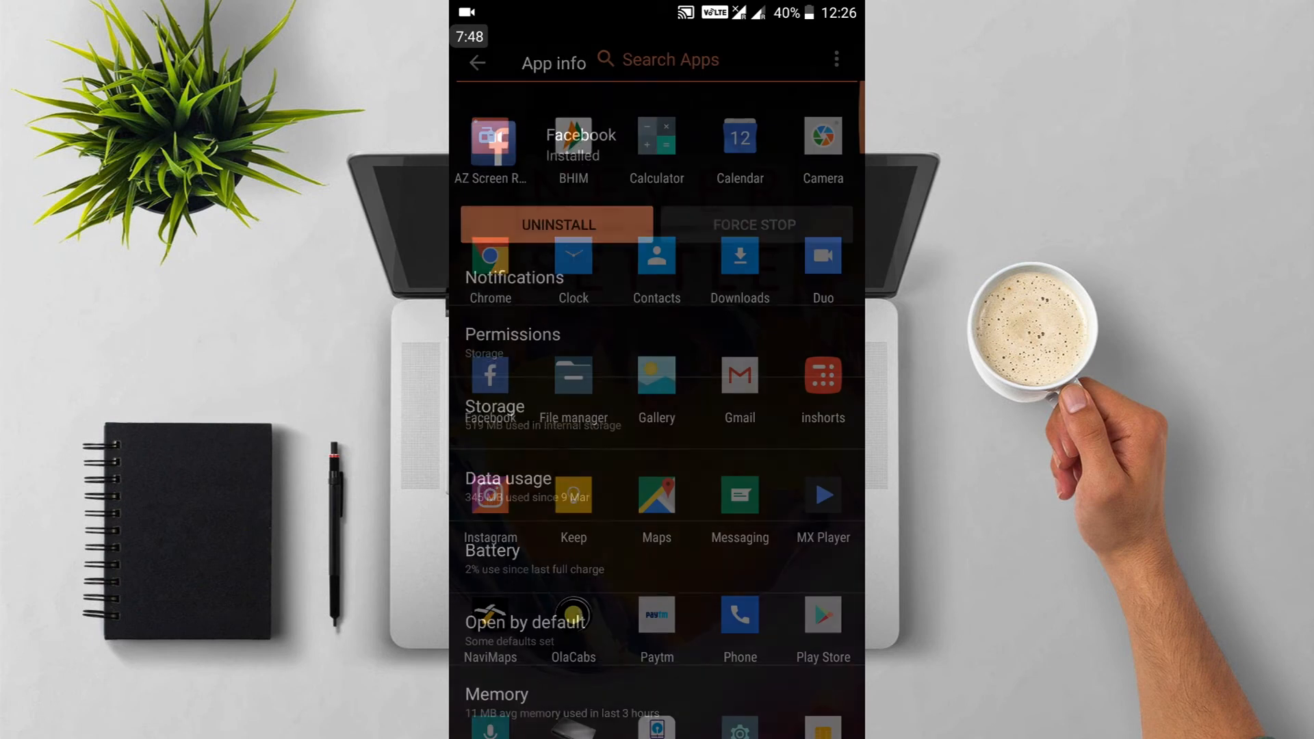
- Go back from Facebook's App info to the app drawer and scroll the app list
left_click(477, 63)
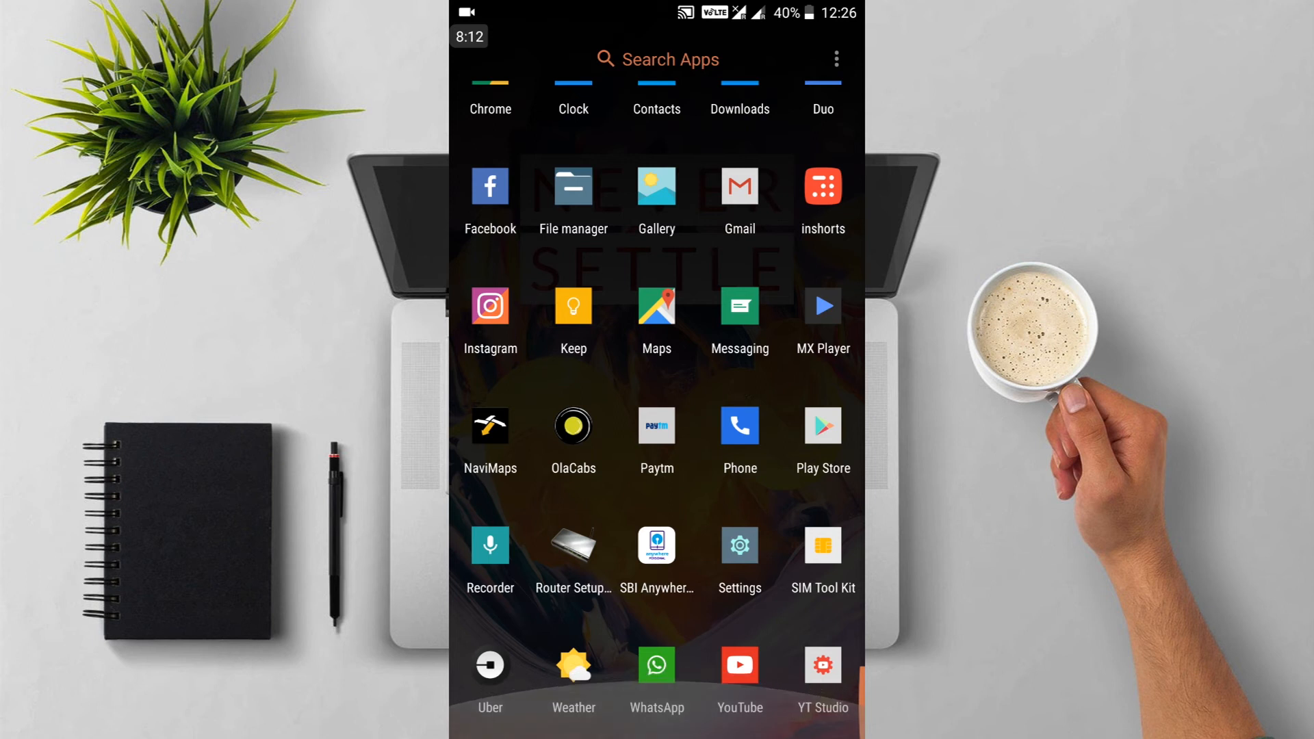
scroll("down", 3)
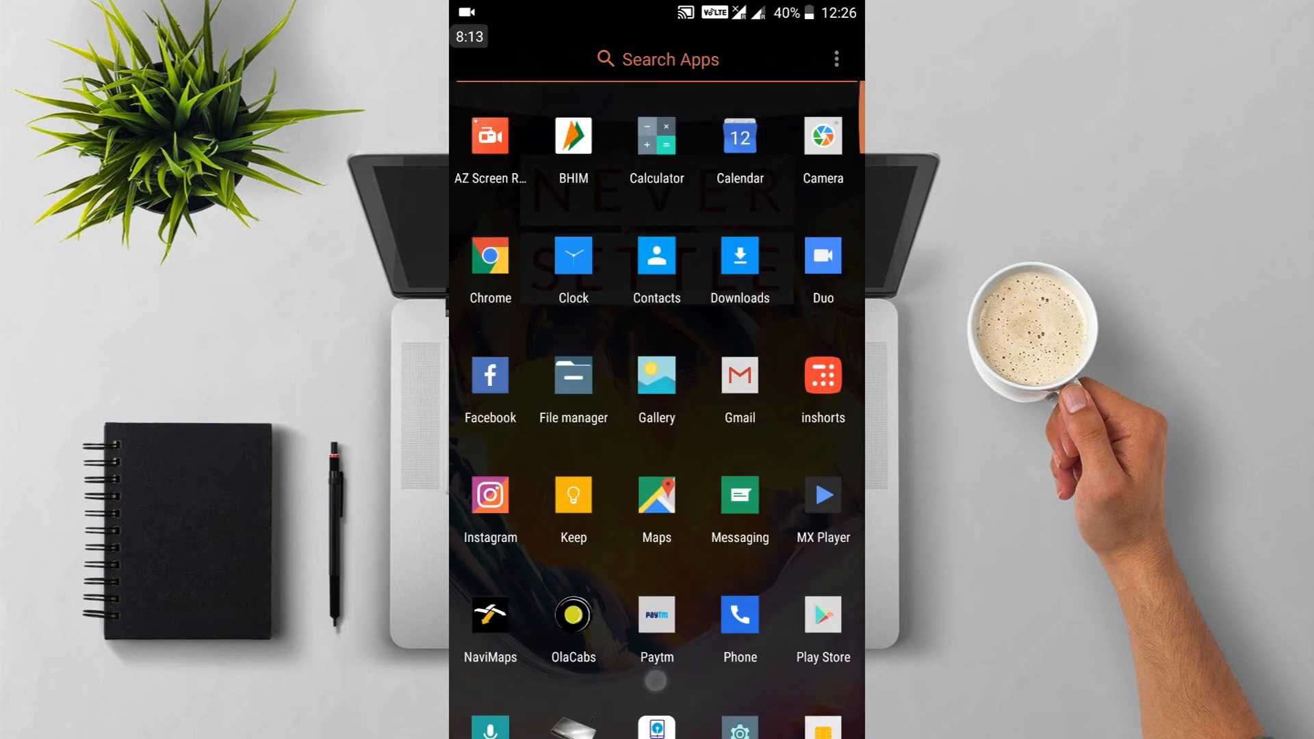
scroll("down", 3)
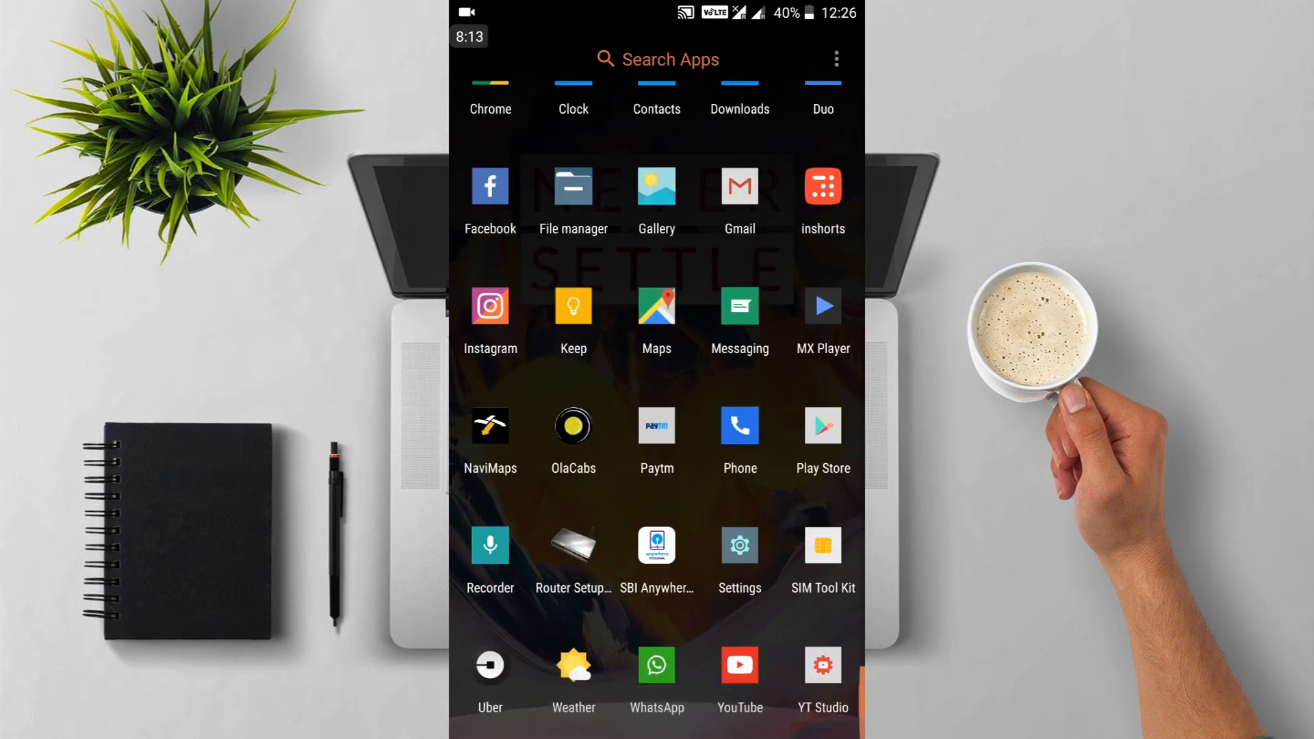
left_click(739, 546)
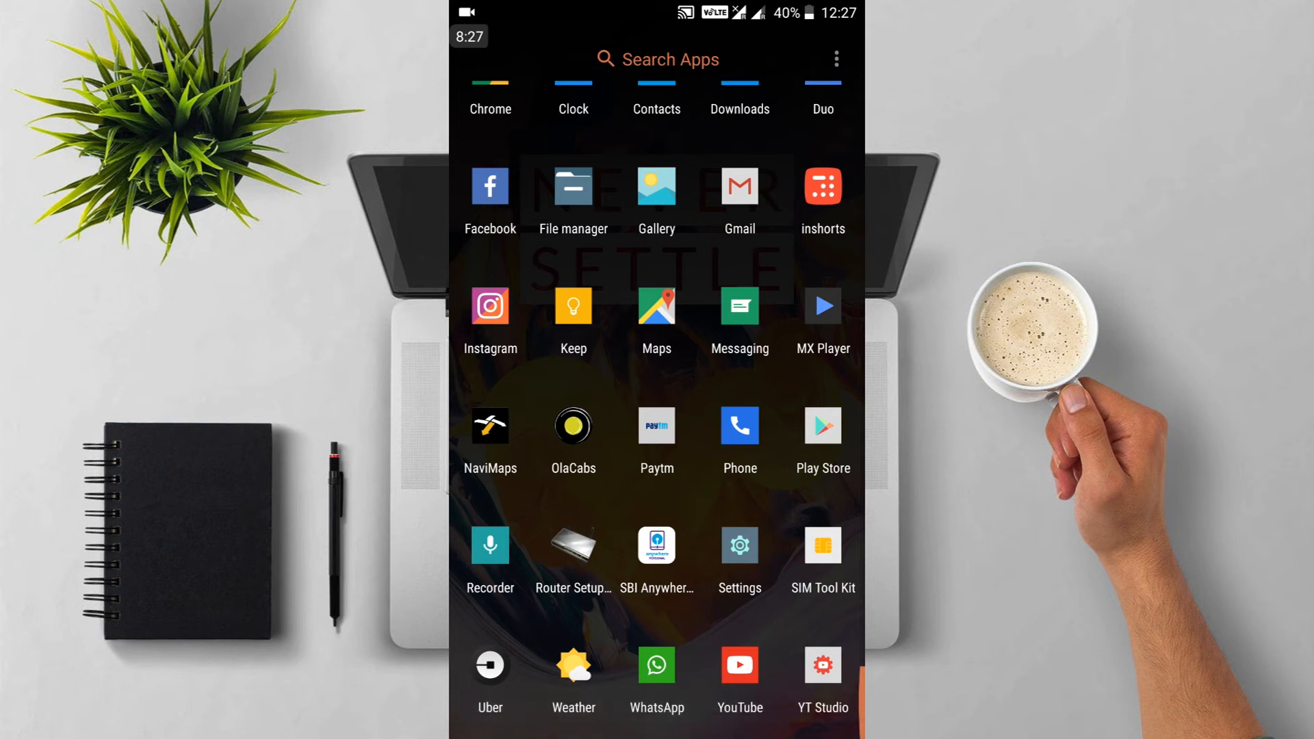
- Scroll further through the app drawer and pull down the quick settings panel
scroll("down", 3)
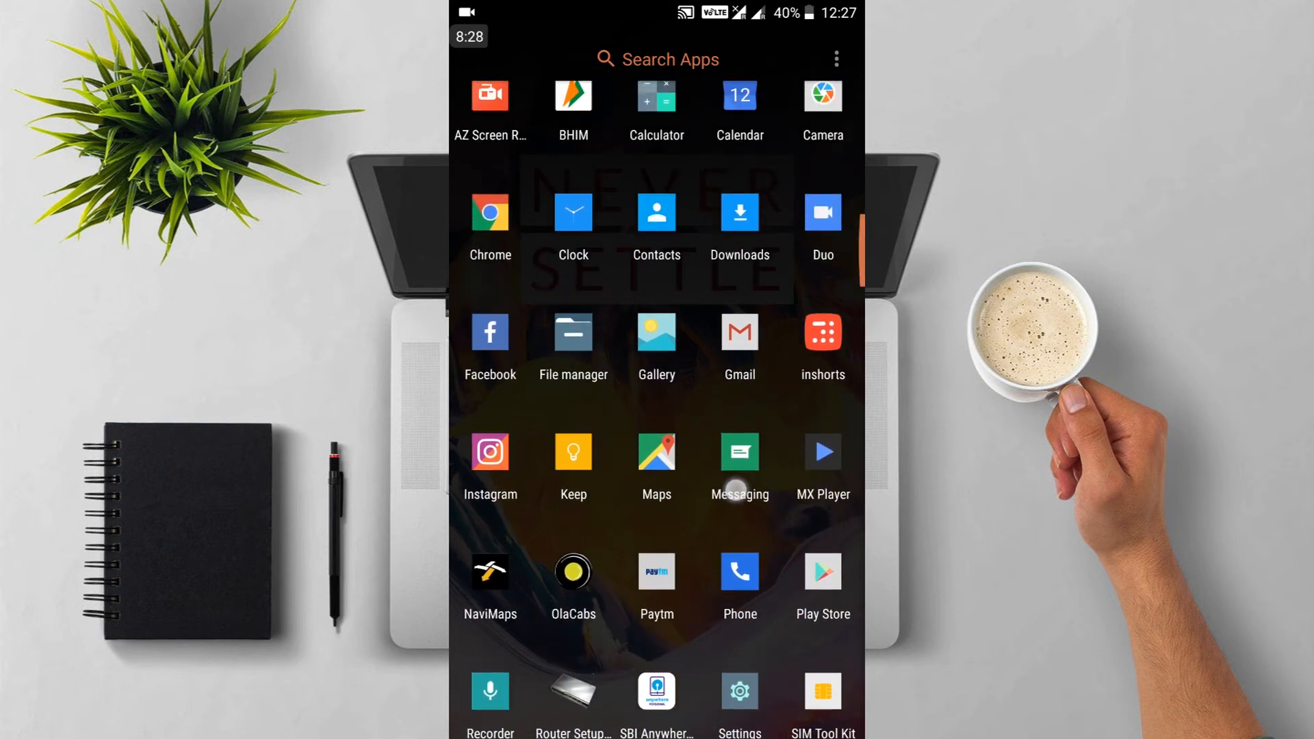
scroll("down", 3)
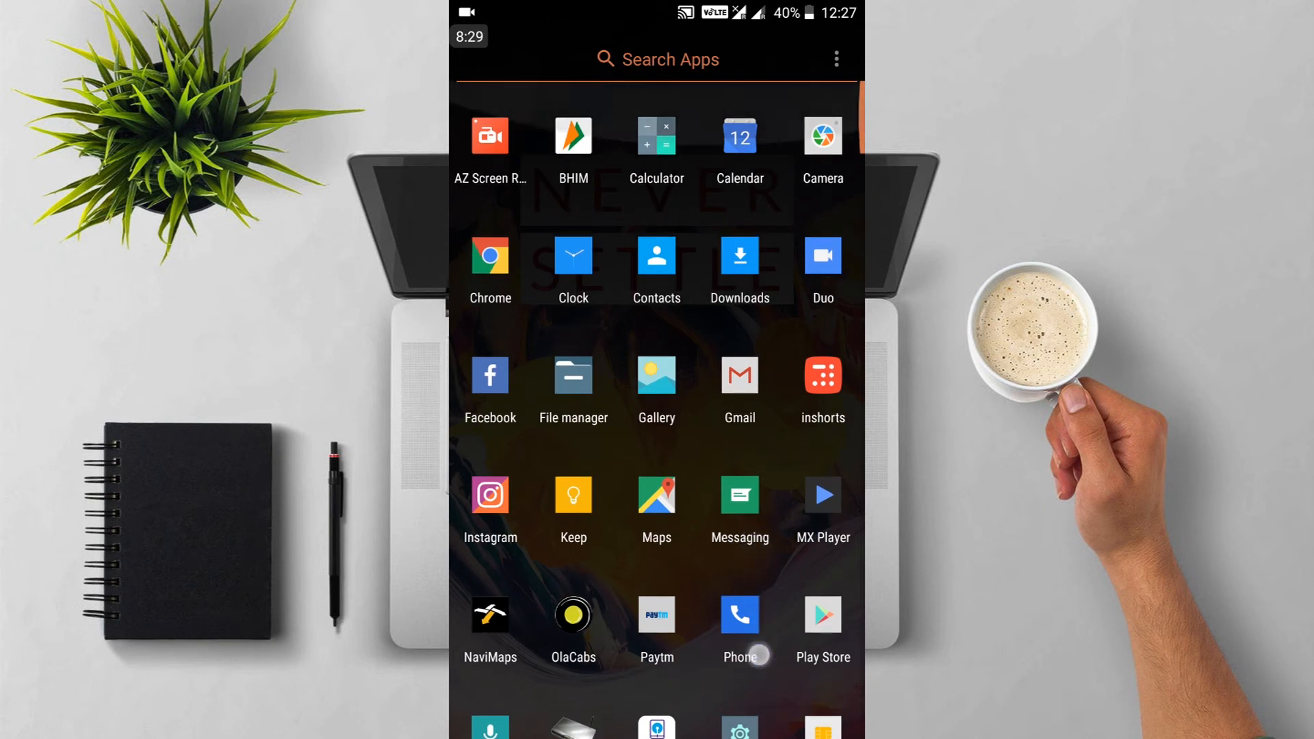
scroll("down", 3)
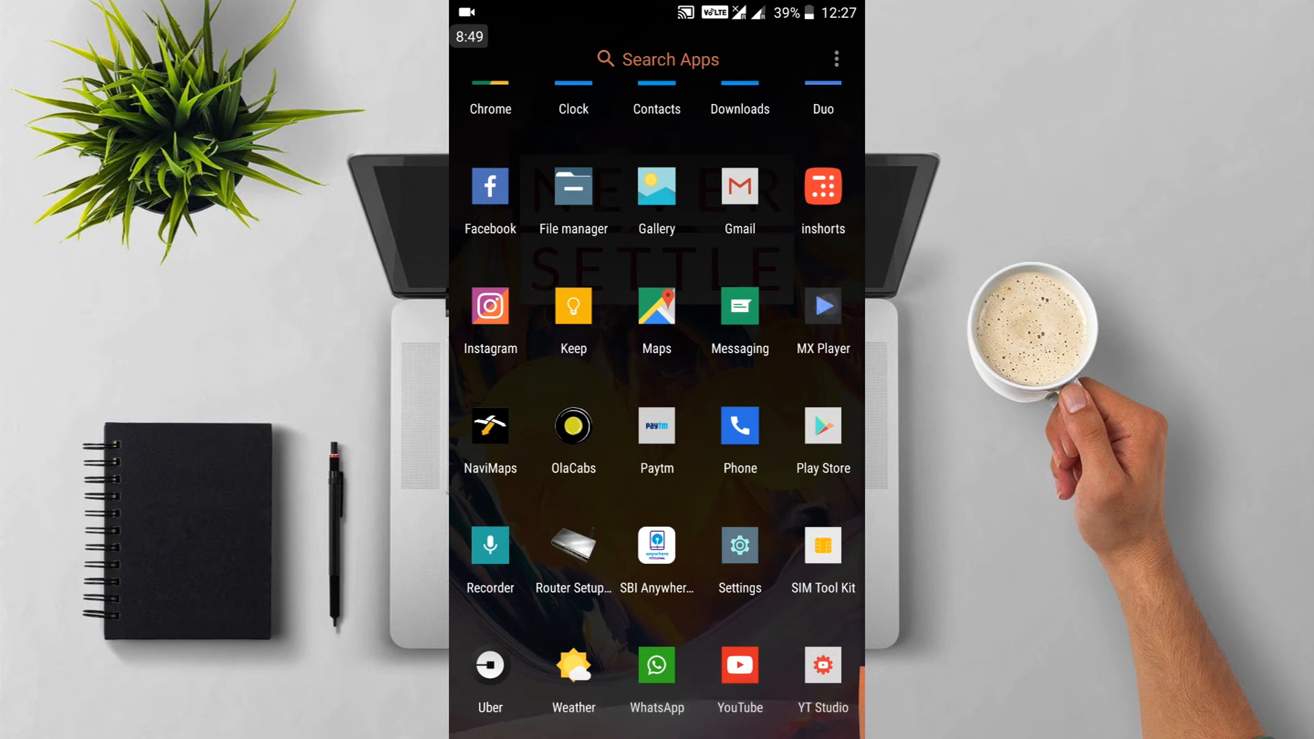
left_click(739, 186)
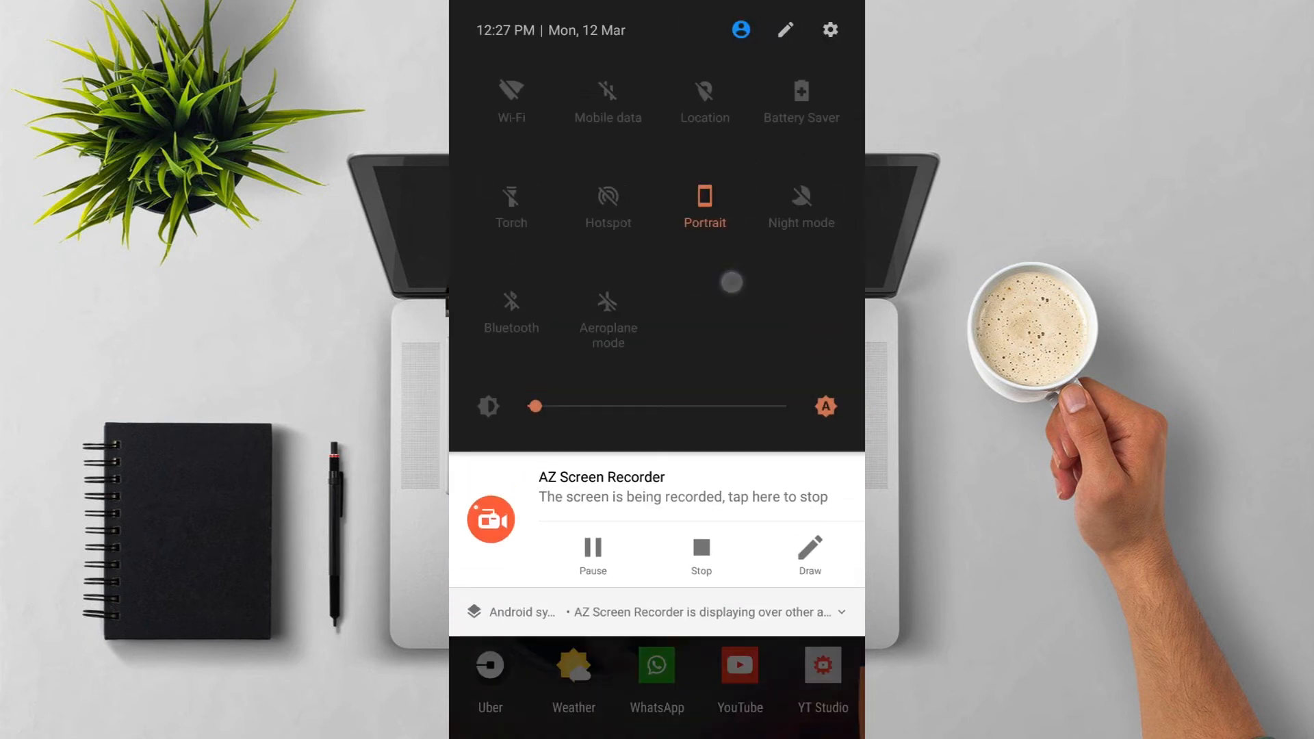
- Open Location settings from its Quick Settings tile and turn Location on, then back off
left_click(704, 101)
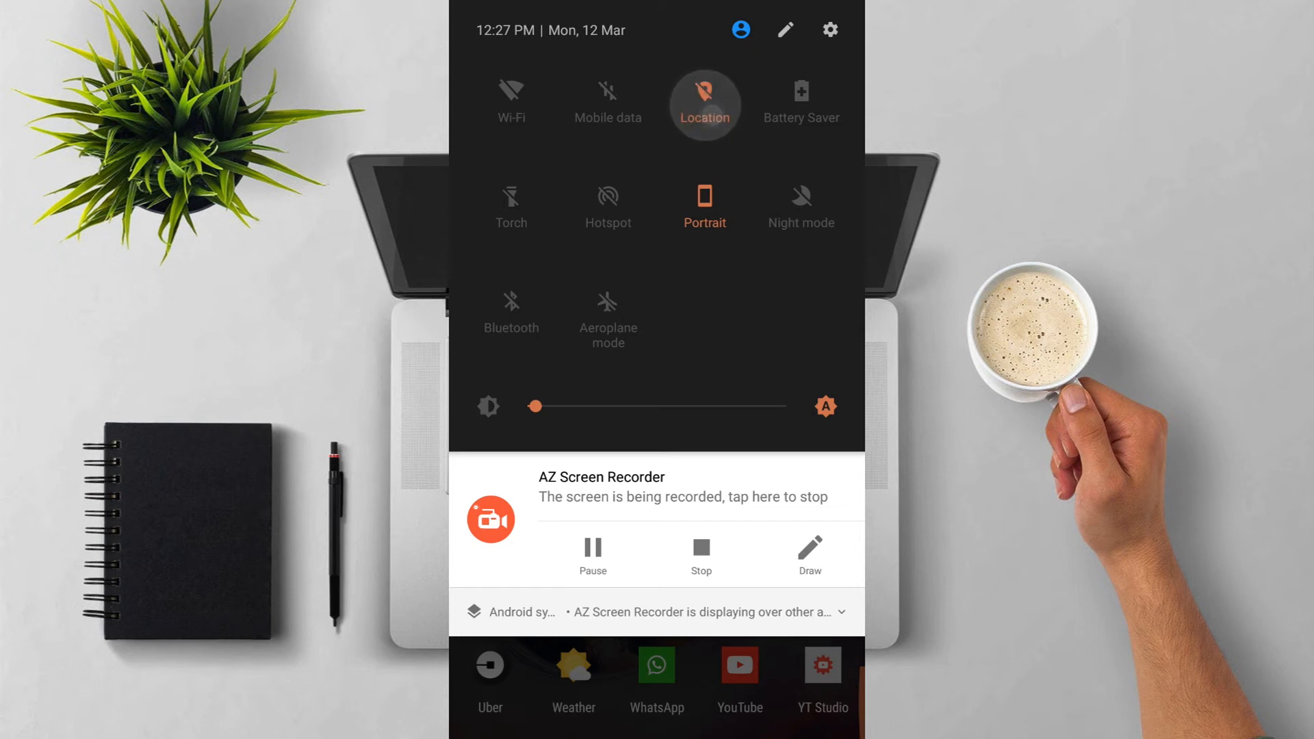
left_click(704, 91)
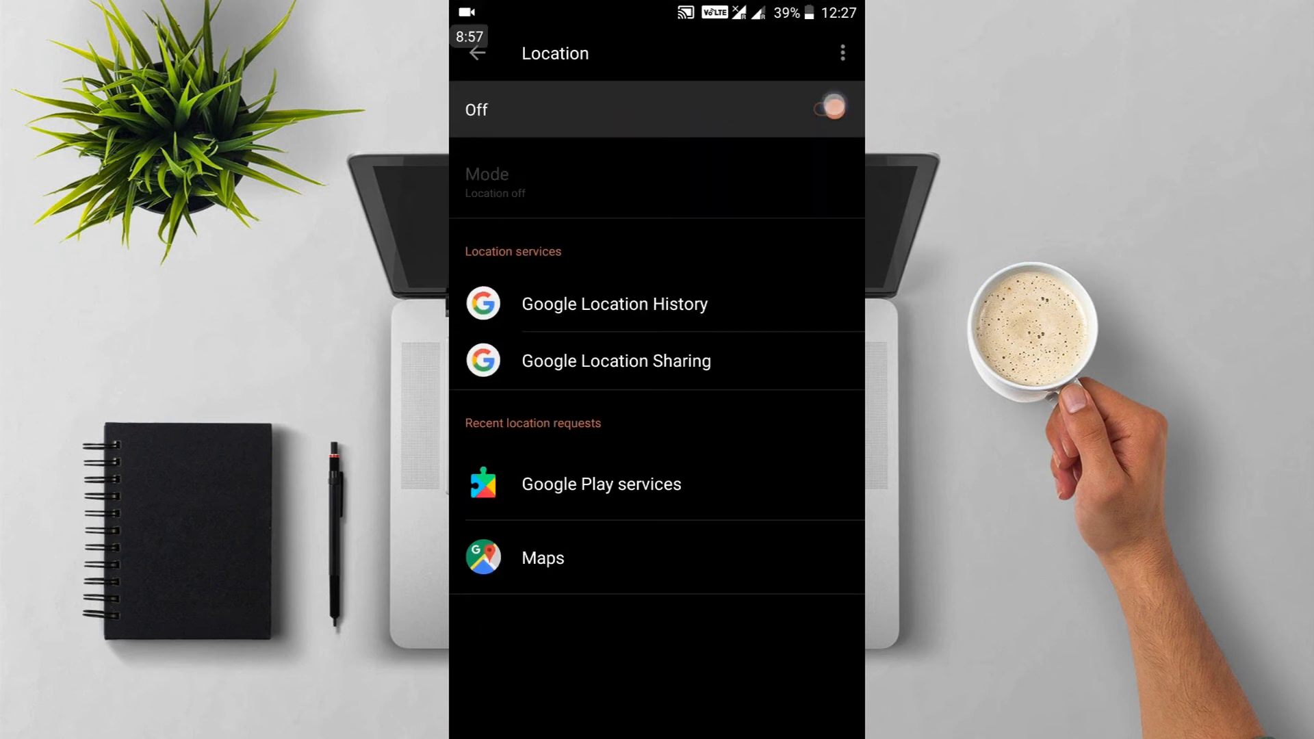
left_click(824, 109)
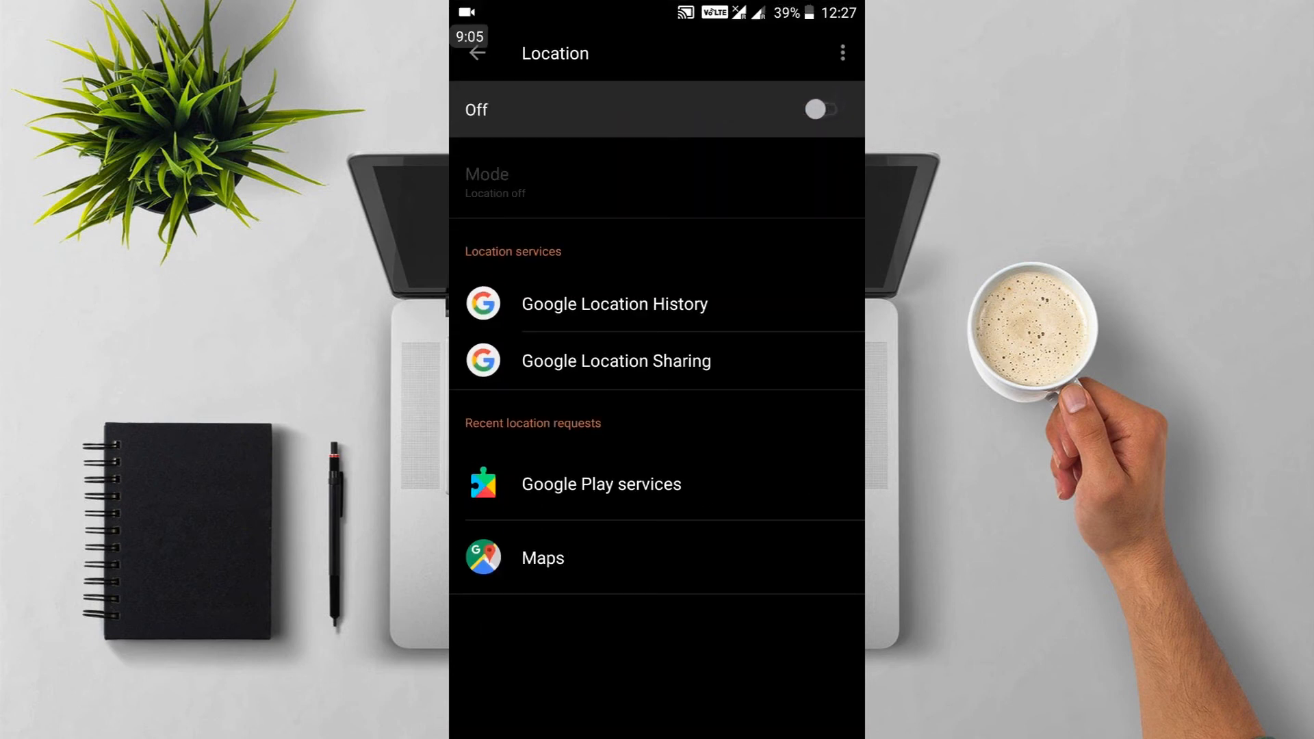
left_click(820, 109)
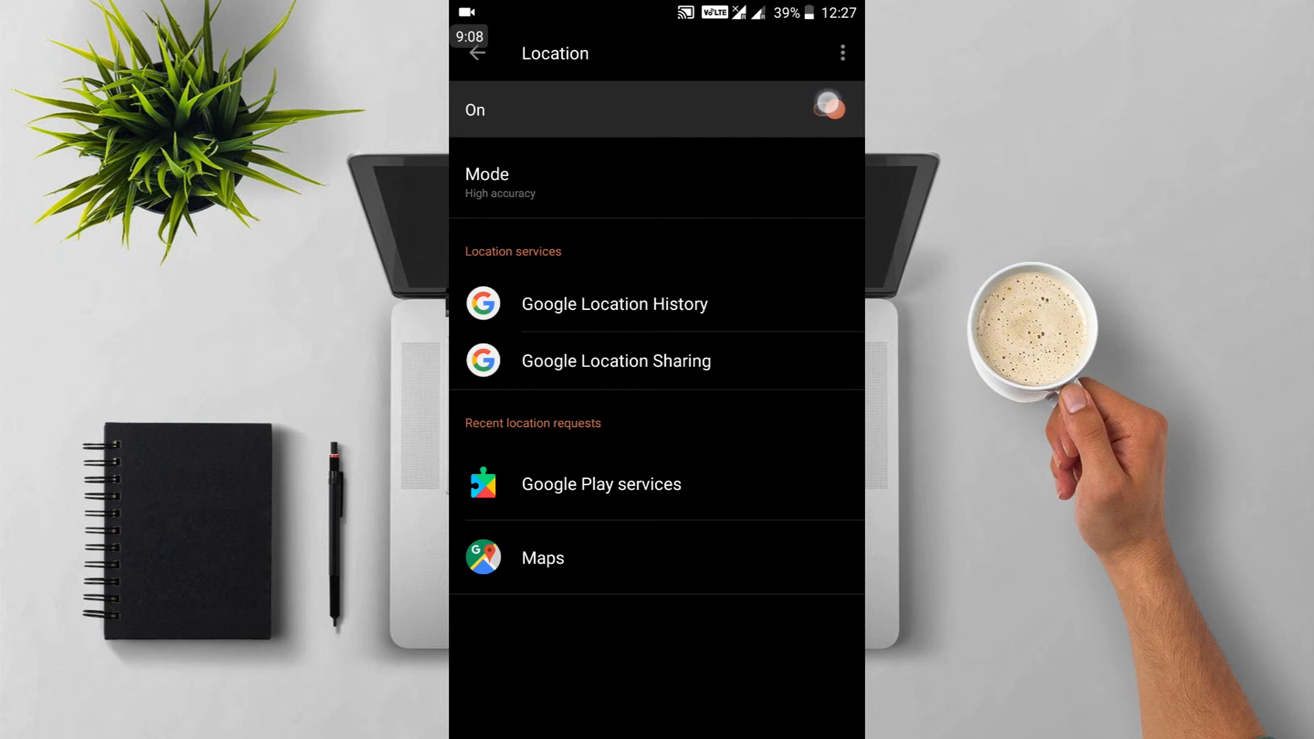
left_click(824, 108)
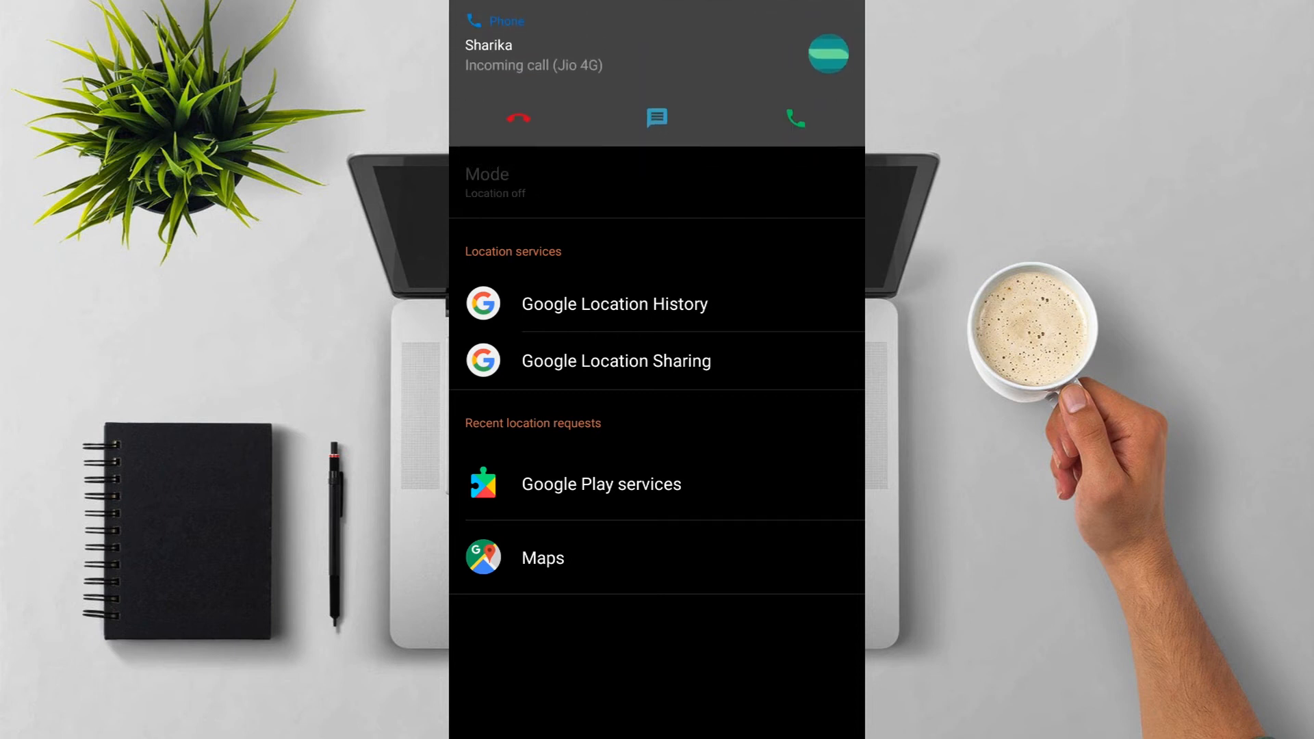
left_click(519, 120)
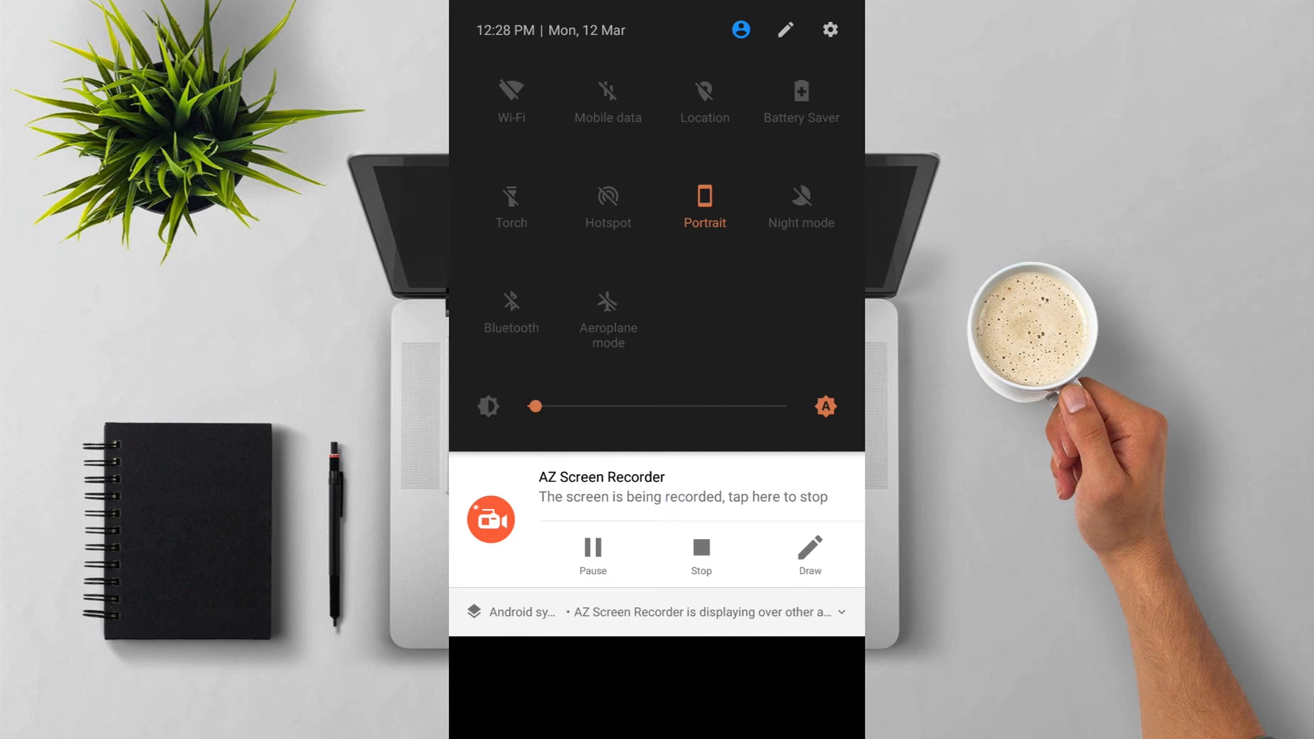
- Toggle the rotation tile between Auto-rotate and Portrait several times
left_click(704, 204)
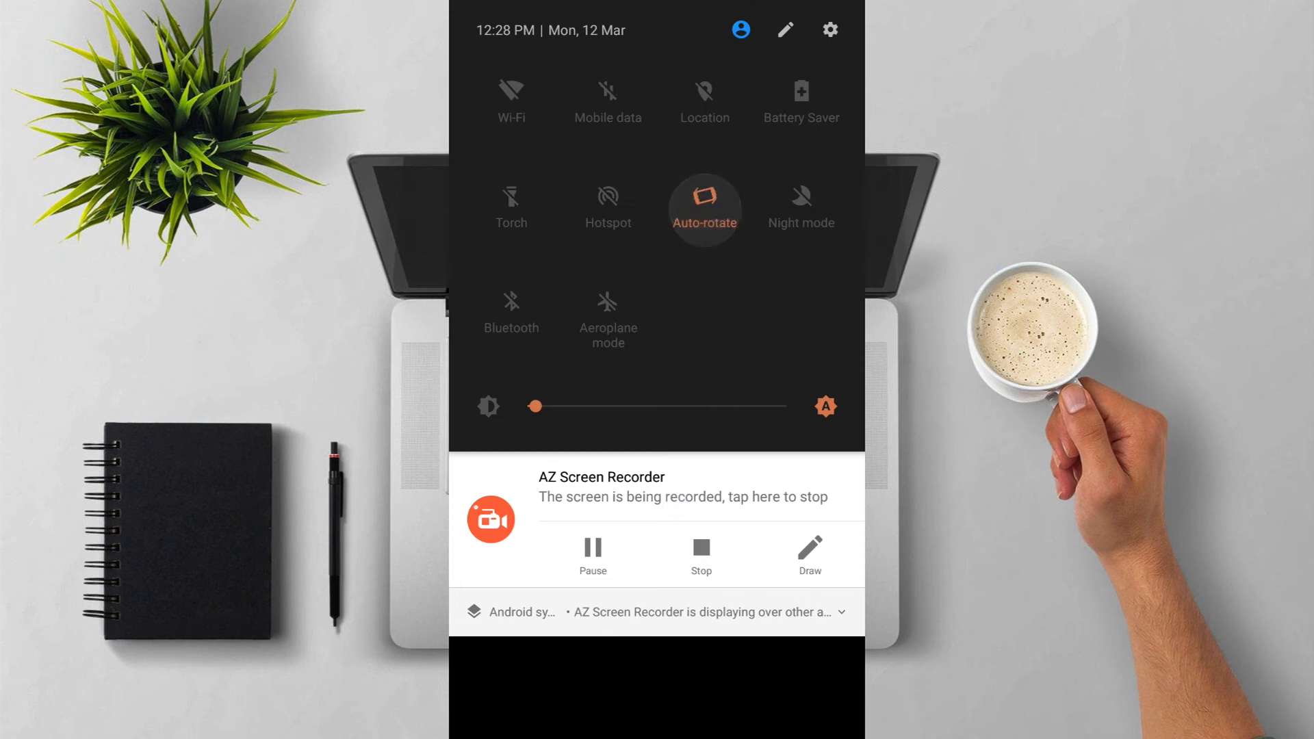
left_click(705, 204)
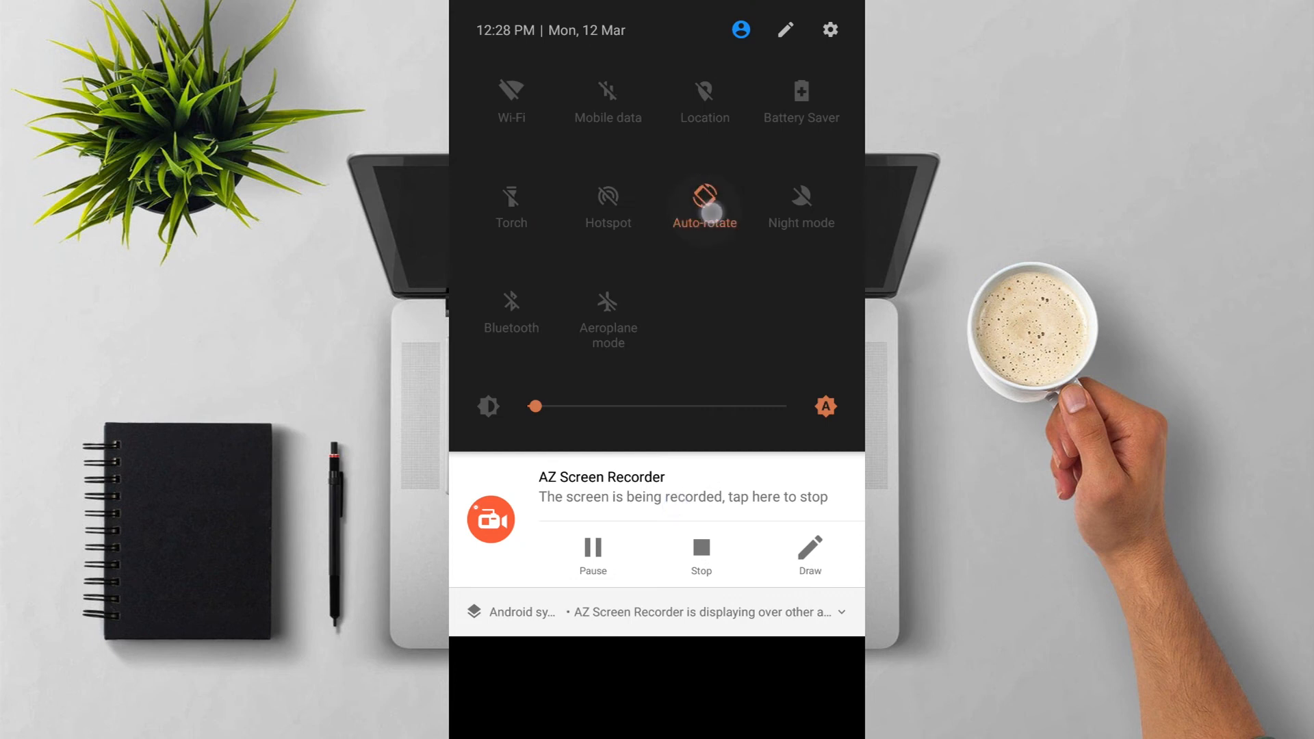
left_click(704, 201)
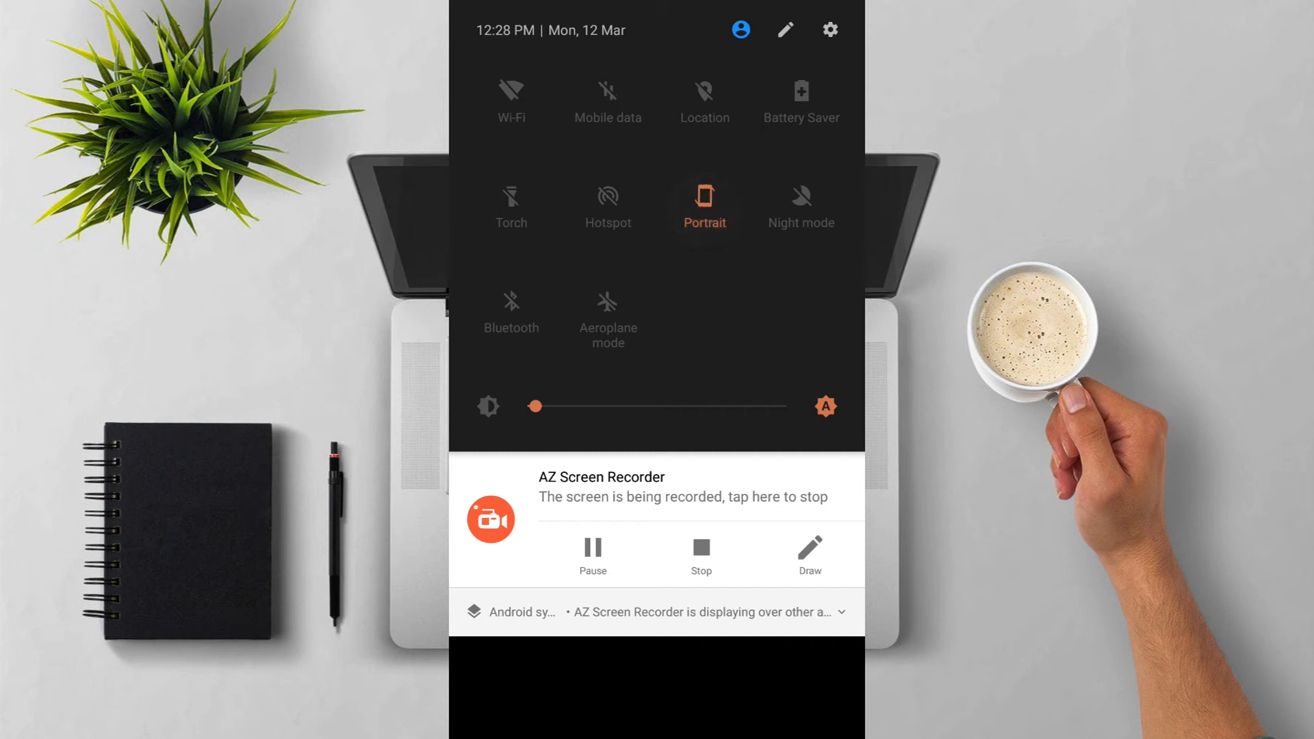
left_click(704, 204)
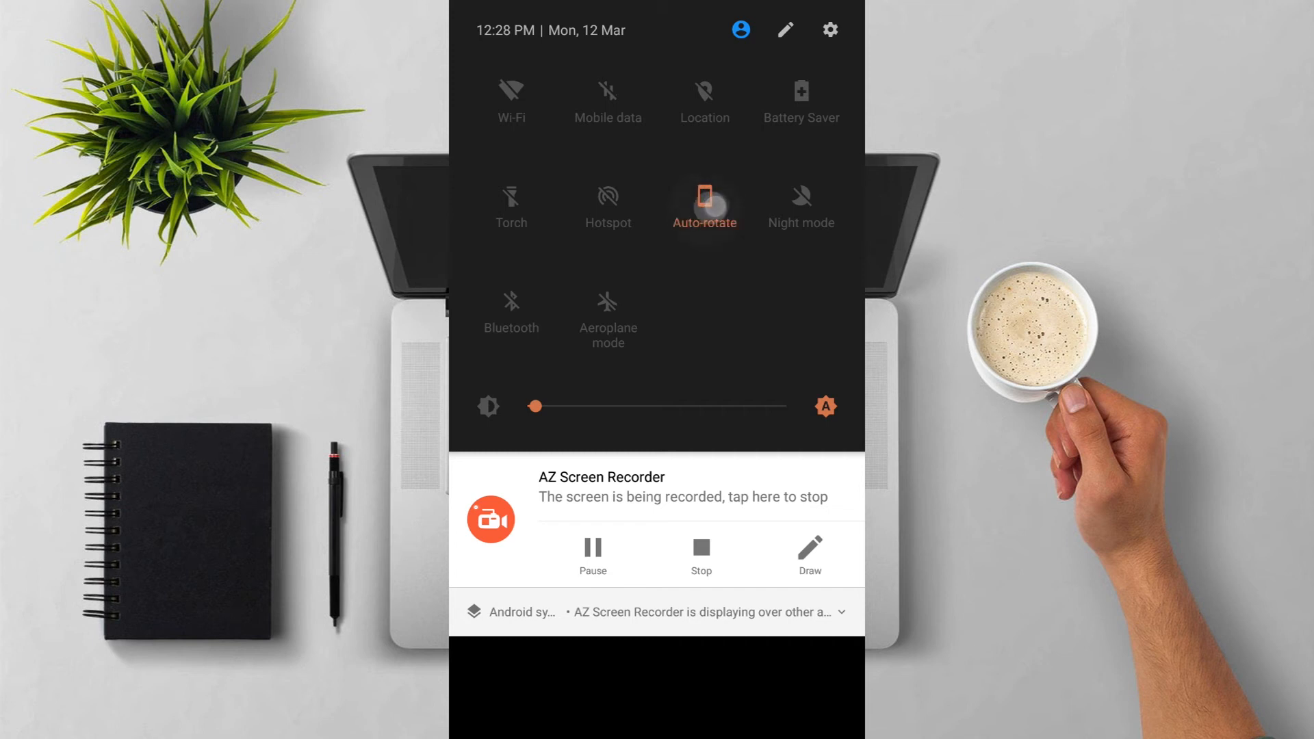
left_click(704, 203)
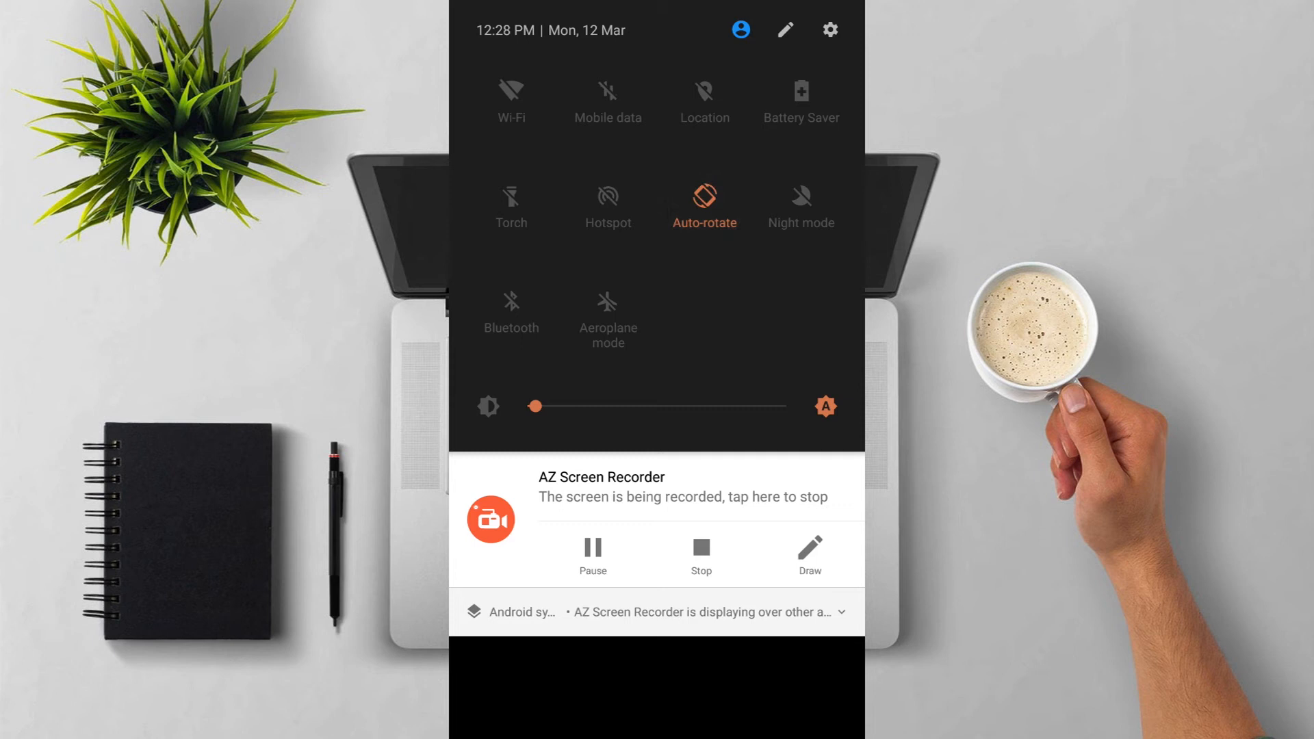
- Swipe the Quick Settings panel and turn Bluetooth on, then back off
left_click_drag(535, 406, 714, 395)
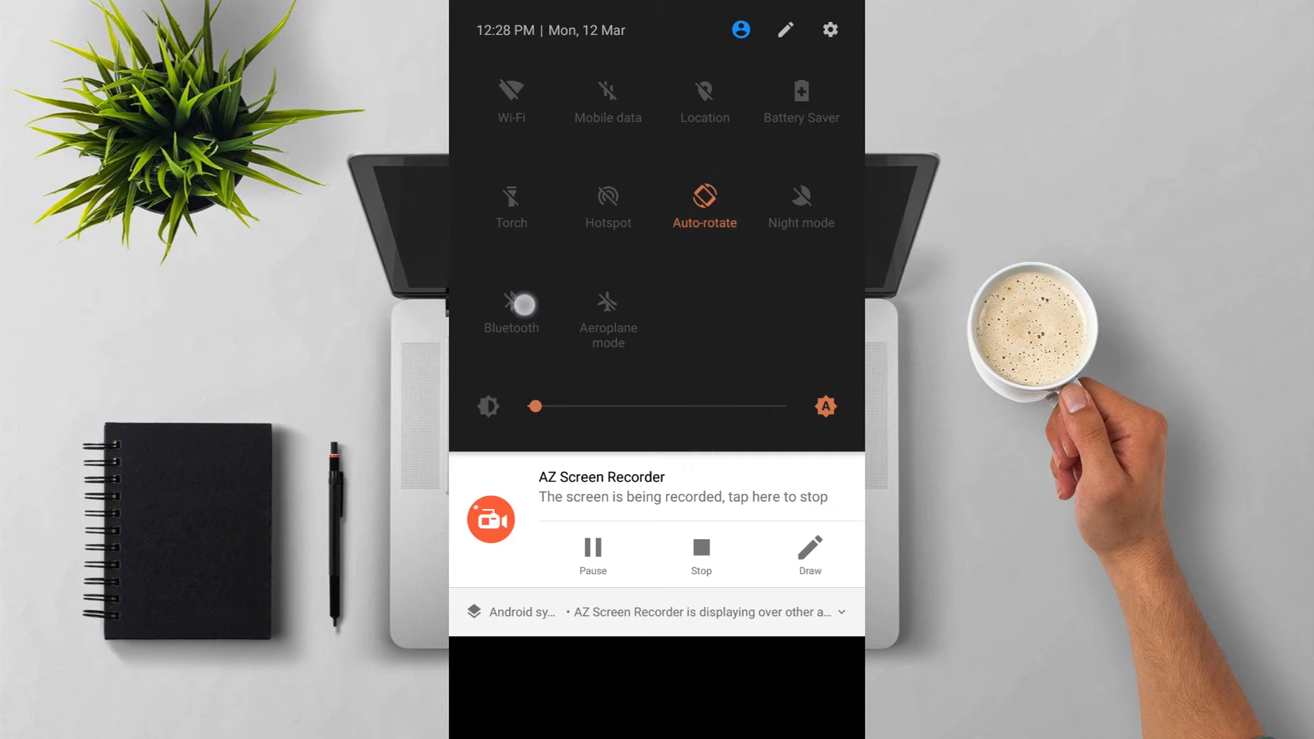
left_click(510, 301)
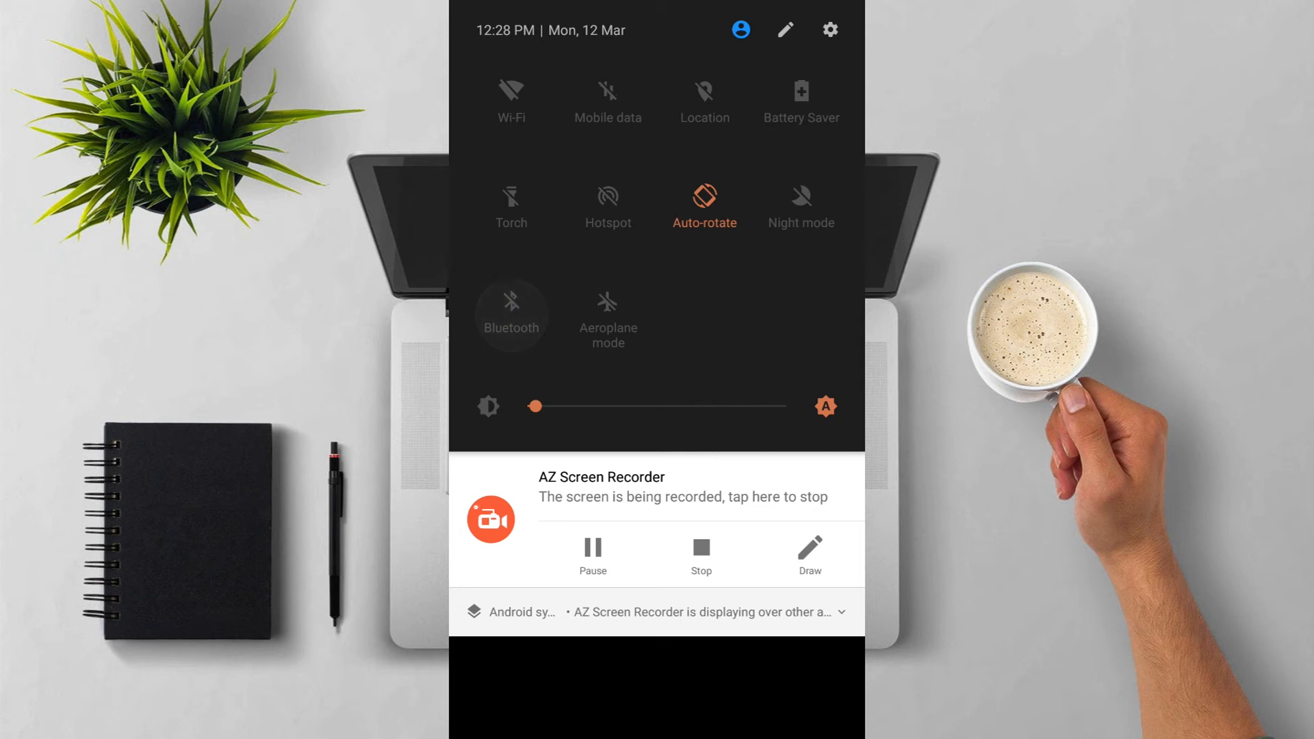
left_click(511, 314)
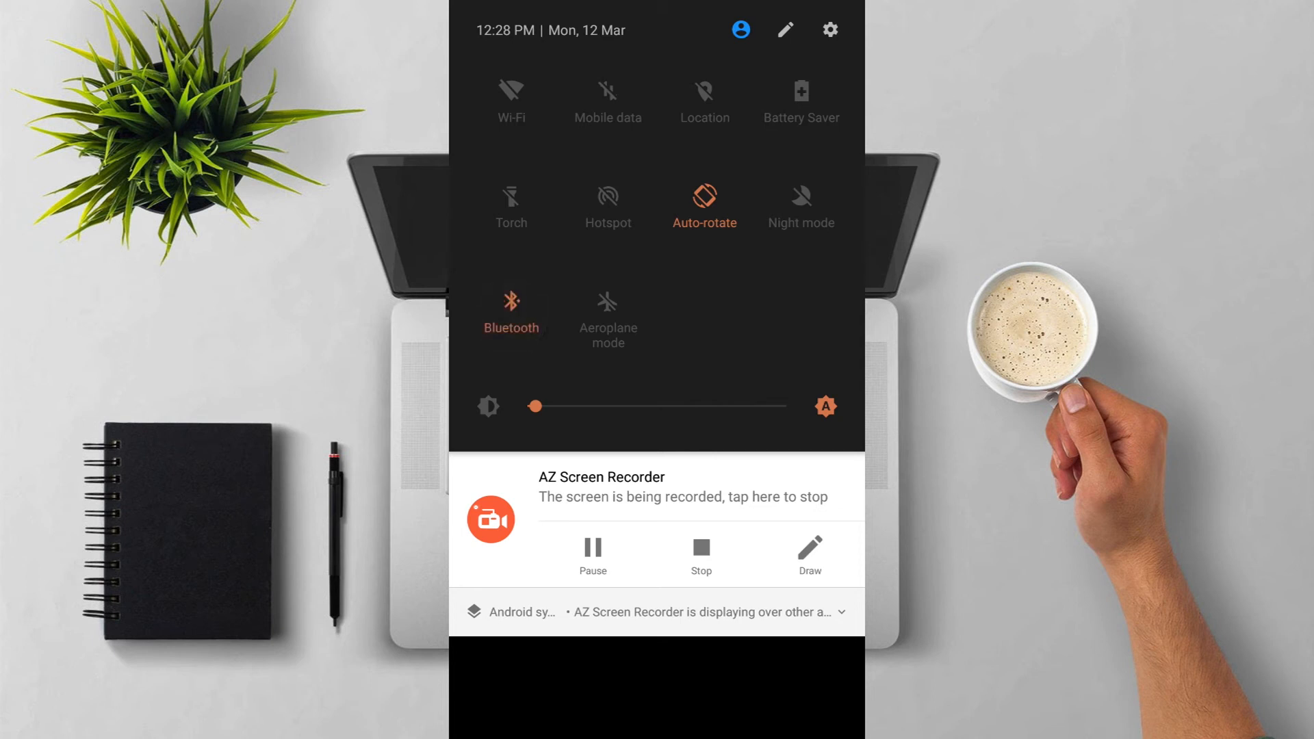
left_click(511, 312)
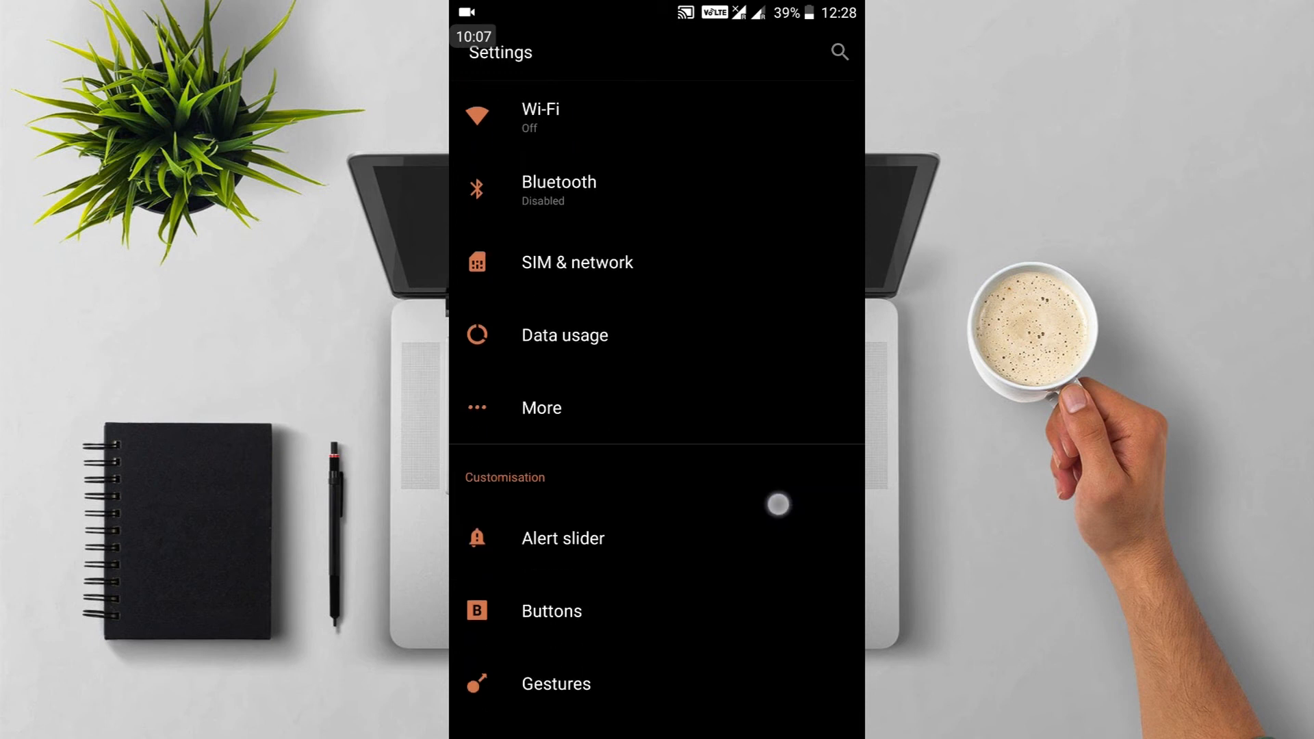
- Scroll down the main Settings list and open the Display page
scroll("down", 3)
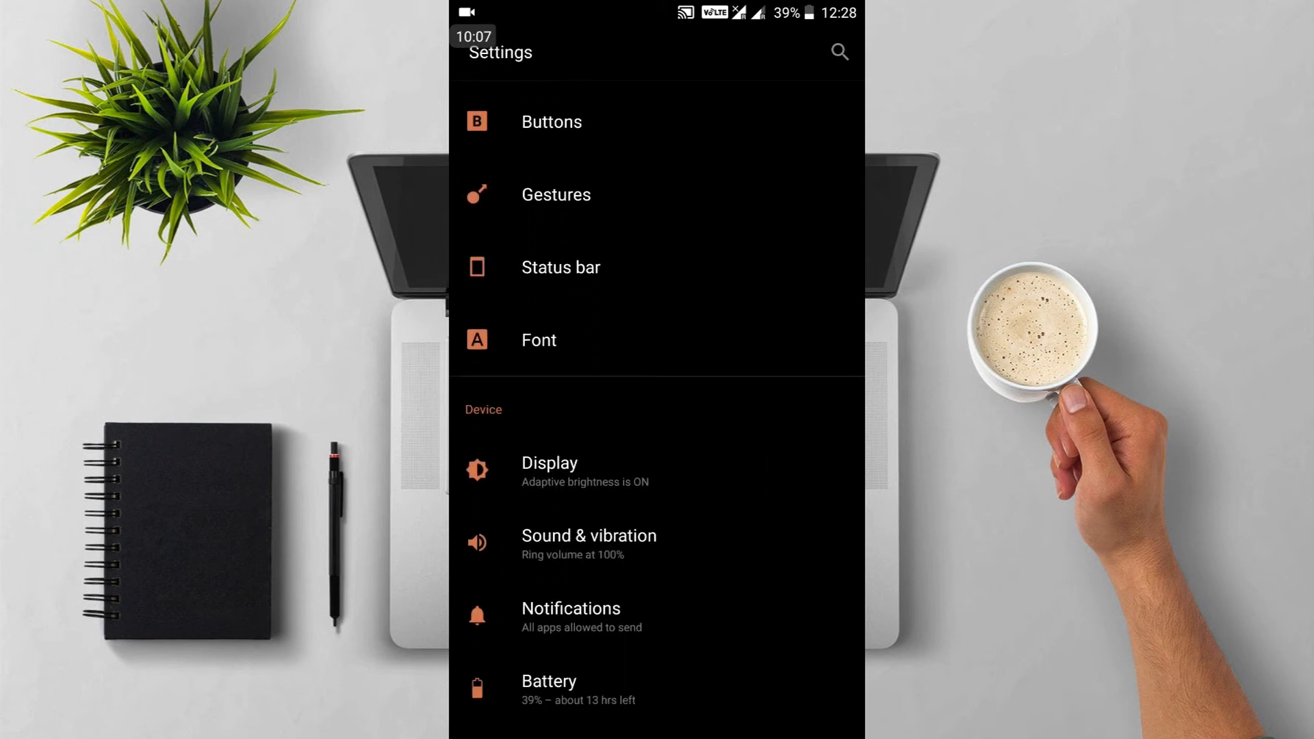
scroll("down", 3)
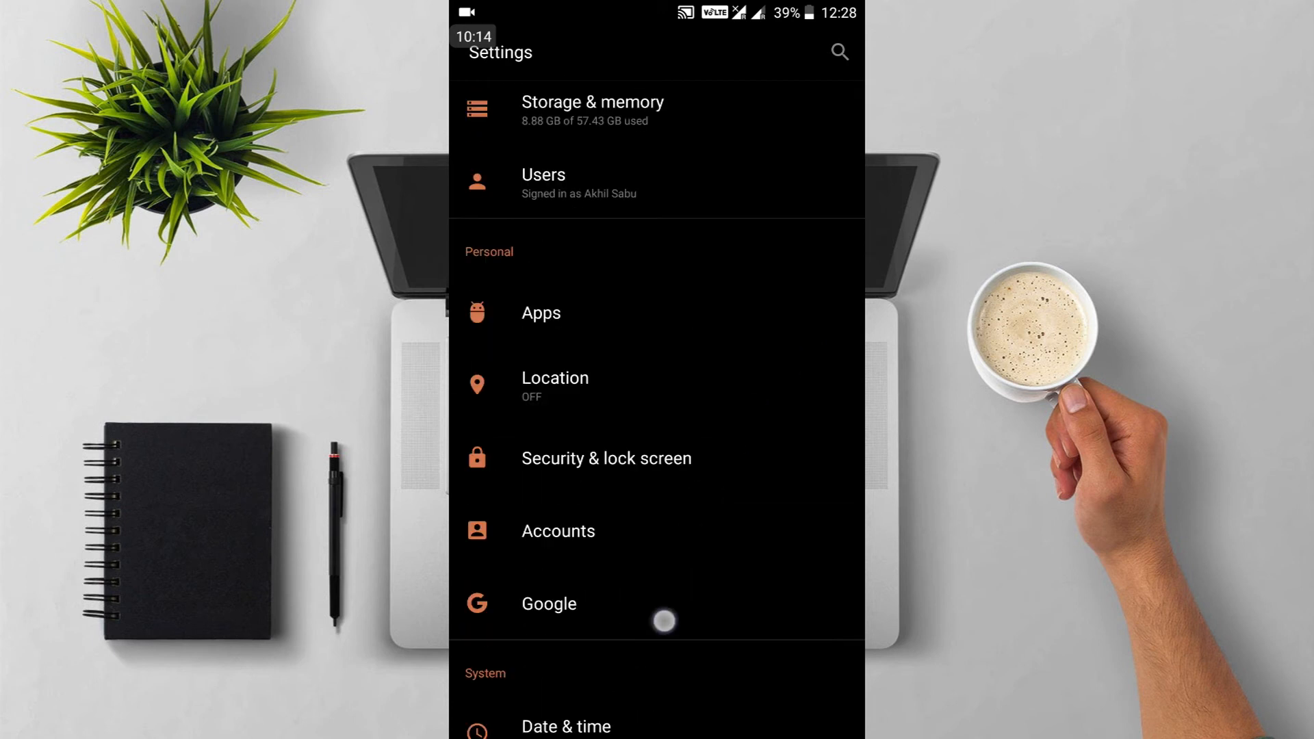
scroll("down", 3)
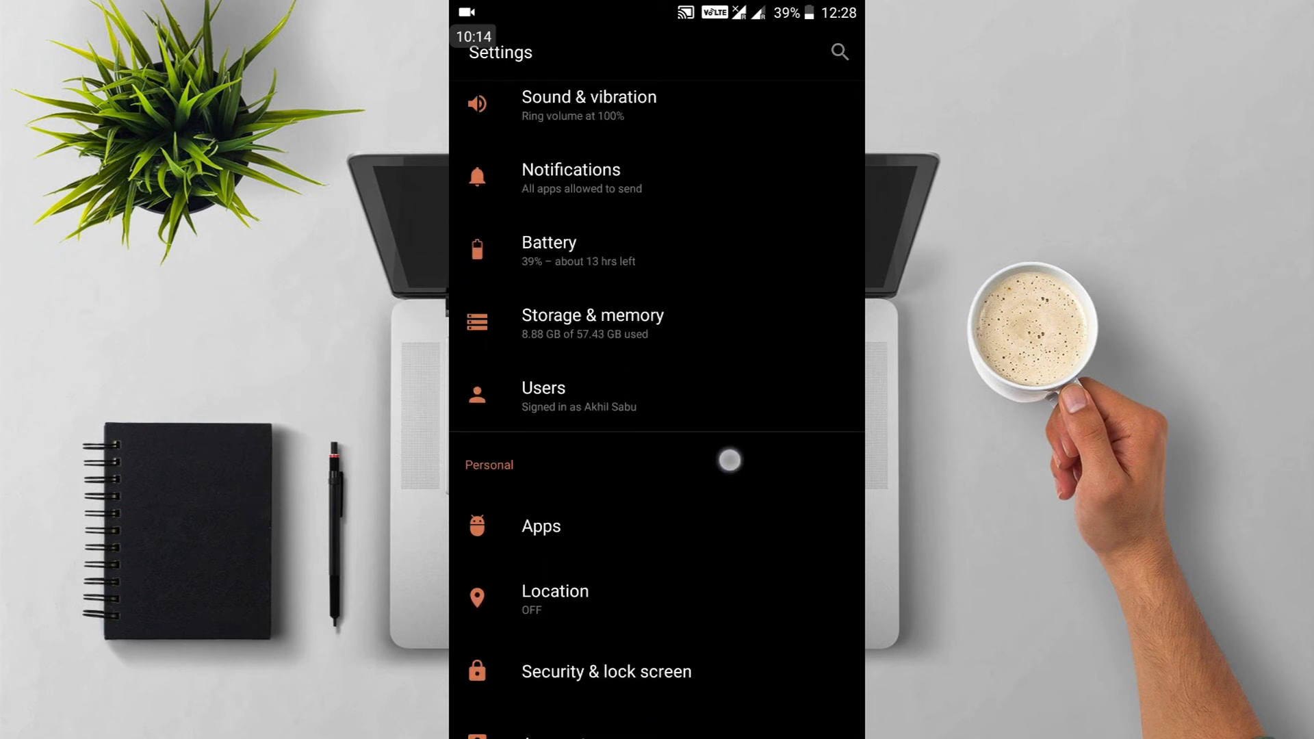
scroll("down", 3)
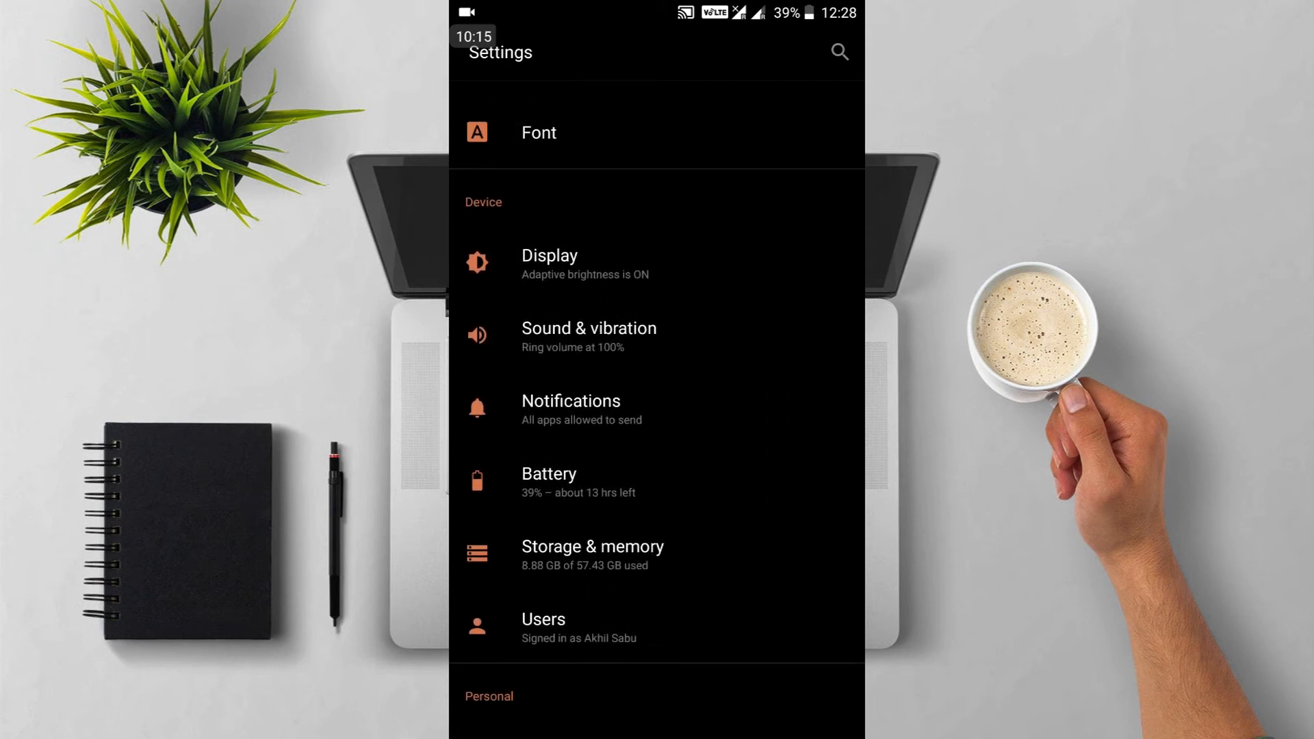
left_click(550, 263)
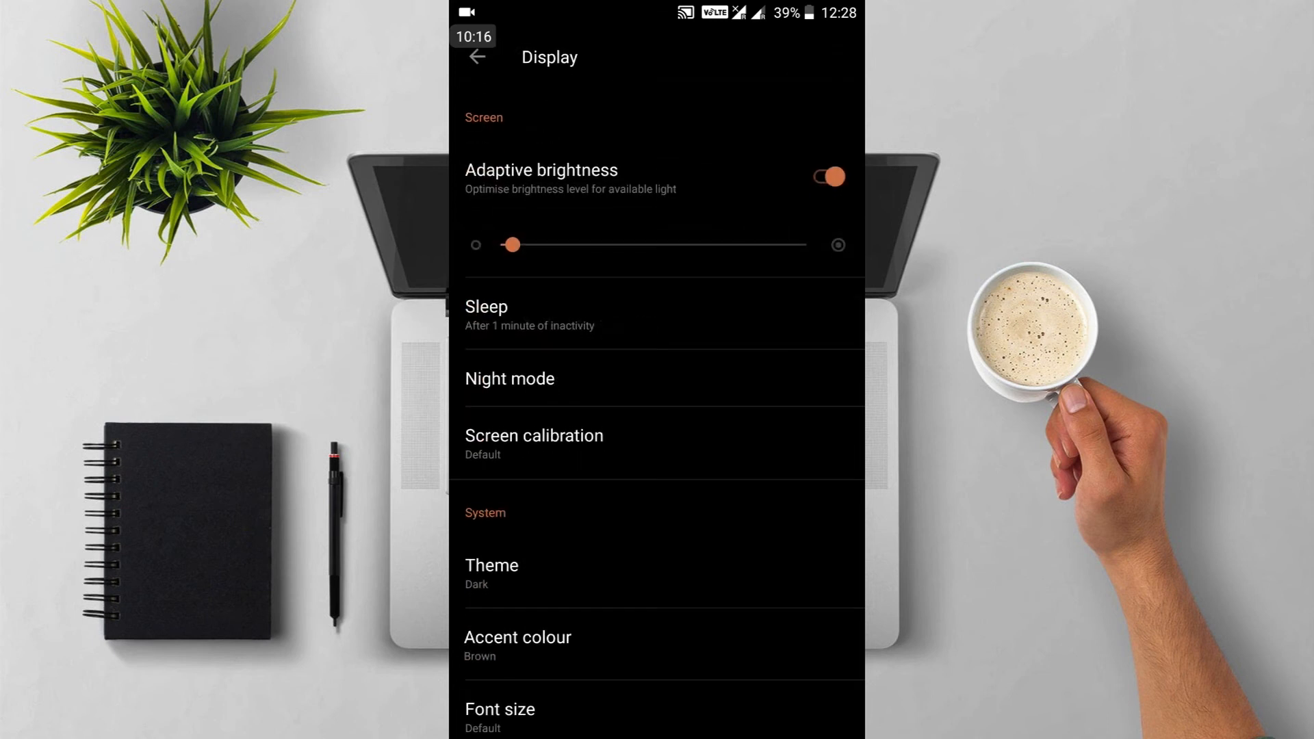
left_click(829, 176)
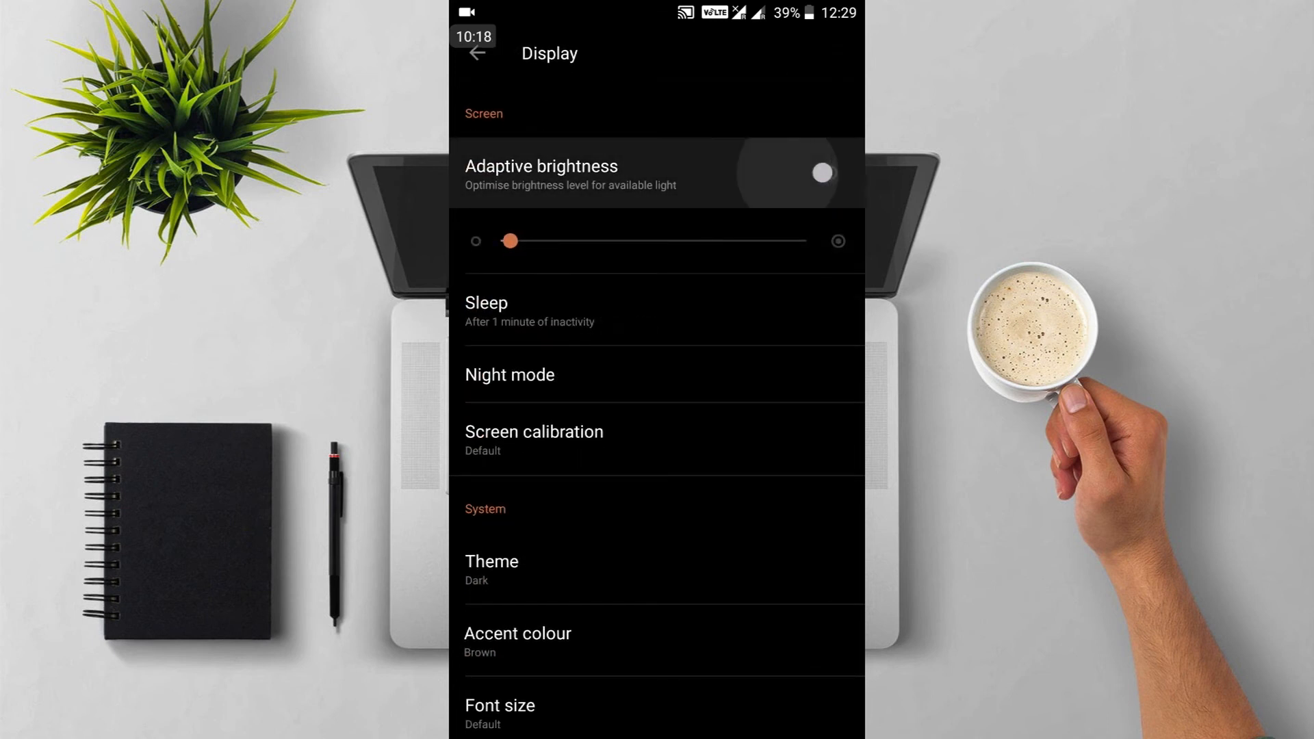
left_click(822, 172)
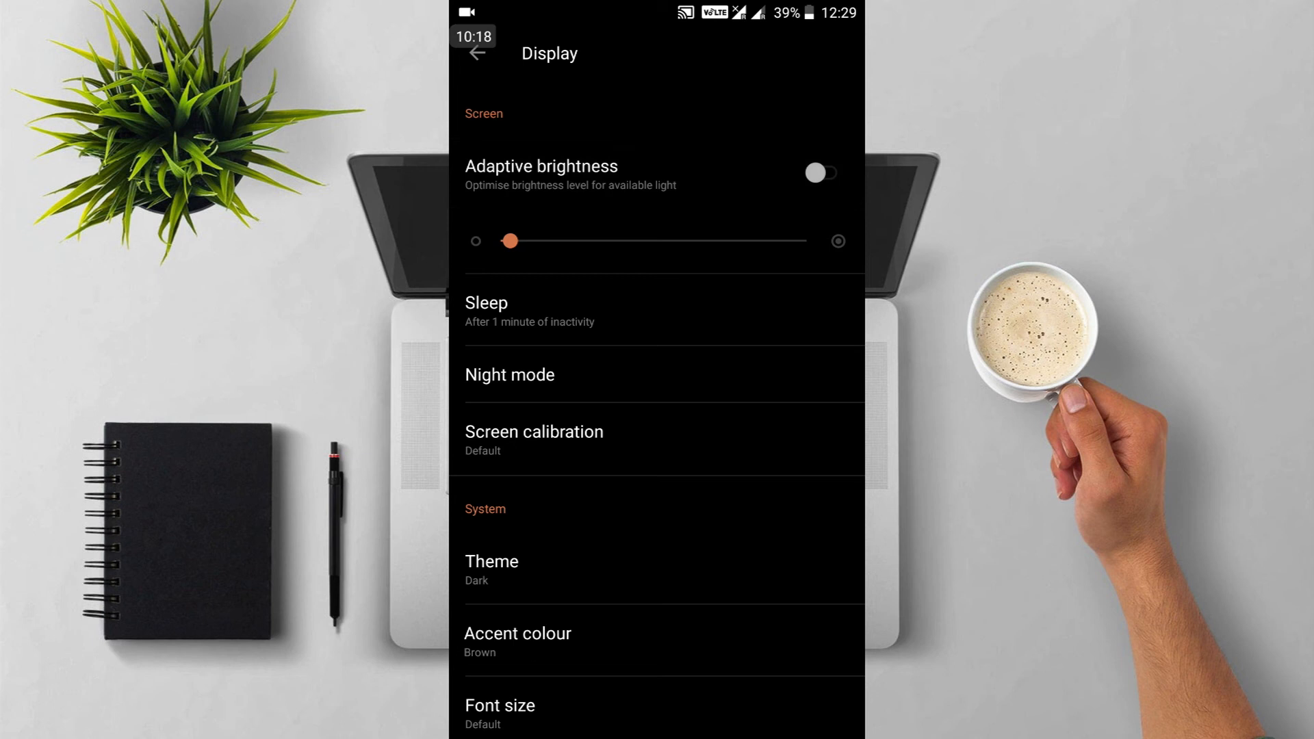
left_click(822, 173)
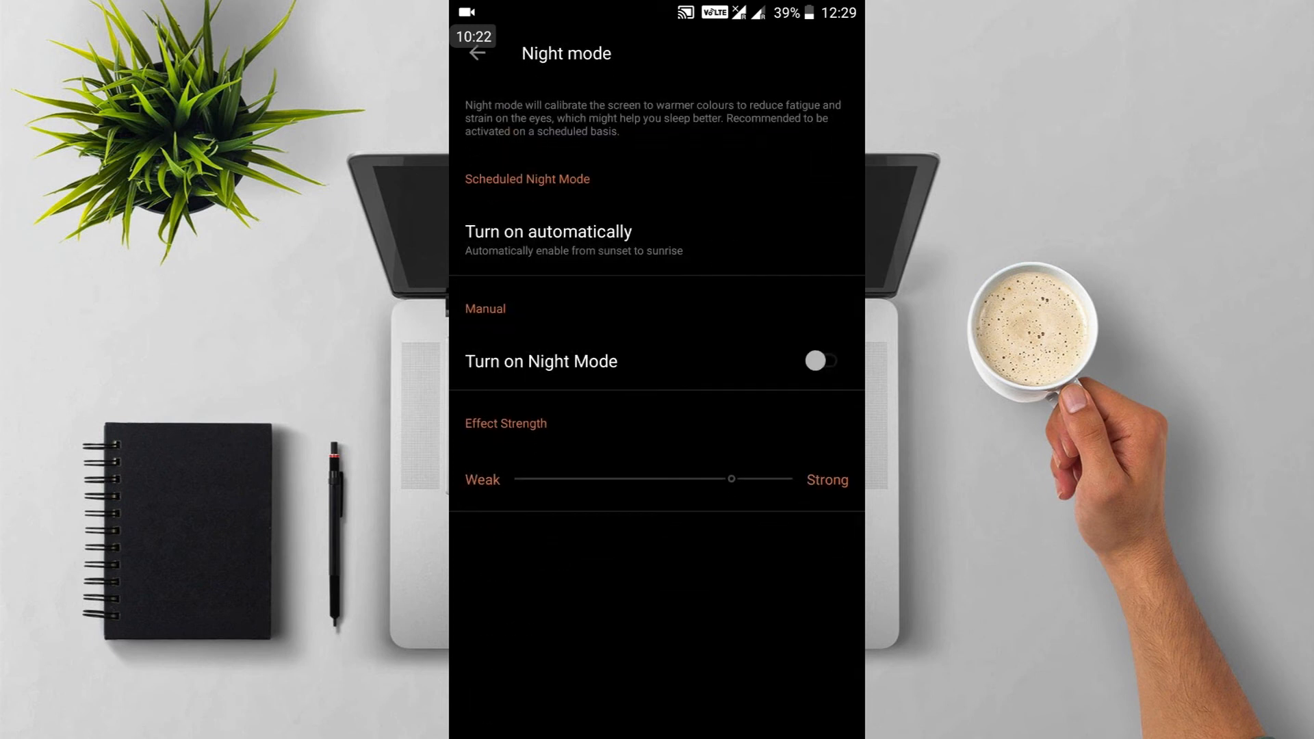
left_click(548, 232)
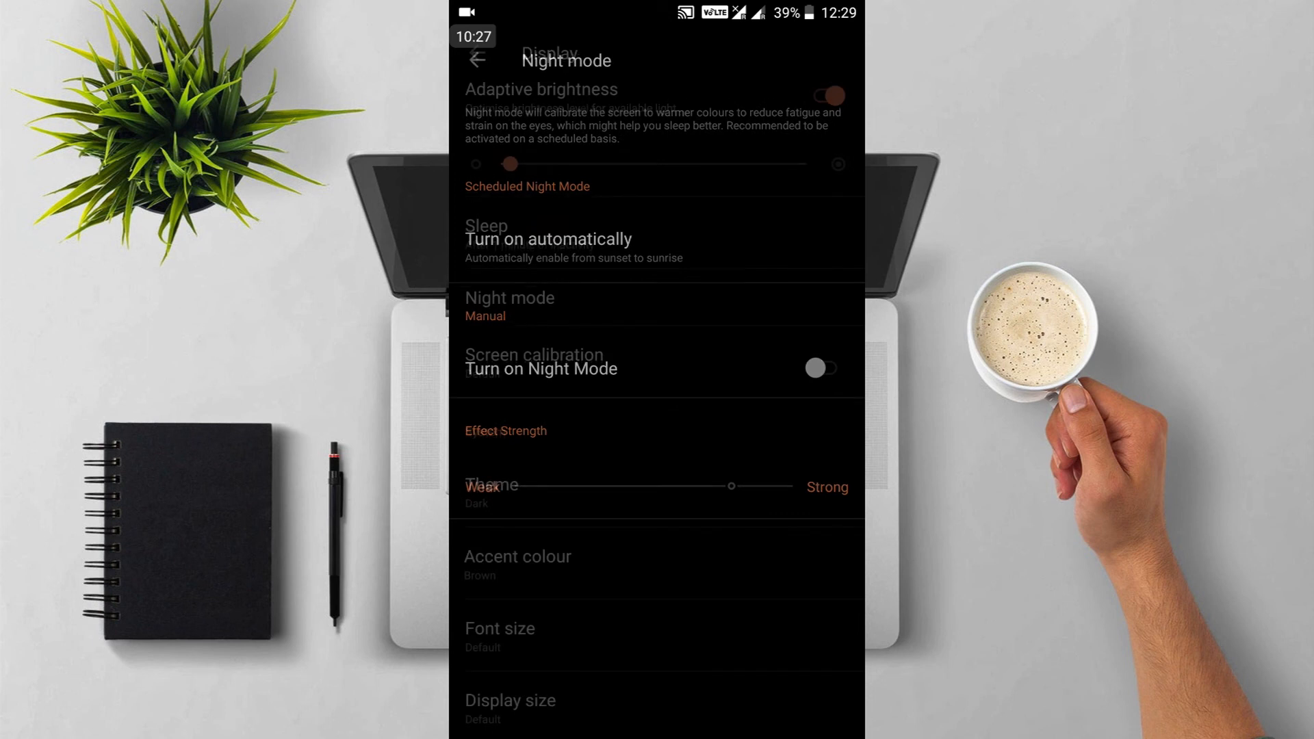
left_click(478, 59)
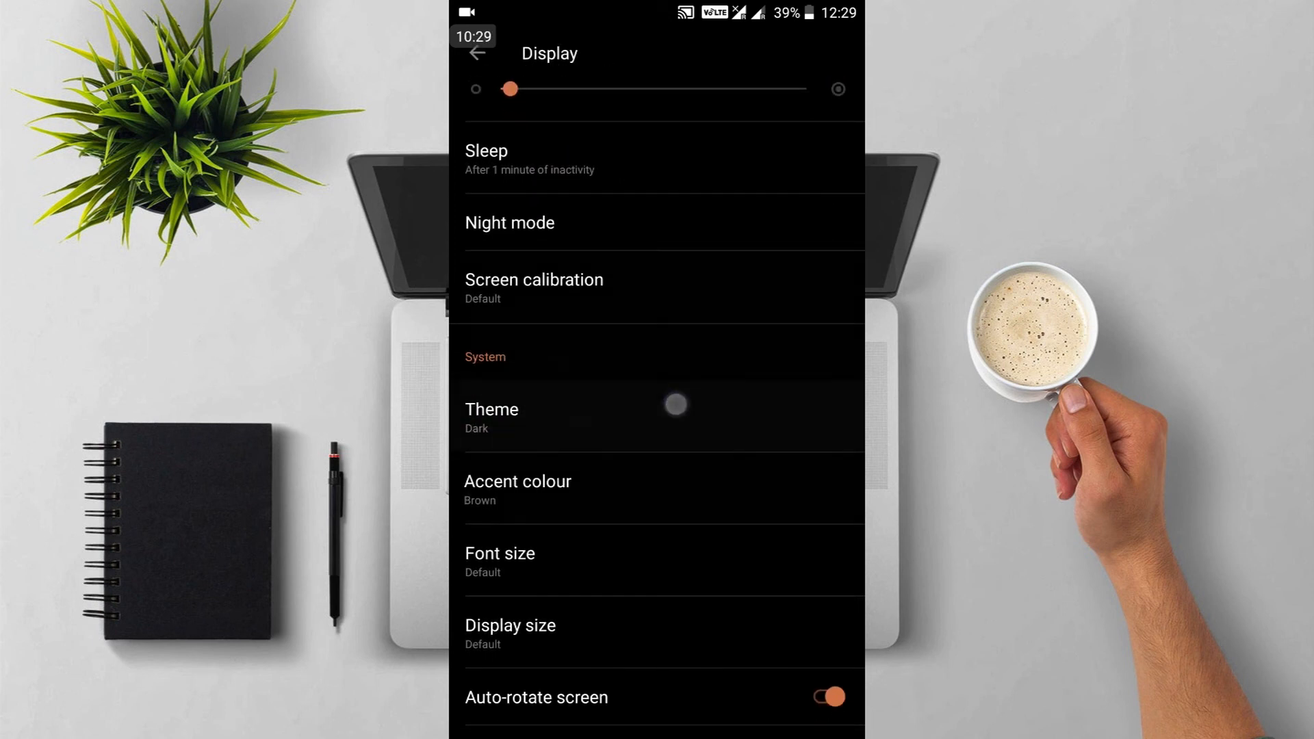
- Change the system theme to Light, then restore the Dark theme
left_click(491, 417)
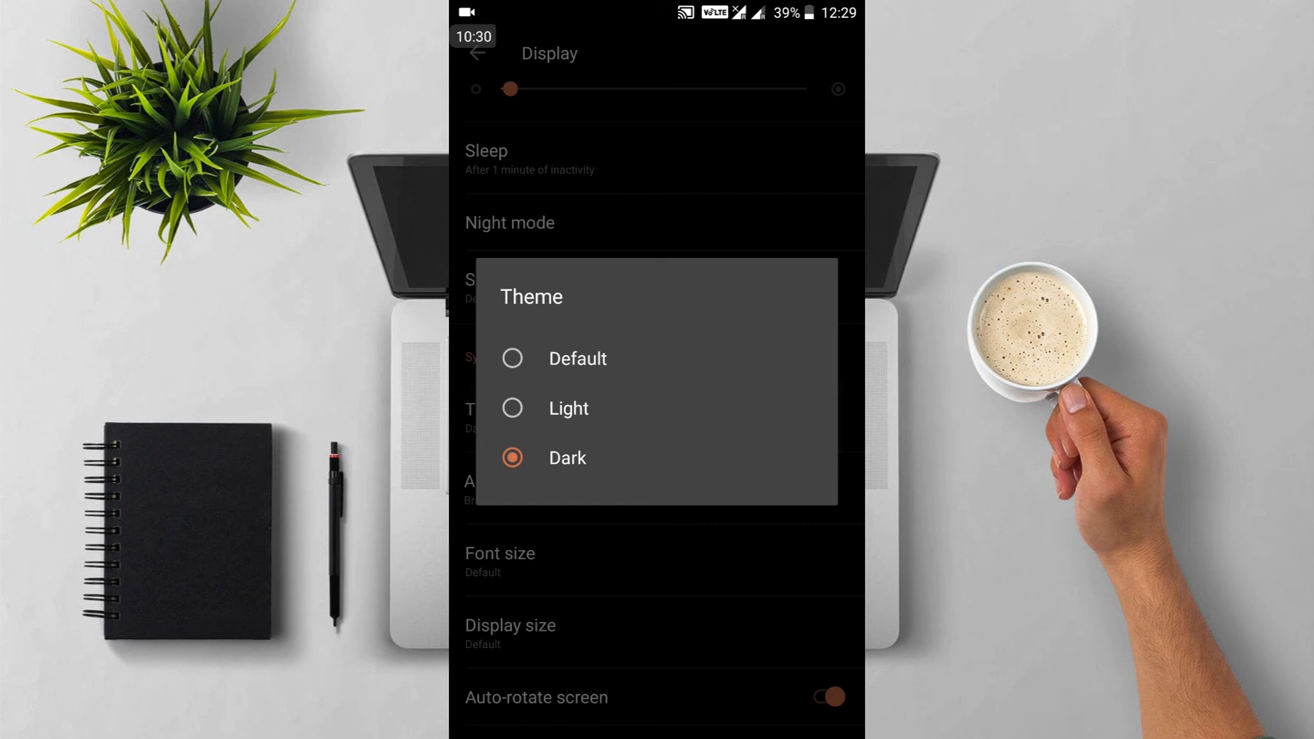
left_click(568, 408)
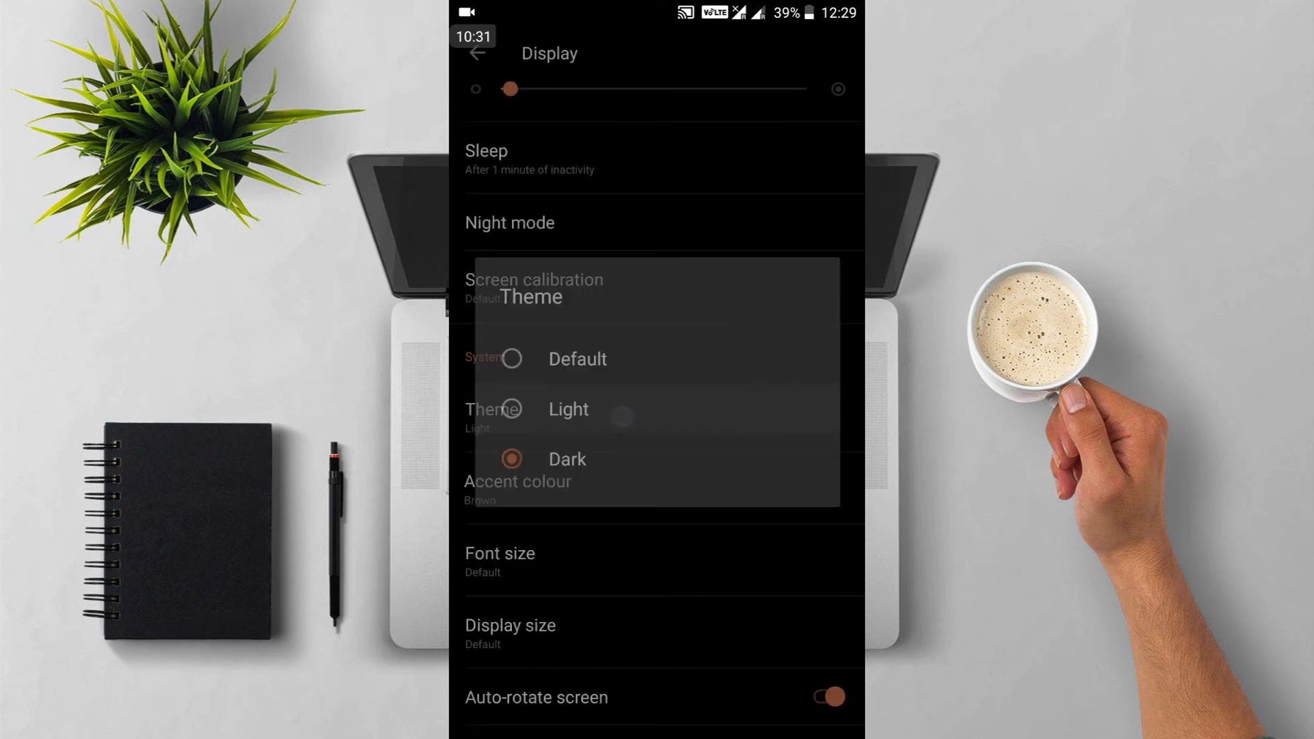
left_click(568, 410)
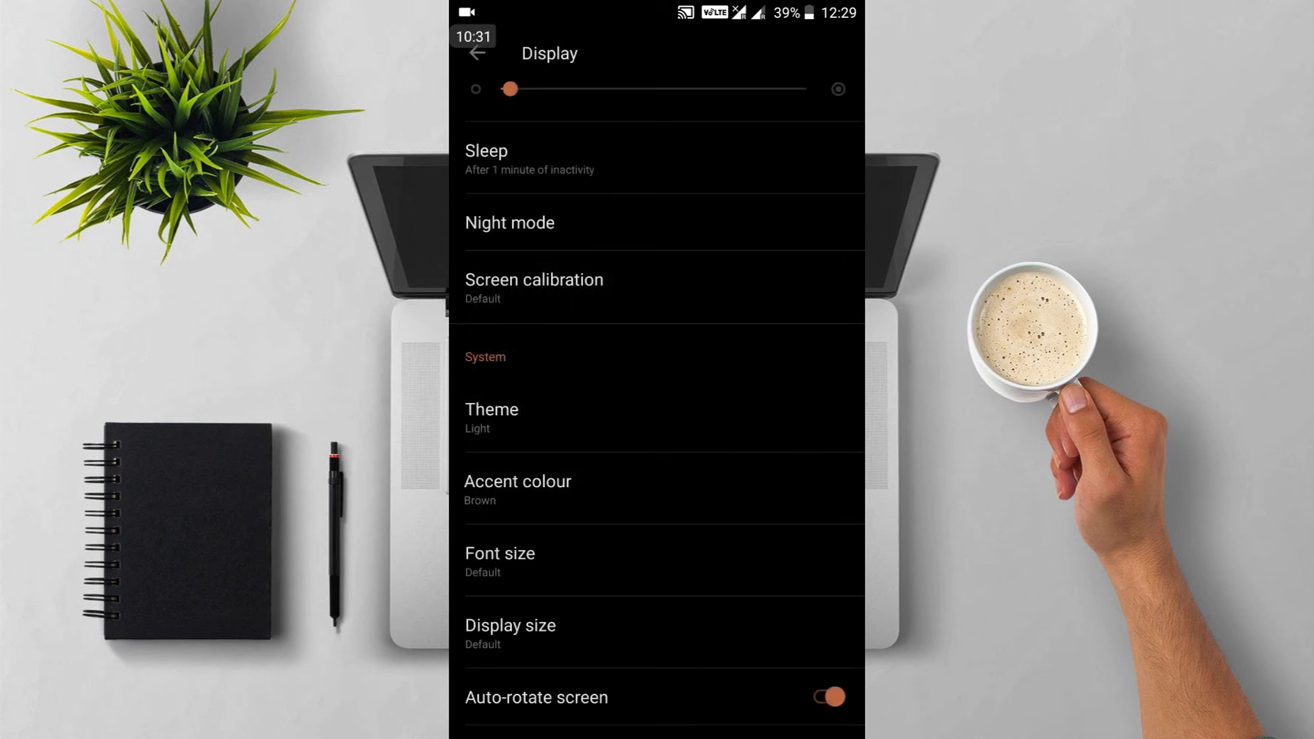
left_click(517, 490)
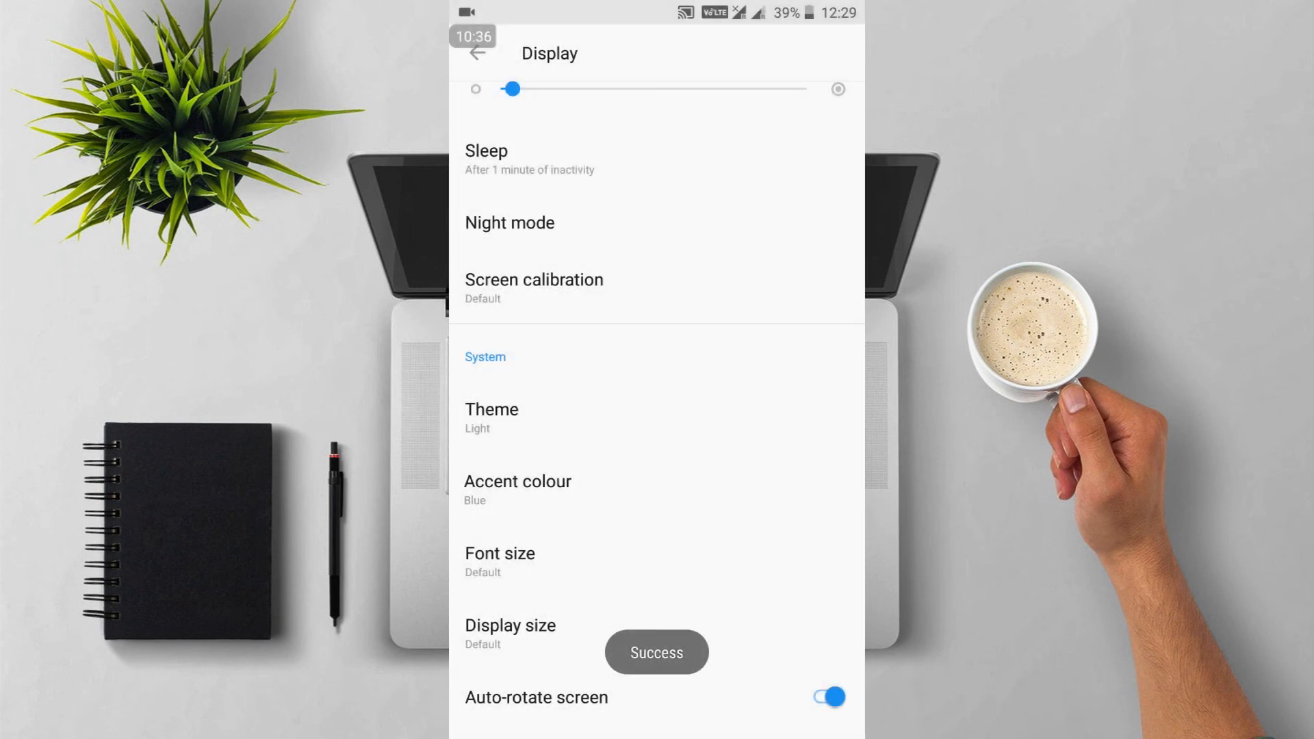
left_click(492, 418)
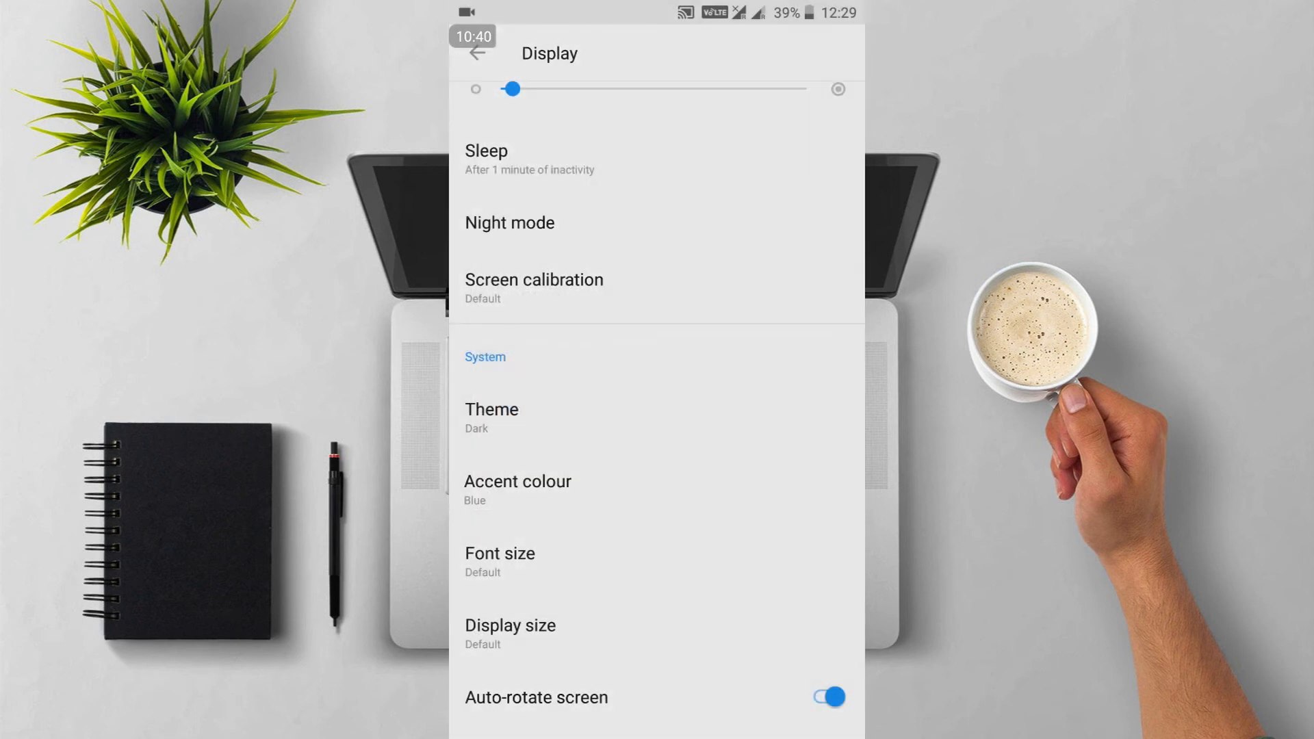
left_click(491, 417)
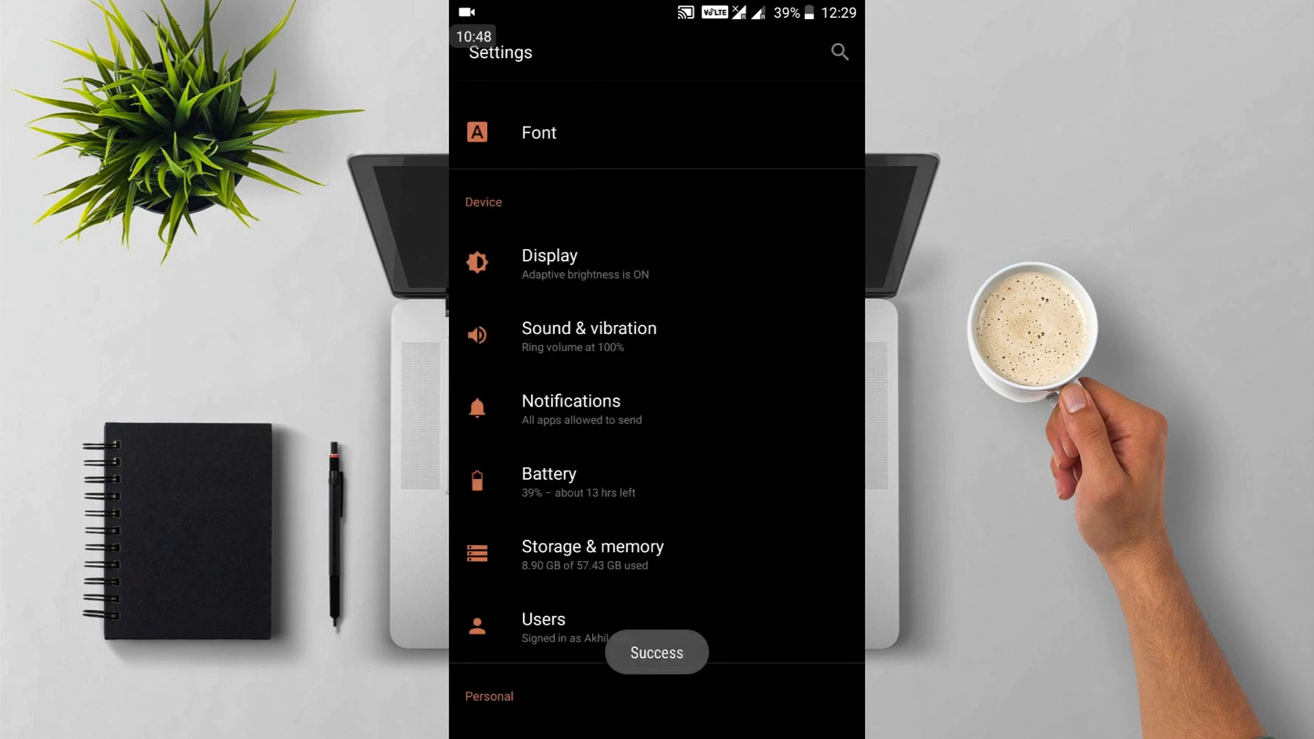
- Open Battery (39%, about 13 hours left) and scroll the per-app usage list
left_click(549, 482)
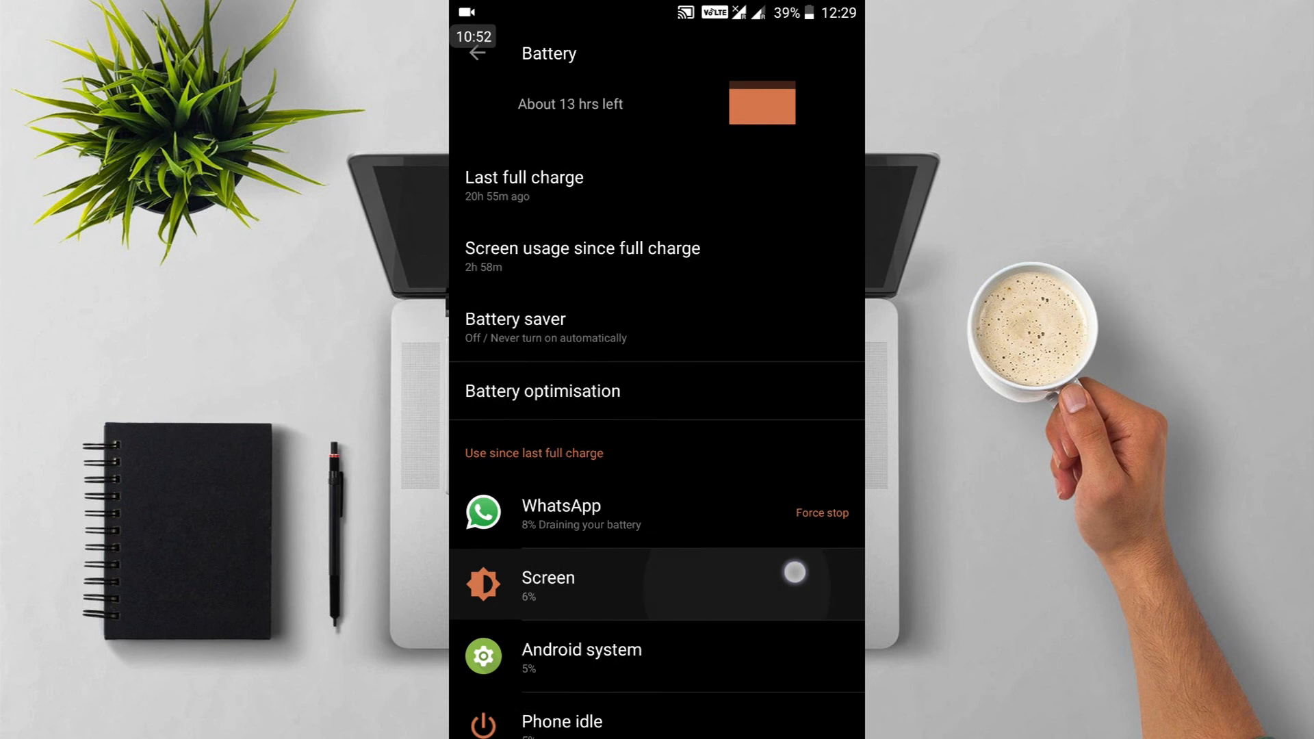
scroll("down", 3)
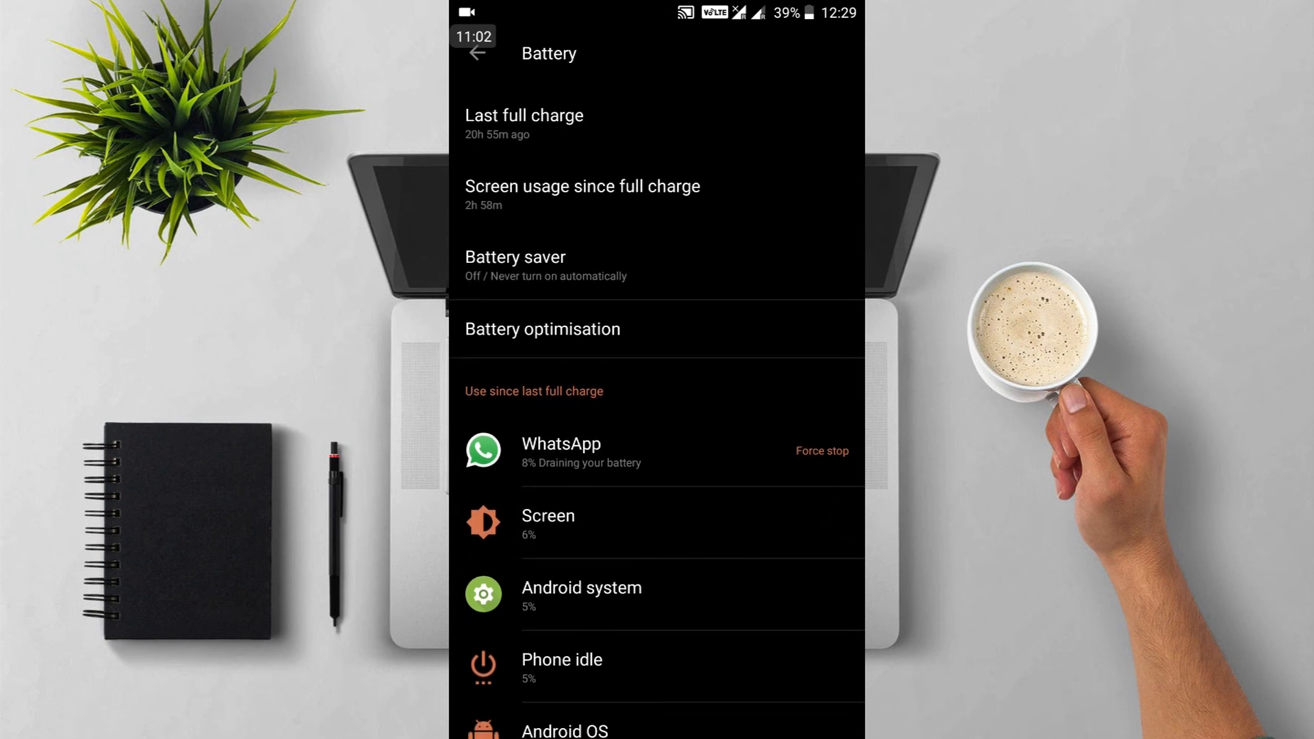
scroll("down", 3)
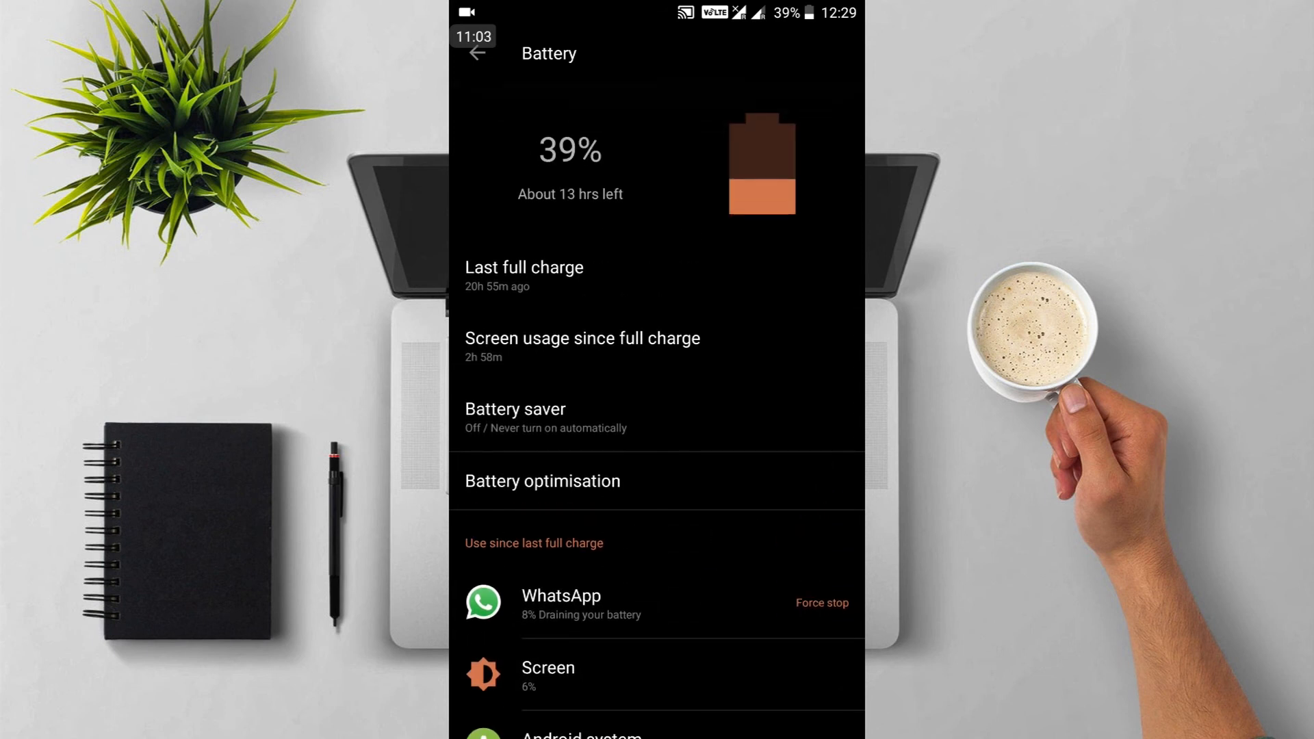
left_click(768, 381)
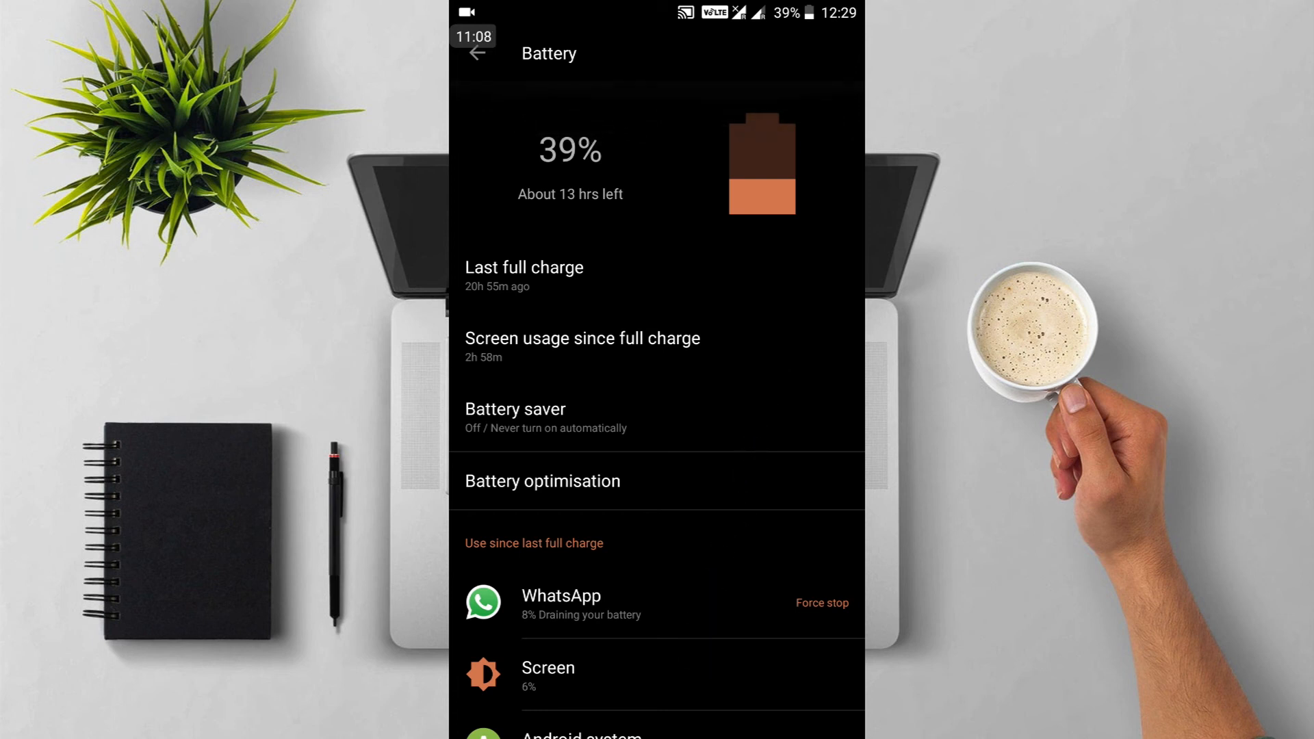
scroll("down", 3)
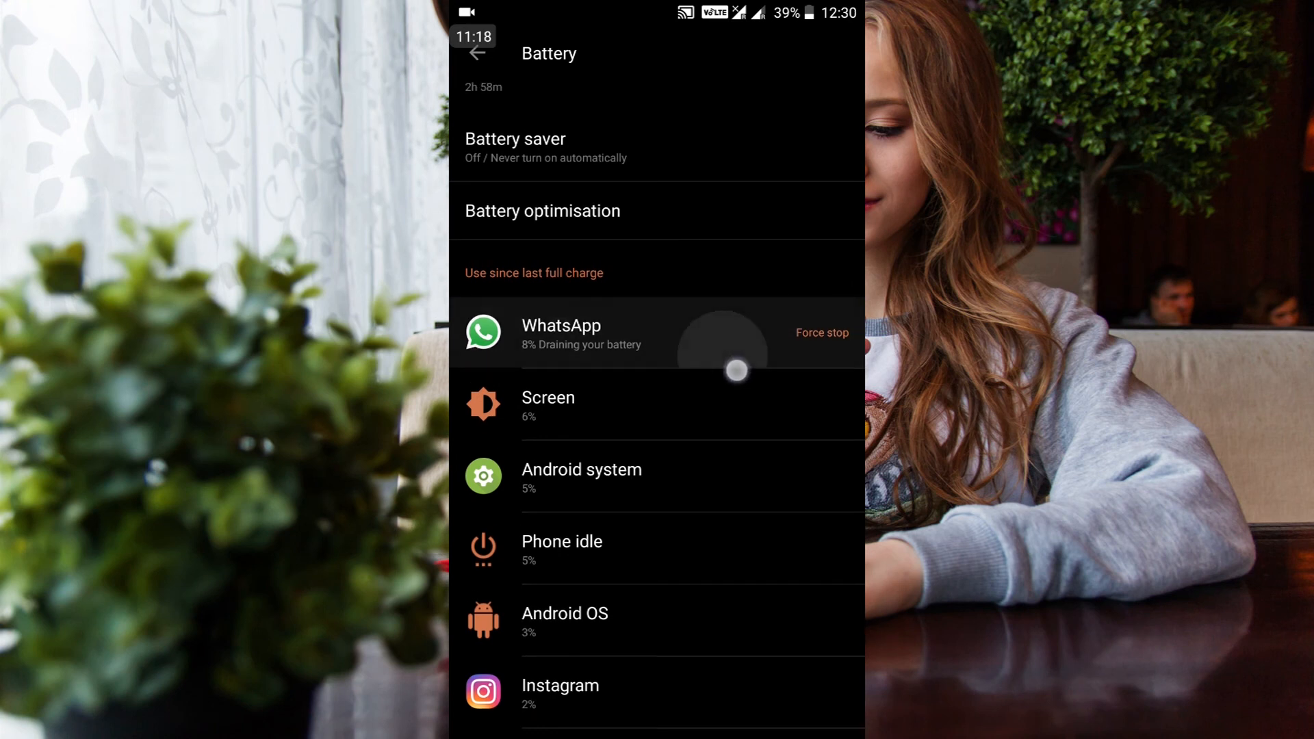
scroll("down", 3)
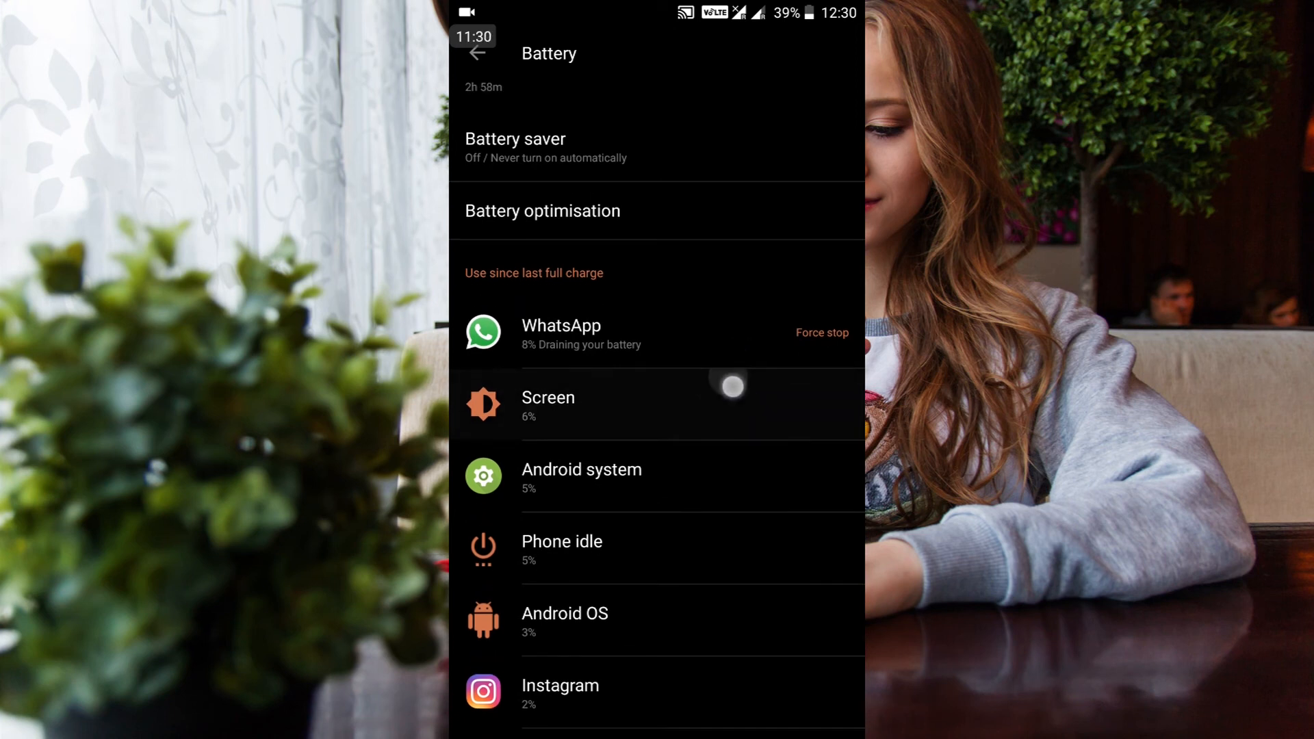
- Open WhatsApp's battery usage details showing 1h 23m active use
scroll("down", 3)
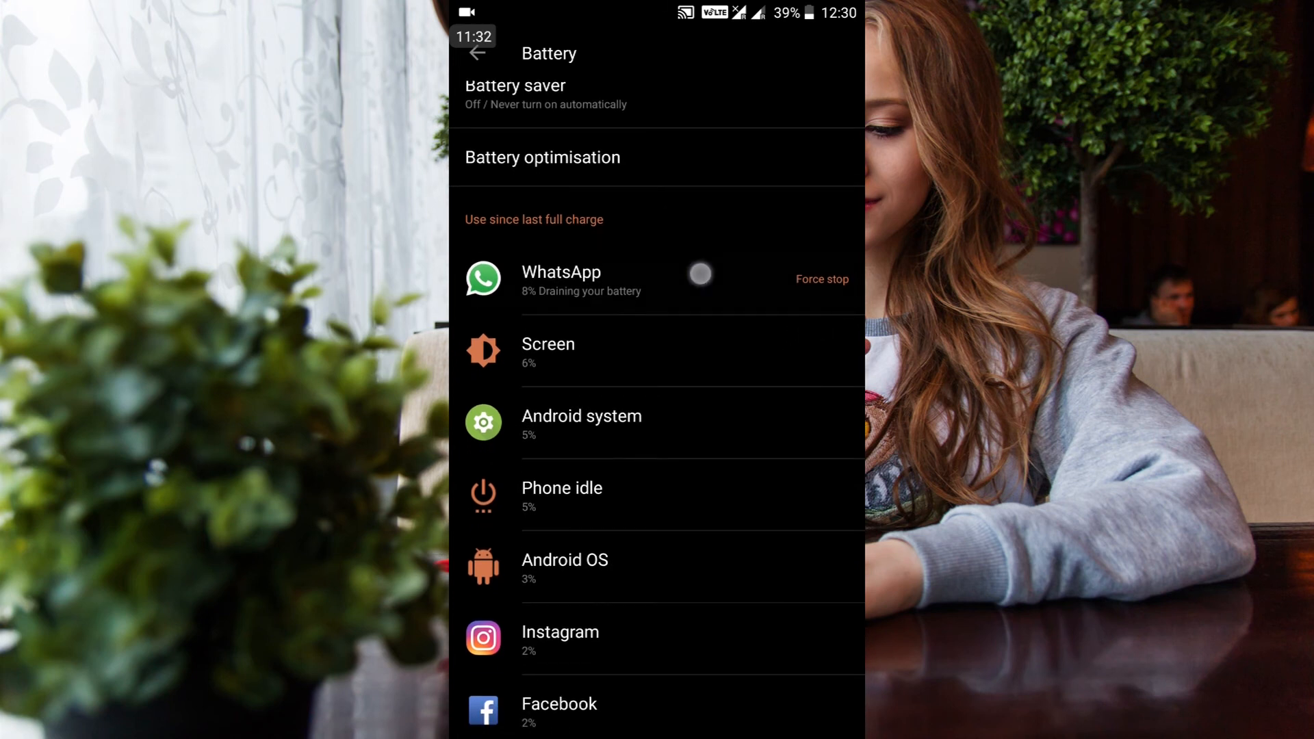
left_click(561, 280)
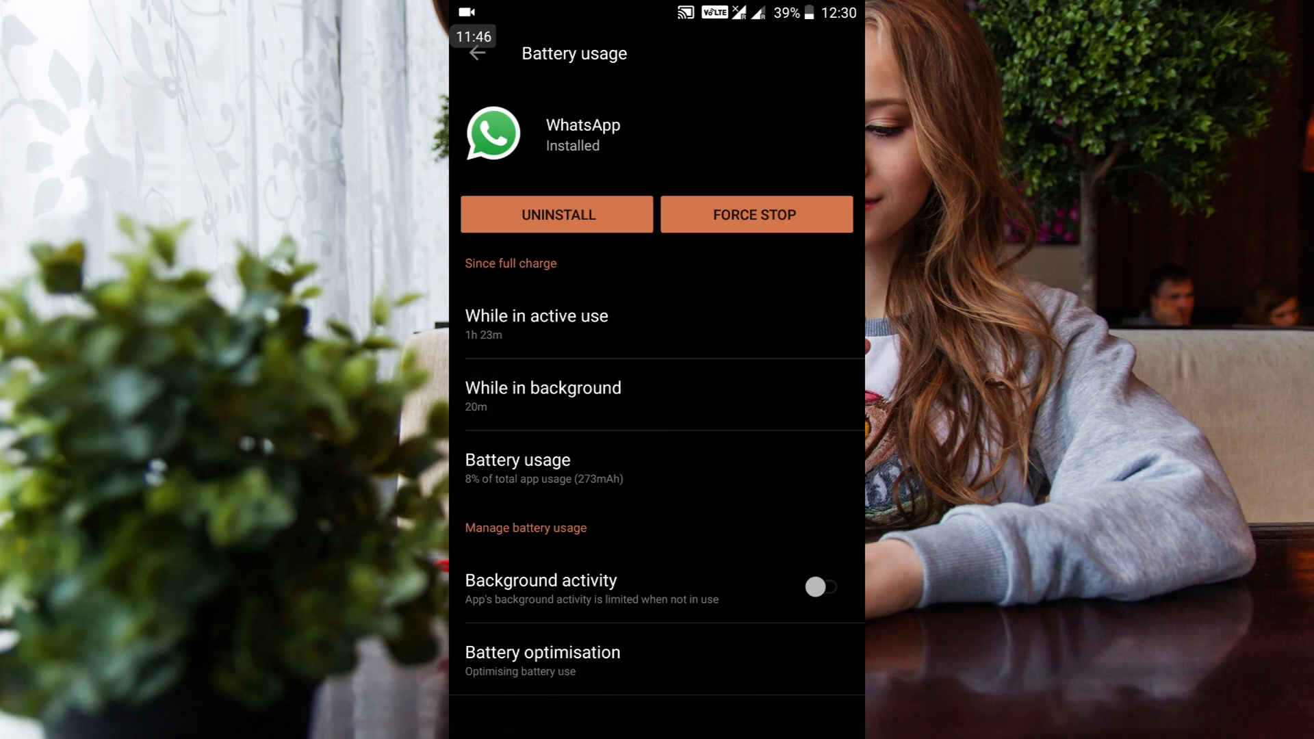
left_click(822, 587)
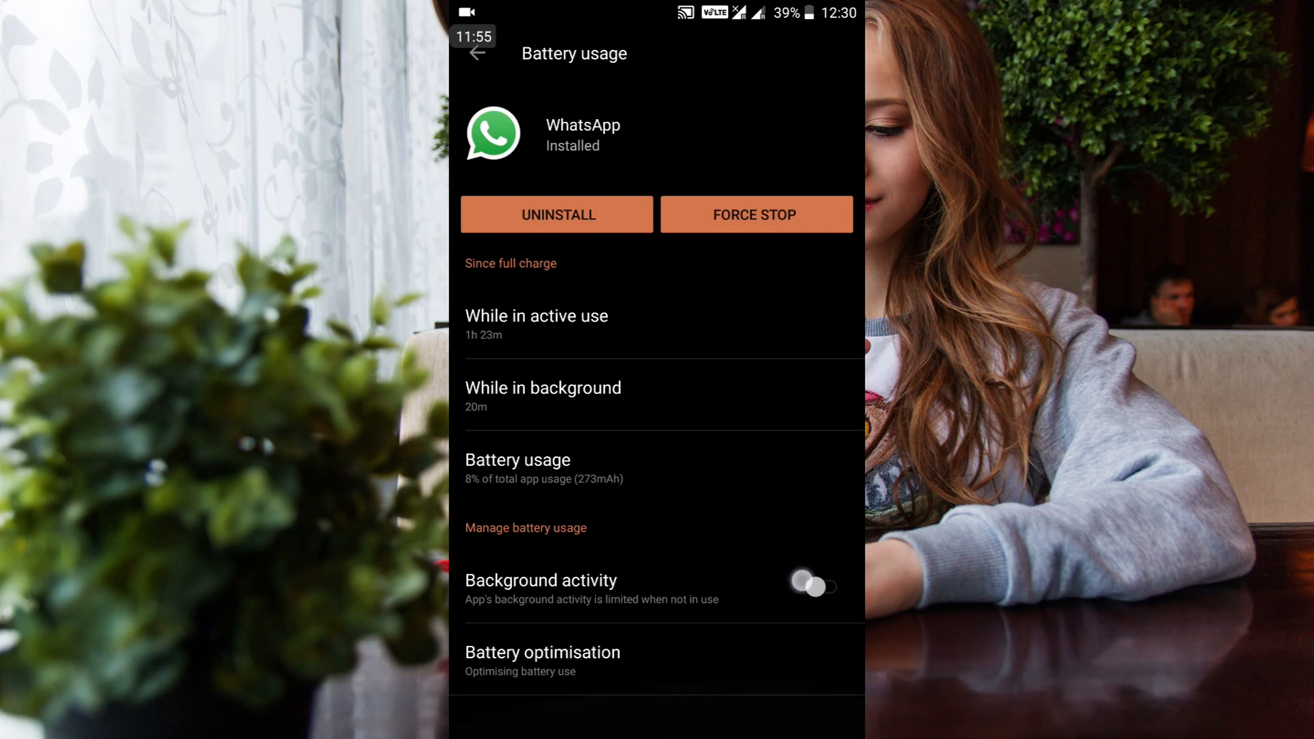
left_click(814, 586)
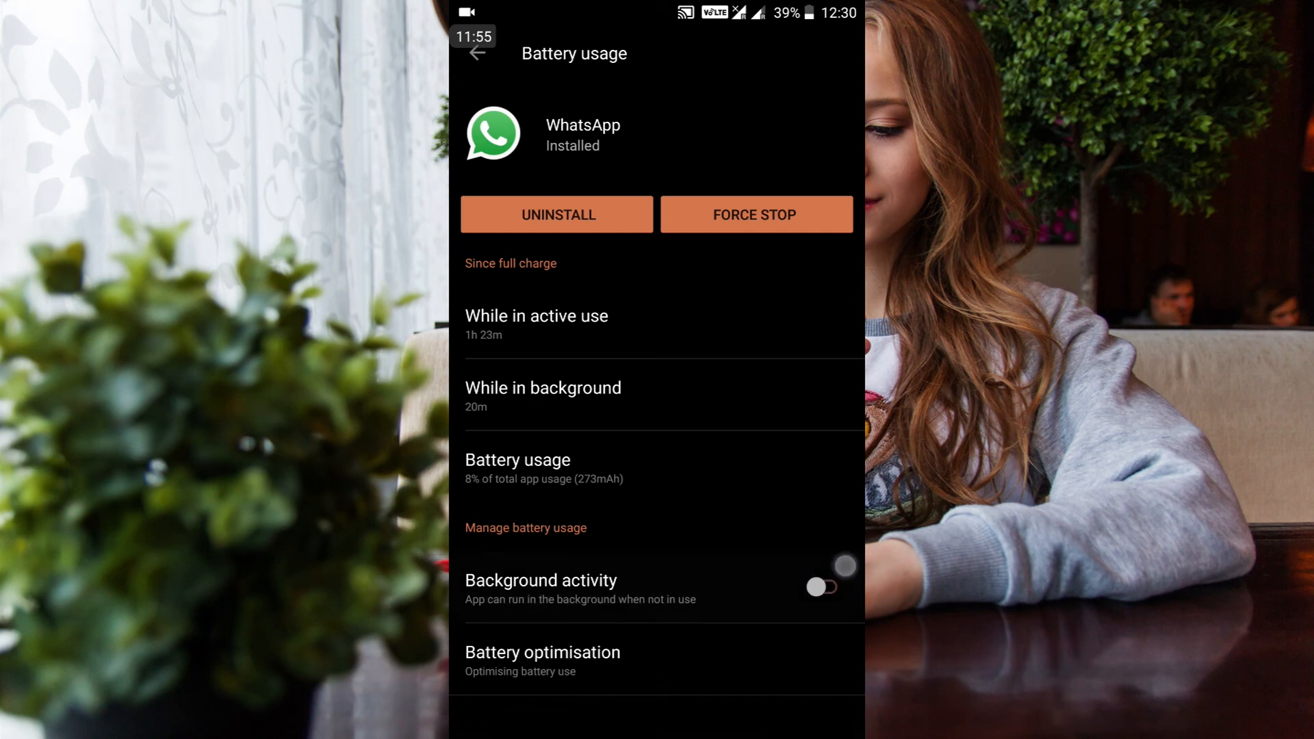
left_click(829, 587)
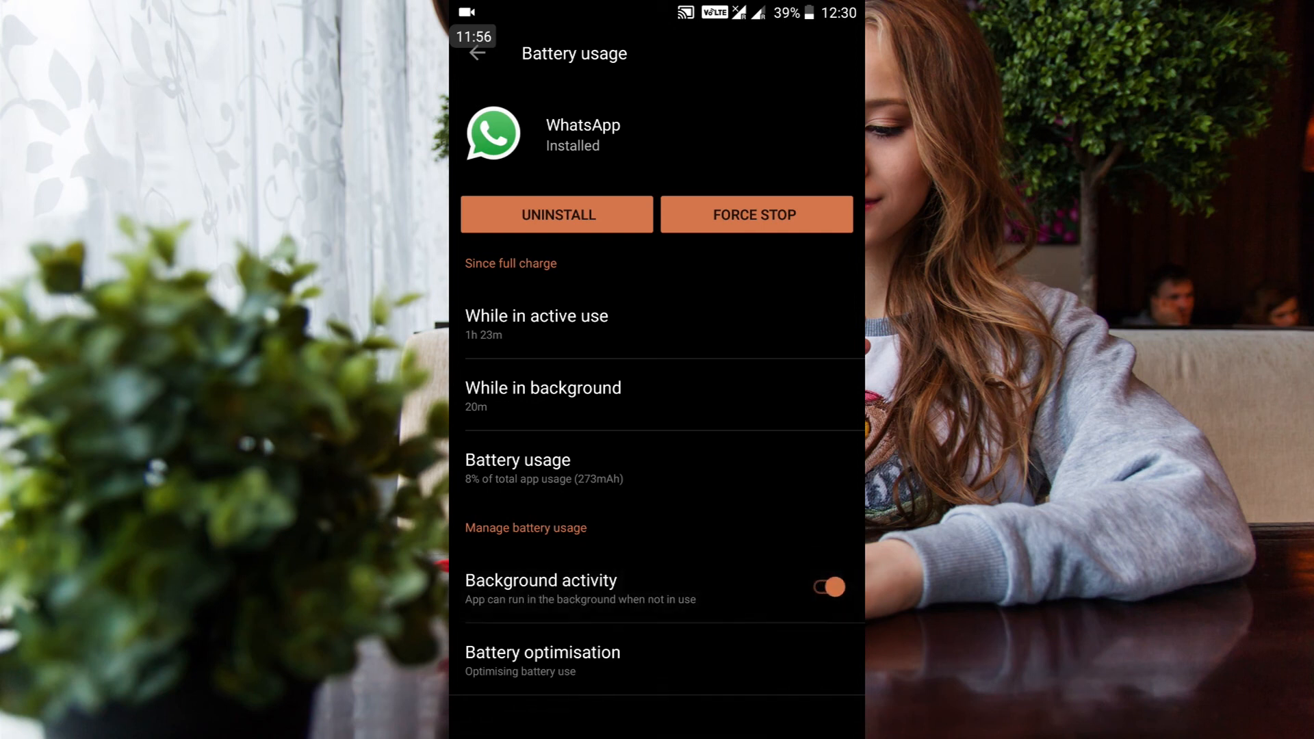
left_click(826, 587)
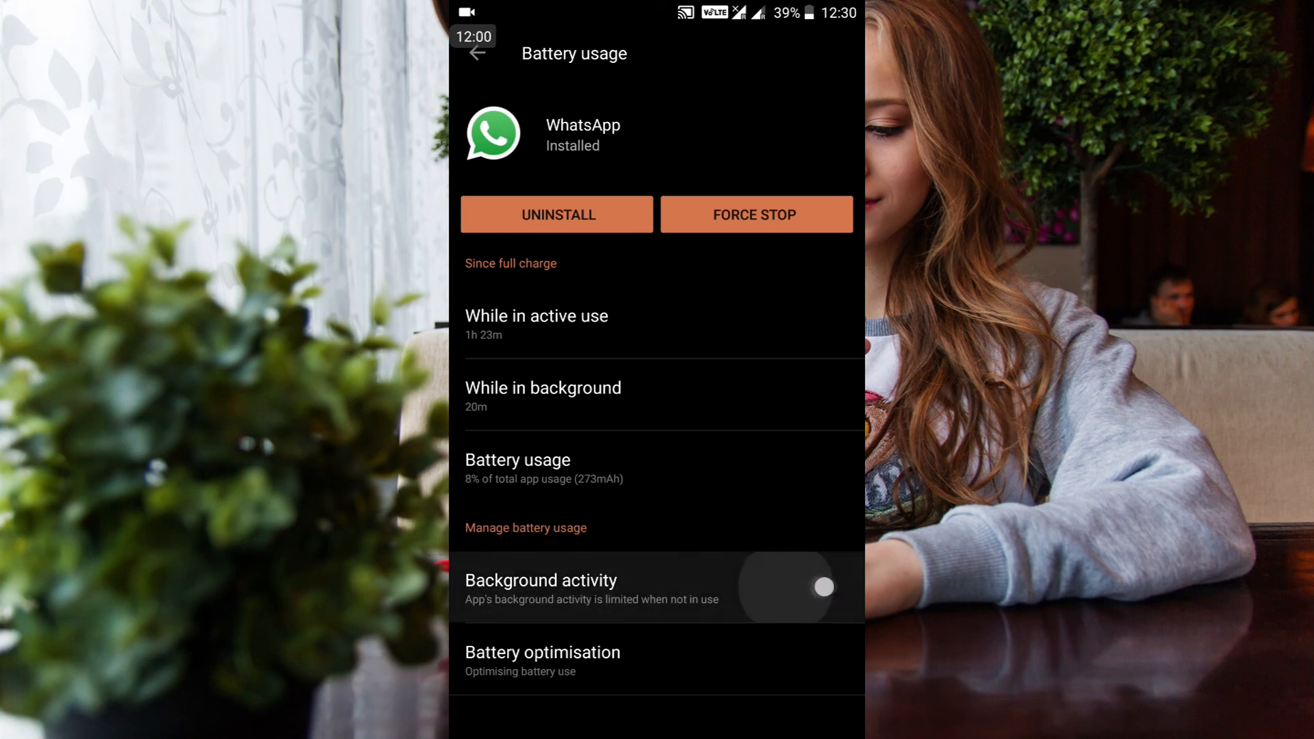
left_click(822, 588)
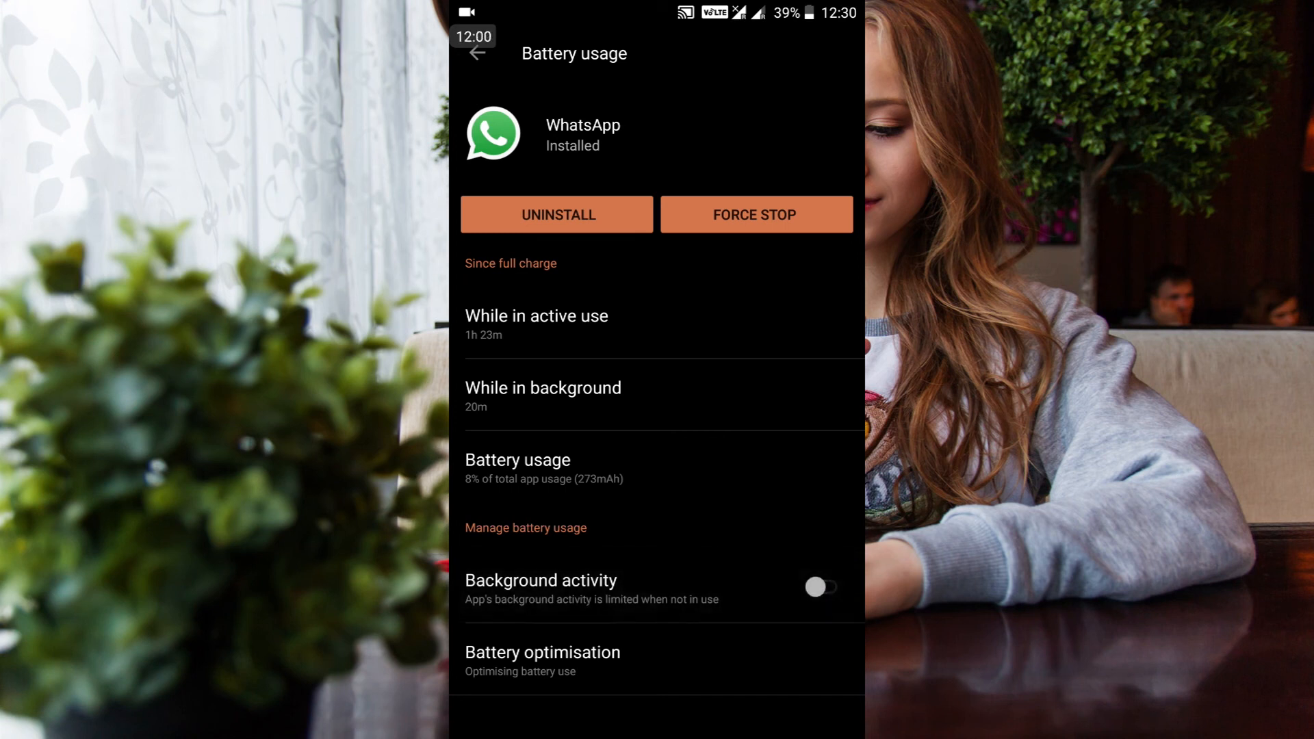
left_click(542, 652)
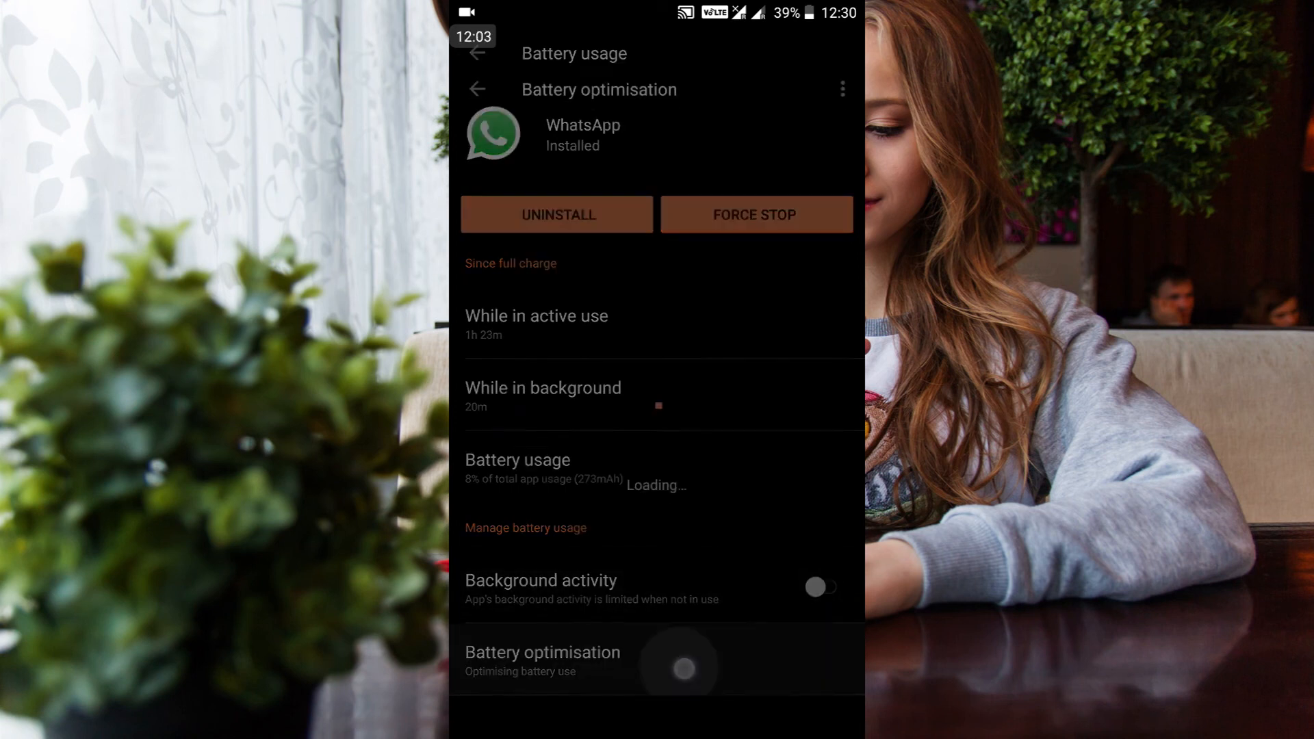
left_click(542, 662)
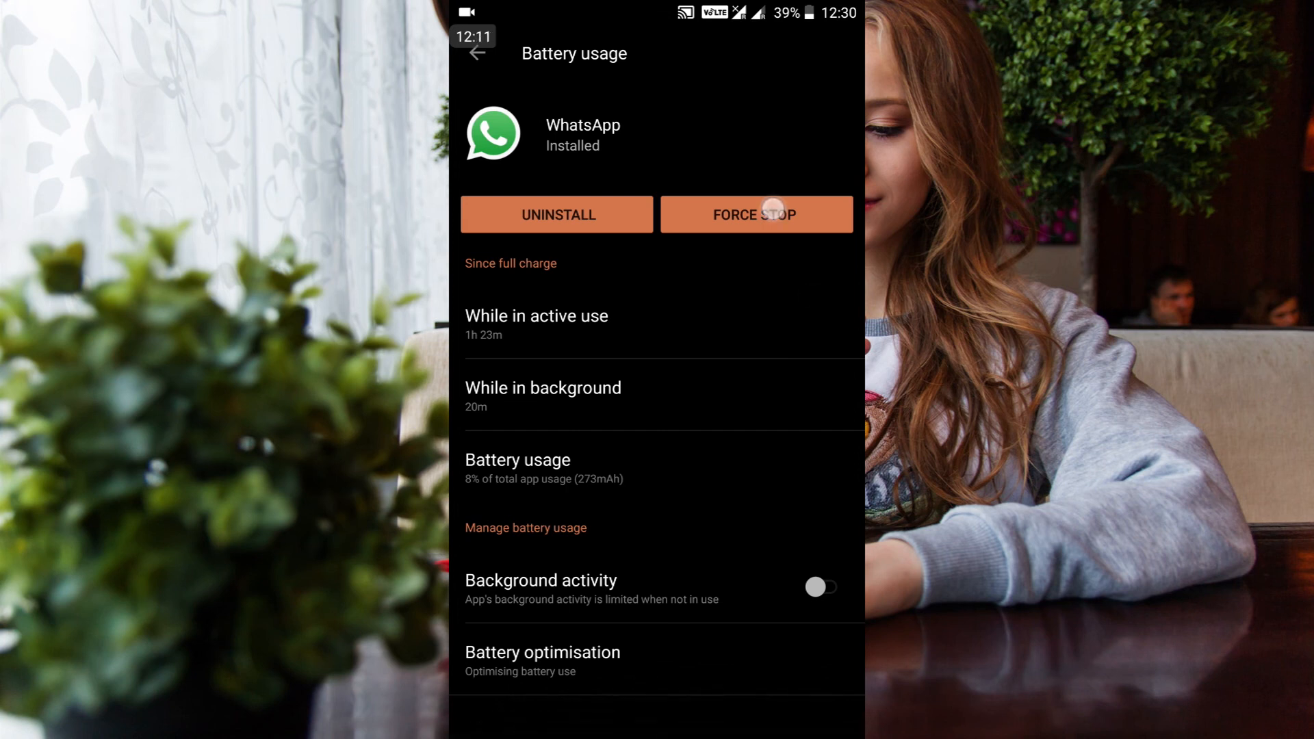
- Force stop WhatsApp, confirm with OK, and return to the Battery page
left_click(755, 214)
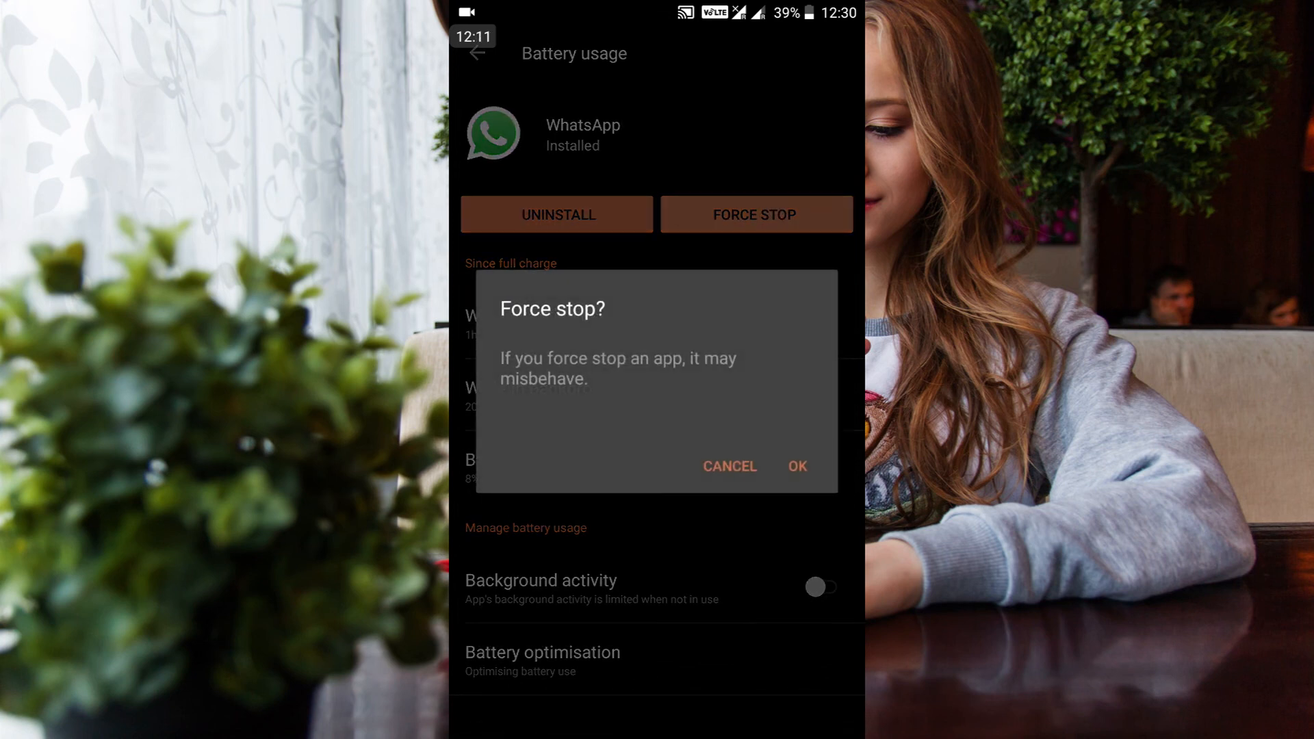
left_click(796, 466)
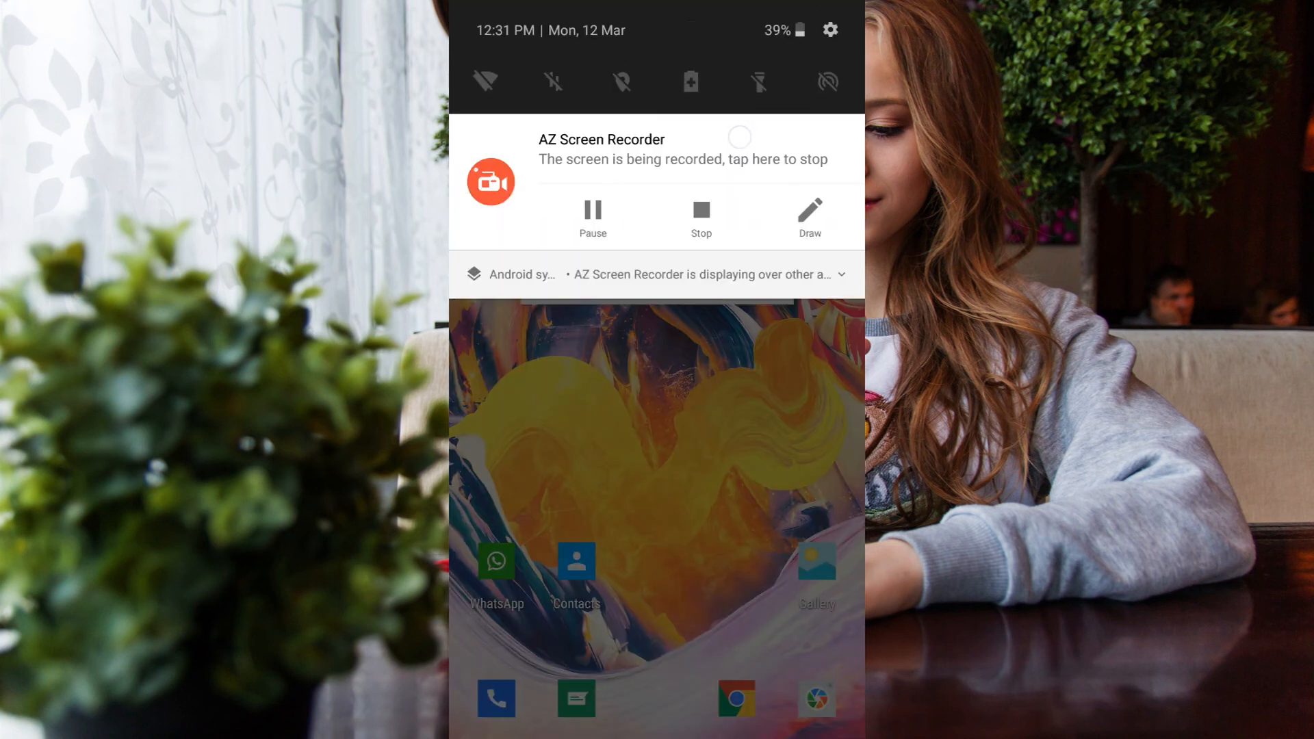
left_click(690, 81)
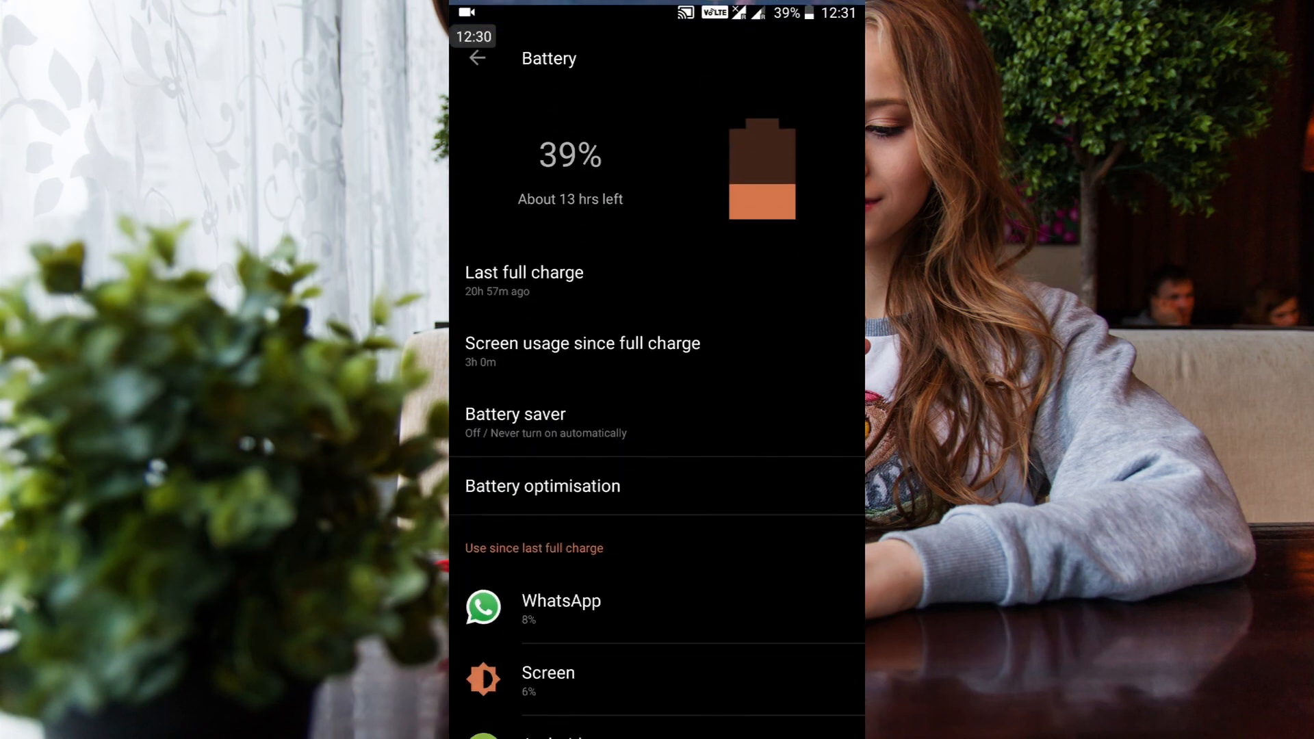
- Scroll the battery usage list down to Gboard, Google Play services and inshorts
scroll("down", 3)
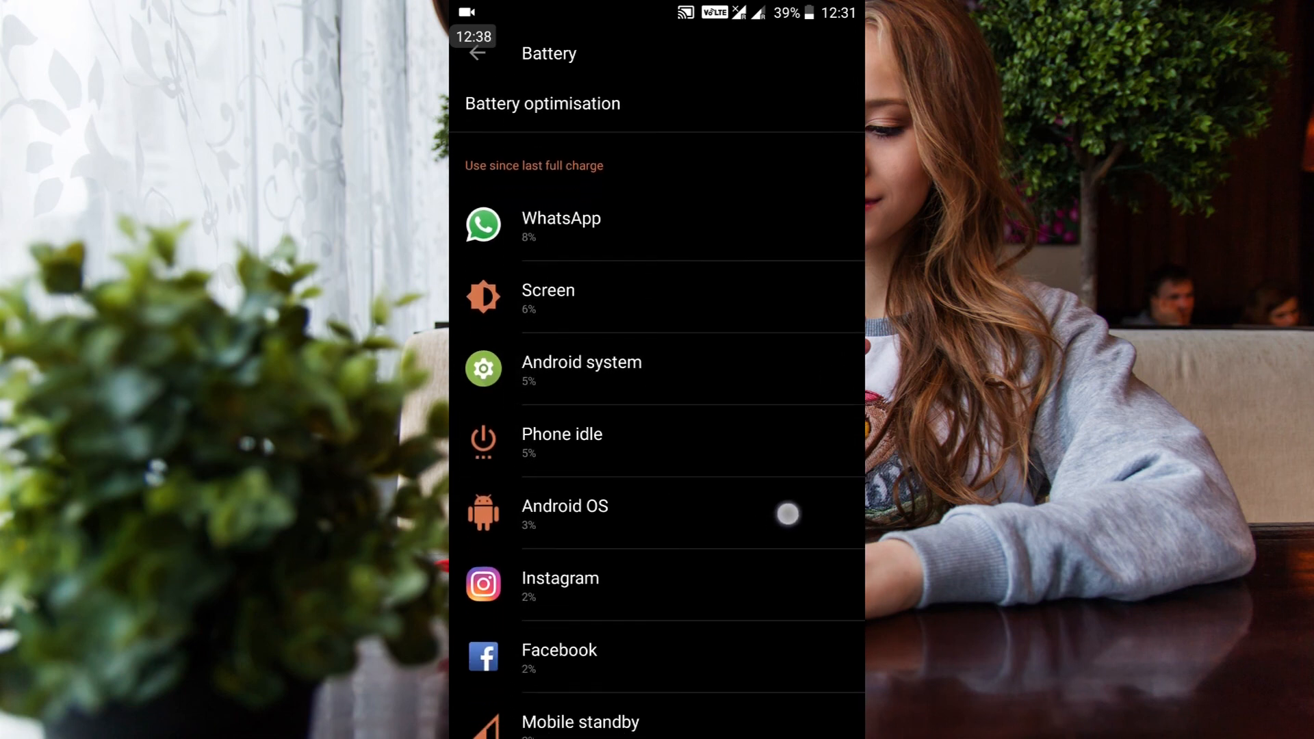
scroll("down", 3)
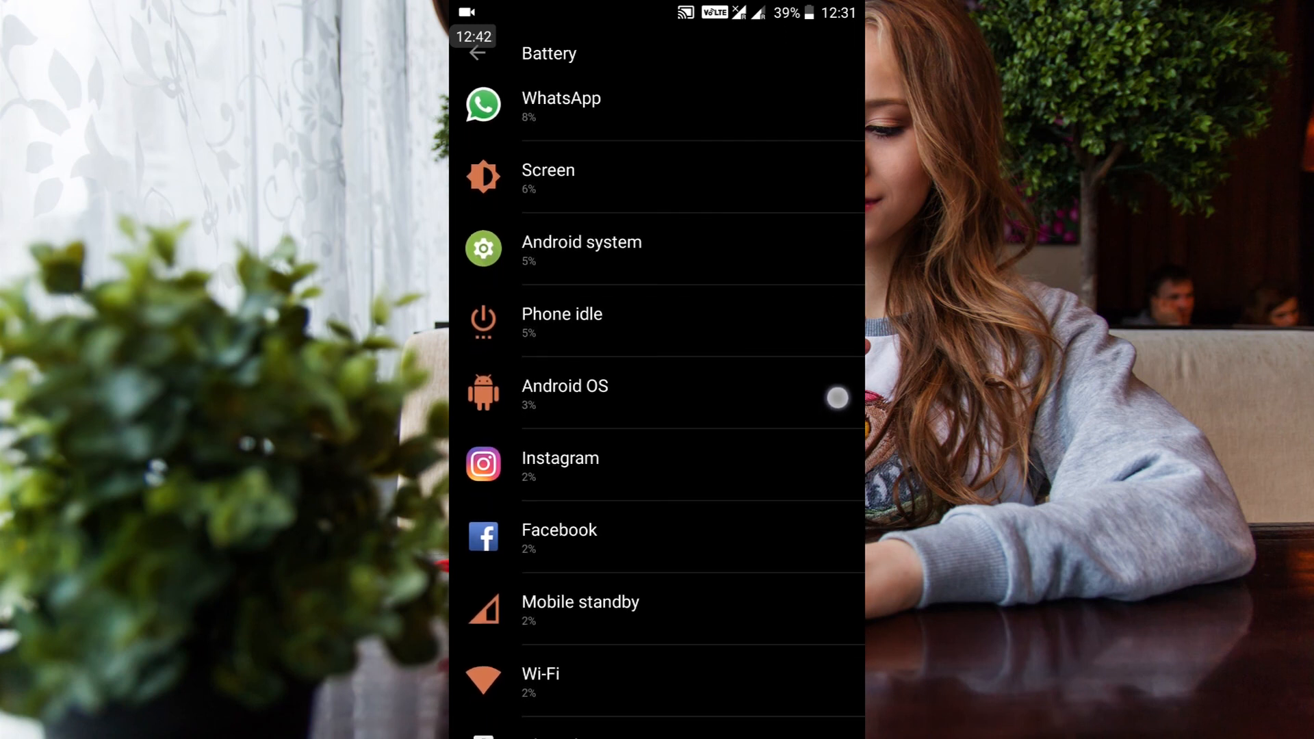
scroll("down", 3)
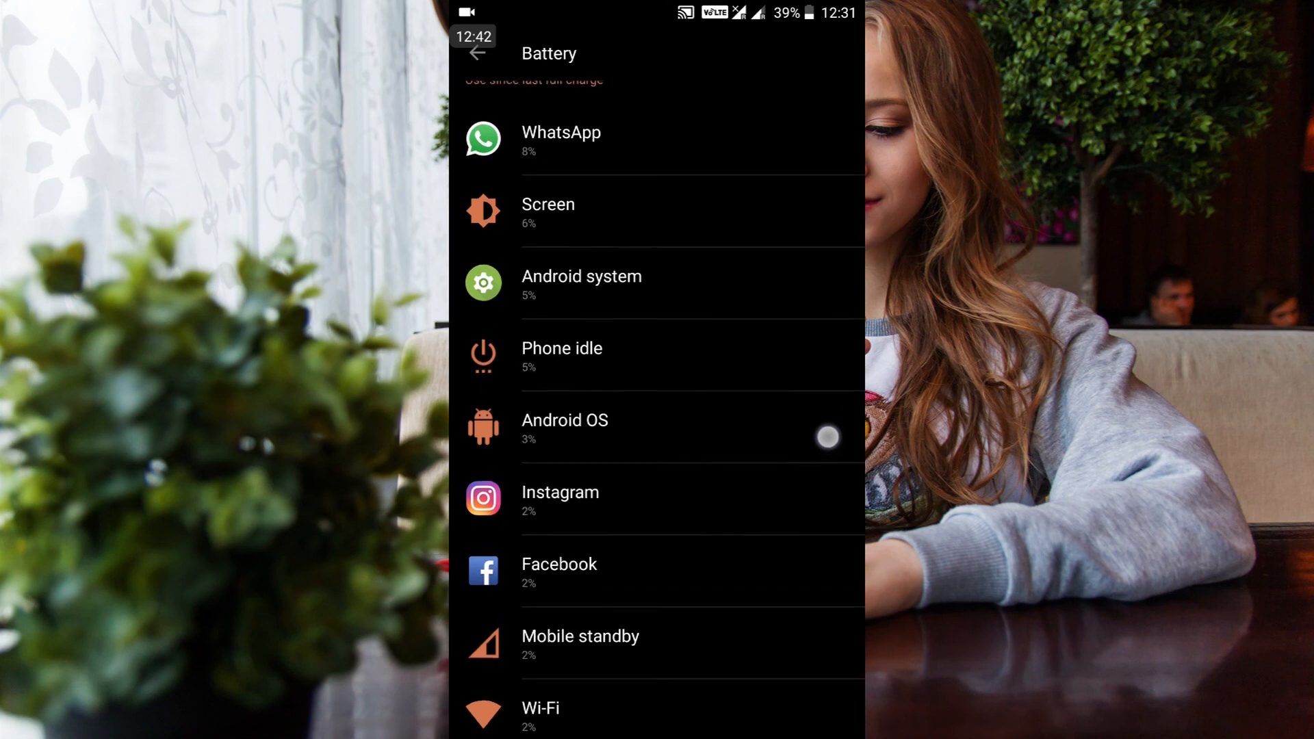
scroll("down", 3)
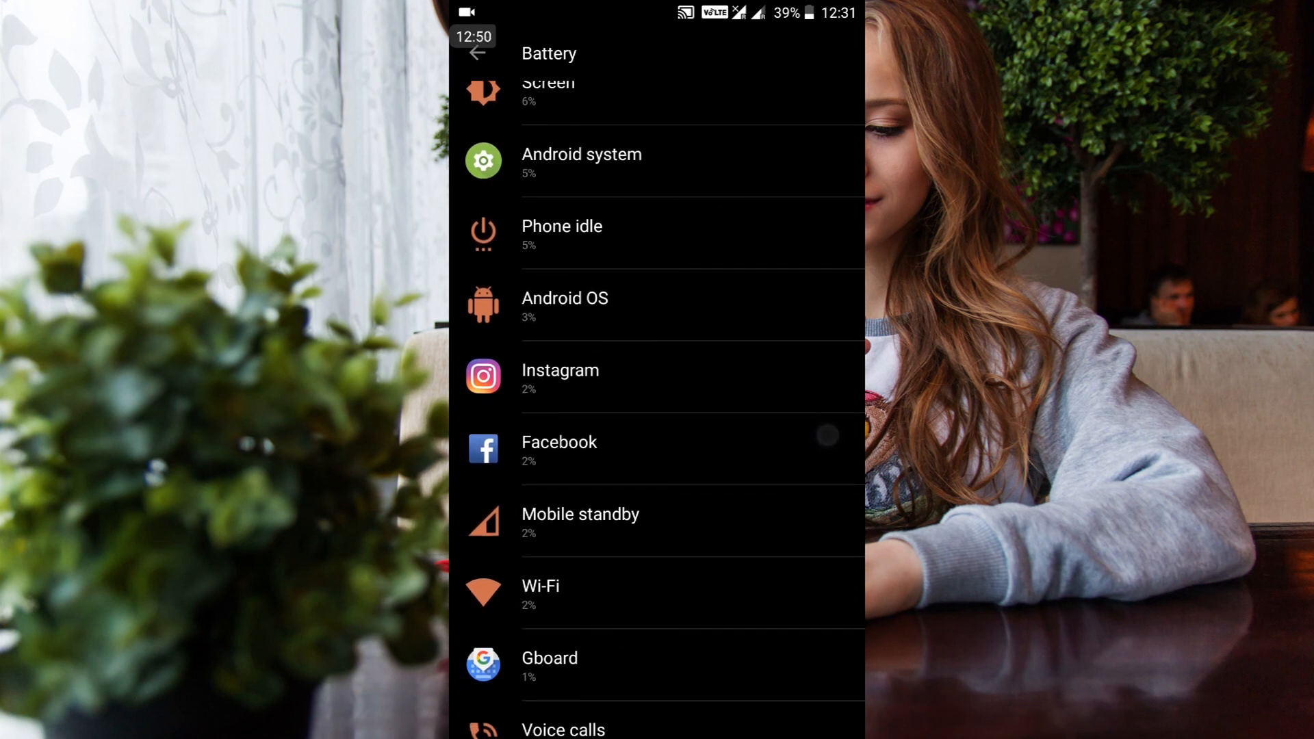
scroll("down", 3)
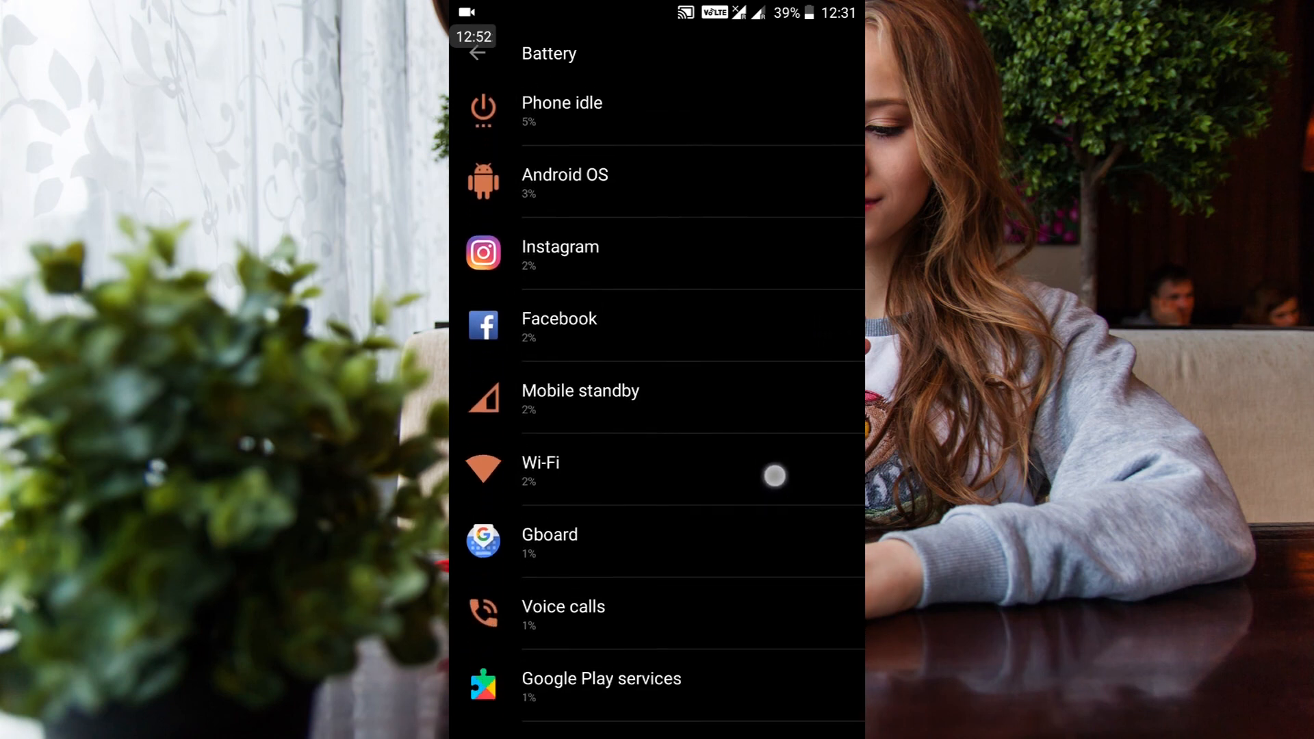
scroll("up", 3)
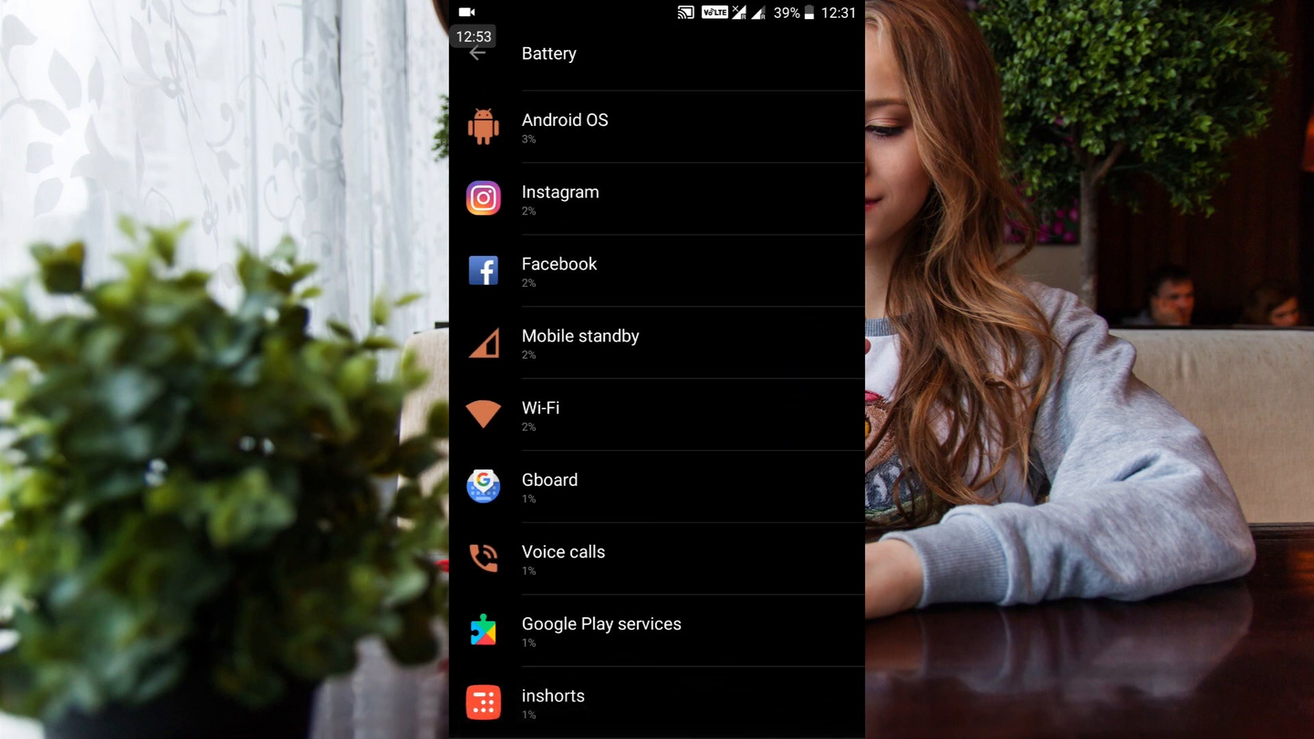
left_click(550, 486)
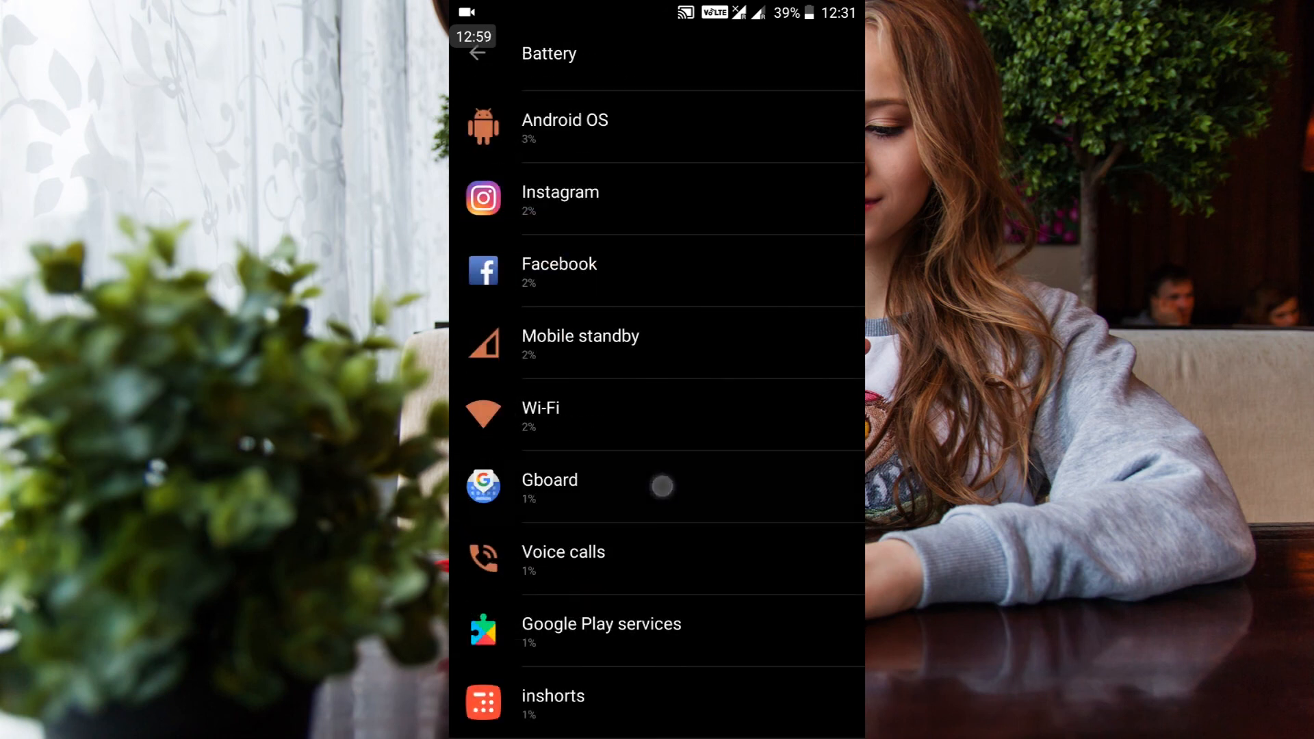
left_click(549, 486)
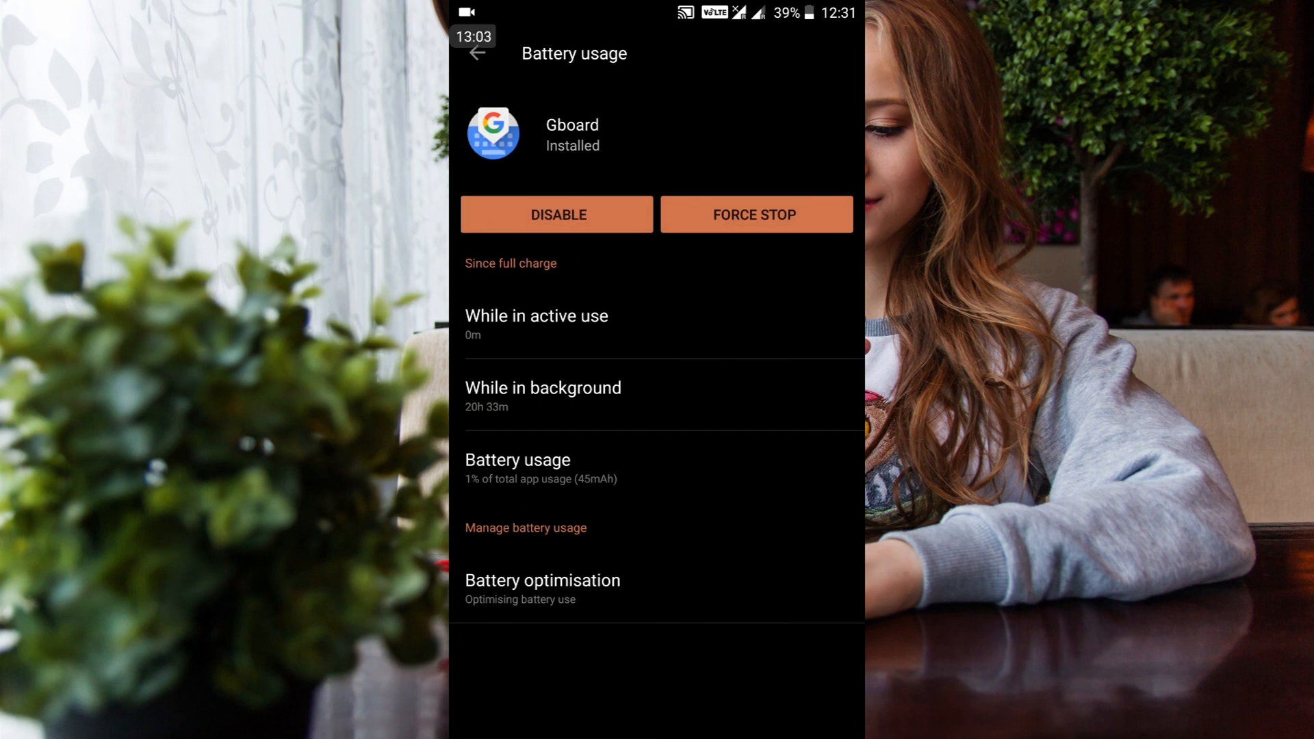
left_click(561, 561)
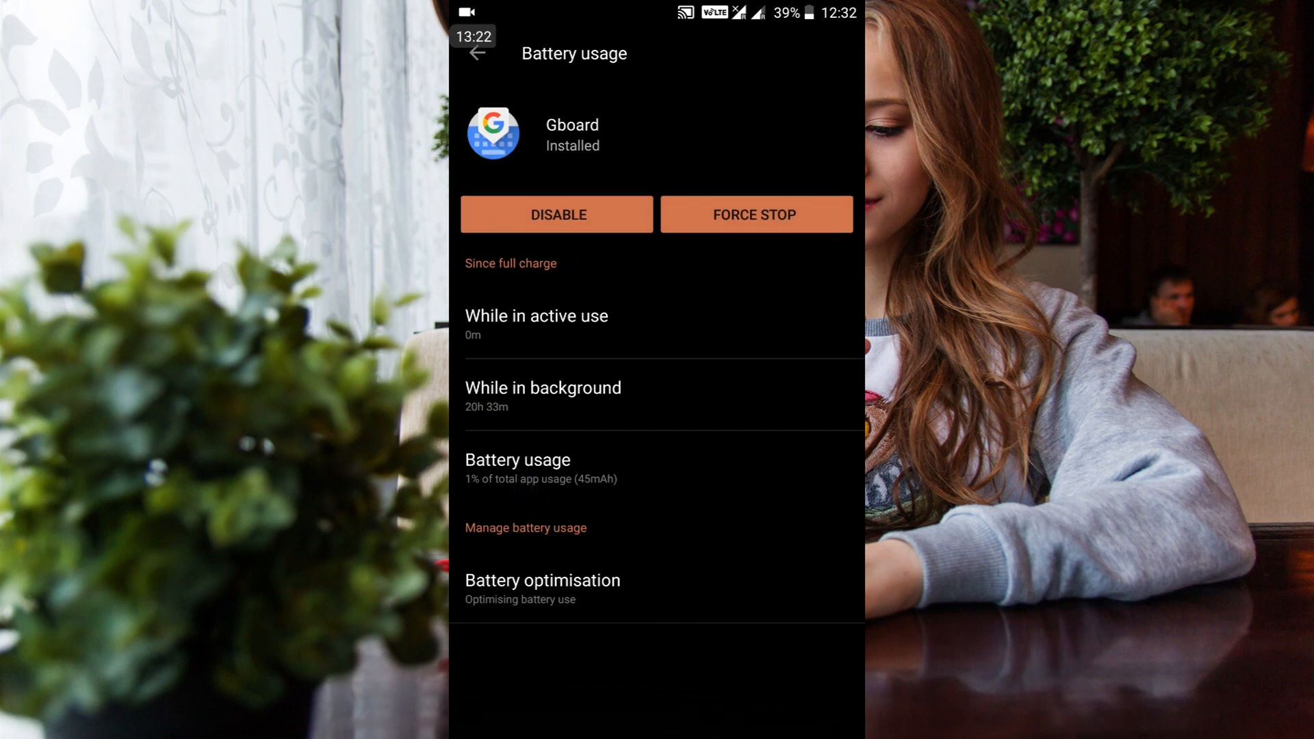
left_click(717, 522)
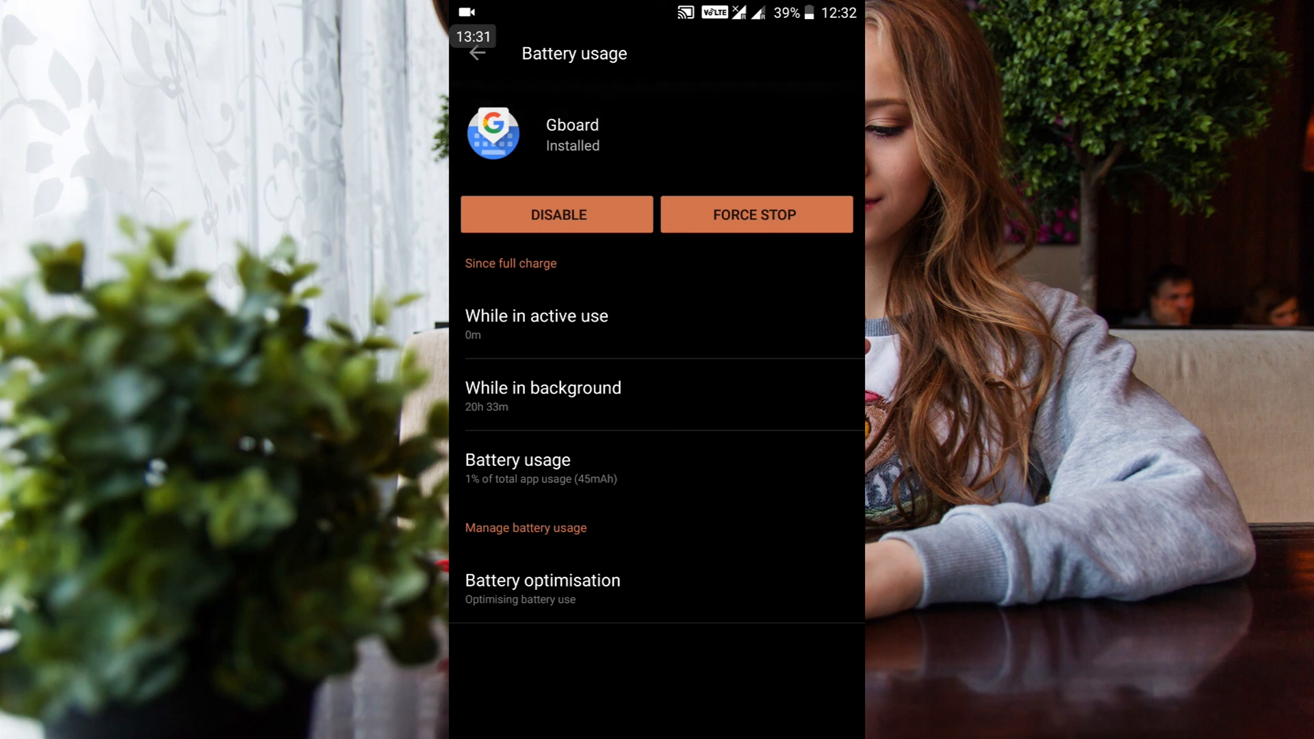
left_click(725, 615)
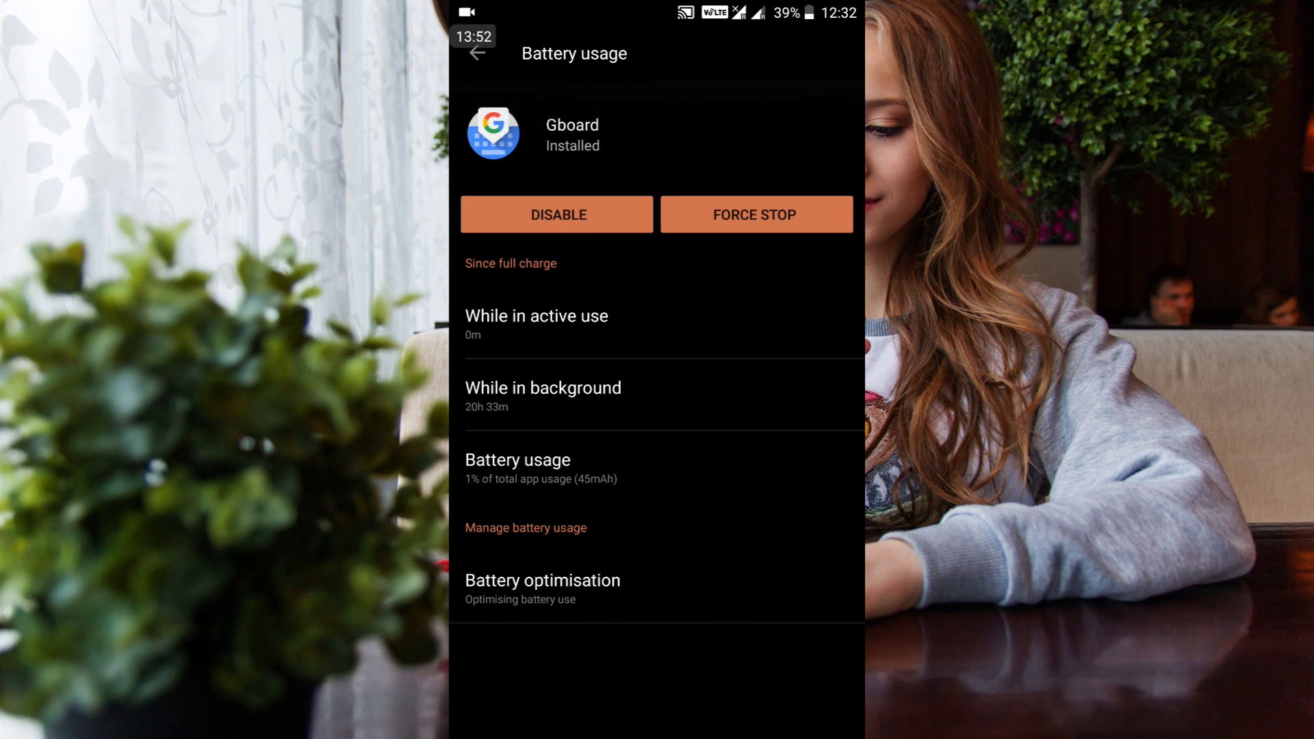
left_click(652, 581)
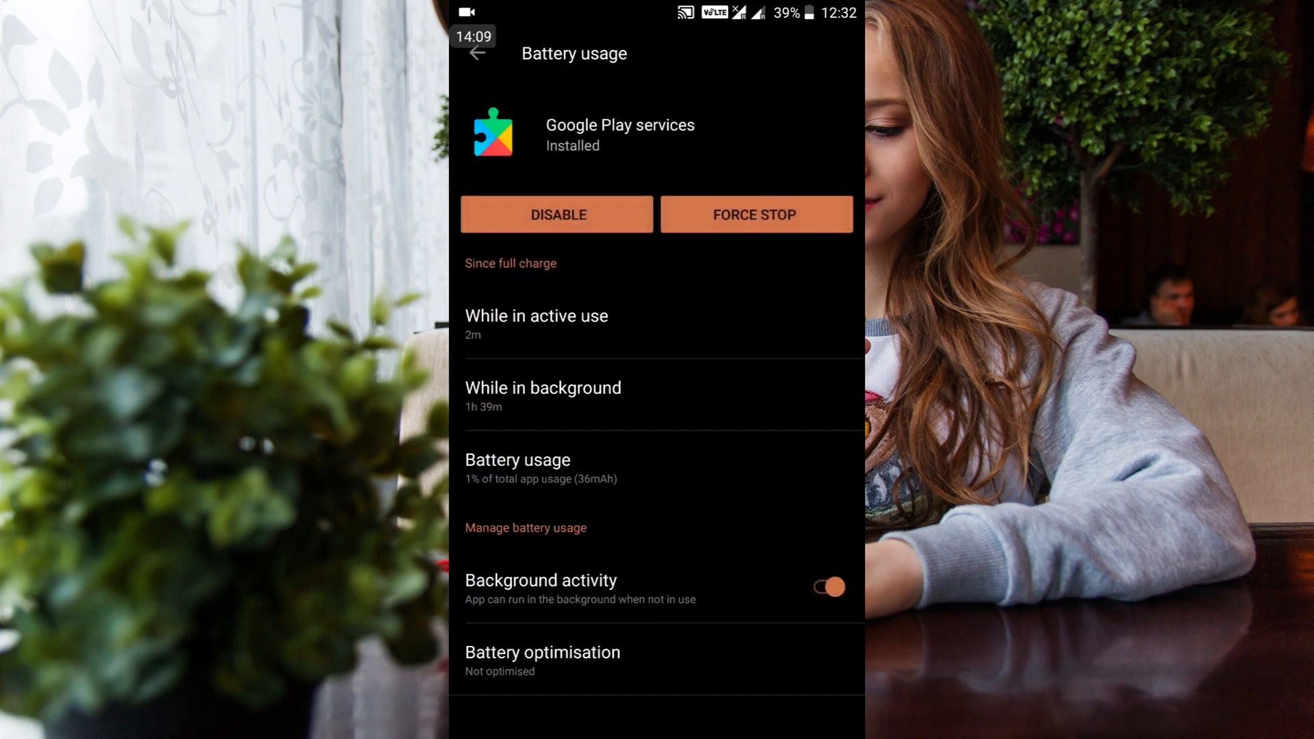
left_click(476, 53)
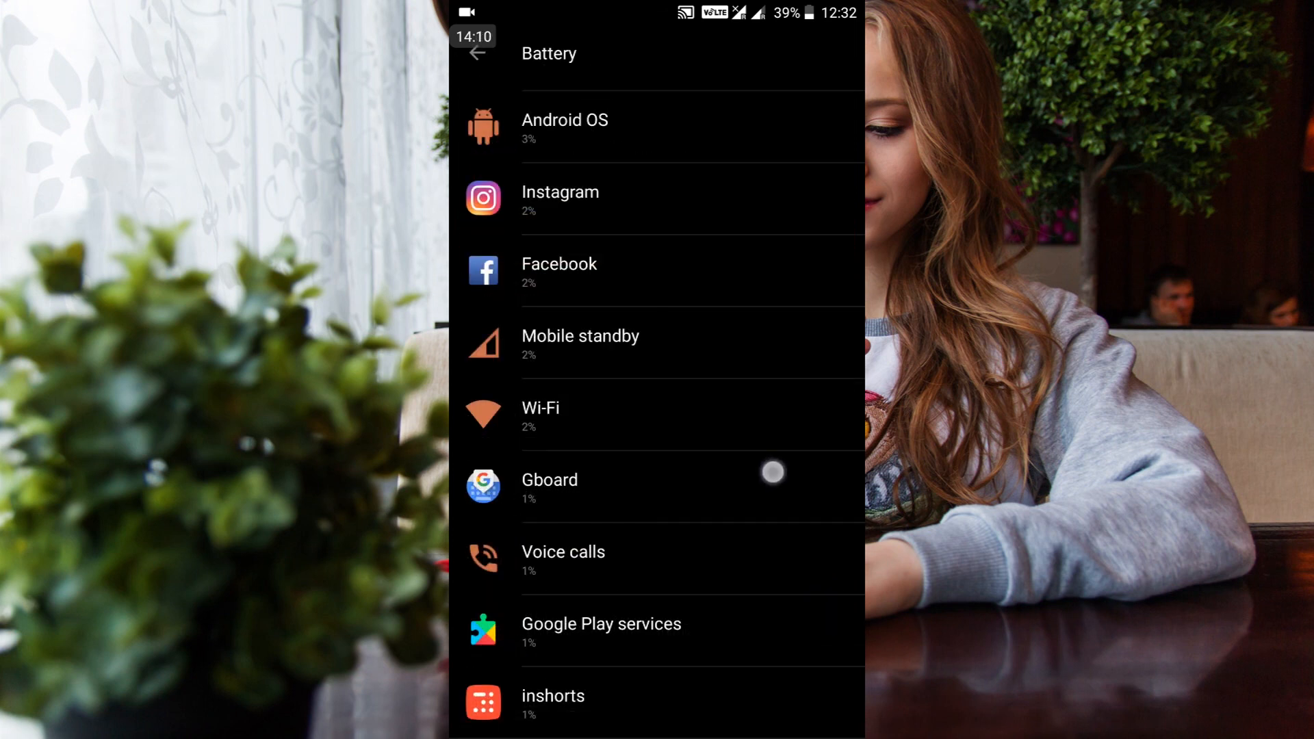
scroll("down", 3)
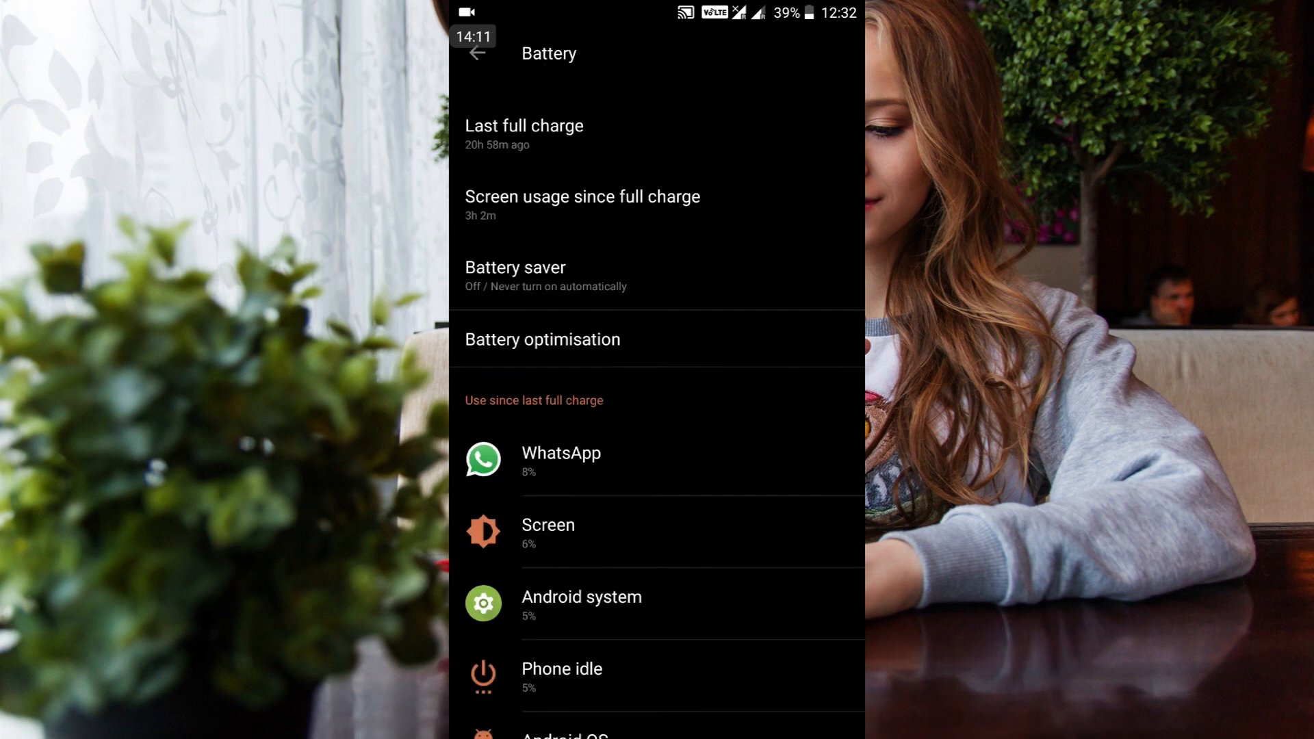
- Open Battery optimisation, filter to Not optimised apps (none listed), then reopen the filter
scroll("down", 3)
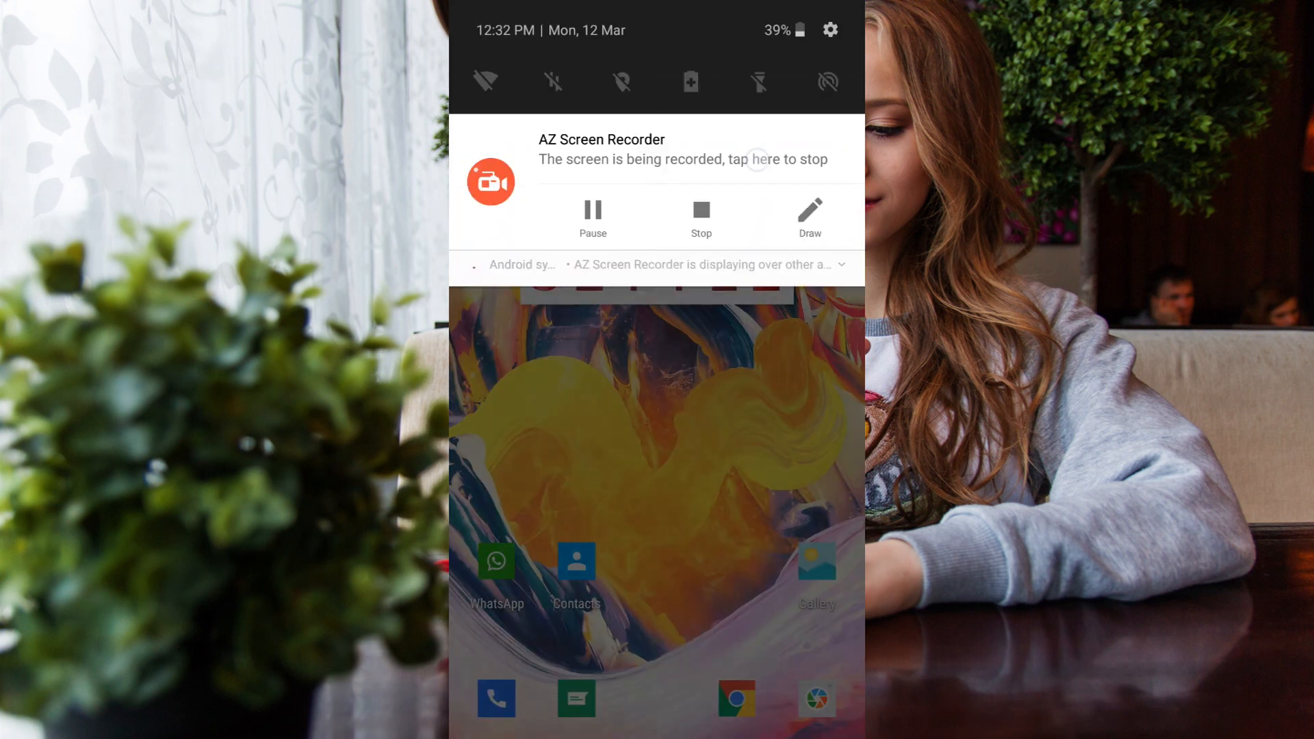
left_click(689, 82)
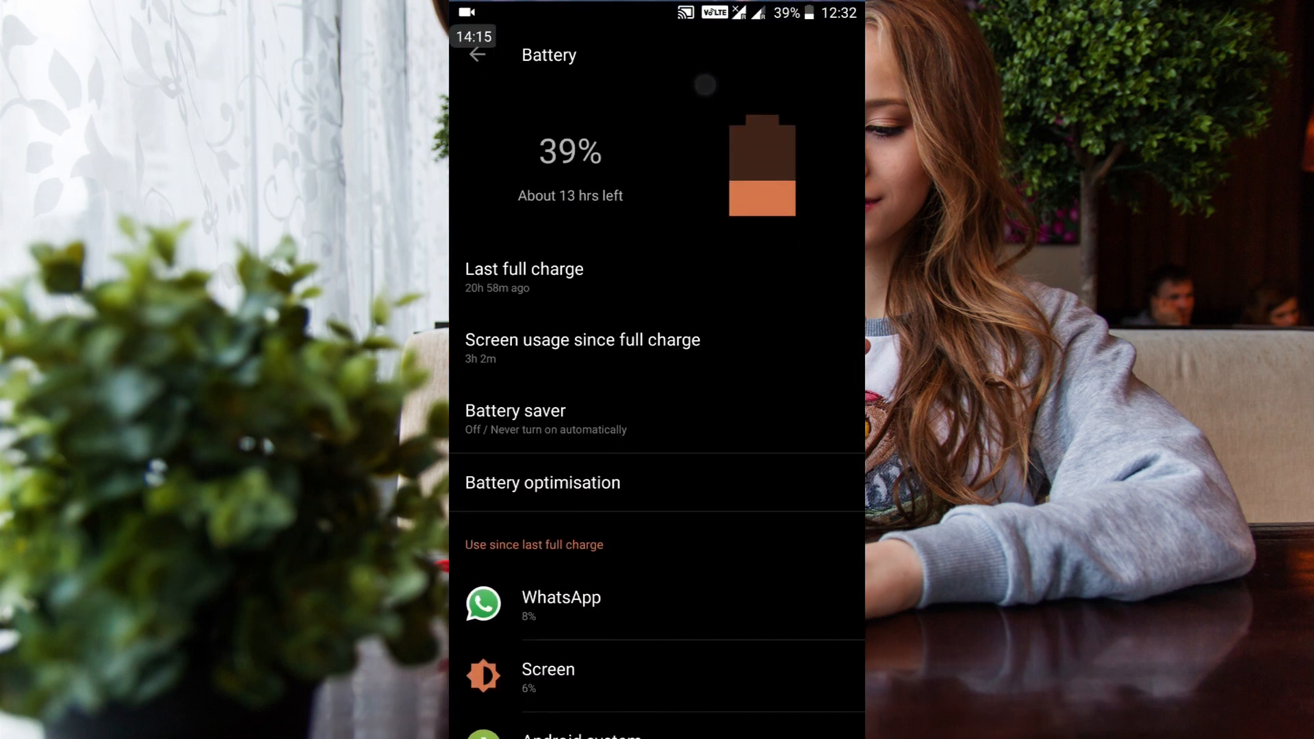
left_click(542, 482)
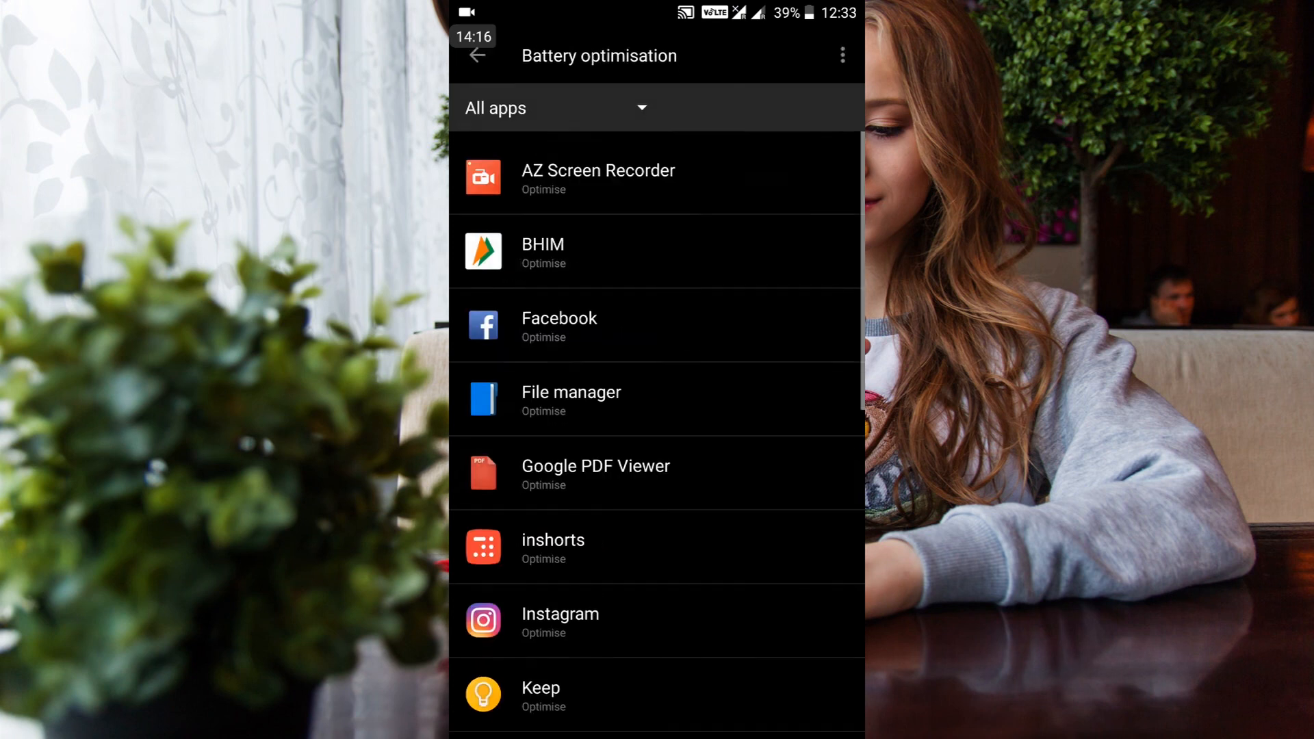
left_click(557, 107)
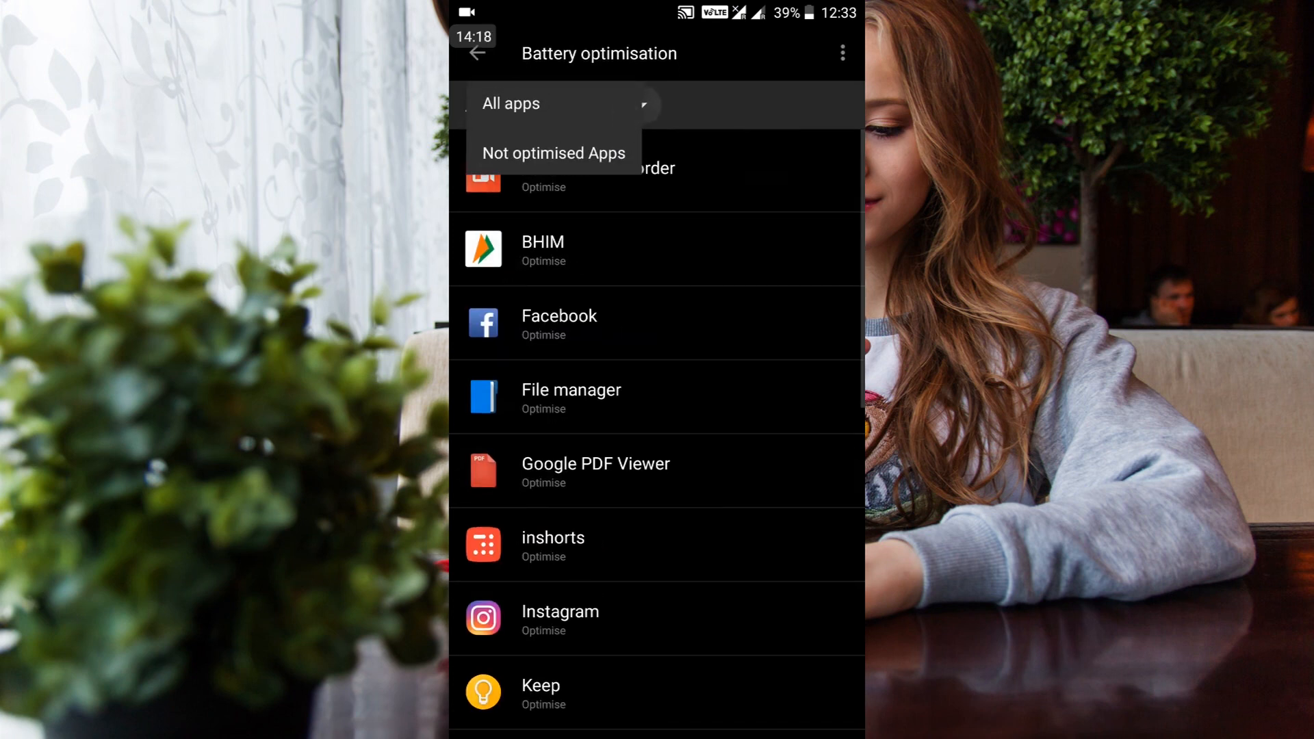
left_click(553, 156)
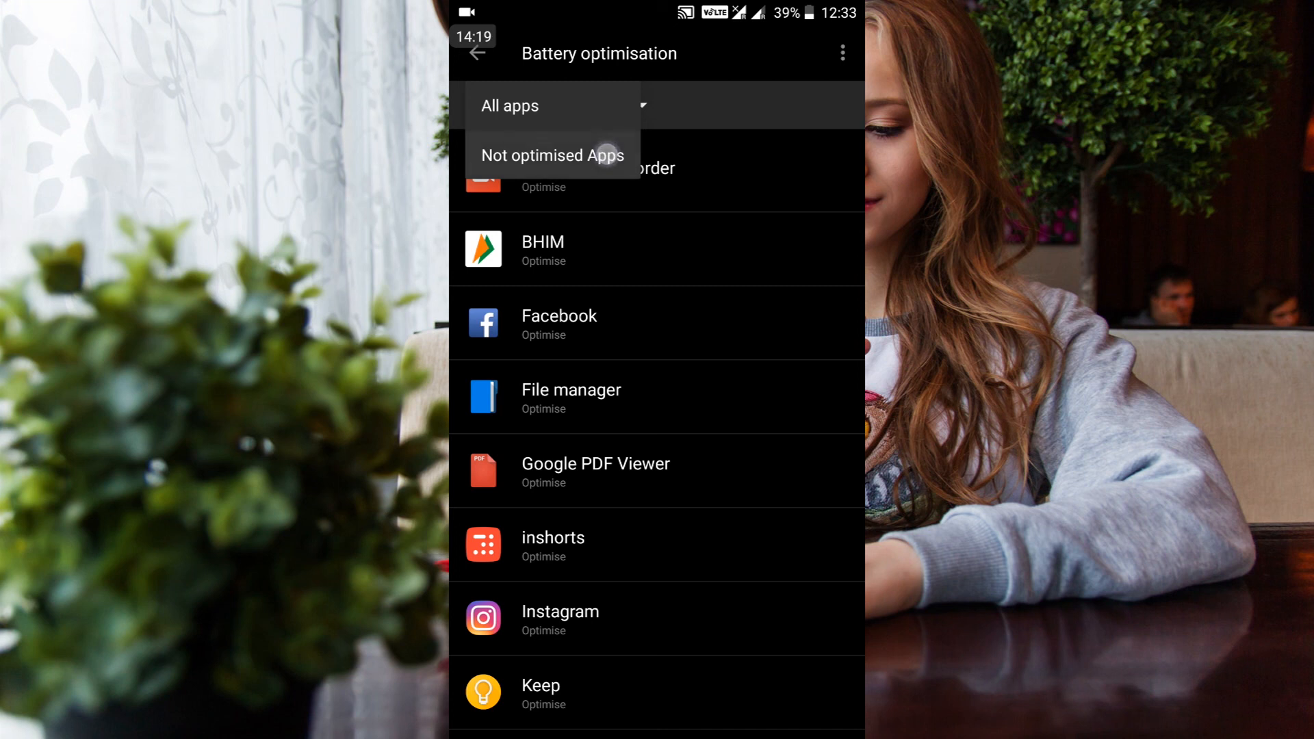
left_click(553, 156)
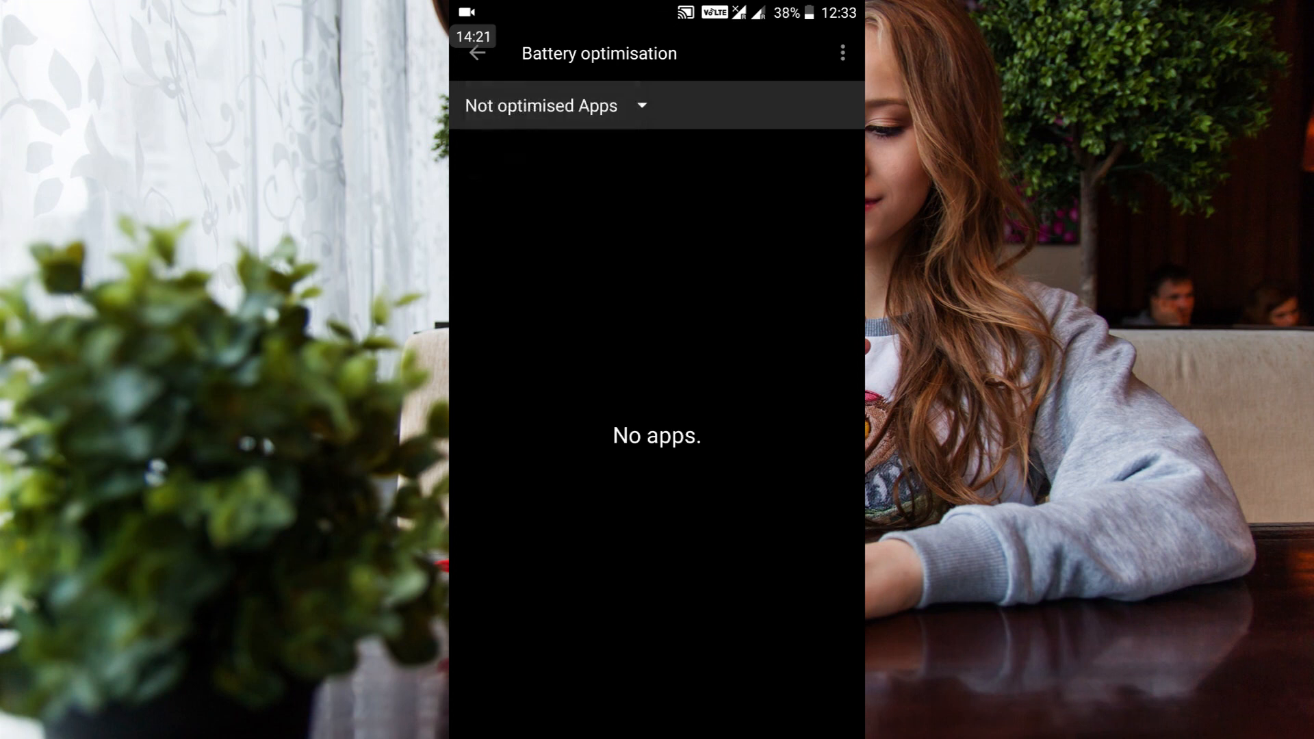
left_click(552, 105)
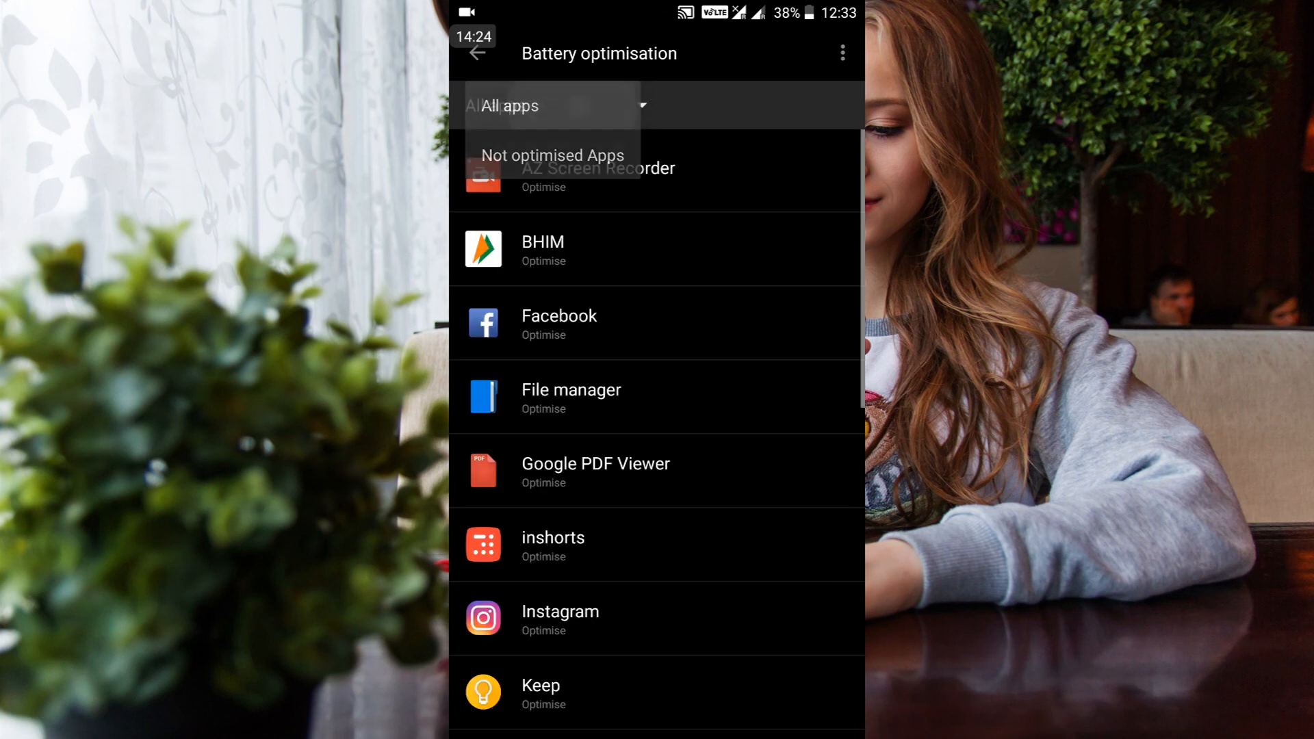
left_click(508, 105)
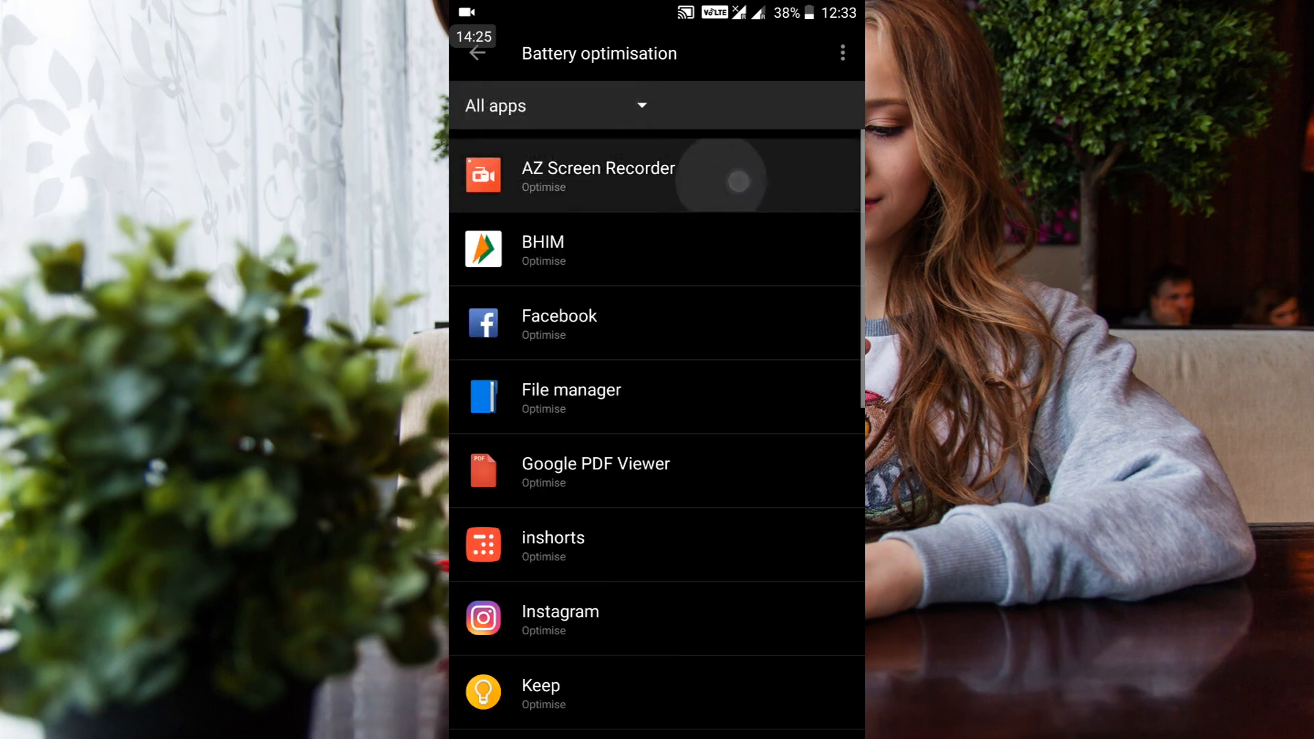
left_click(598, 176)
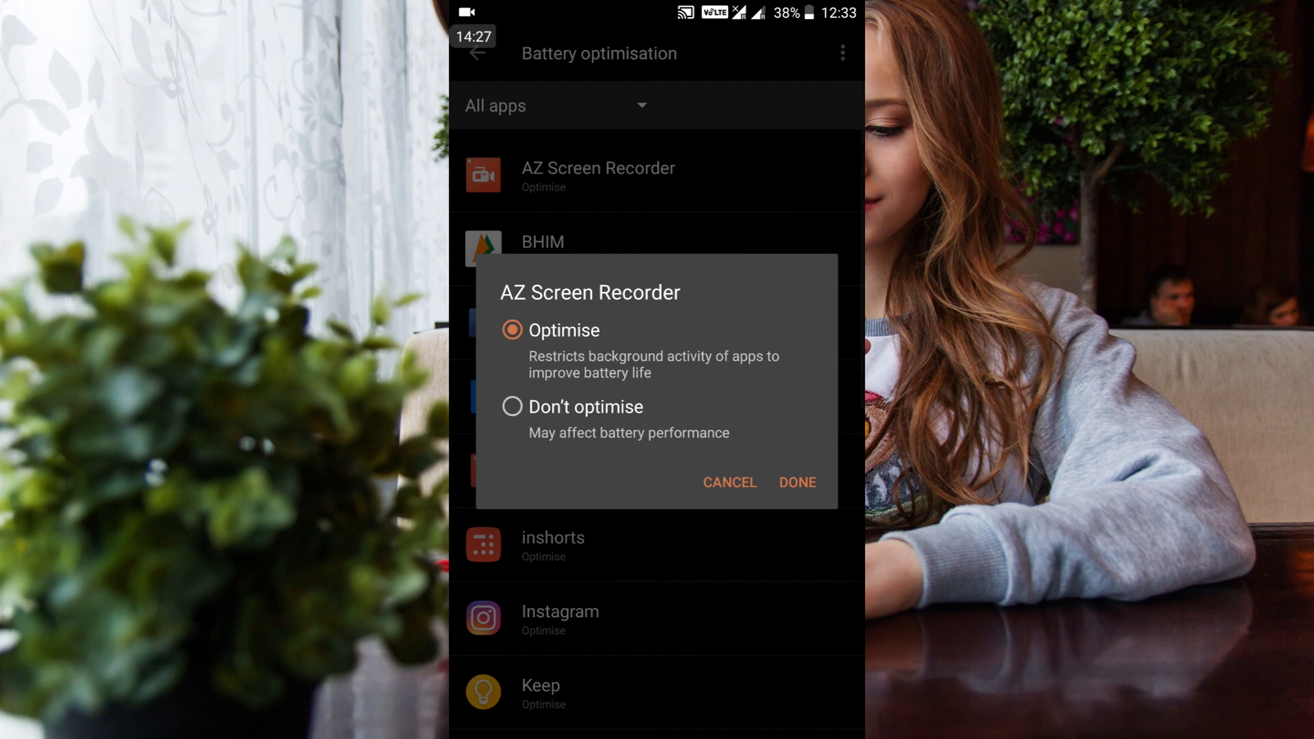
left_click(512, 407)
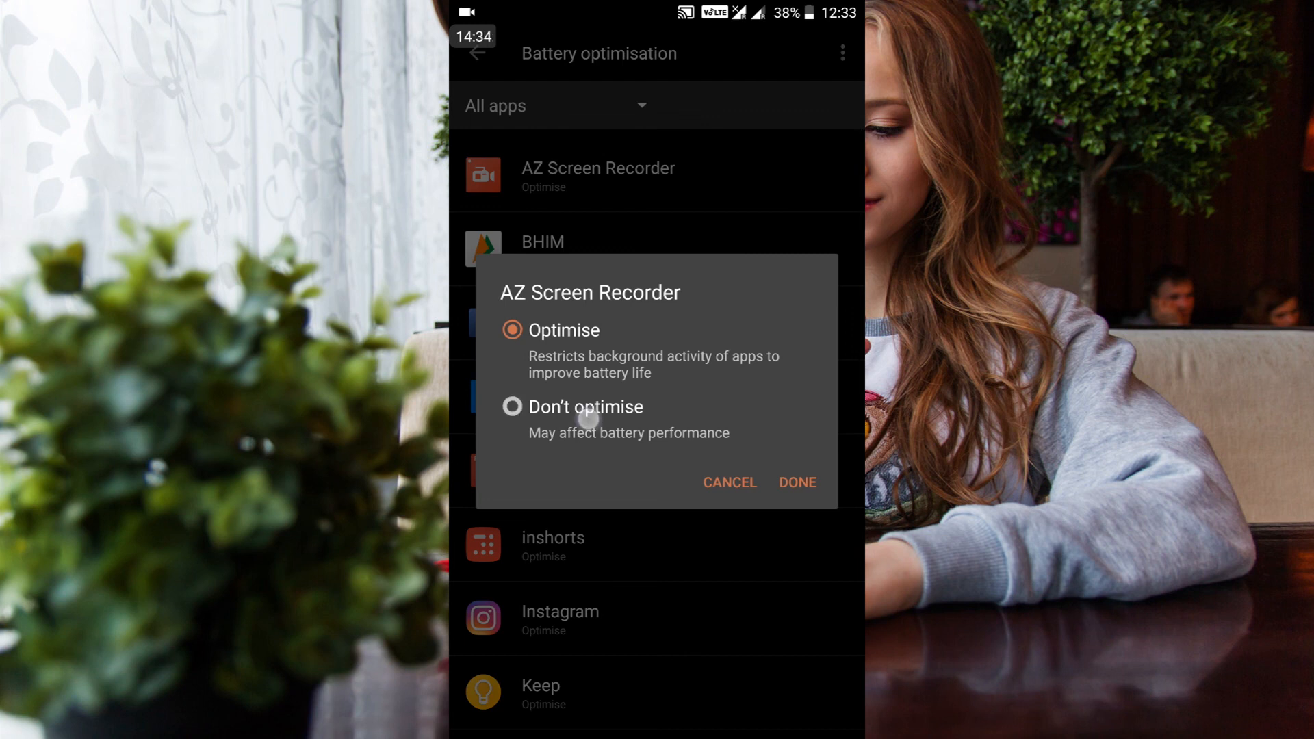
left_click(586, 407)
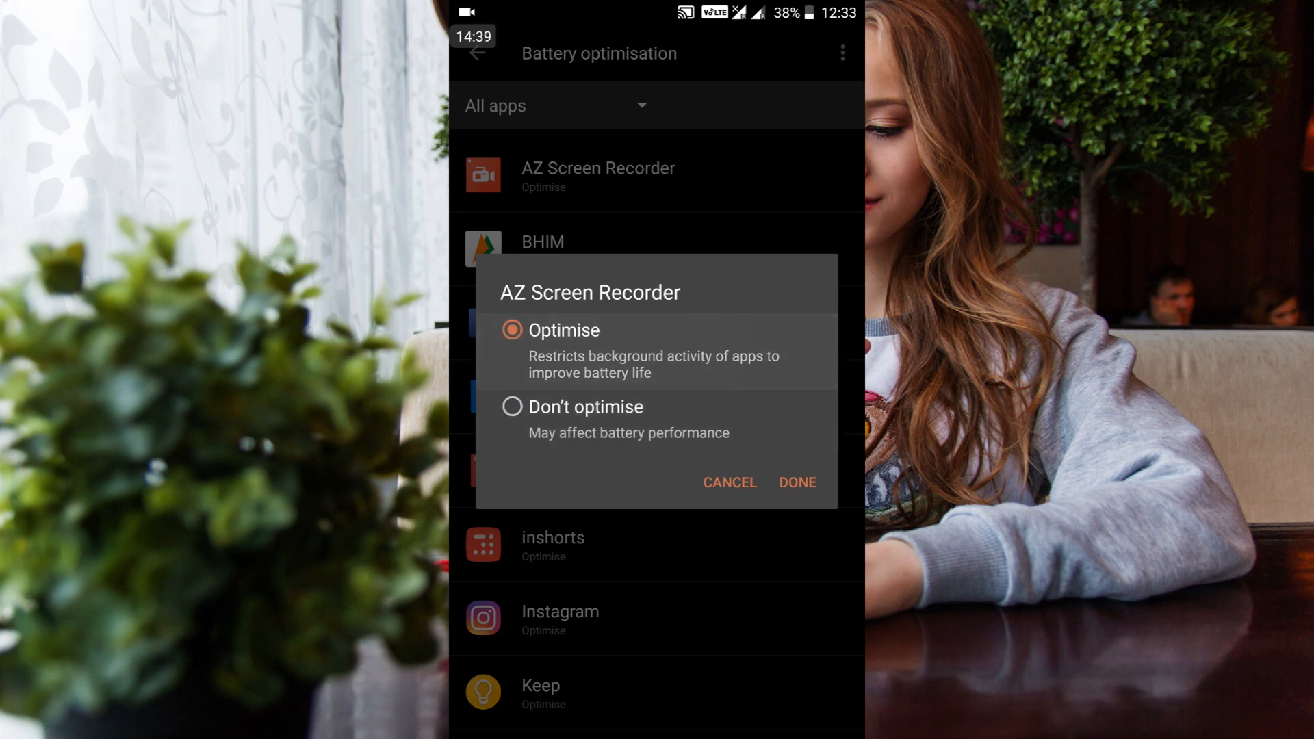
left_click(797, 485)
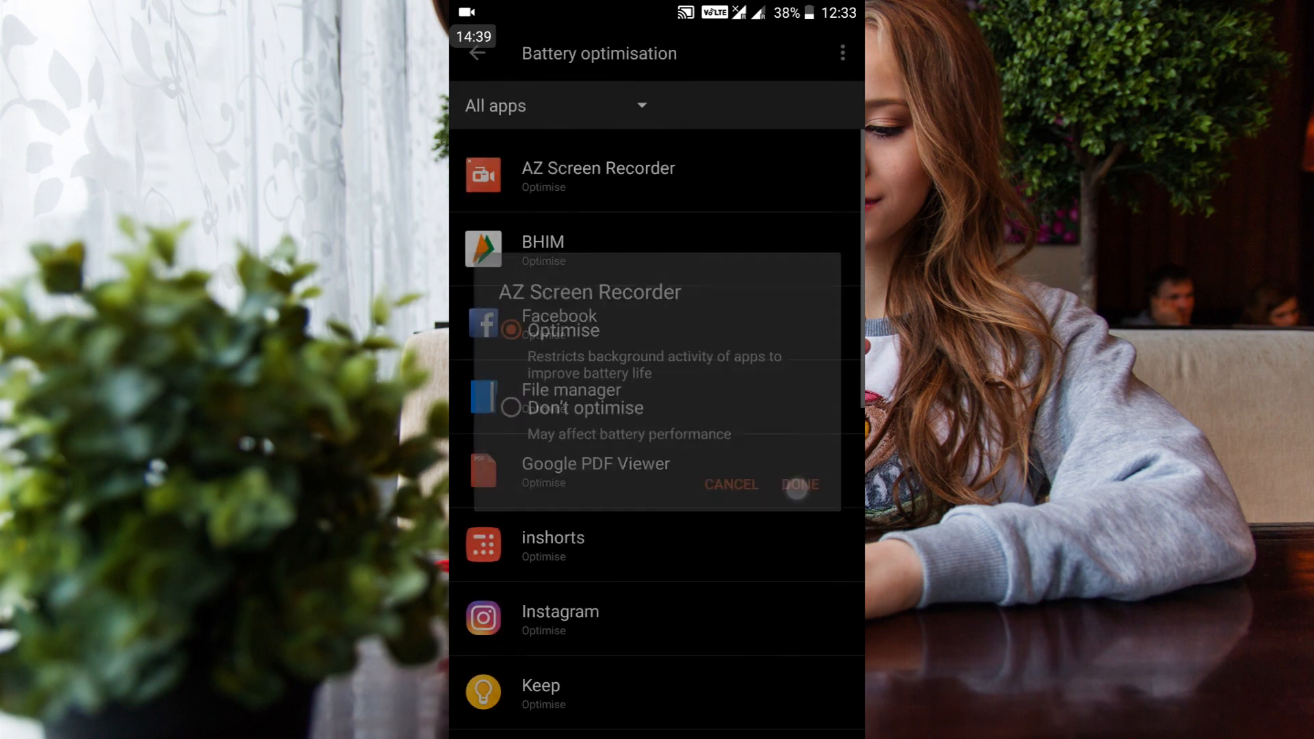
left_click(798, 486)
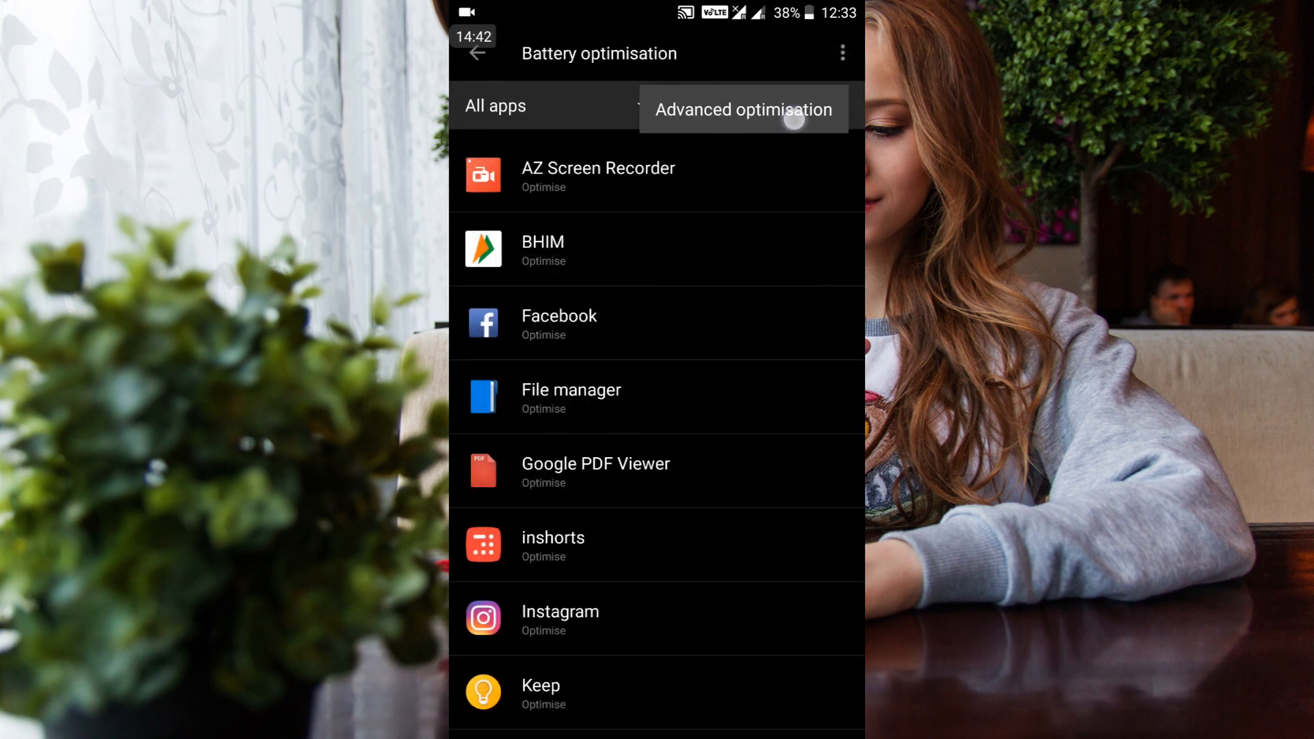
- Switch Advanced optimisation off and back on, then go back to the Battery overview
left_click(742, 109)
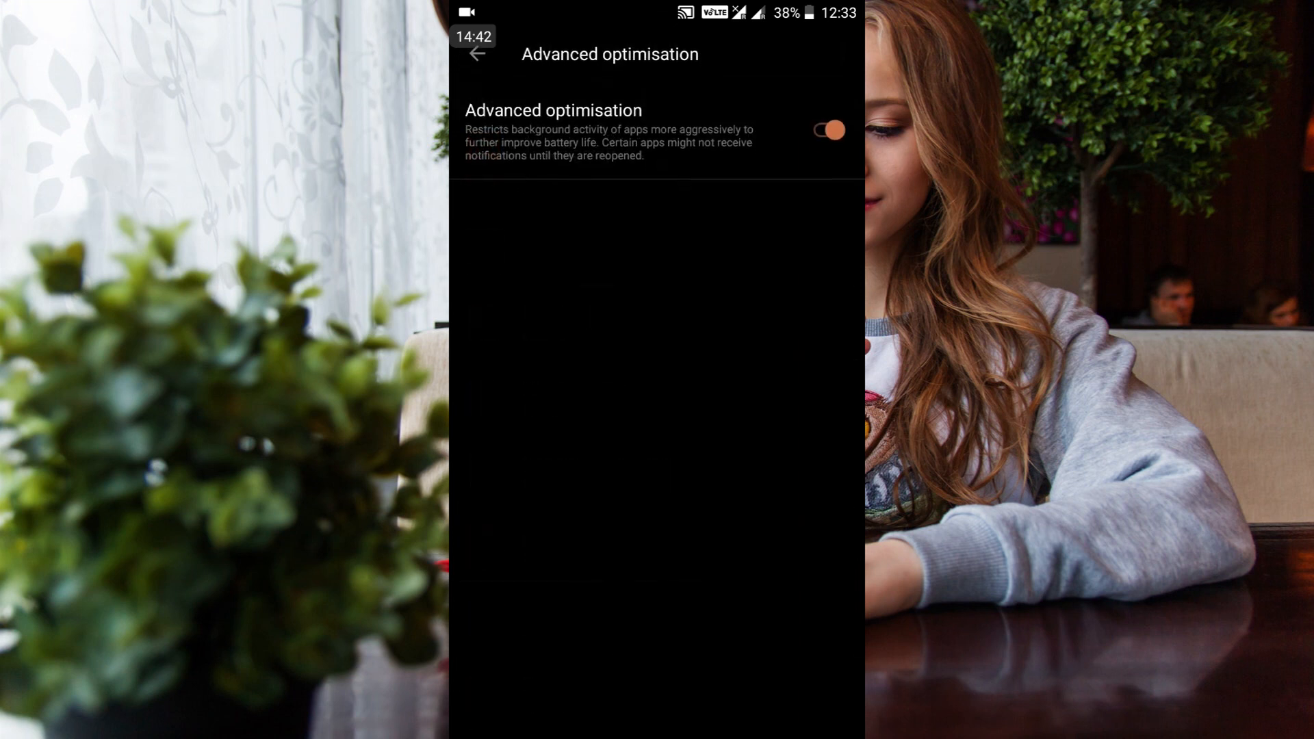
left_click(829, 130)
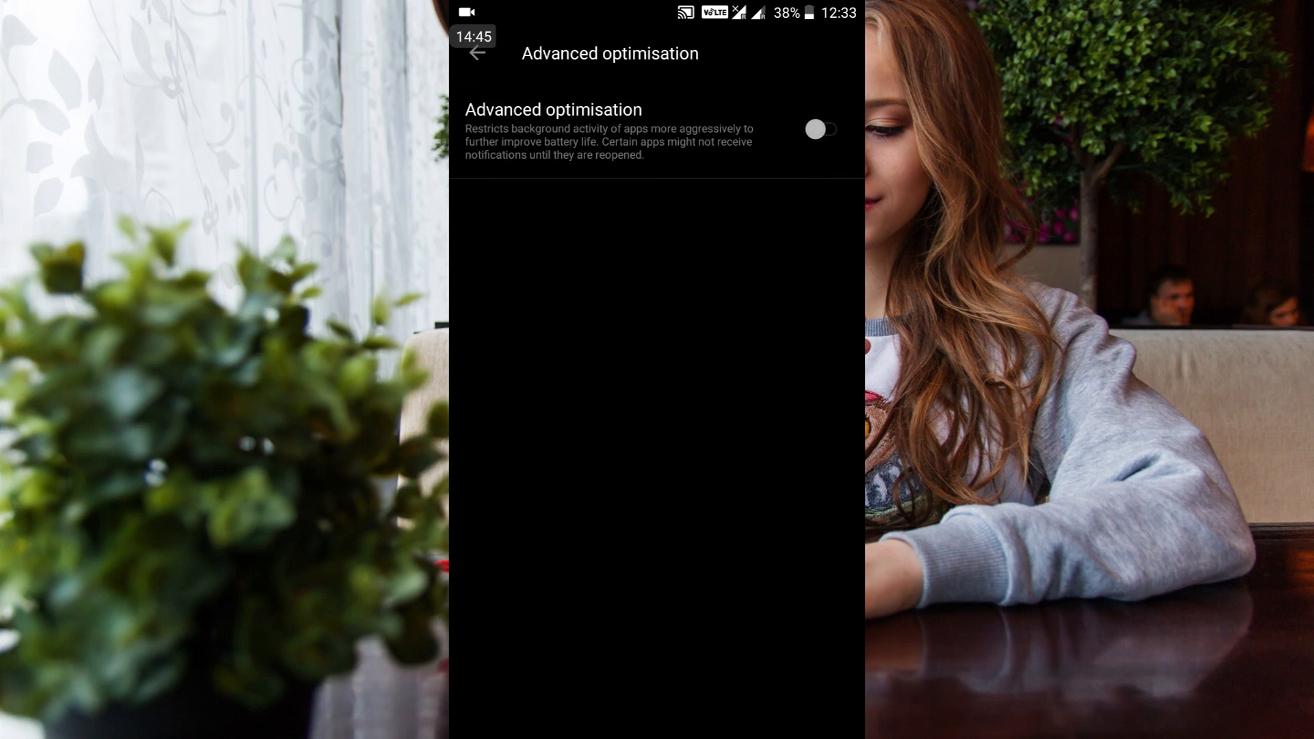
left_click(820, 129)
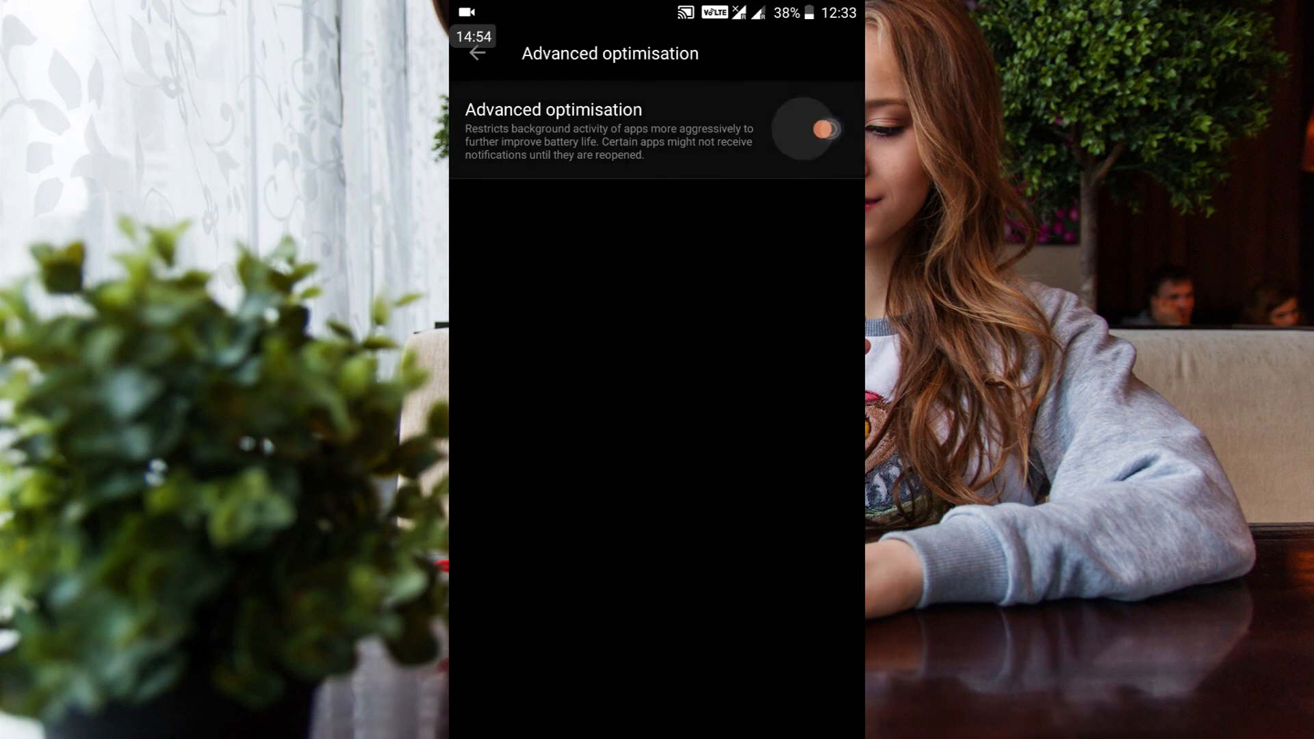
left_click(805, 130)
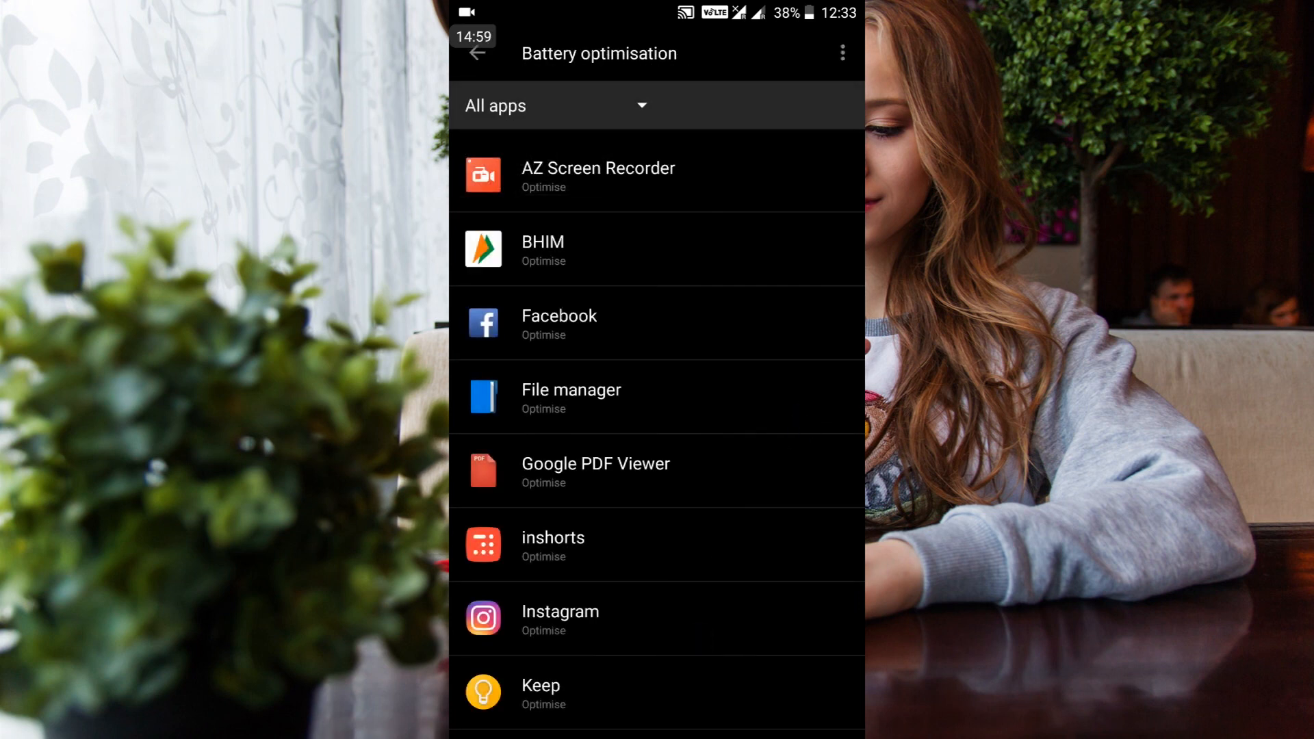
left_click(477, 53)
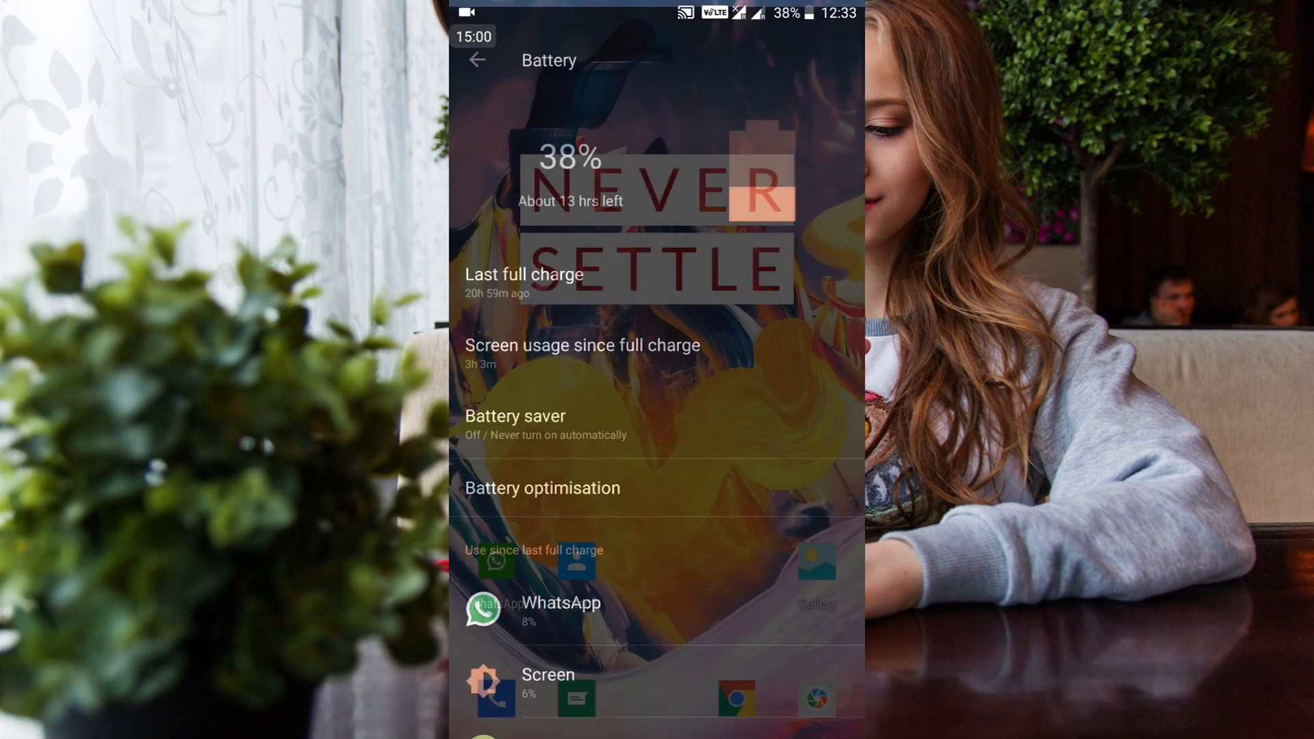